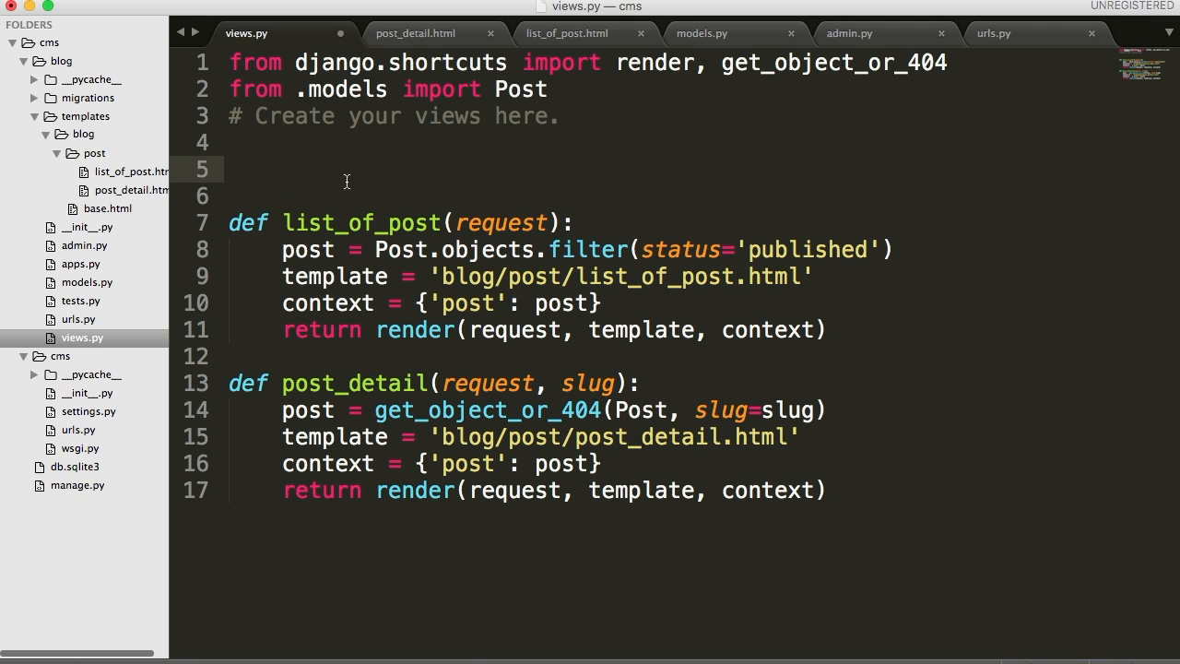
# Step: Write the header def list_of_post_by_category(request, category_slug): on line 5 of views.py
pyautogui.write('def')
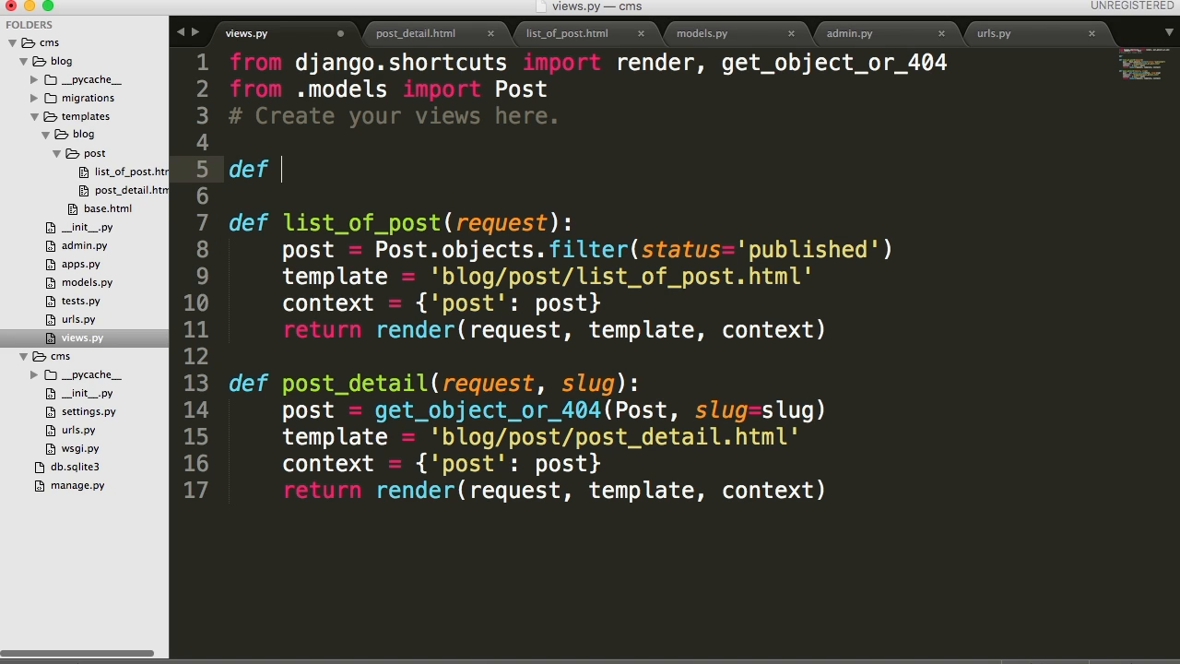
pyautogui.write('list_o')
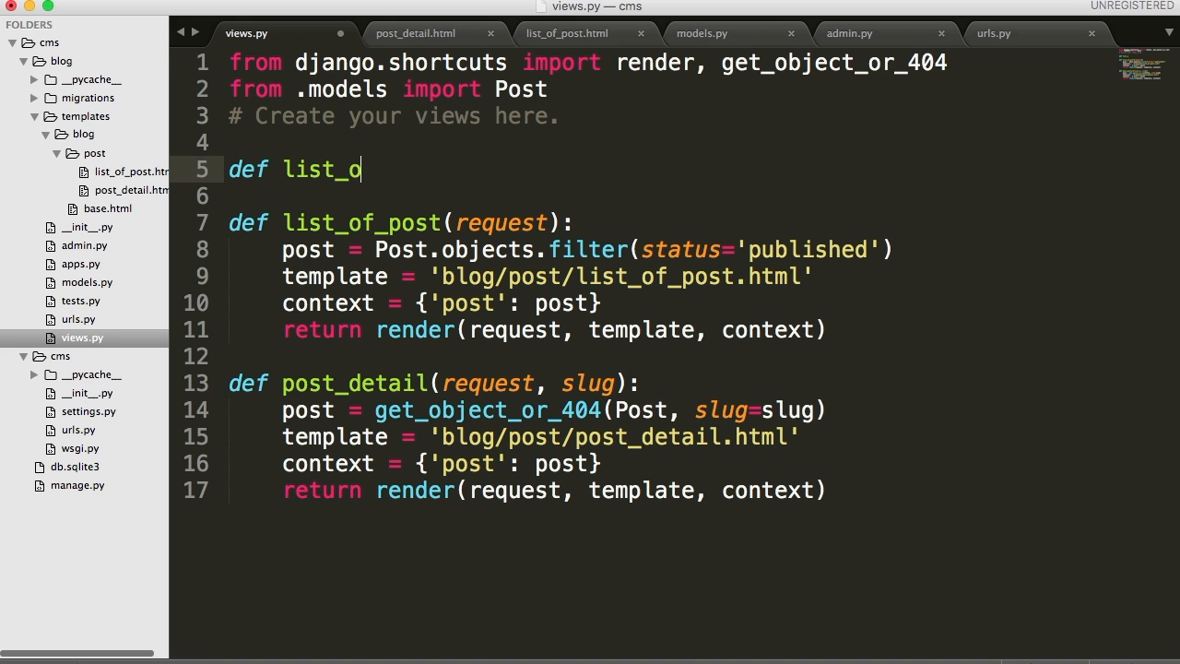
pyautogui.write('f_post')
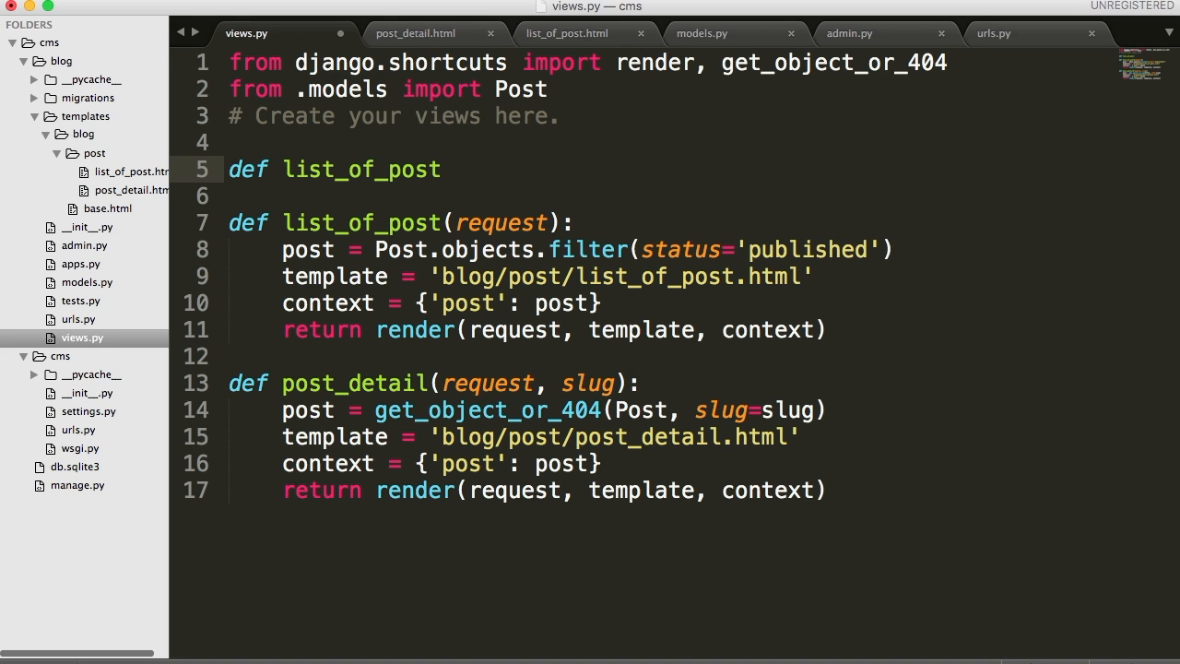
pyautogui.write('_by_ca')
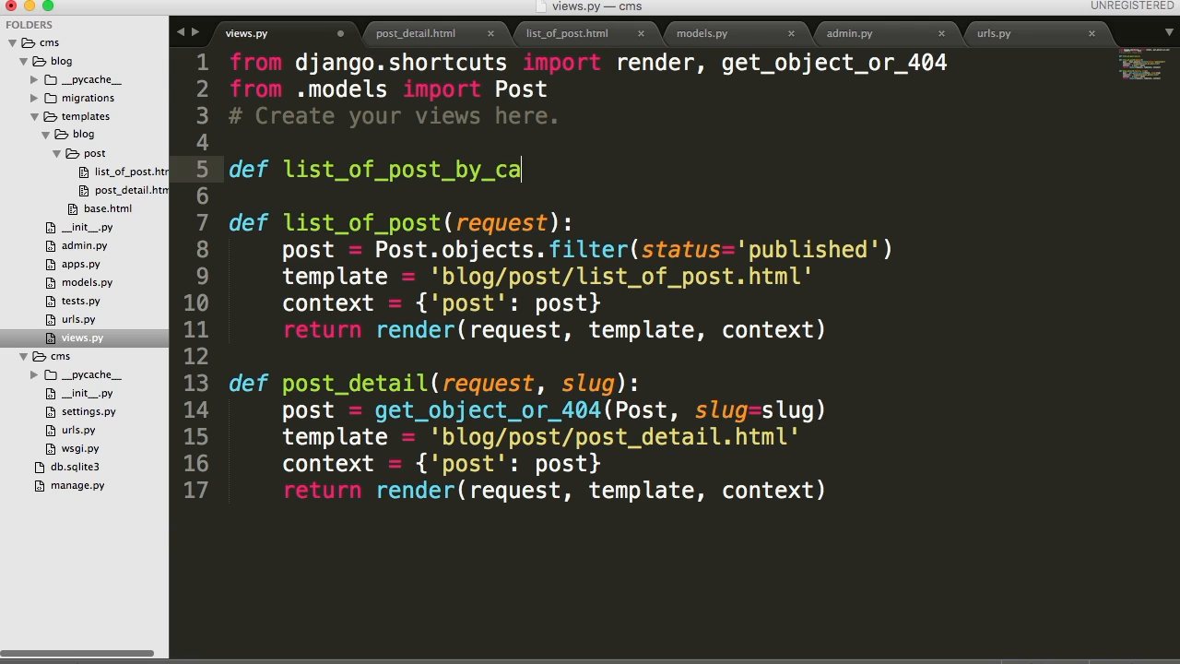
pyautogui.write('tegory()')
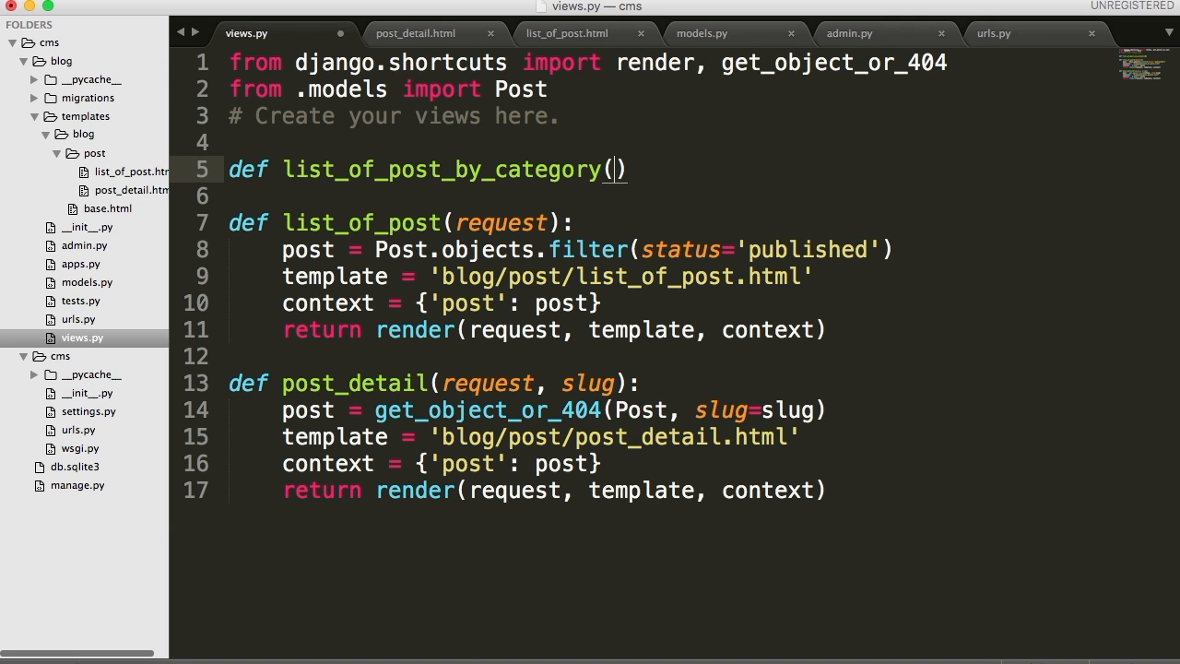
pyautogui.write('request,')
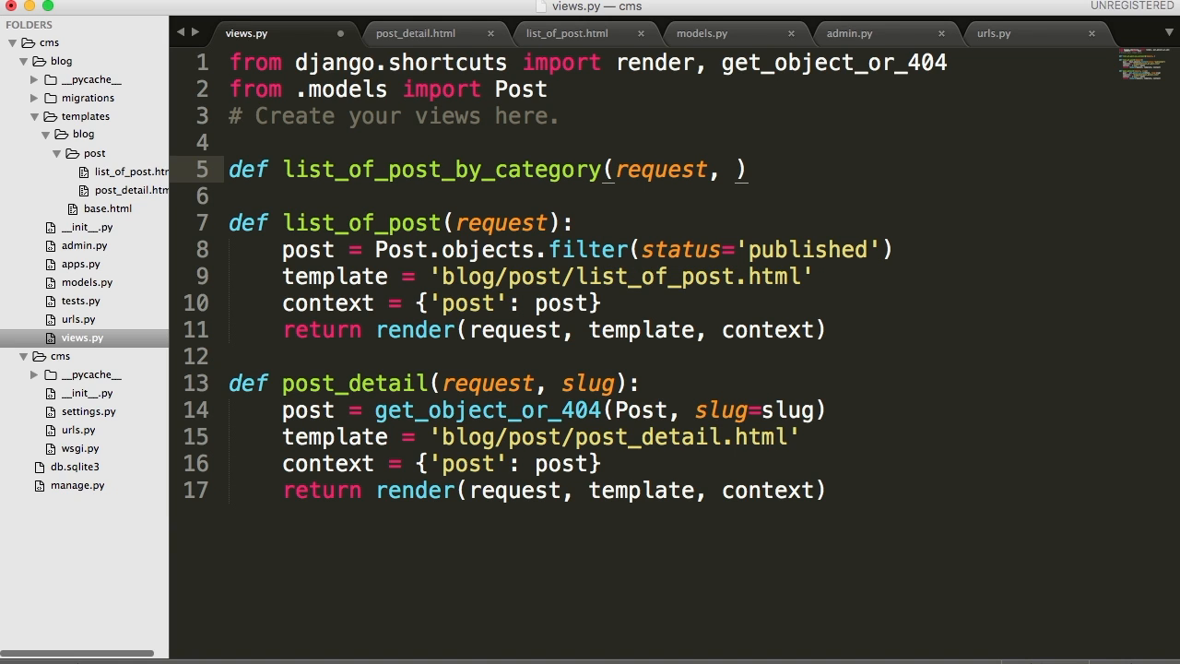
pyautogui.write('categ')
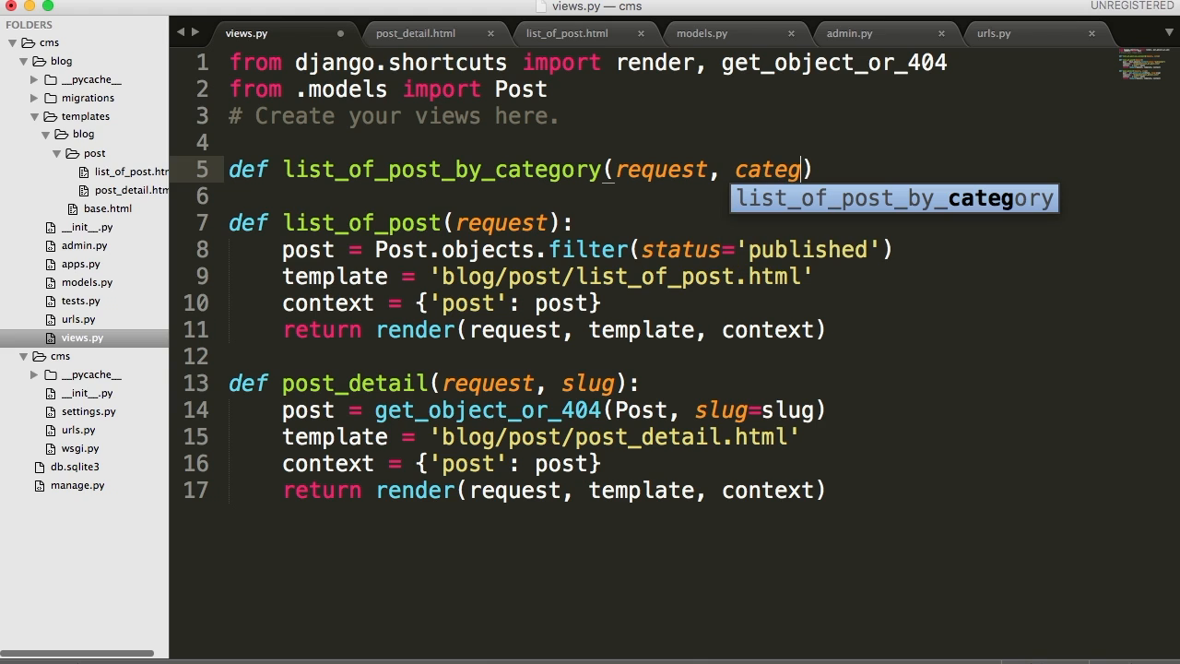
pyautogui.write('ory_')
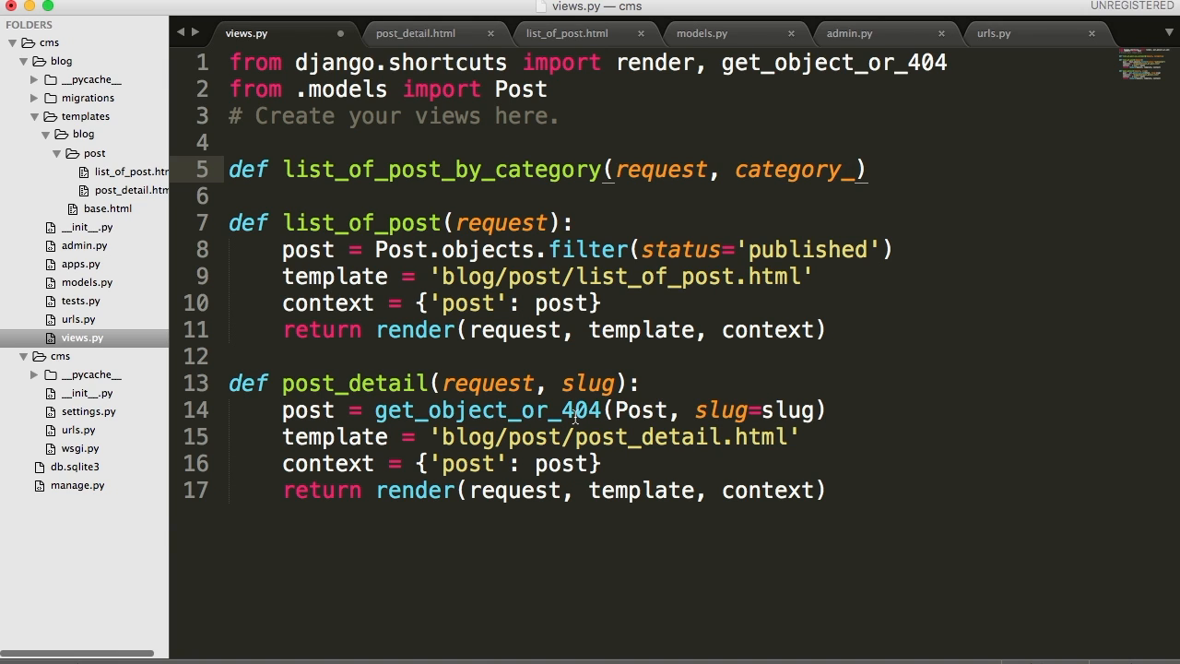
pyautogui.write('slug')
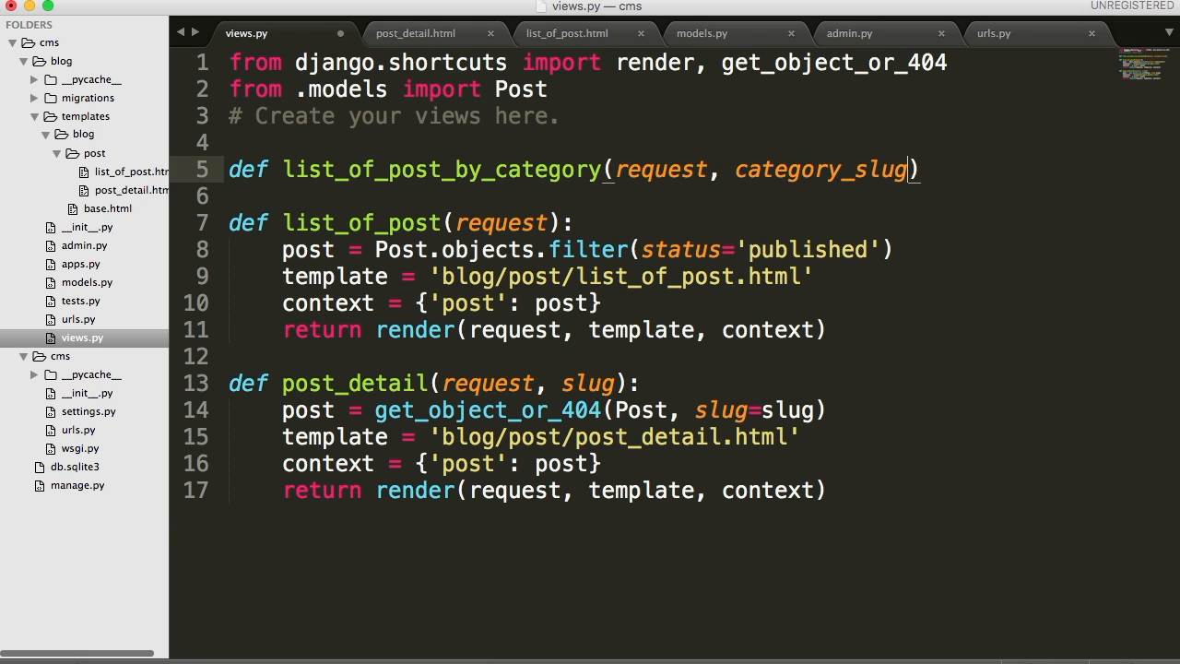
pyautogui.write(':')
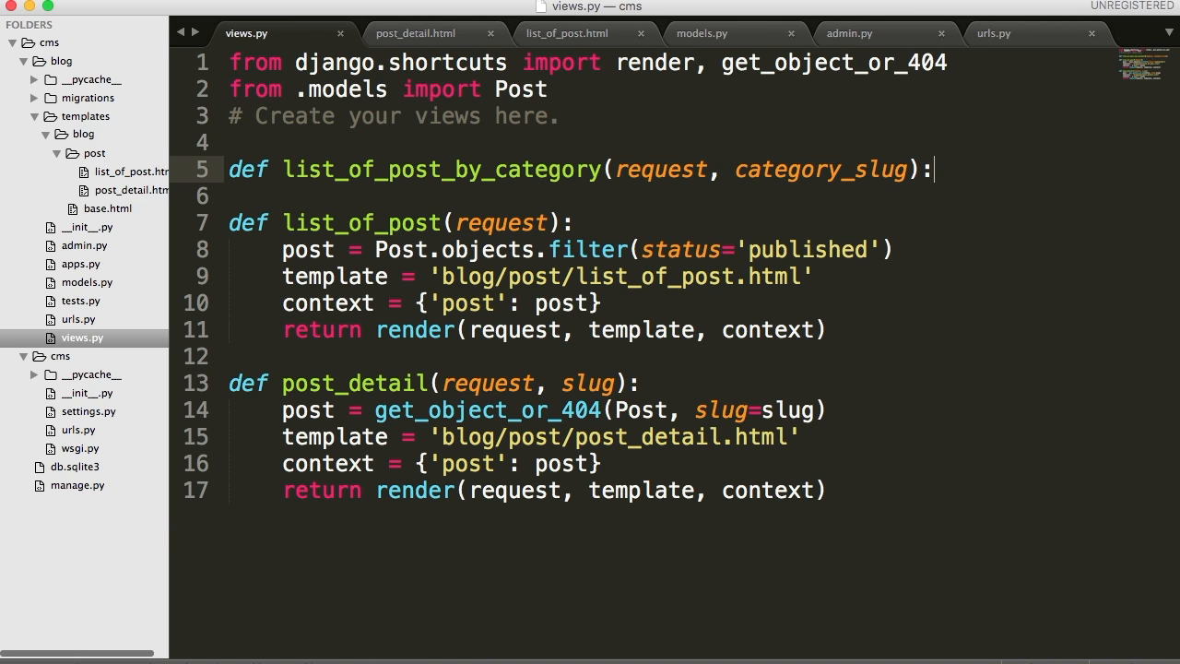
# Step: Add categories = Category.objects.all() as the first line of the view body
pyautogui.press('enter')
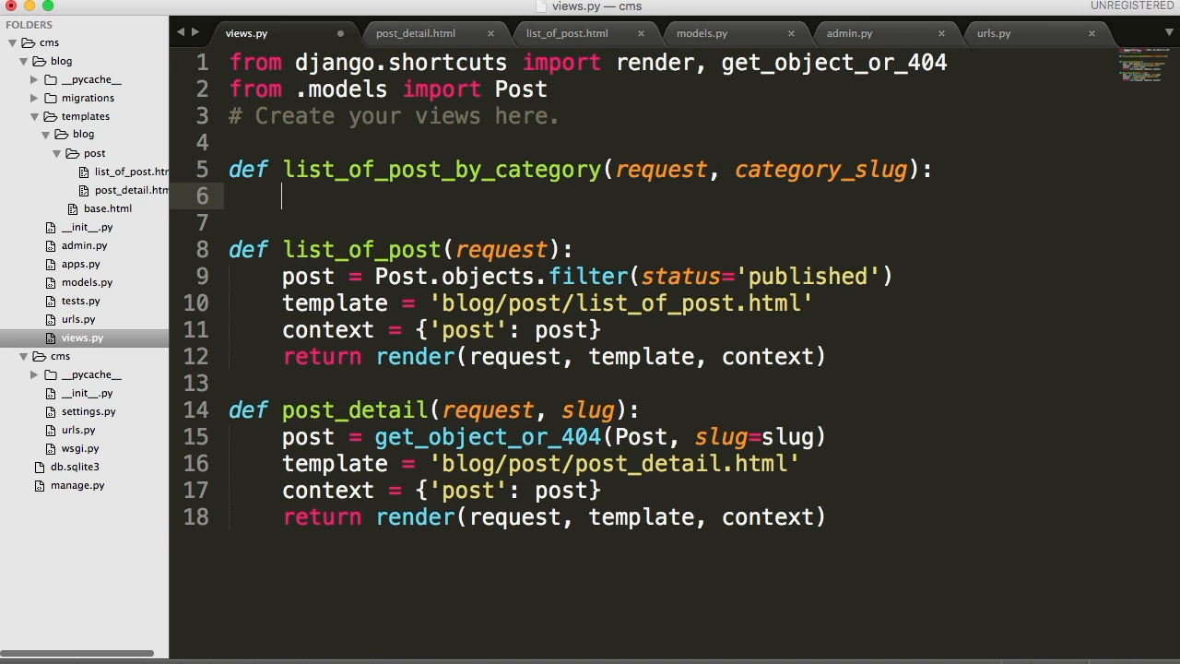
pyautogui.write('ca')
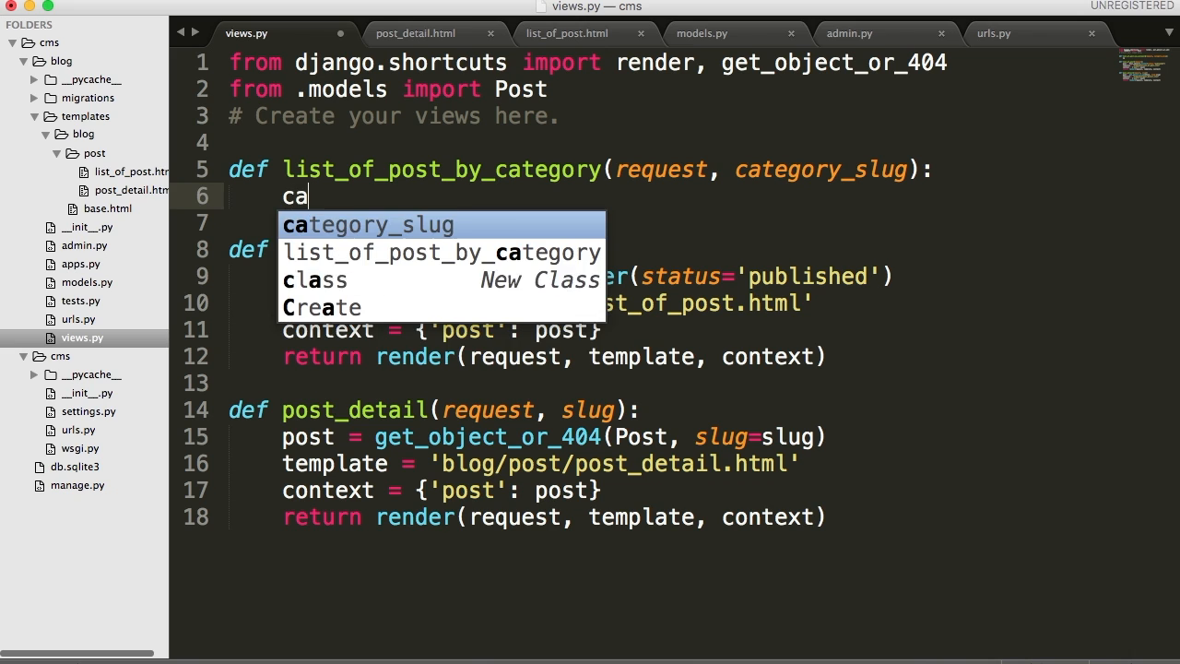
pyautogui.write('tegories =')
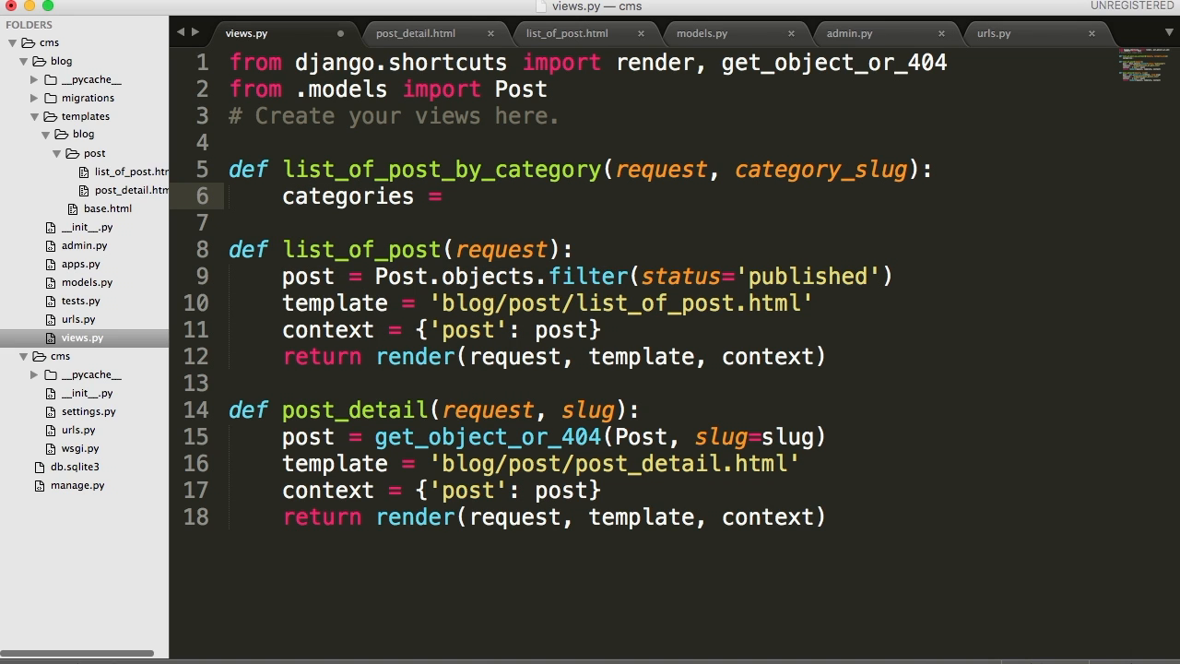
pyautogui.write('Category.o')
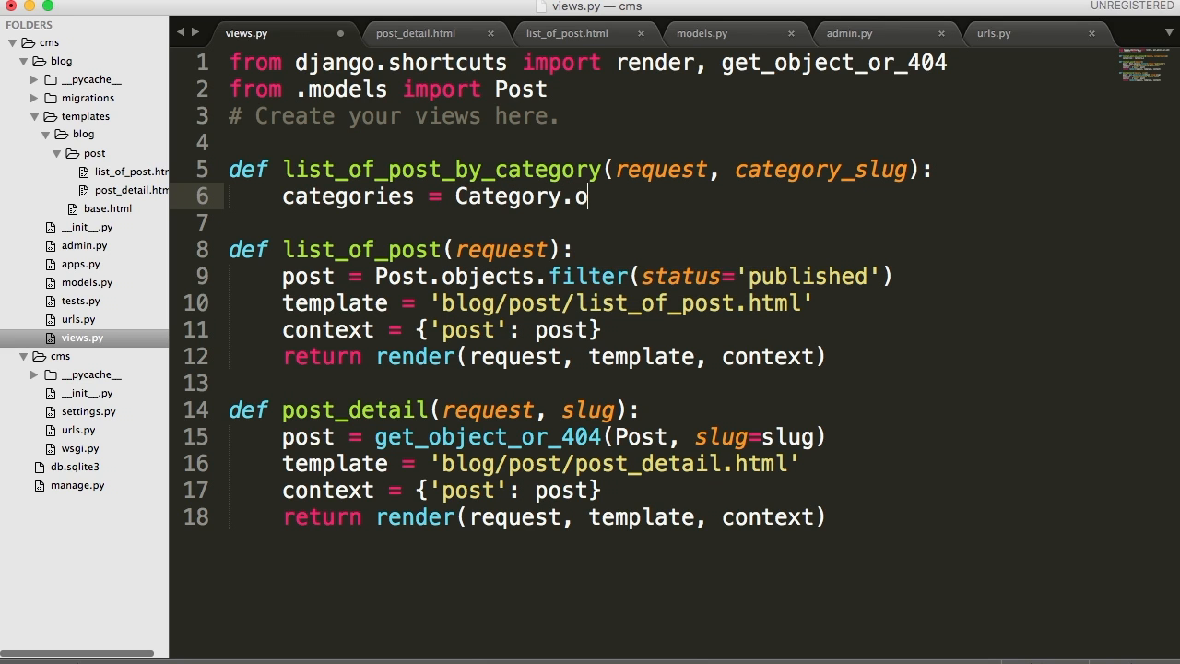
pyautogui.write('bjects.a')
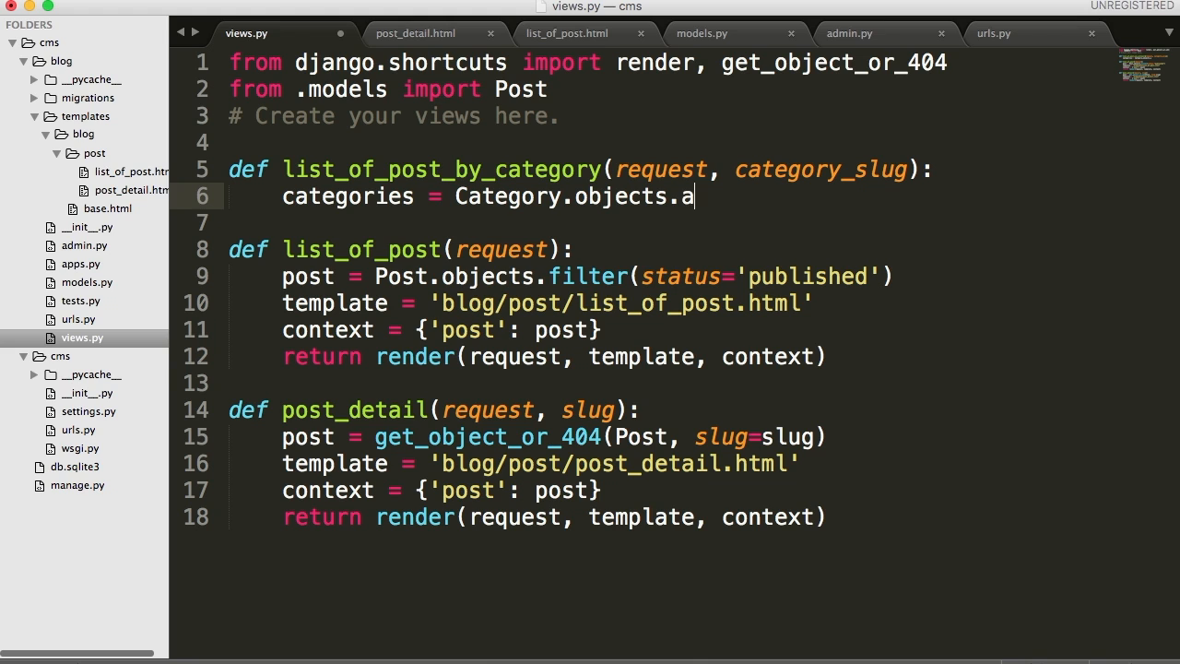
pyautogui.write('ll()')
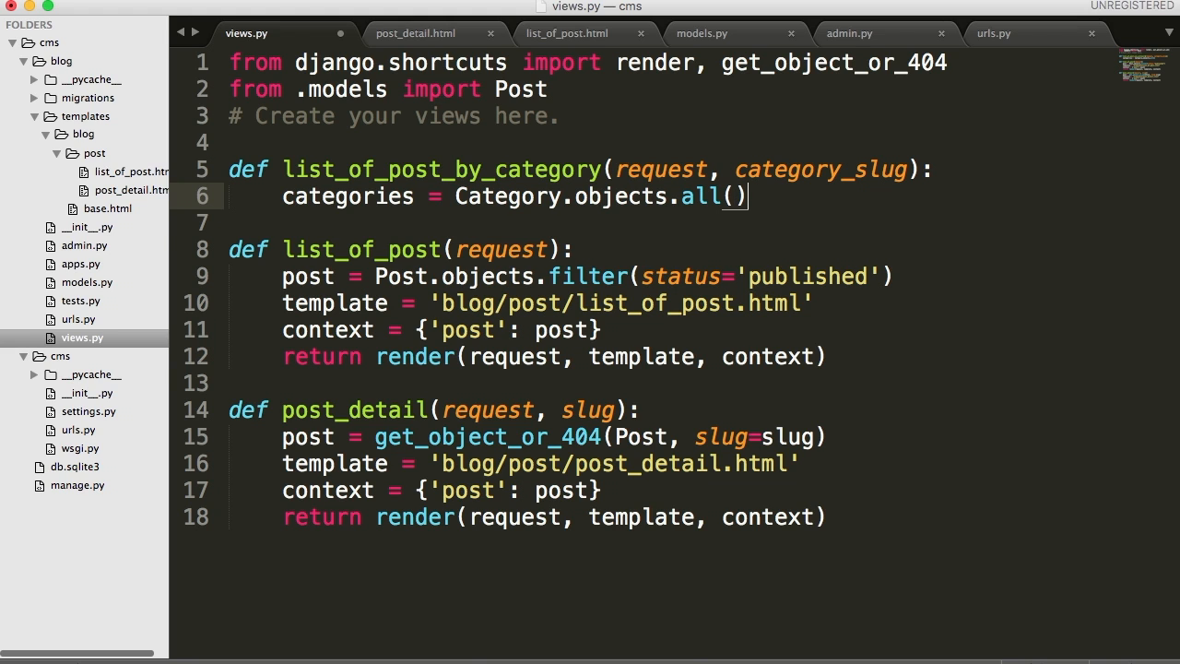
# Step: Add post = Post.objects.filter(status='published') below it
pyautogui.write('post =')
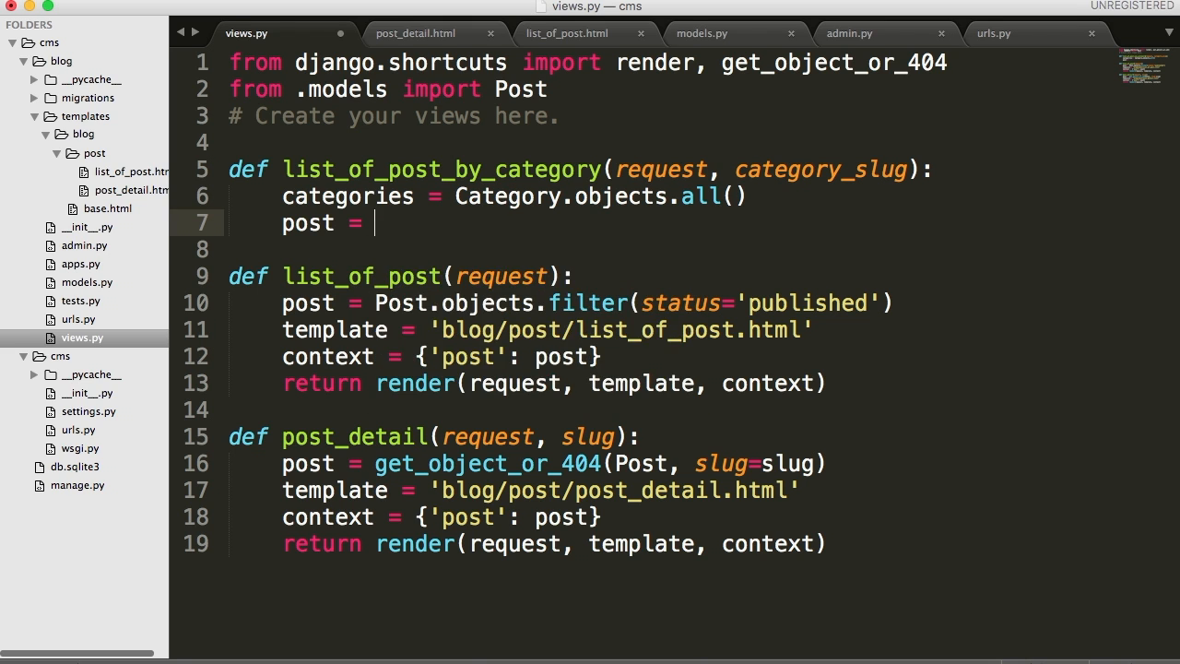
pyautogui.write('Post.objects.')
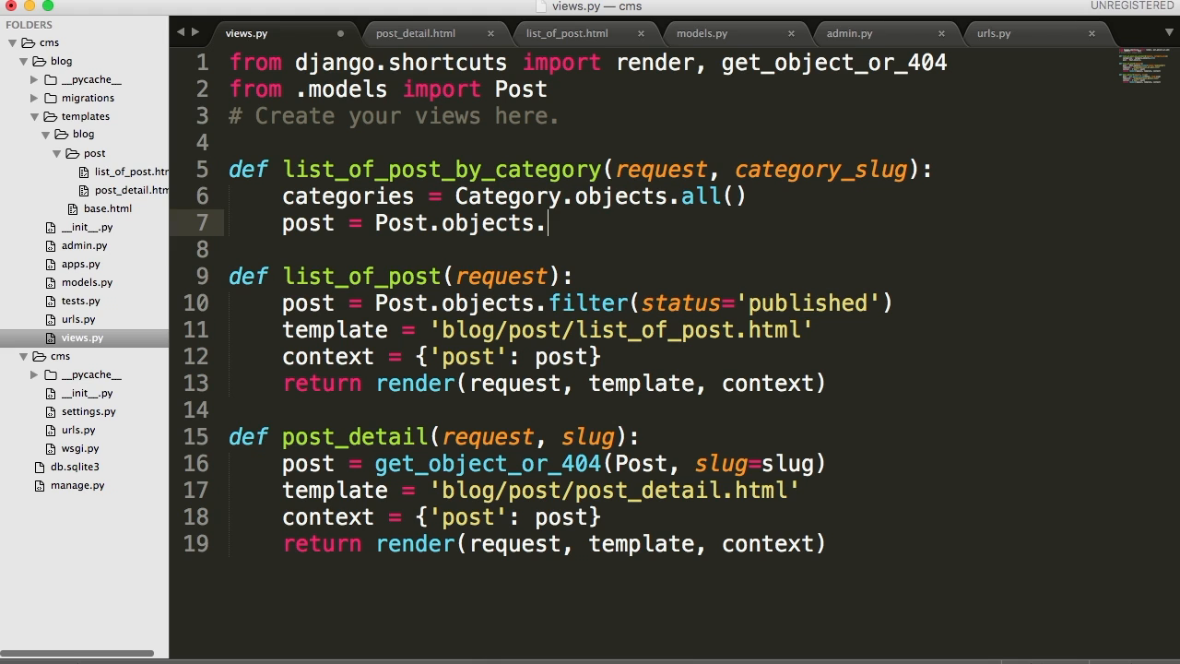
pyautogui.write('filter')
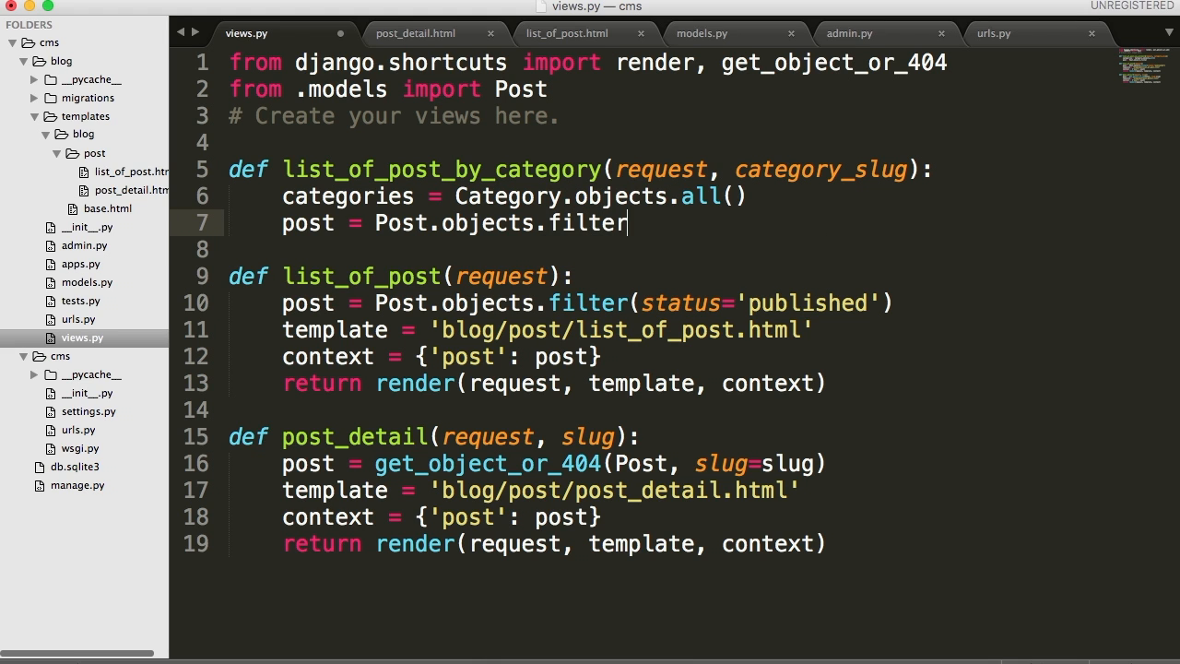
pyautogui.write('(status)')
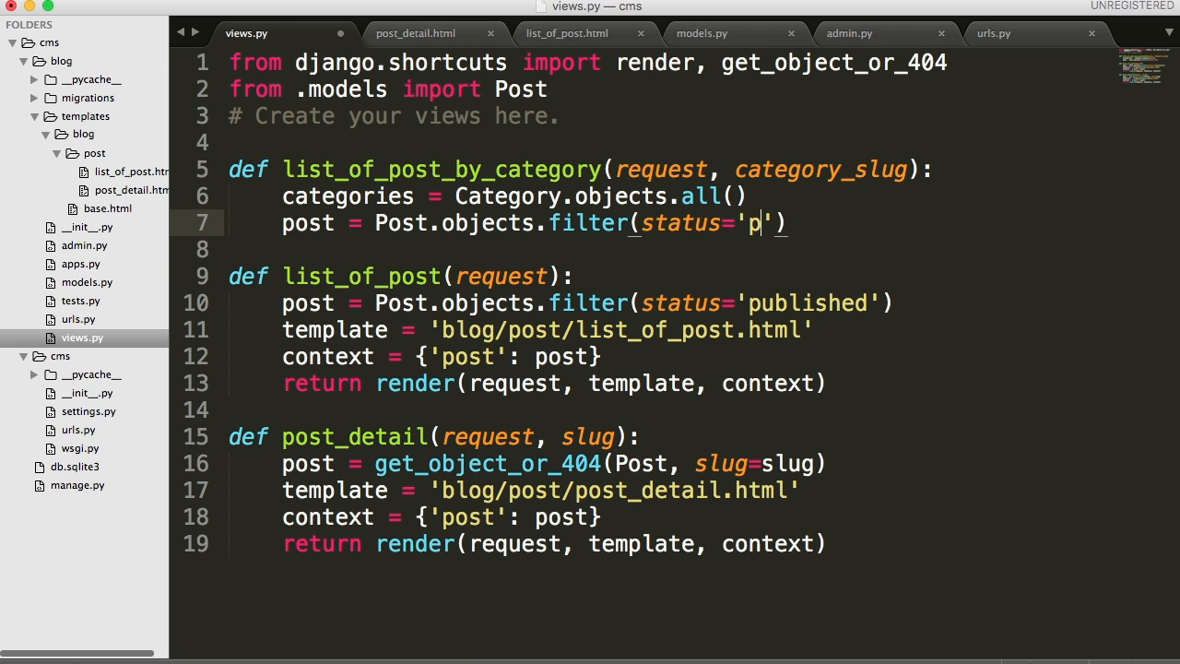
pyautogui.write('ublihed')
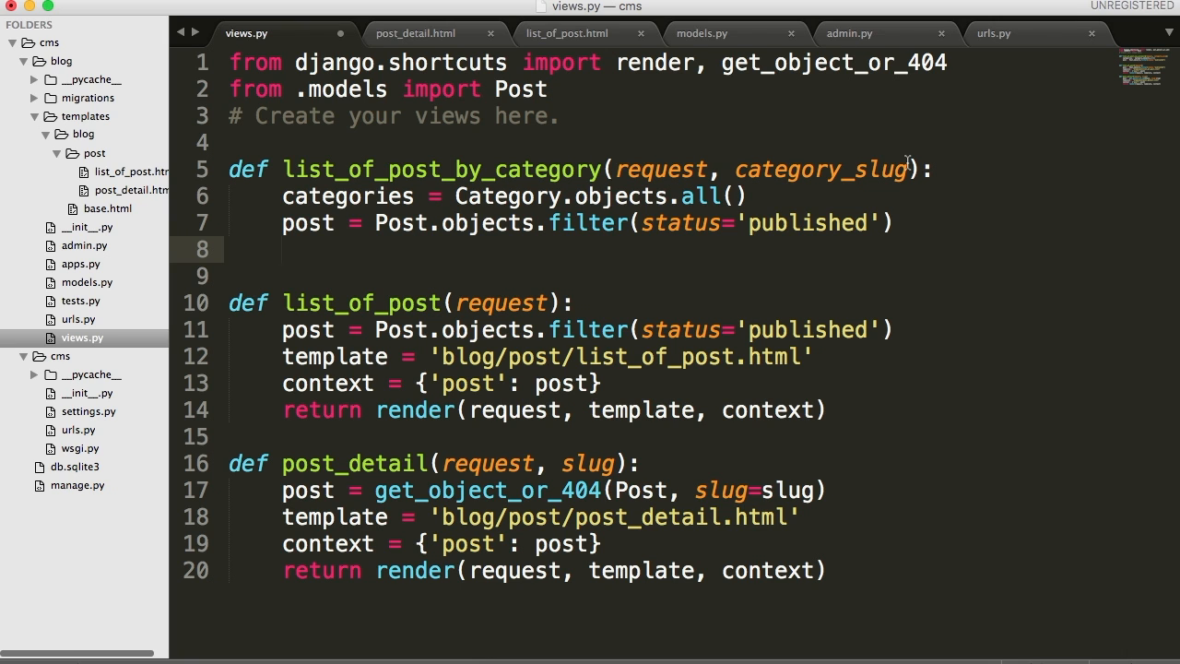
# Step: Under if category_slug:, add category = get_object_or_404(Category, slug=category_slug)
pyautogui.write('if')
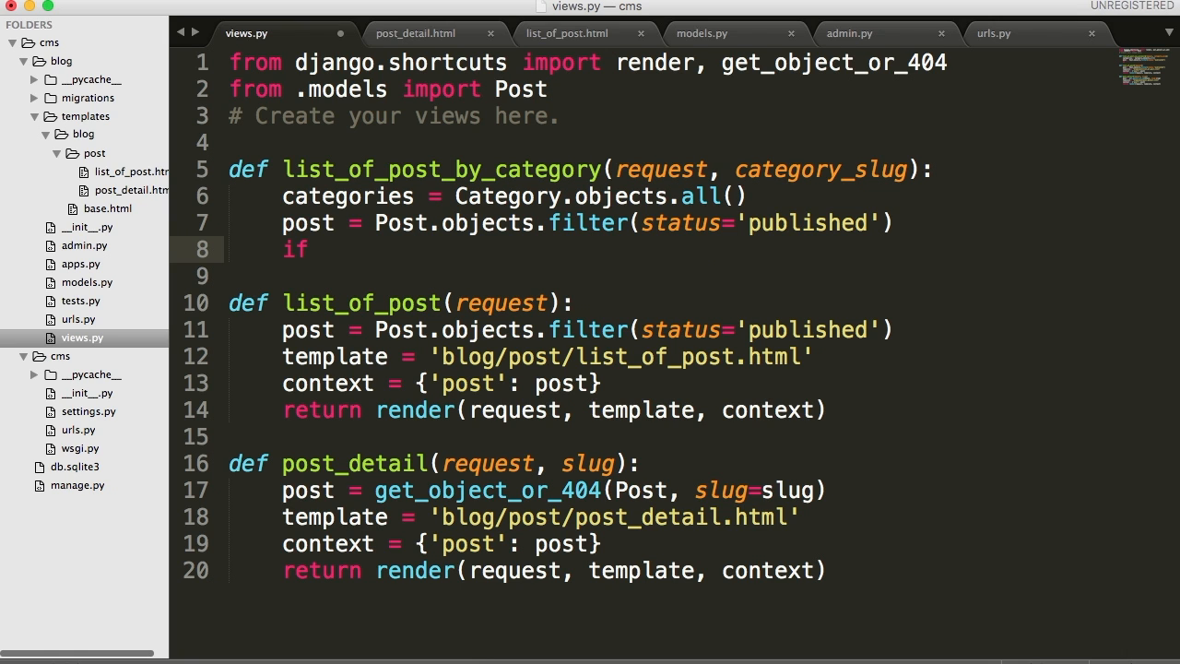
pyautogui.write('category_slug:')
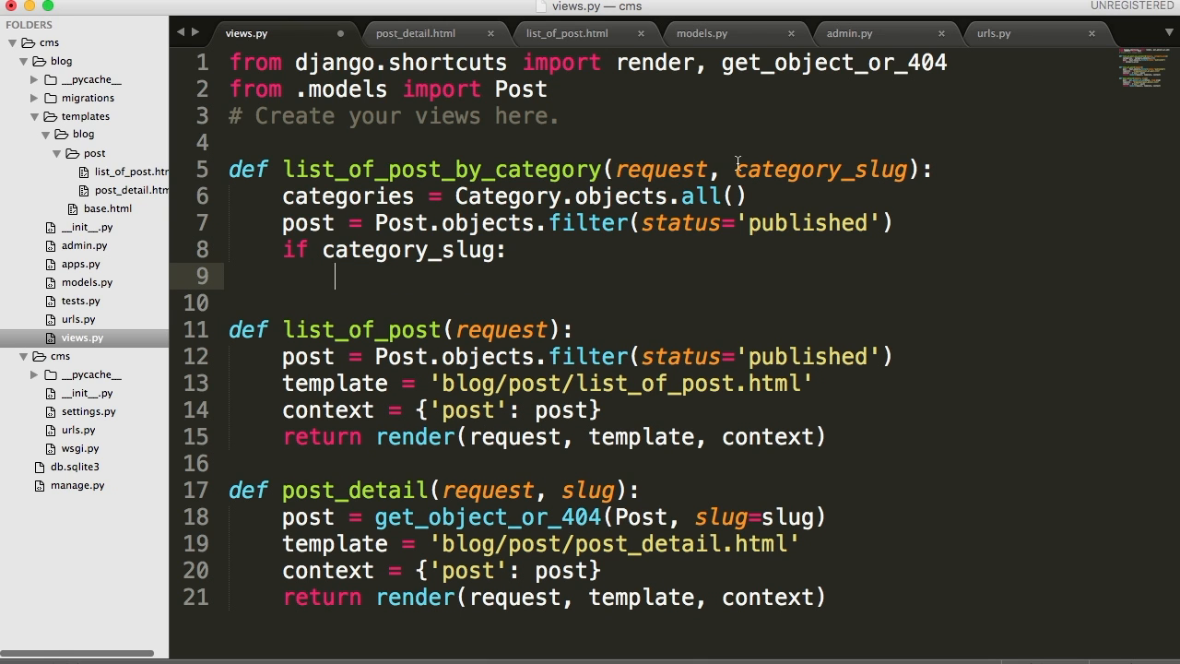
pyautogui.moveTo(485, 280)
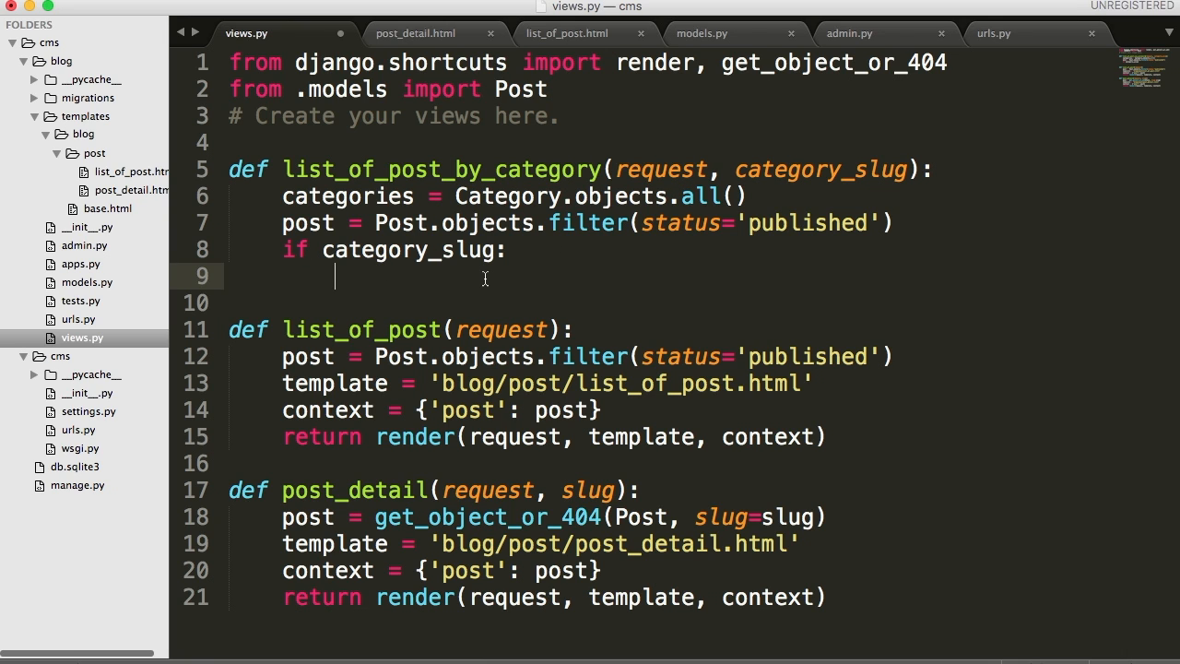
pyautogui.write('category =')
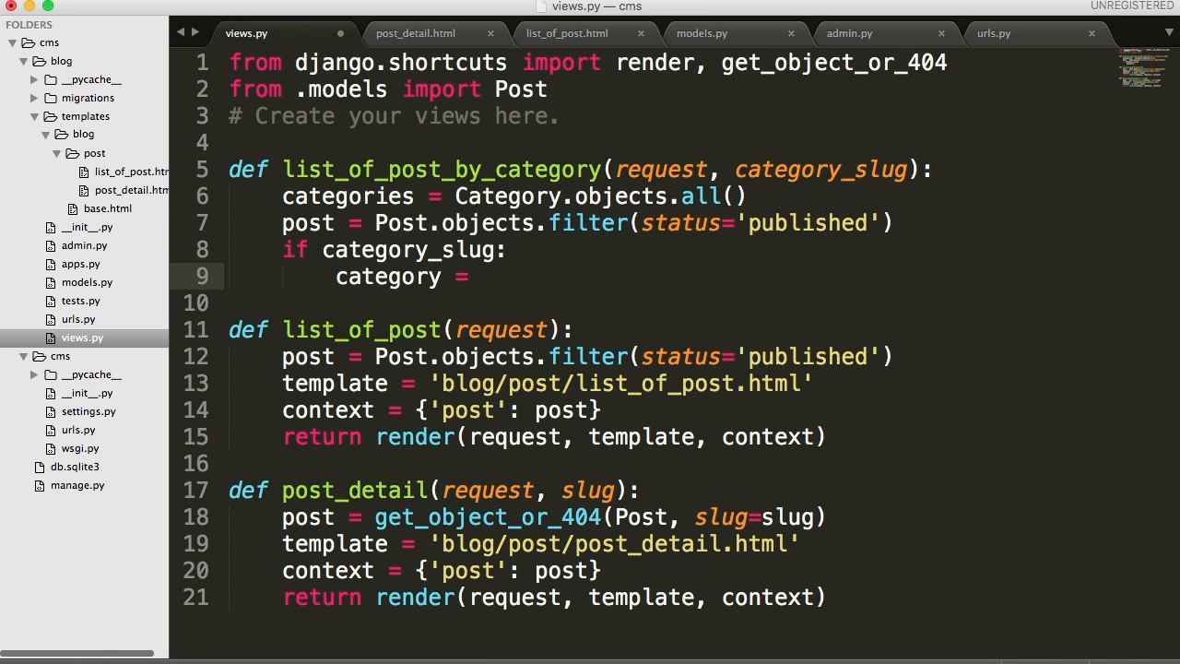
pyautogui.write('get_object_or_404')
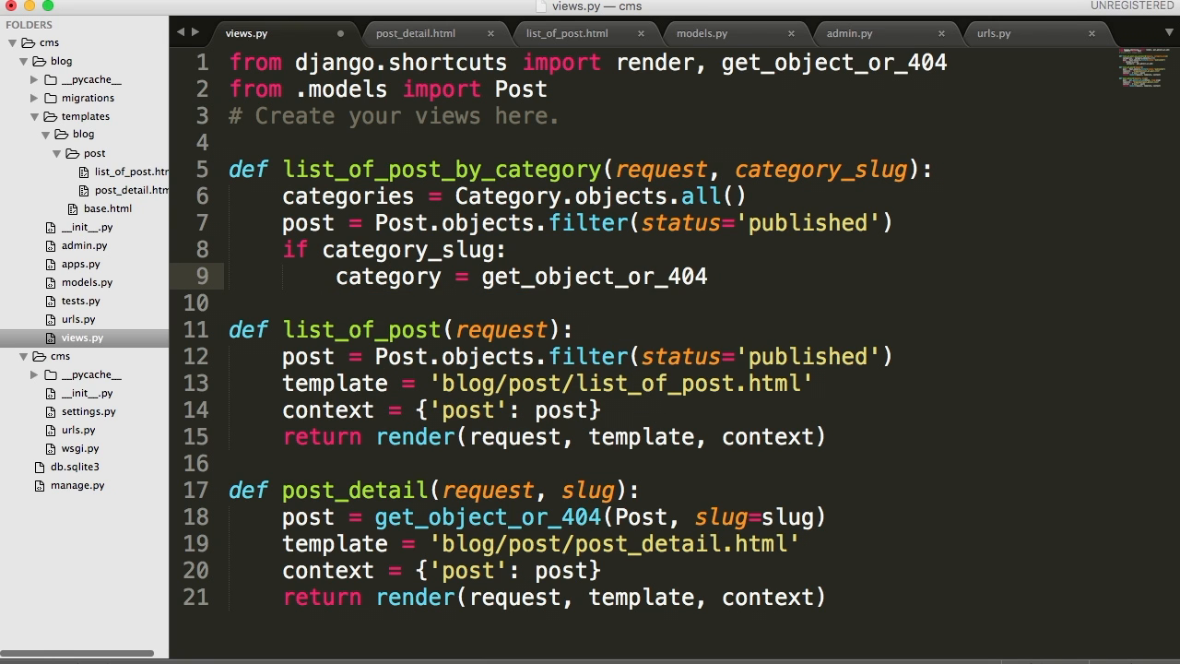
pyautogui.write('(c')
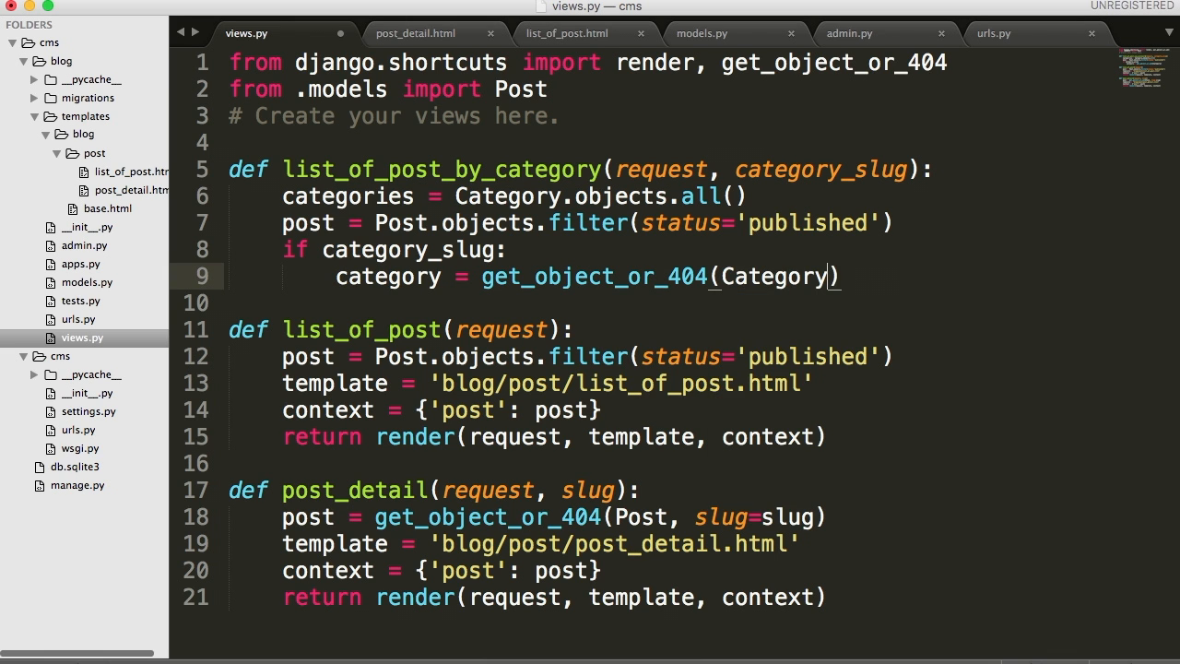
pyautogui.write(', slug=')
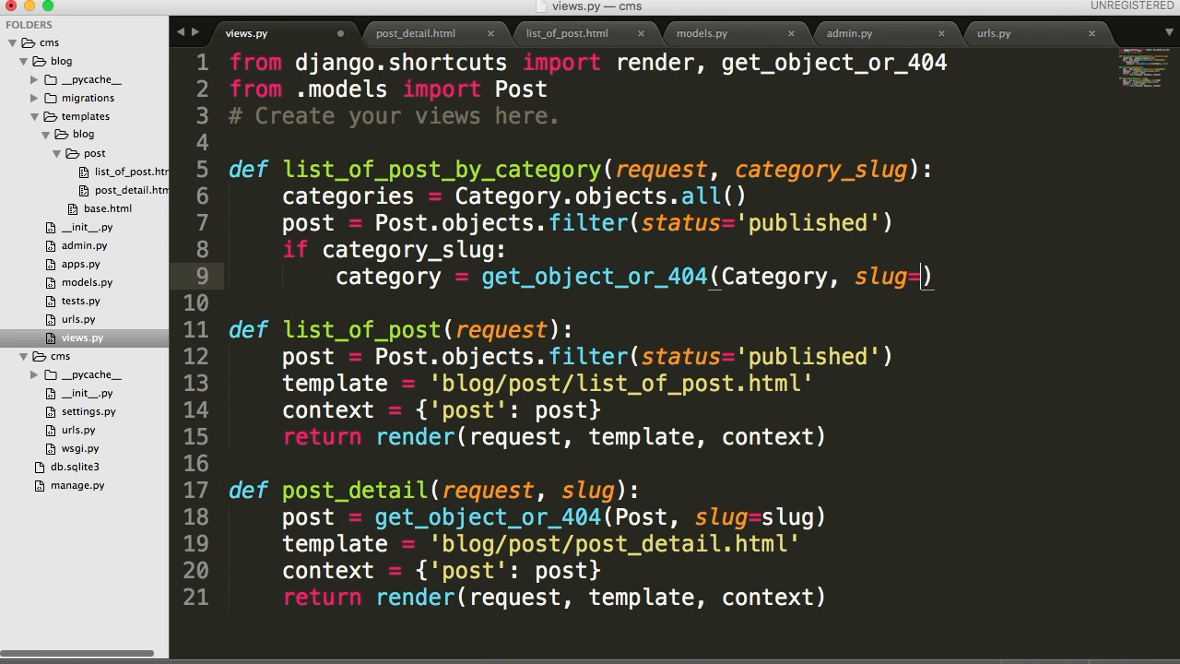
pyautogui.write('category_slug')
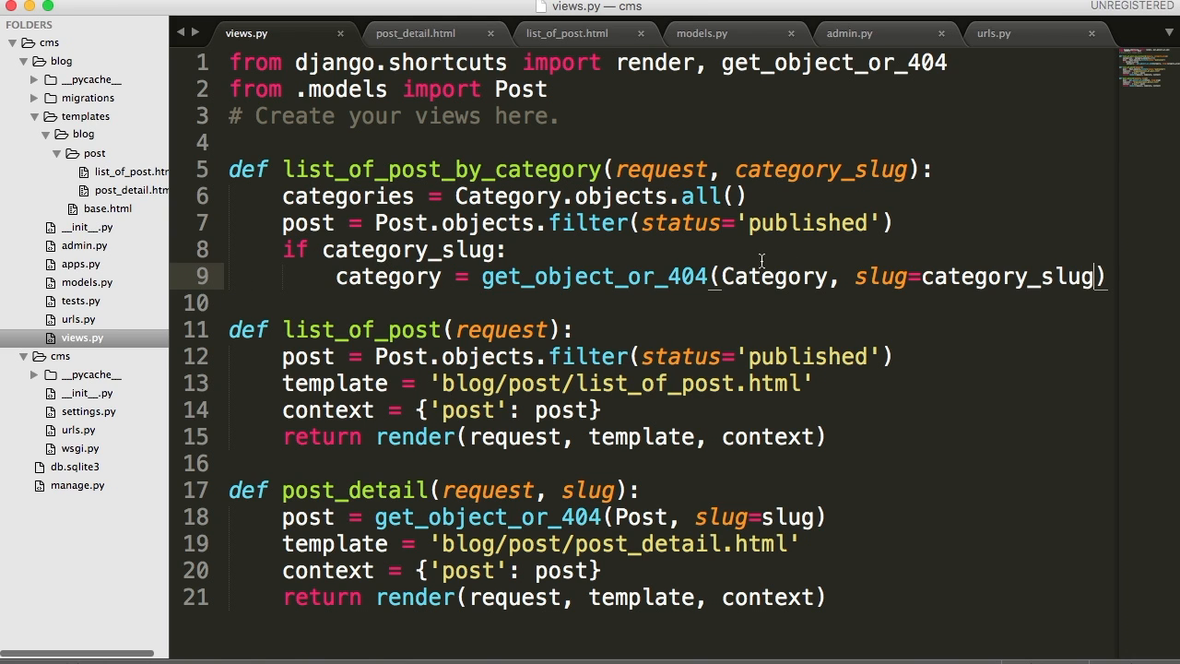
pyautogui.moveTo(881, 275)
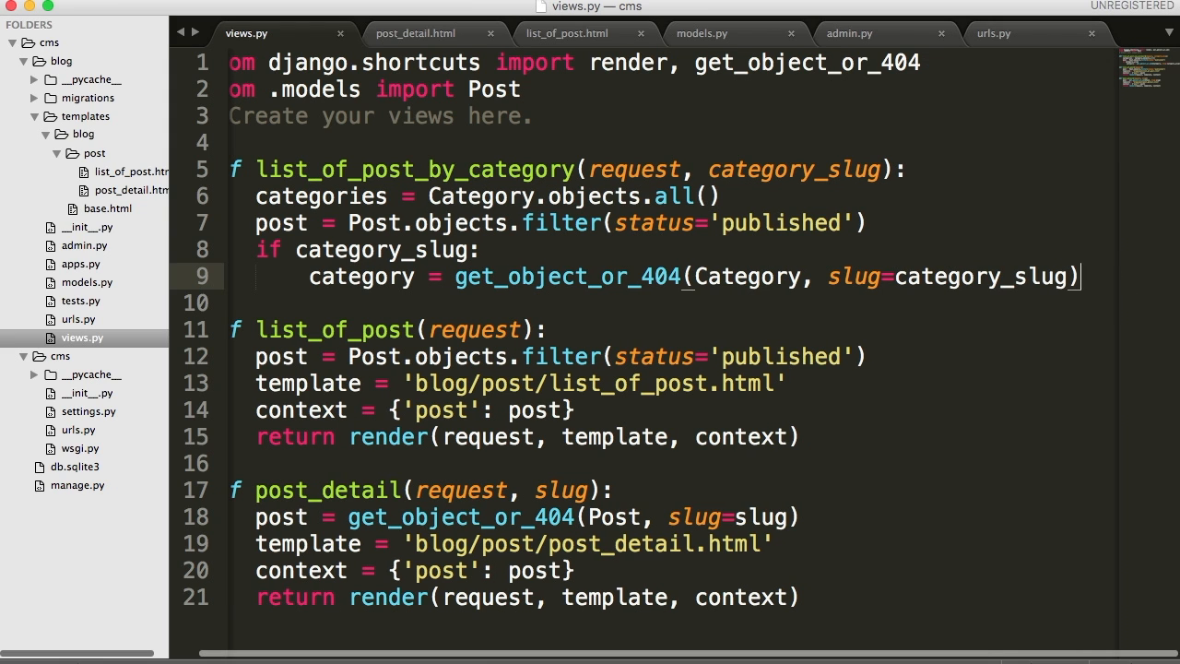
# Step: Inside the if block, add post = post.filter(category=category), correcting category_slug to category
pyautogui.press('enter')
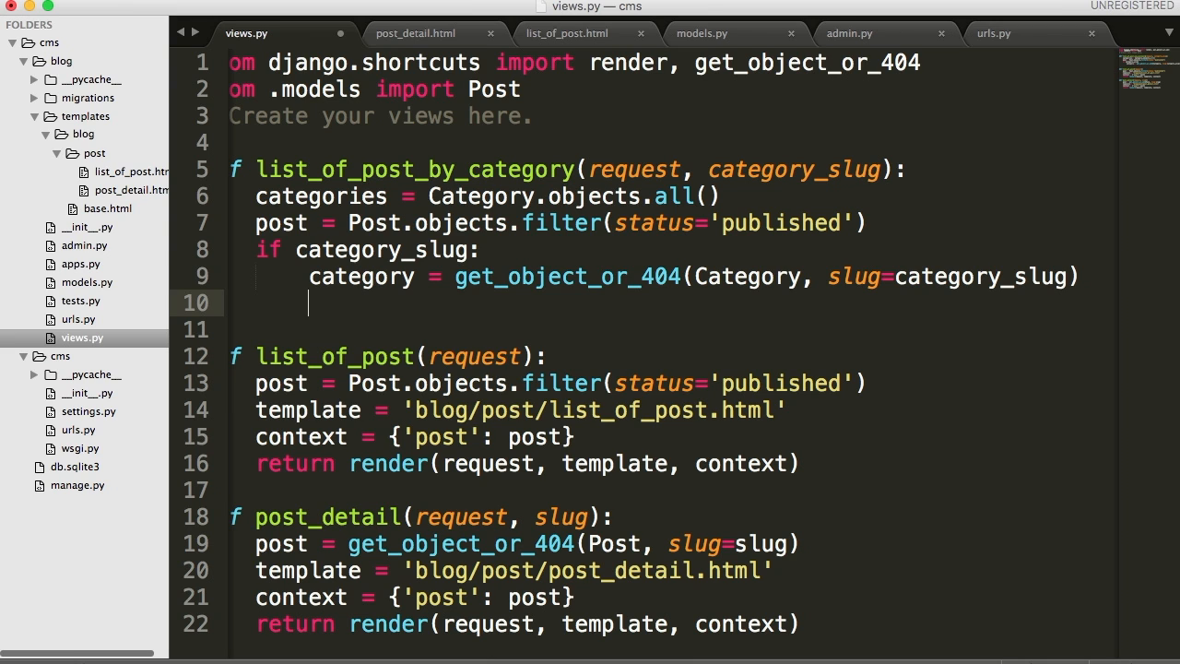
pyautogui.write('post =')
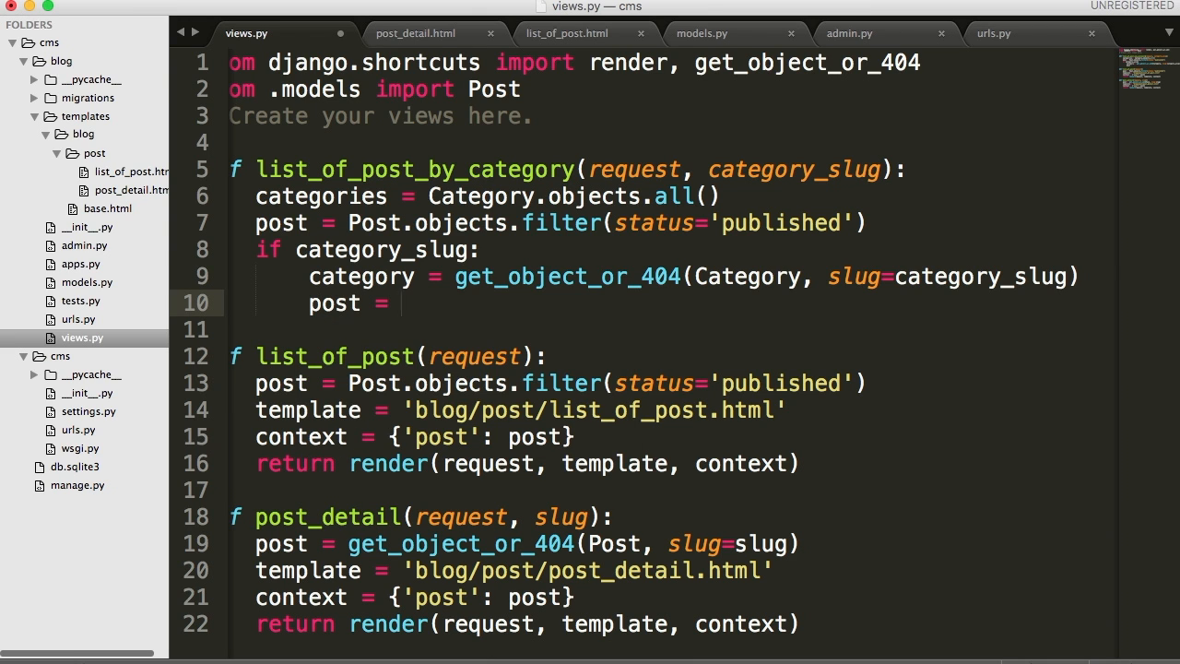
pyautogui.write('post.')
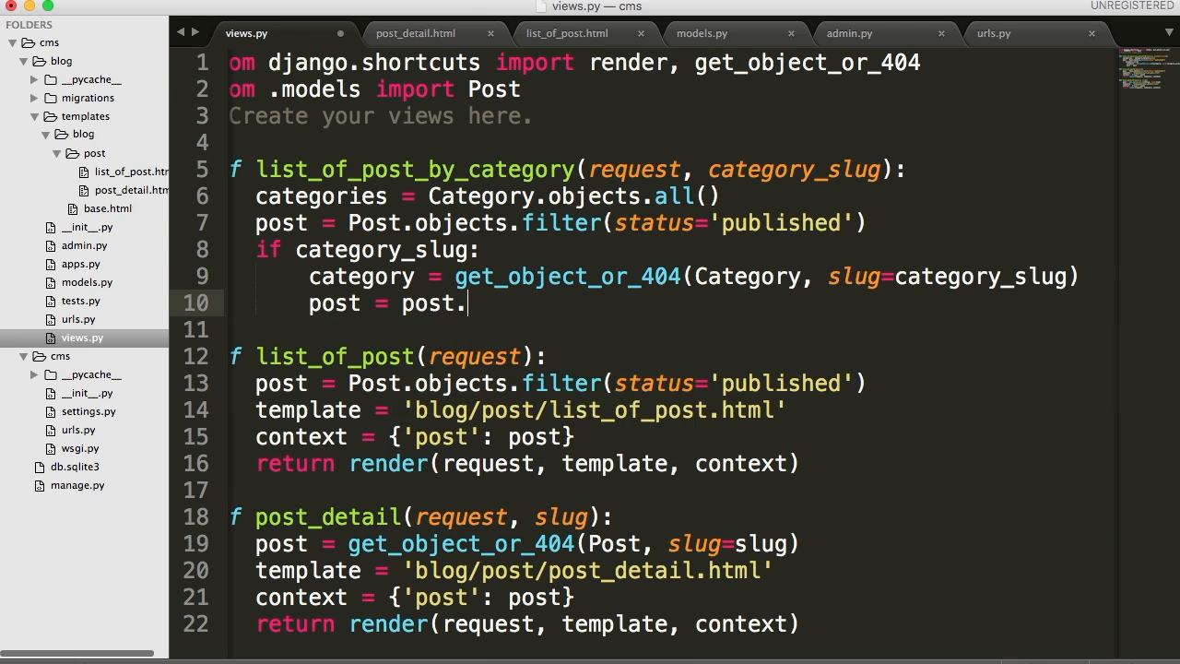
pyautogui.write('filter()')
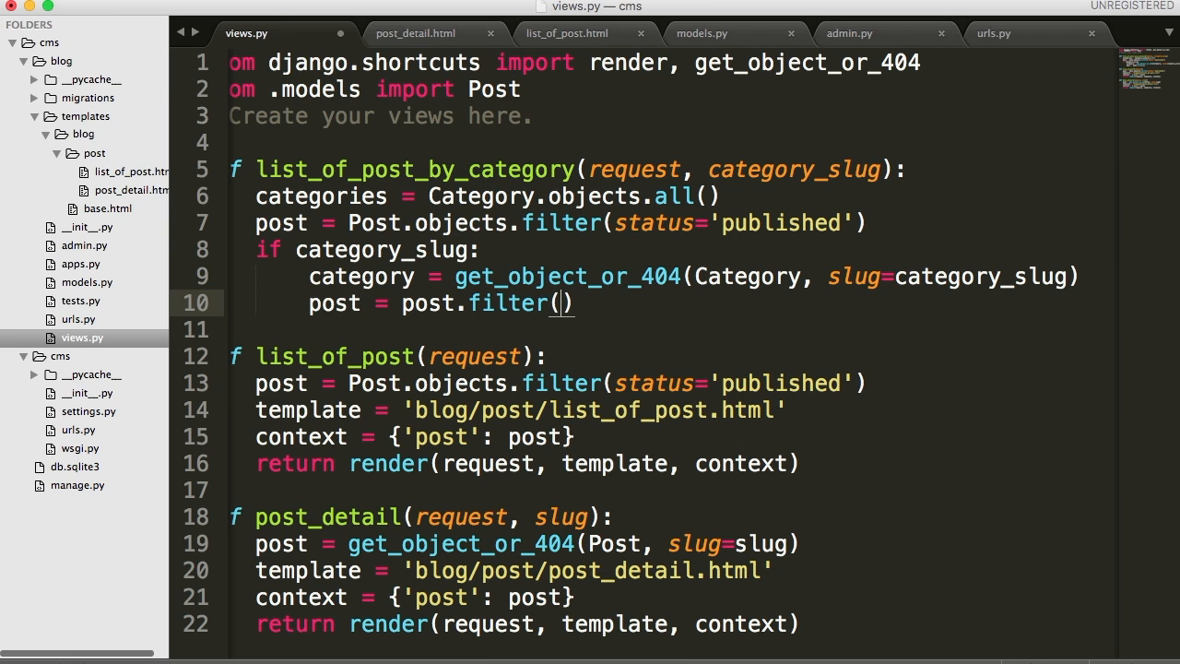
pyautogui.write('category=')
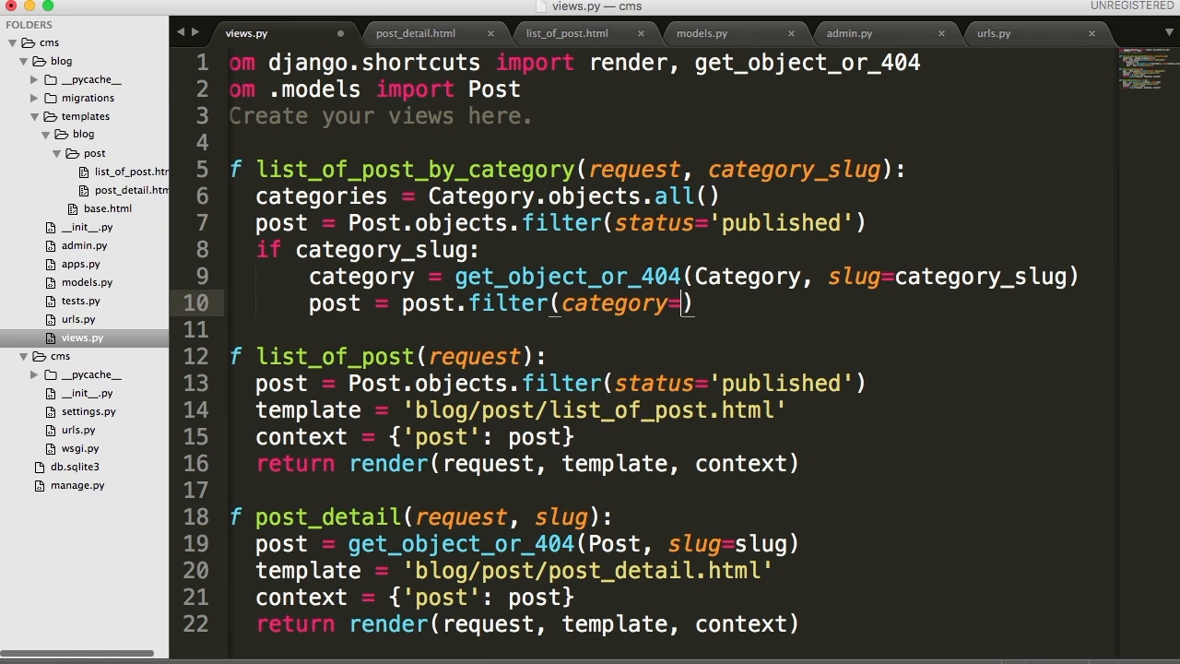
pyautogui.write('category_slug')
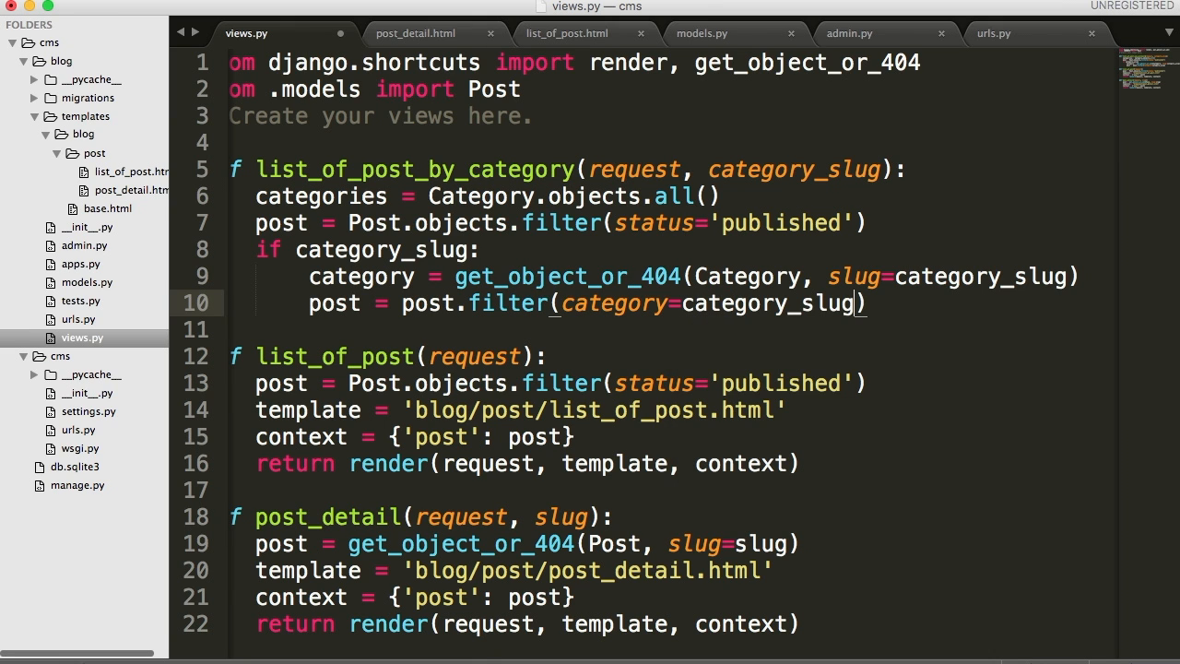
pyautogui.press('backspace')
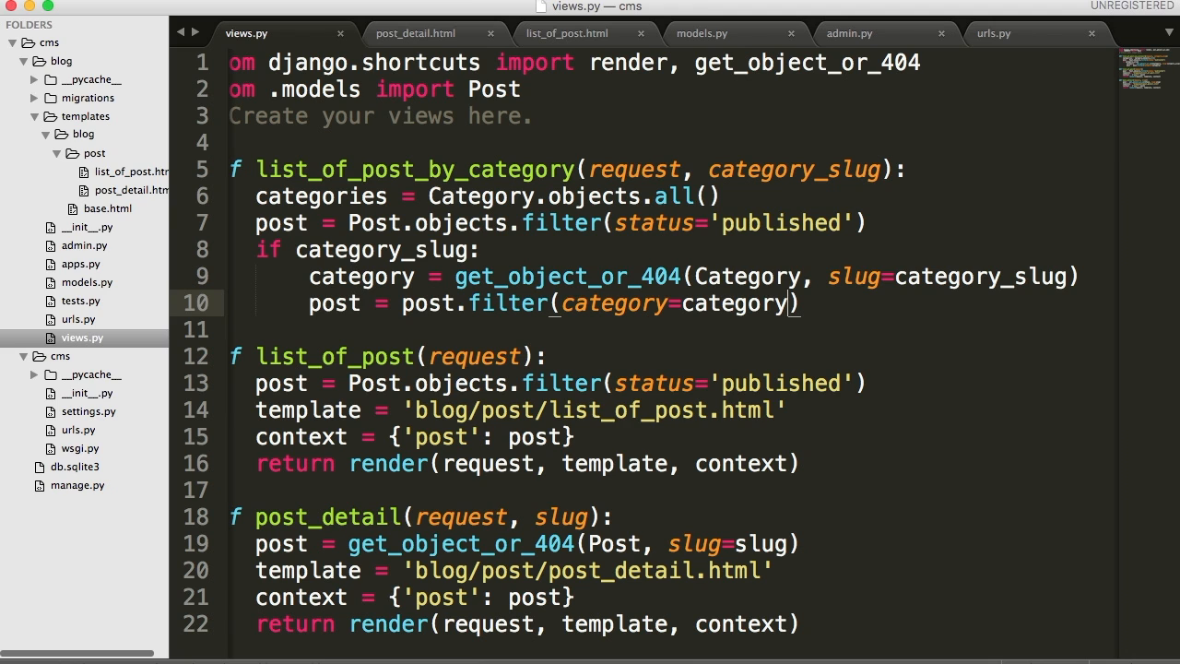
pyautogui.moveTo(312, 275)
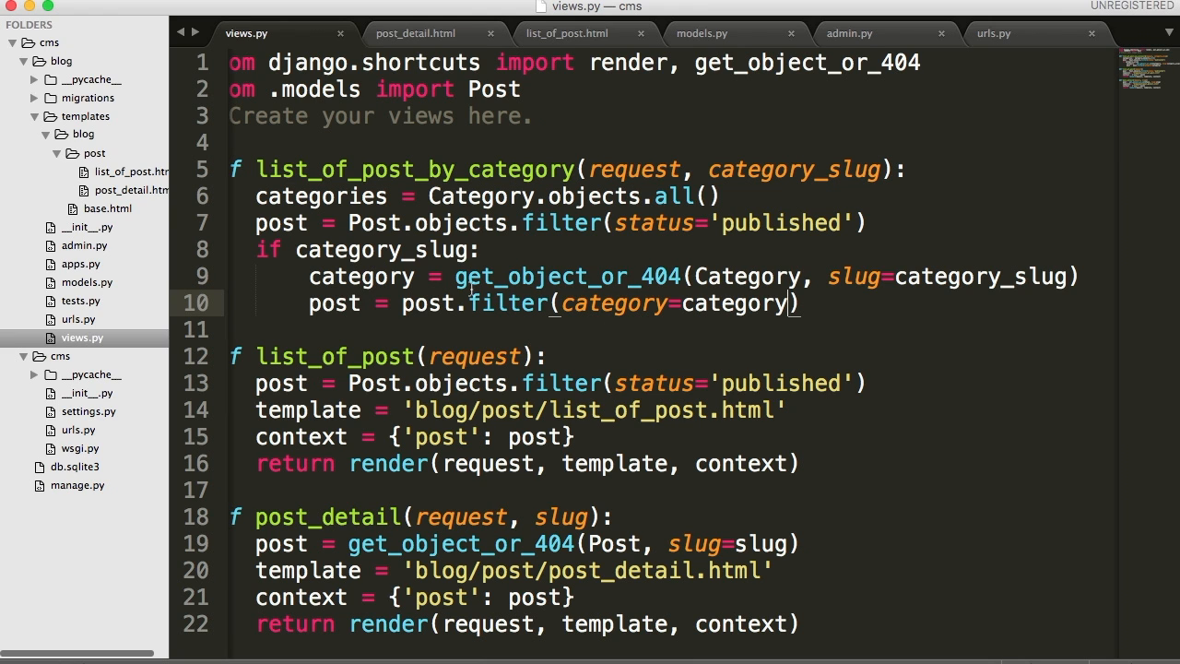
pyautogui.moveTo(597, 279)
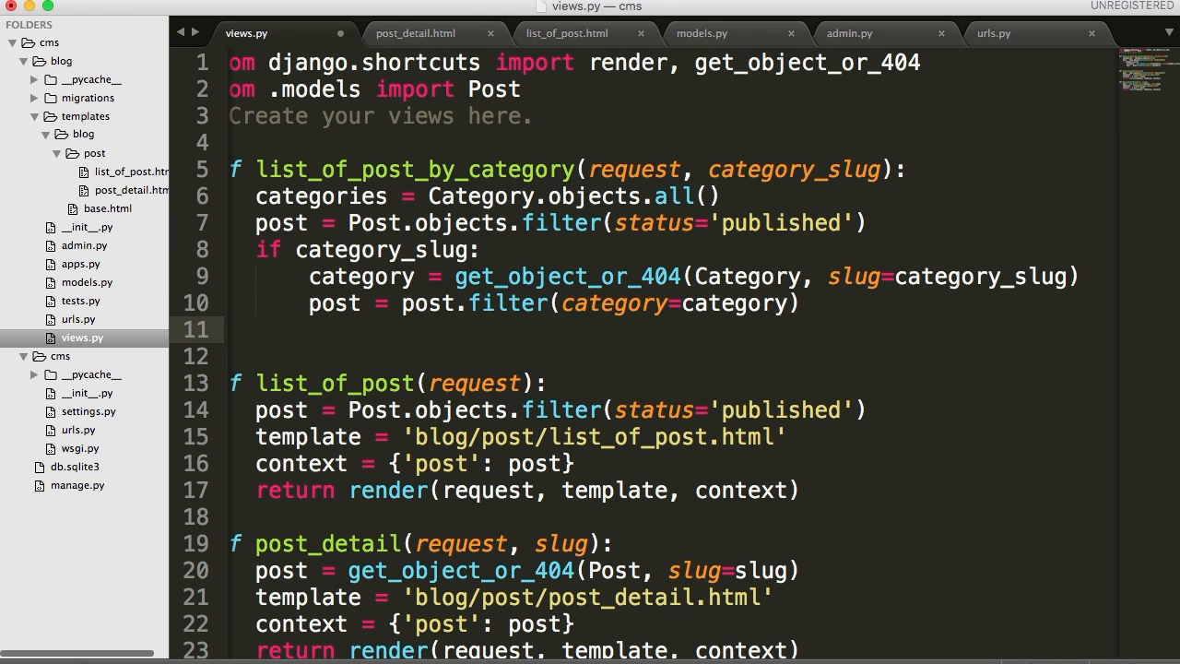
# Step: Set template = 'blog/category/list_of_post_by_category.html' and begin the context line
pyautogui.write("template = 'blog/")
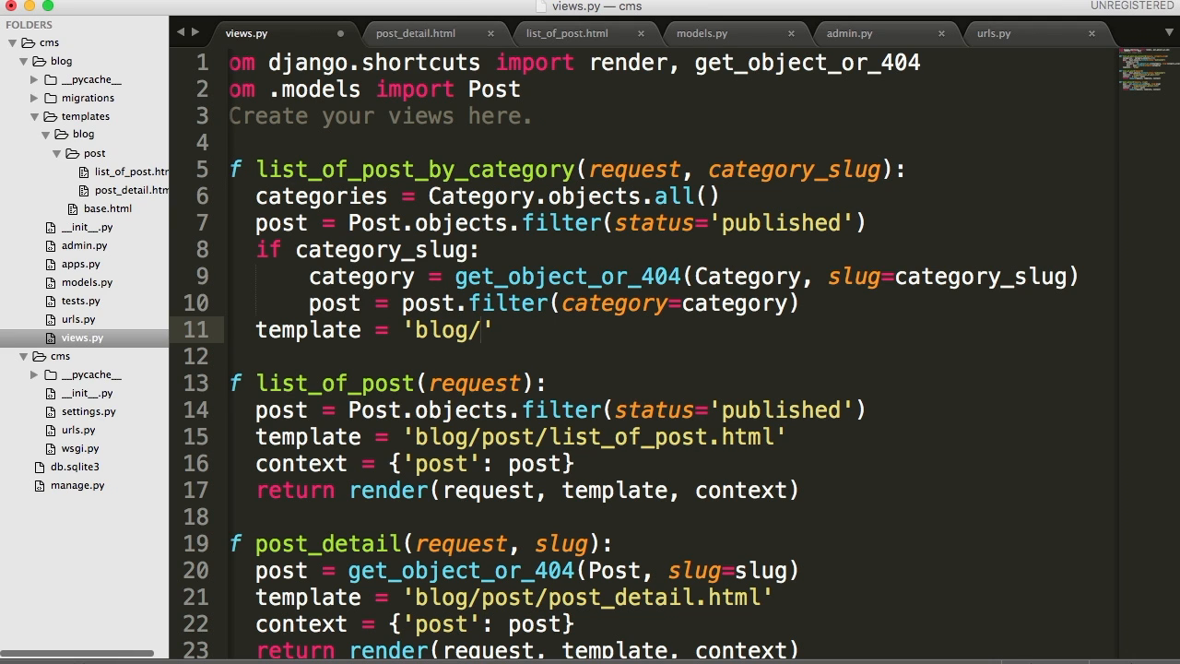
pyautogui.write('categor')
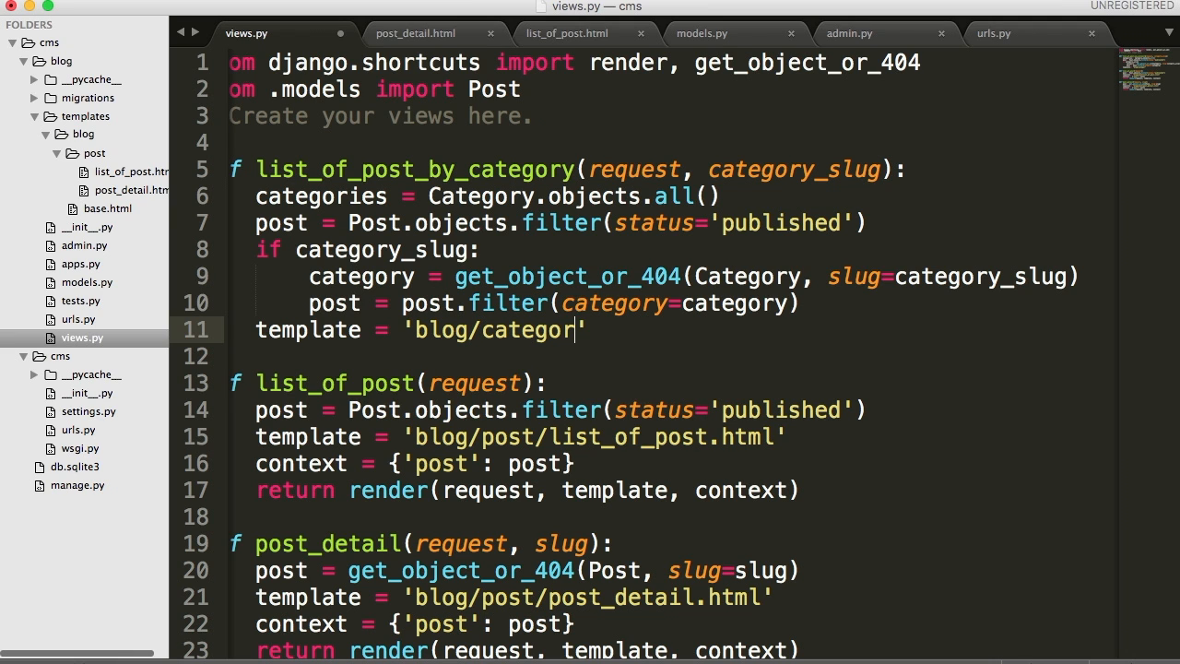
pyautogui.write('y/')
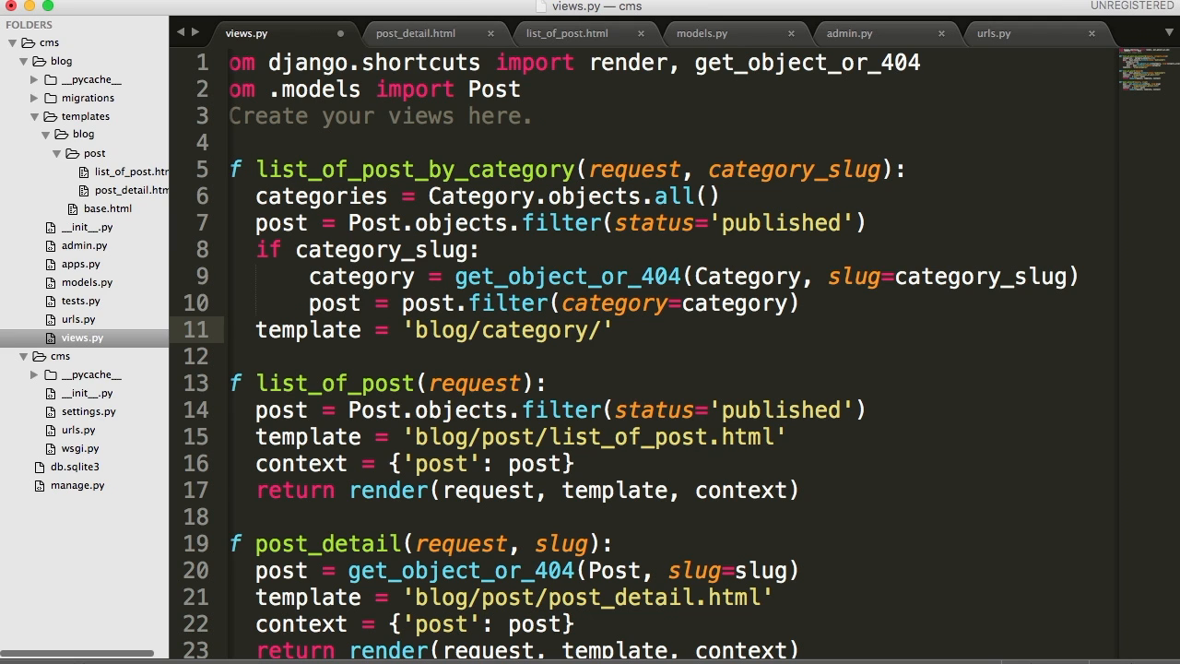
pyautogui.write('list')
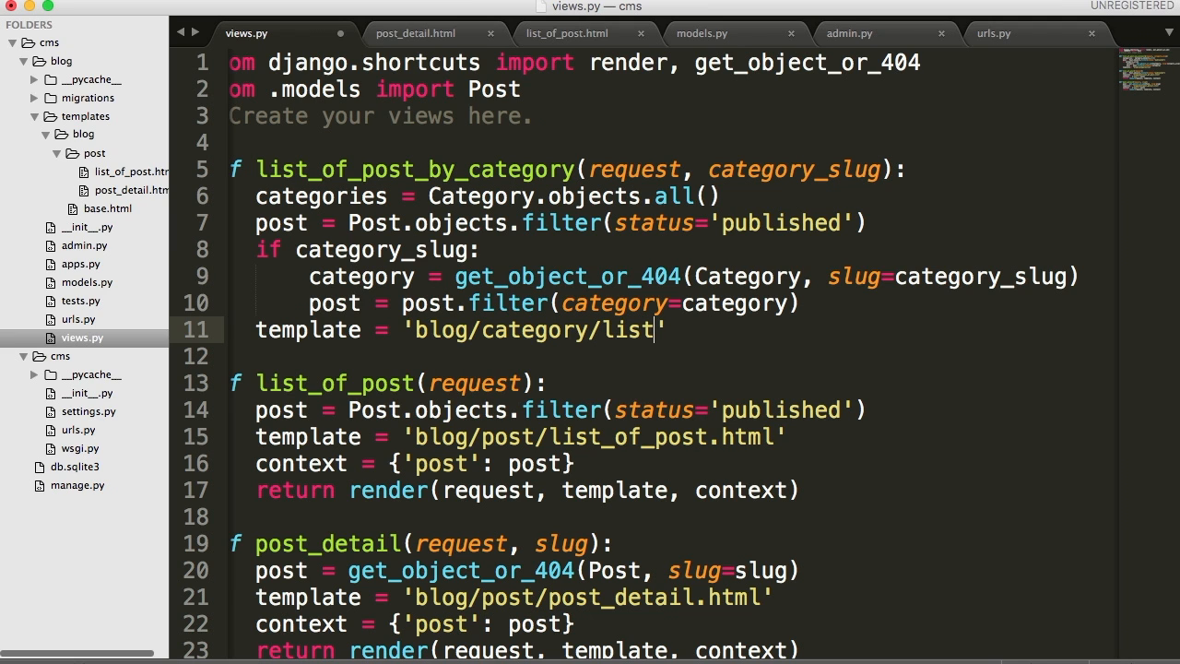
pyautogui.write('_of_post')
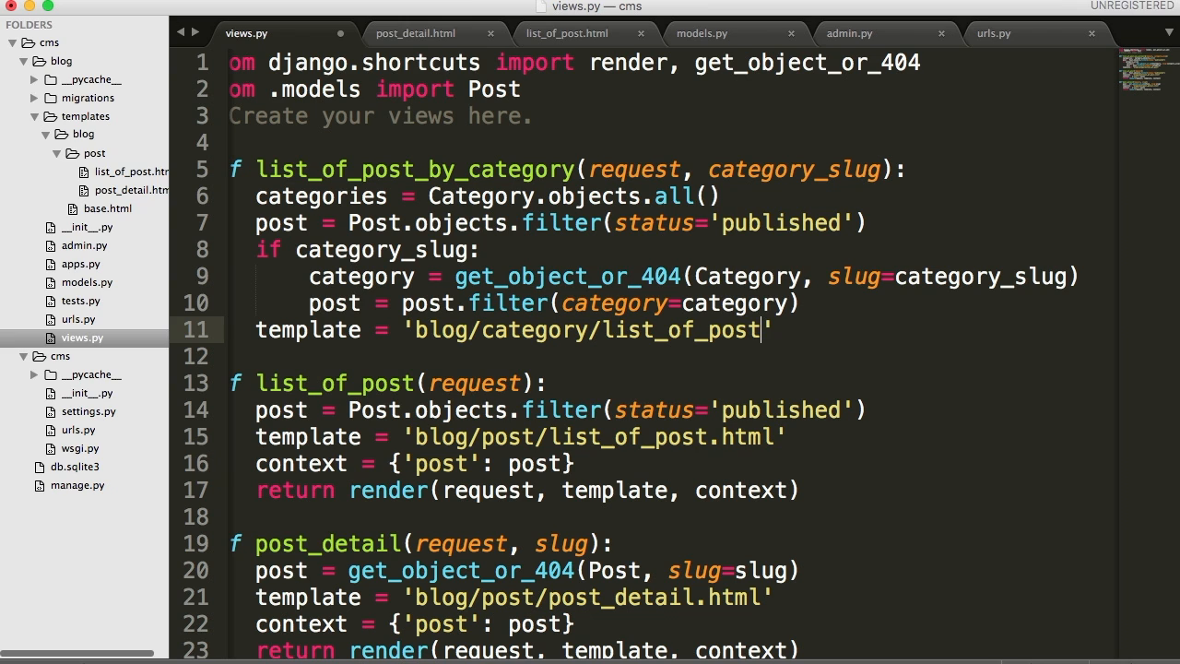
pyautogui.write('_by_category')
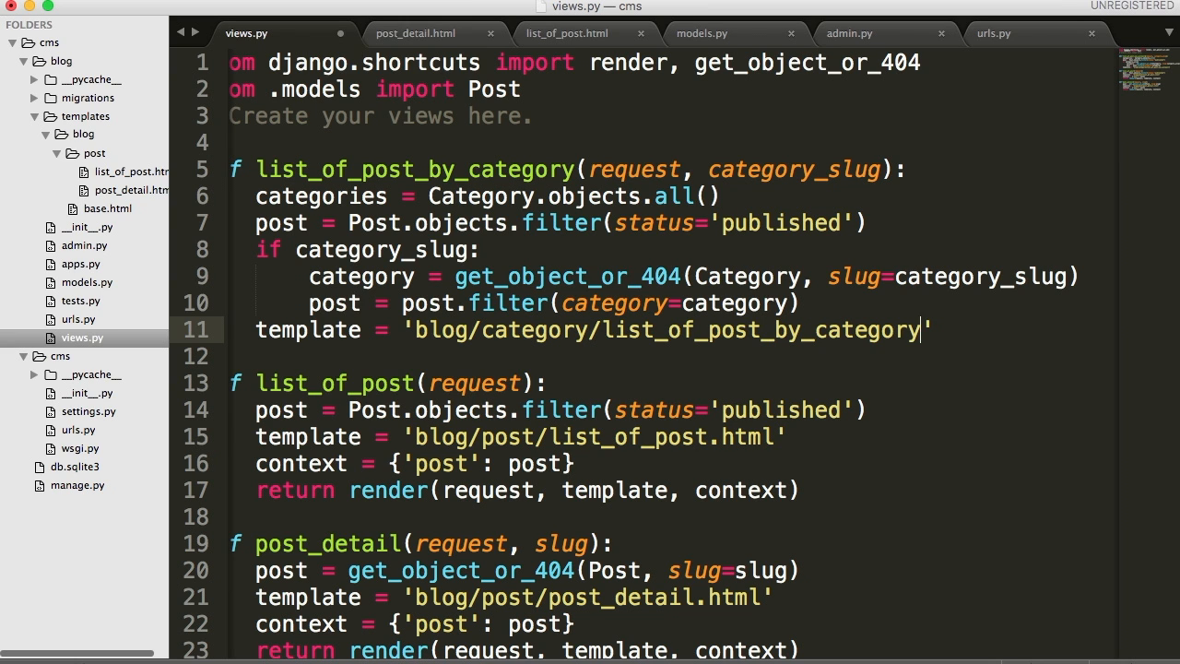
pyautogui.write('.html')
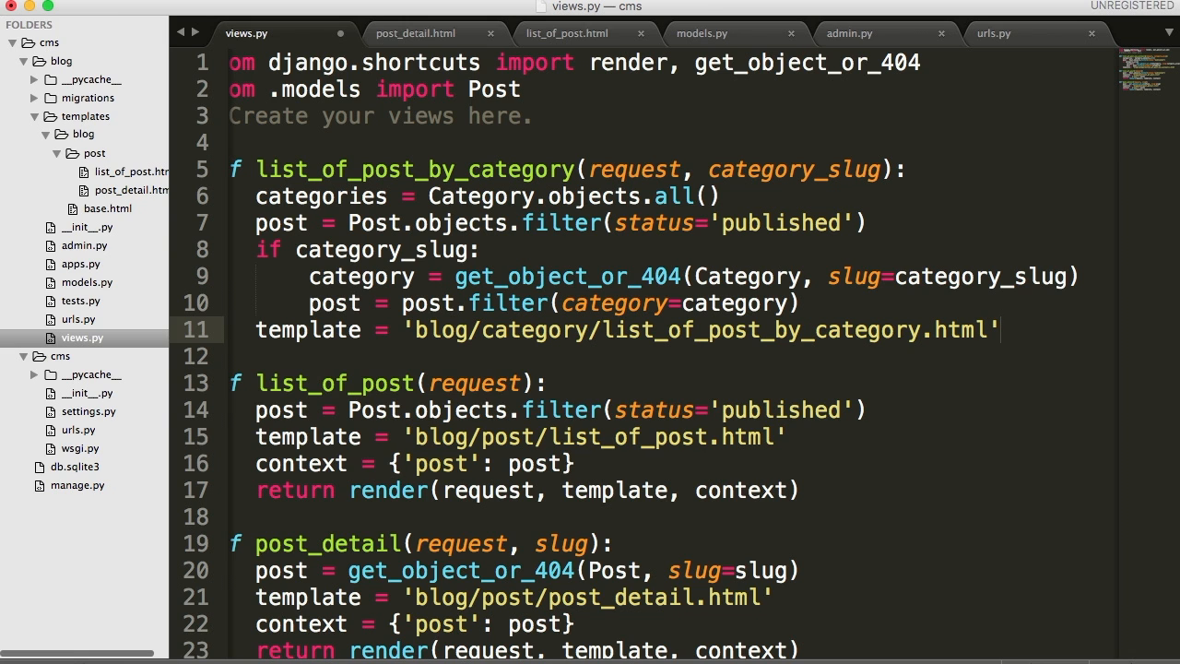
pyautogui.write('context =')
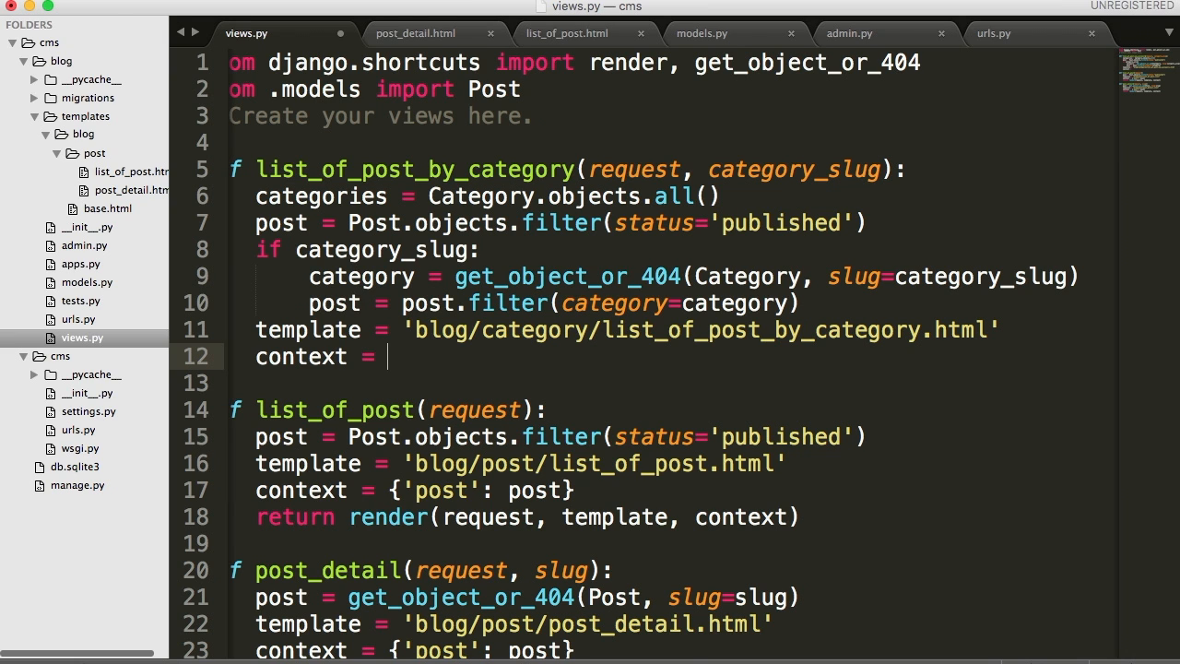
# Step: Fill the context dictionary with 'categories', 'post' and a 'category' entry
pyautogui.write('{}')
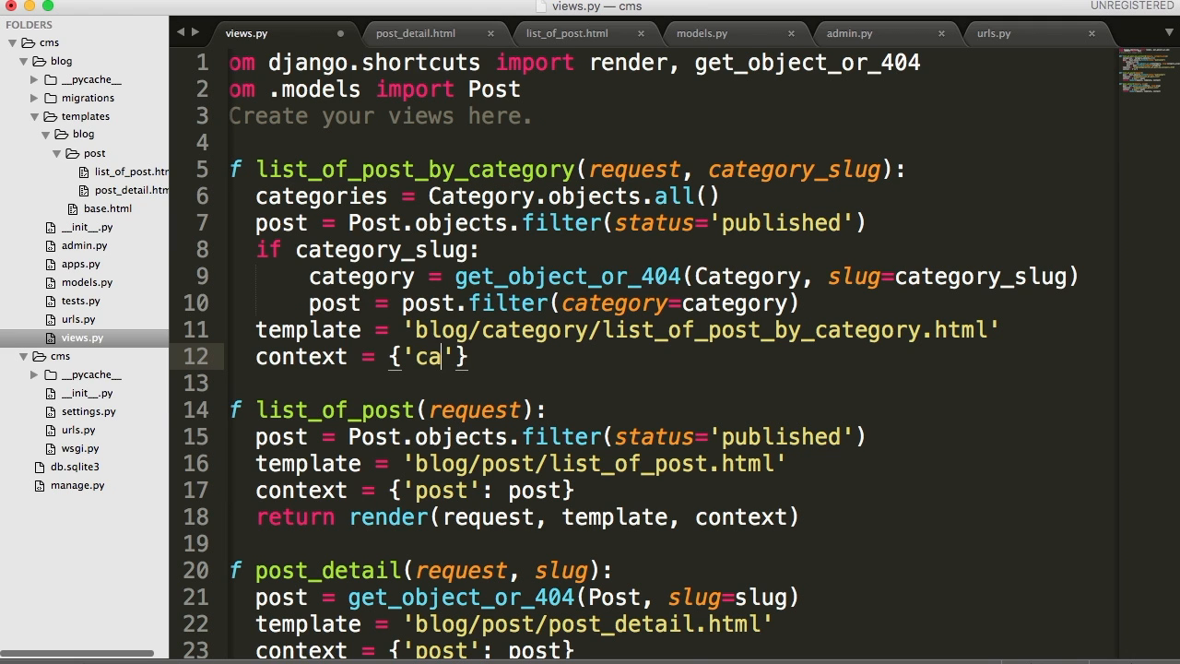
pyautogui.write('tegories')
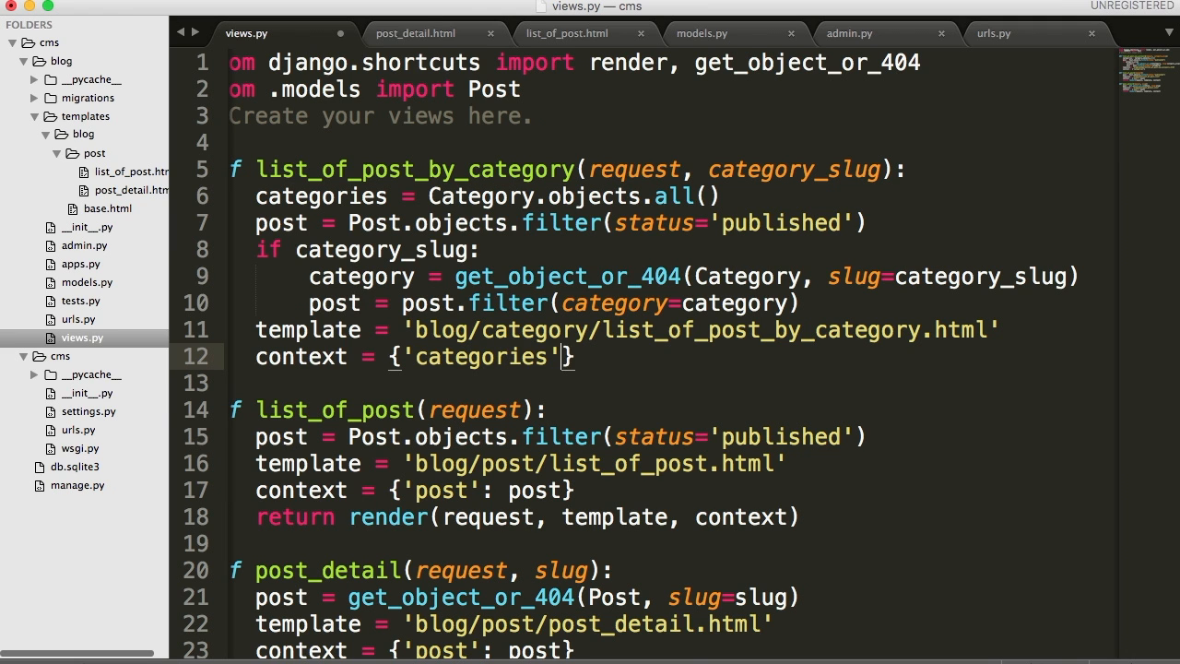
pyautogui.write("categories, 'post': post,")
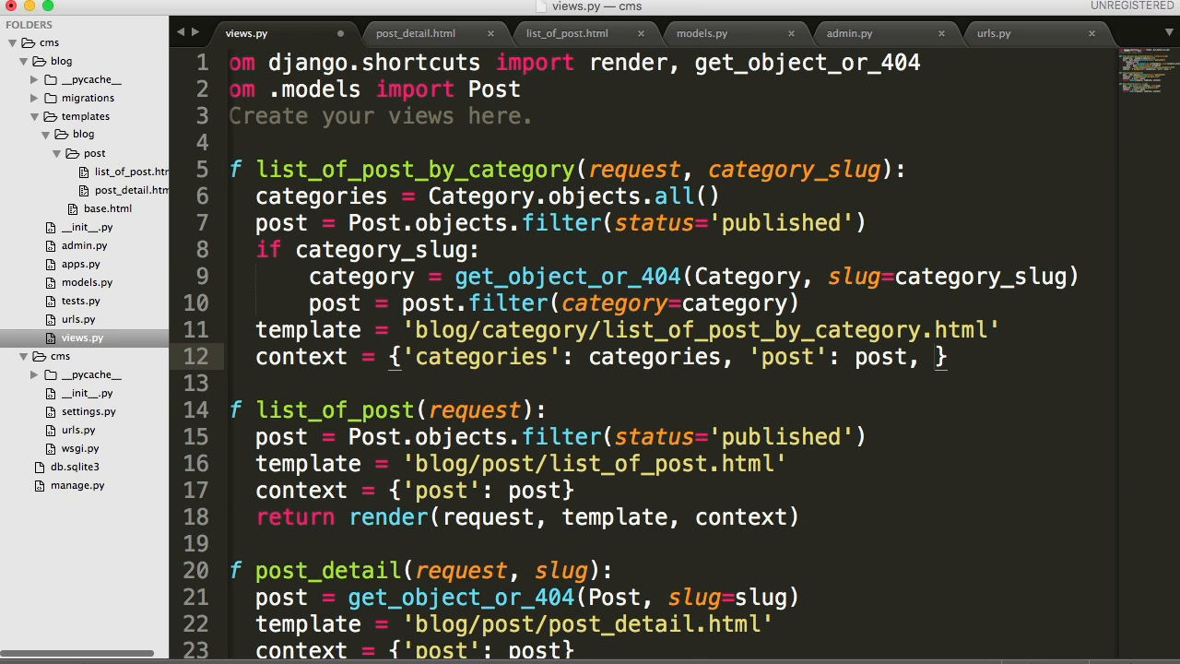
pyautogui.write(';')
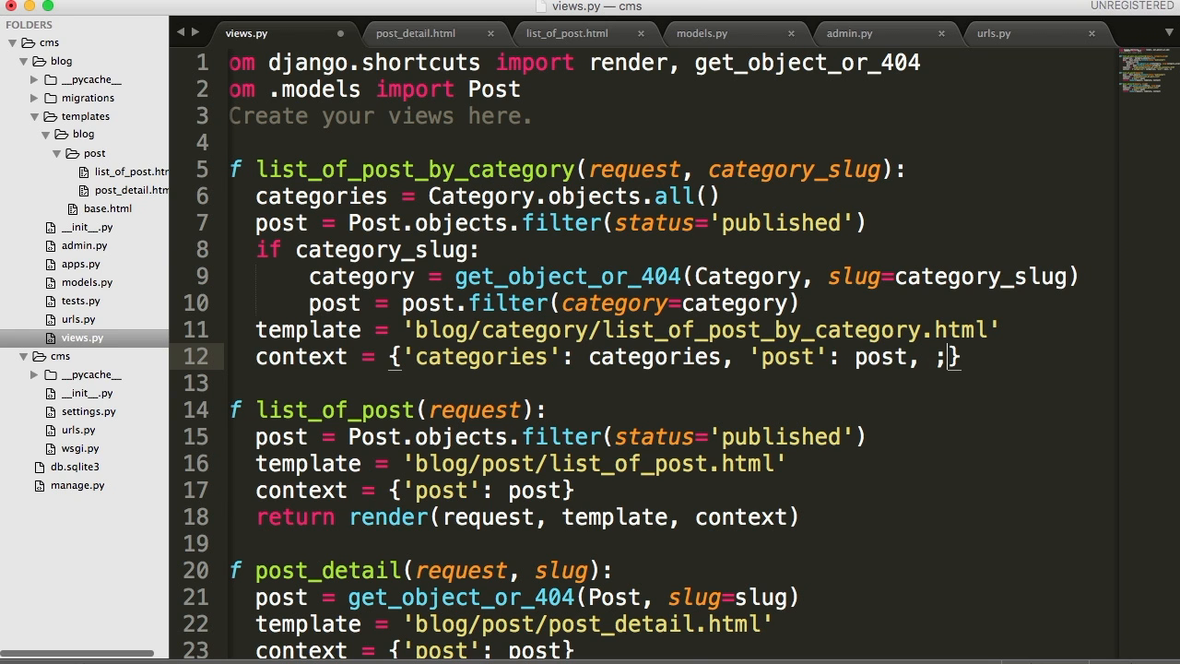
pyautogui.write("'category': categor")
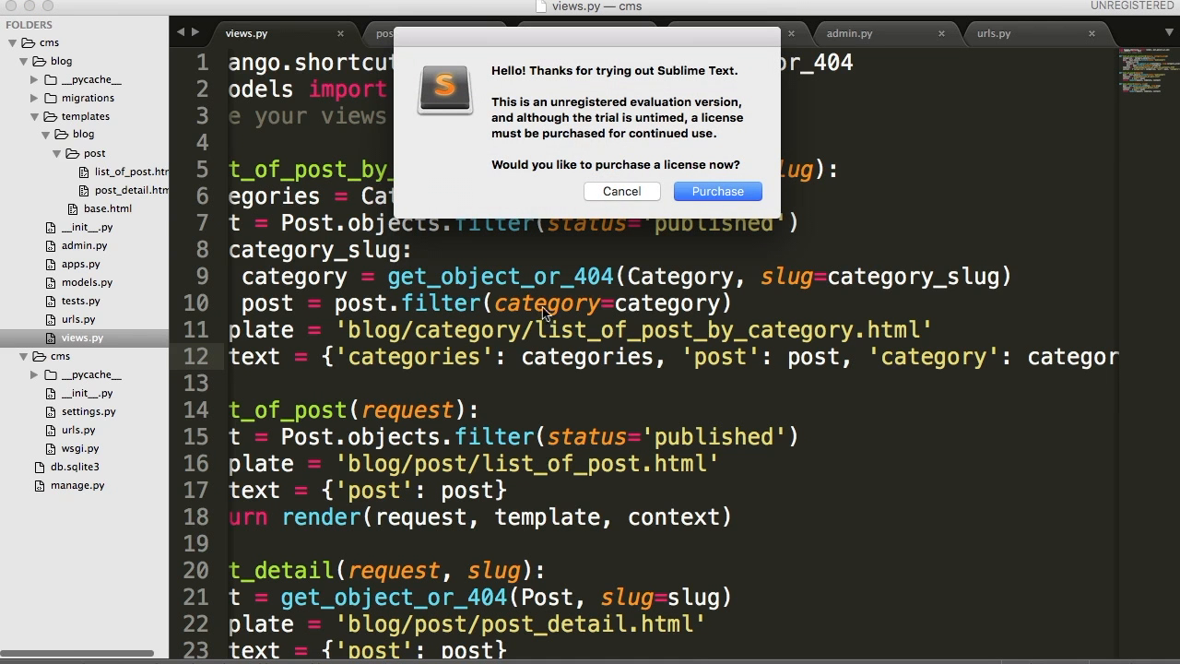
# Step: Dismiss the purchase dialog and end the view with return render(request, template, context)
pyautogui.click(621, 191)
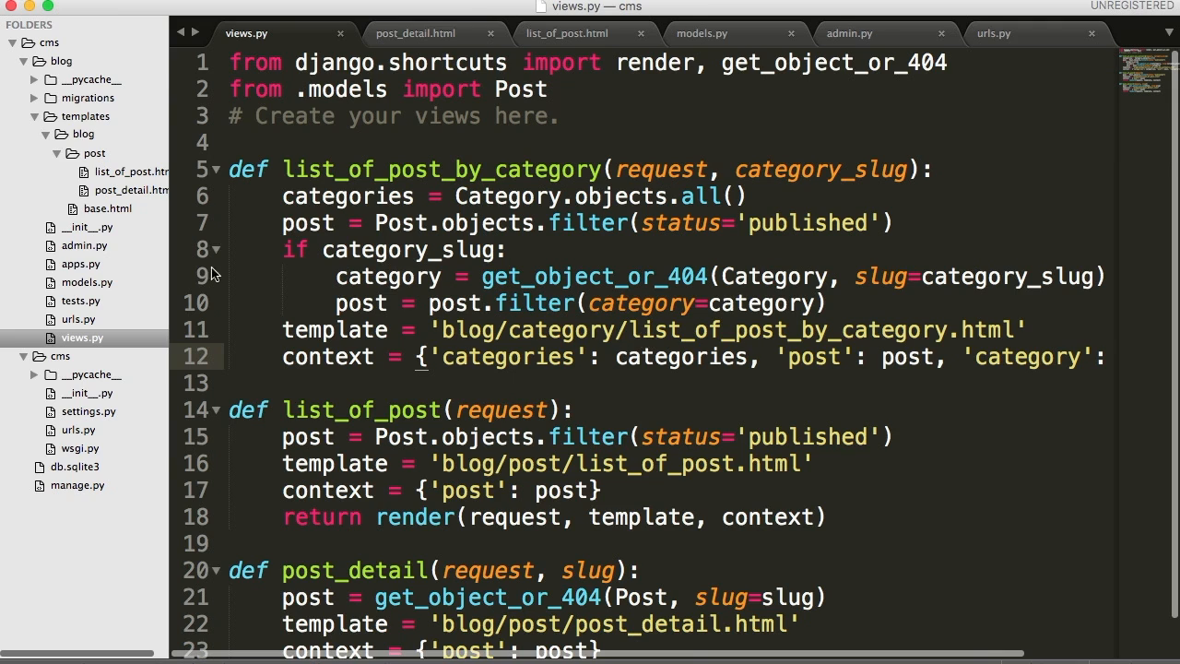
pyautogui.hscroll(3)
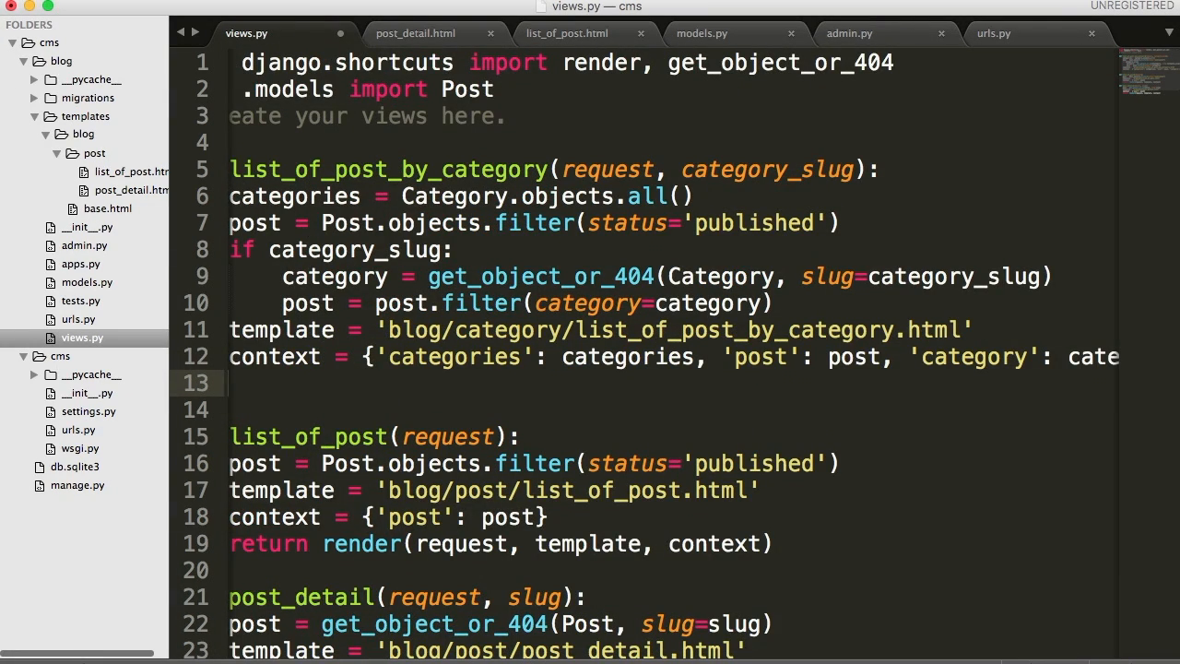
pyautogui.write('return')
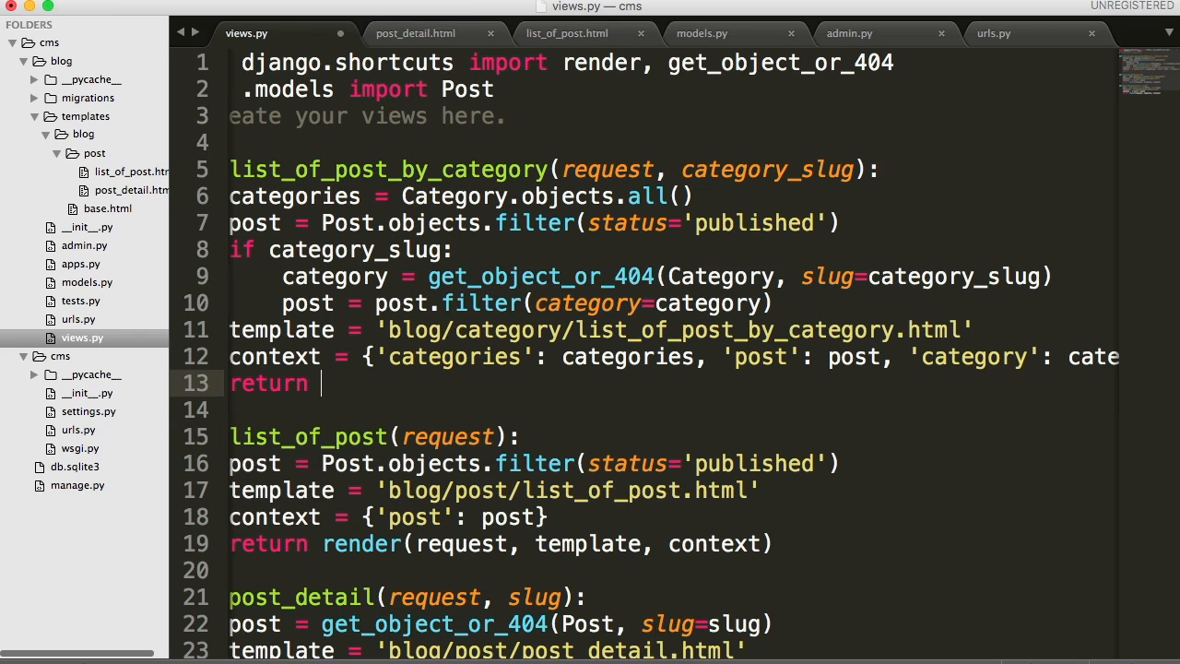
pyautogui.write('render()')
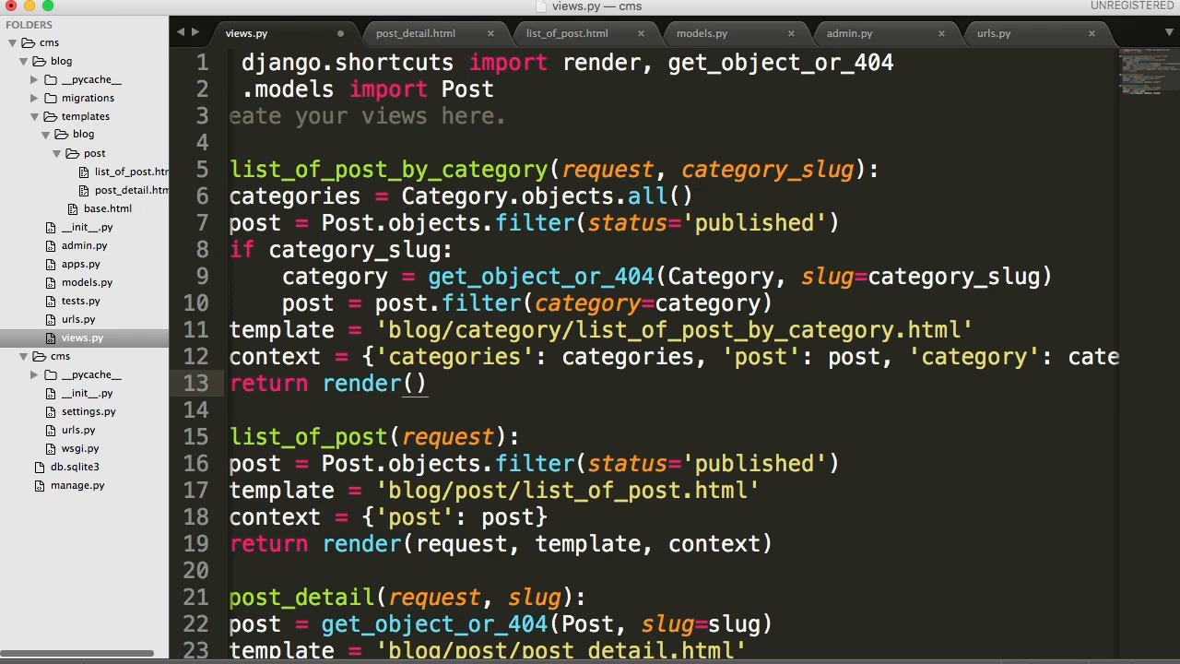
pyautogui.write('request')
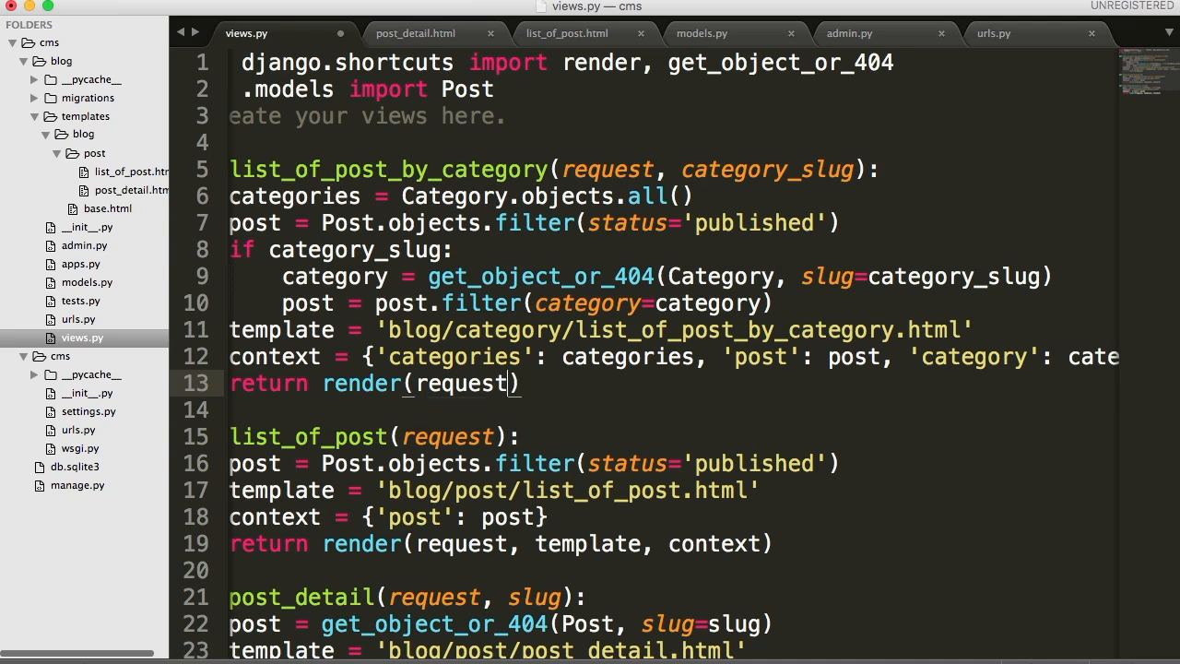
pyautogui.write(', templater')
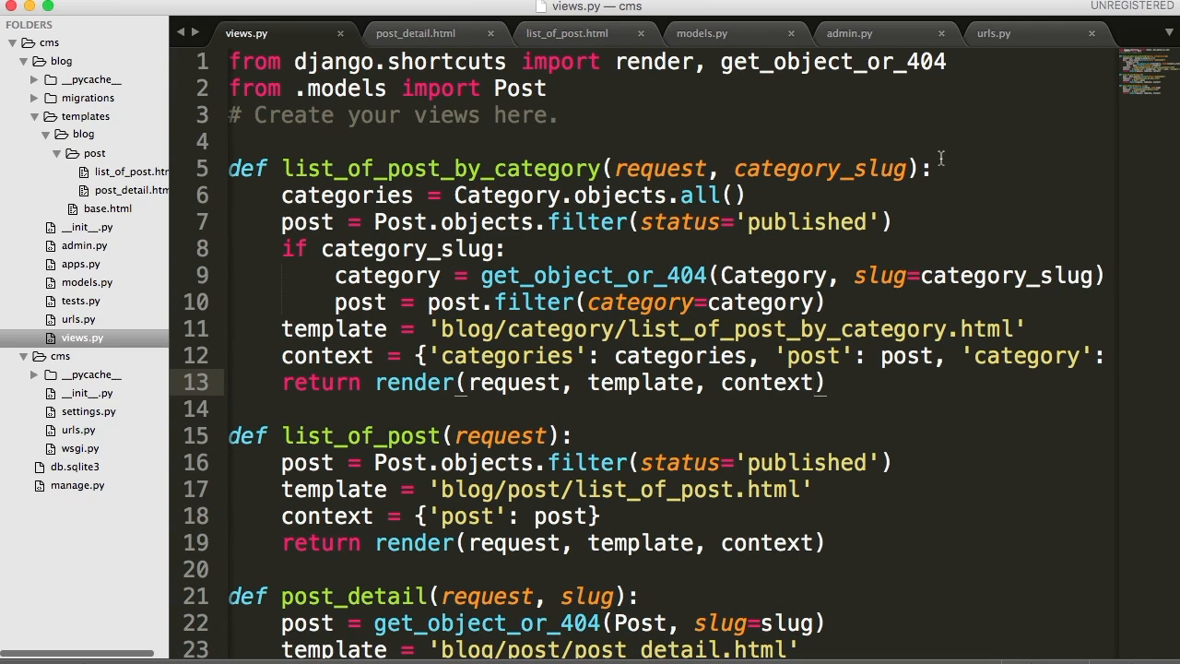
pyautogui.moveTo(583, 232)
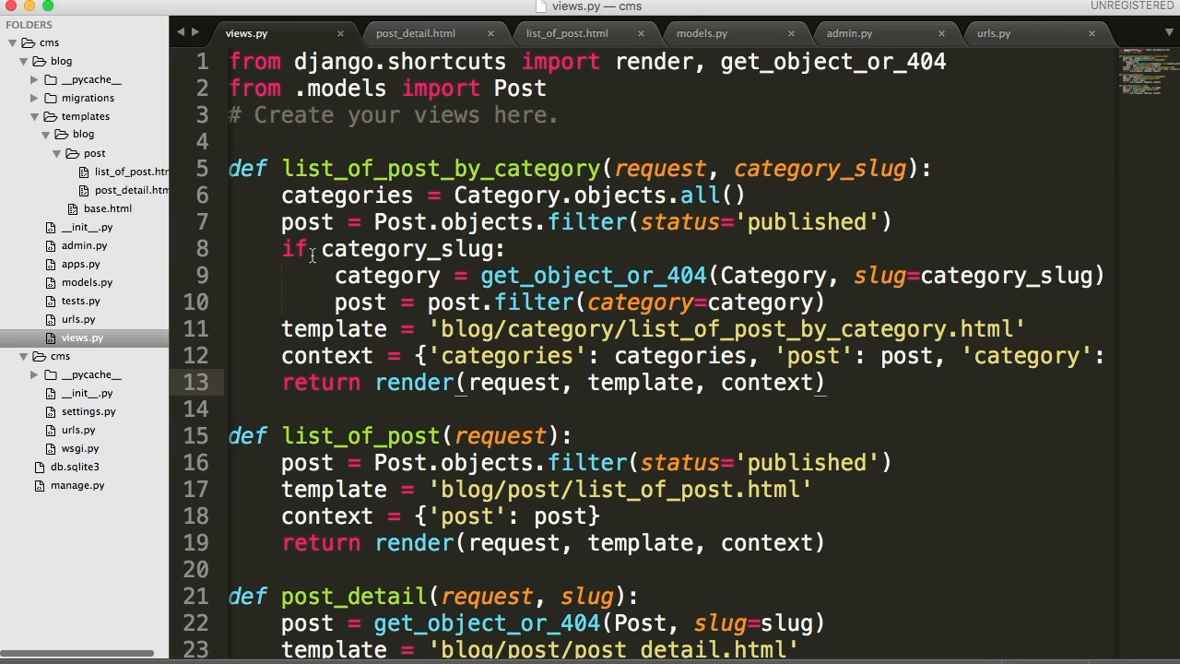
pyautogui.moveTo(207, 279)
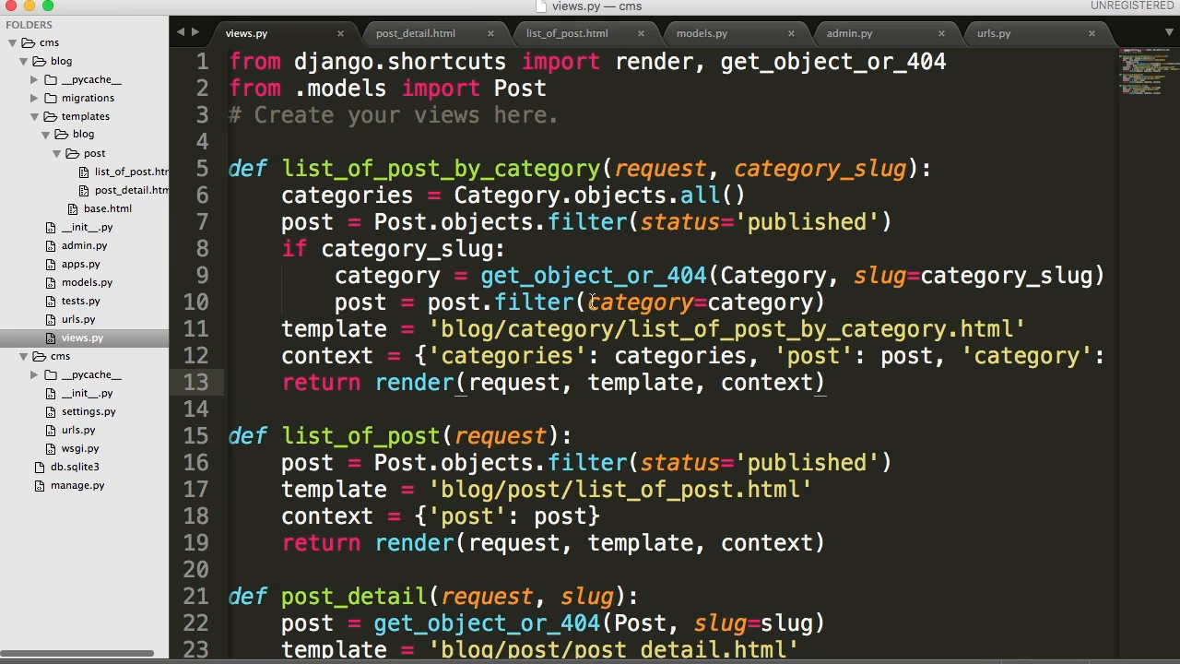
pyautogui.moveTo(88, 318)
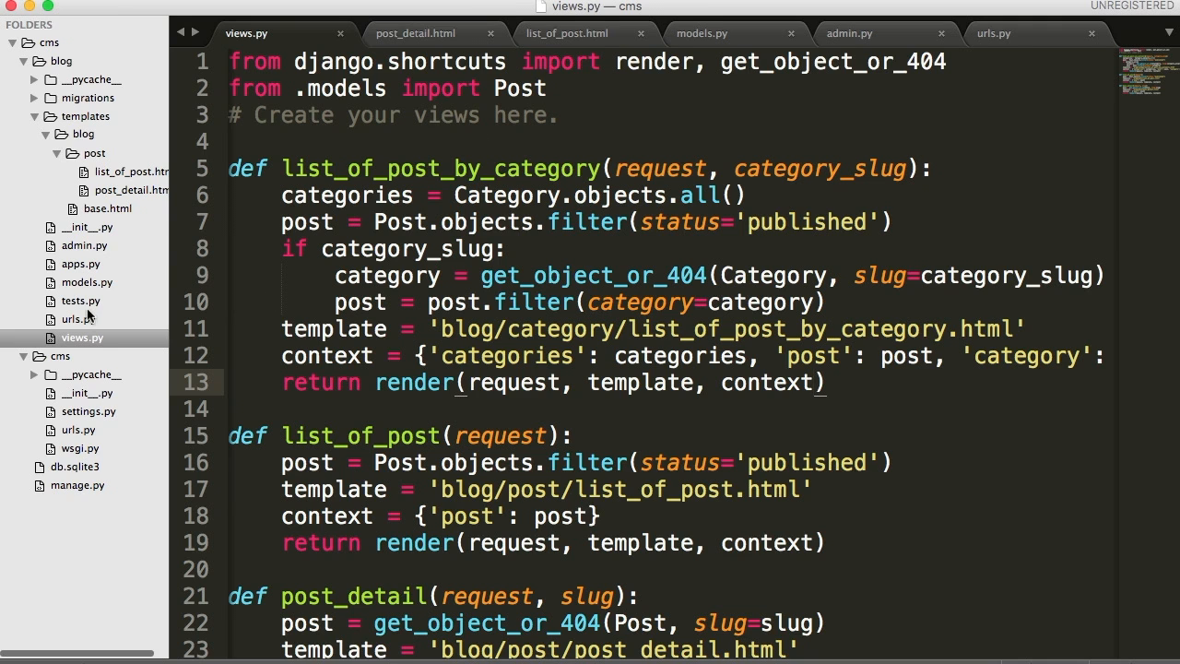
# Step: Switch to the blog app's urls.py to add a route for the category view
pyautogui.click(994, 33)
pyautogui.write('url(')
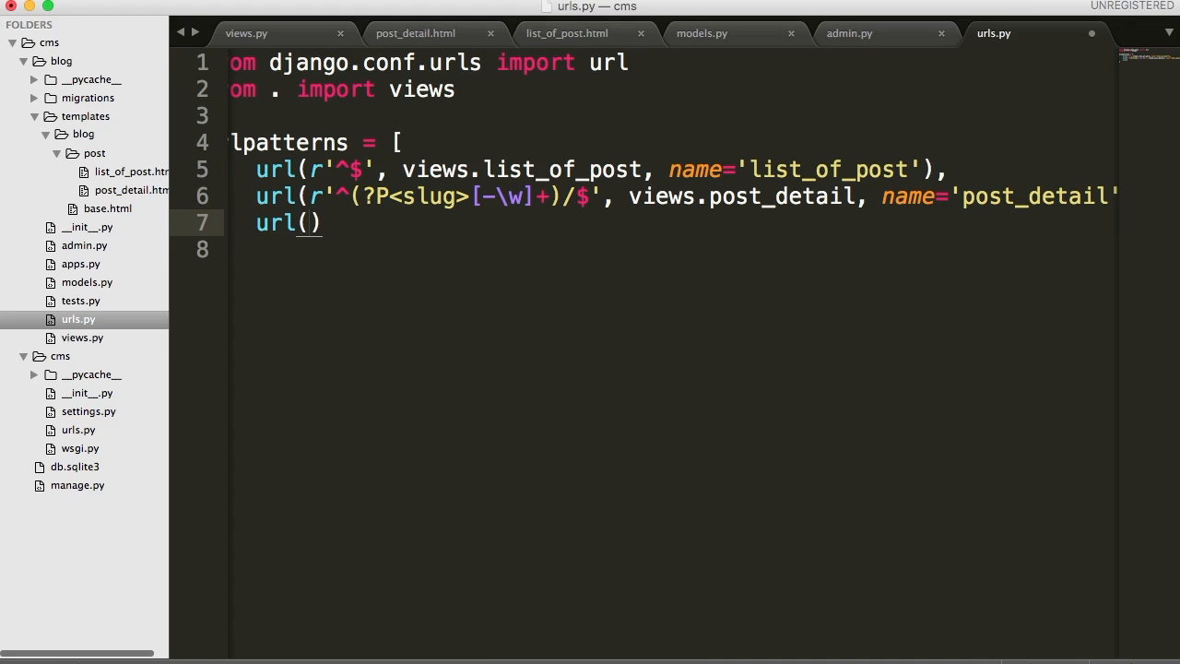
# Step: Write the URL regex r'^category/(?P<category_slug>[-\w]+)/$' in the new url() entry
pyautogui.write("r'")
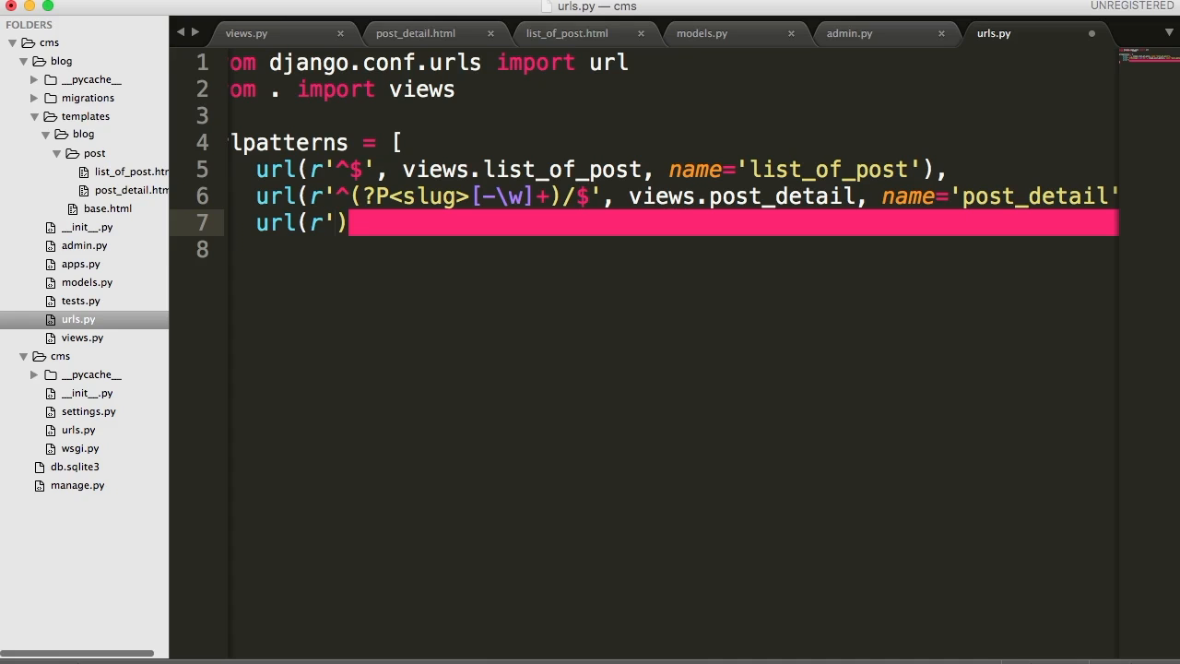
pyautogui.write('^')
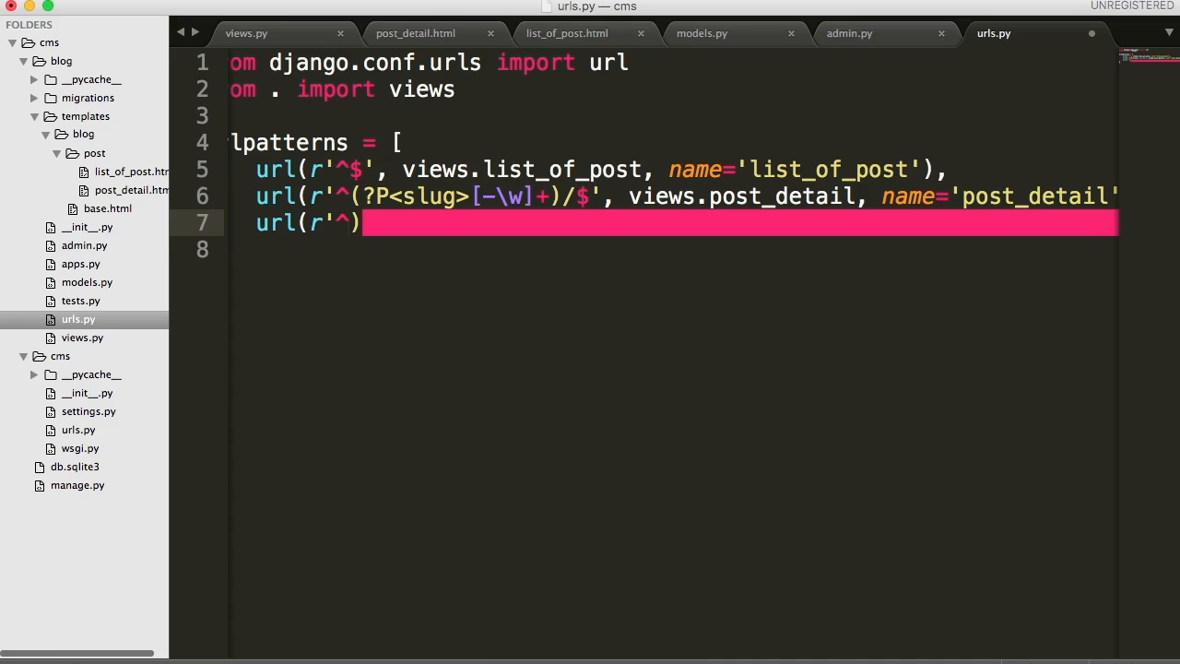
pyautogui.write('categor')
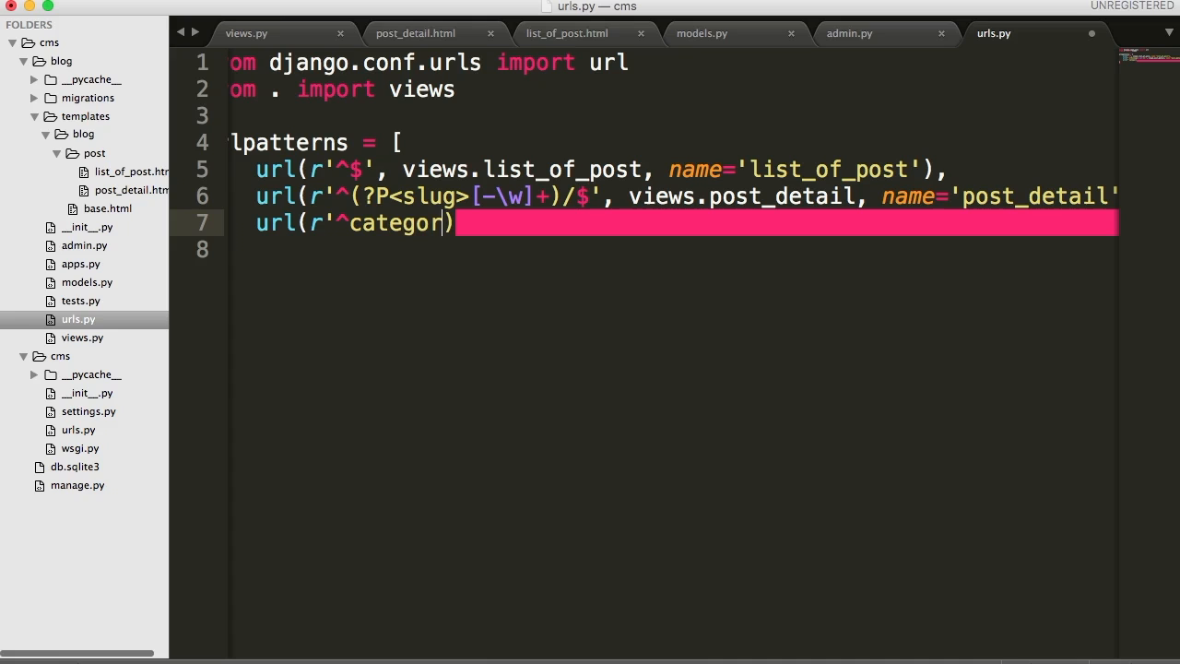
pyautogui.write('y/')
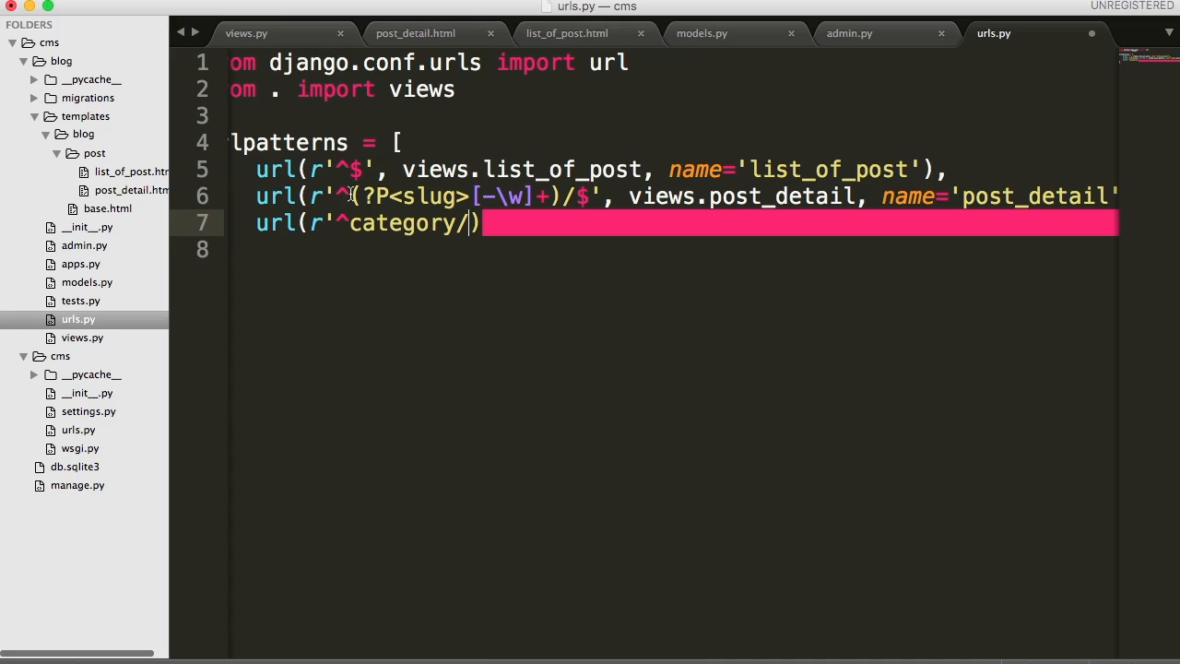
pyautogui.moveTo(458, 210)
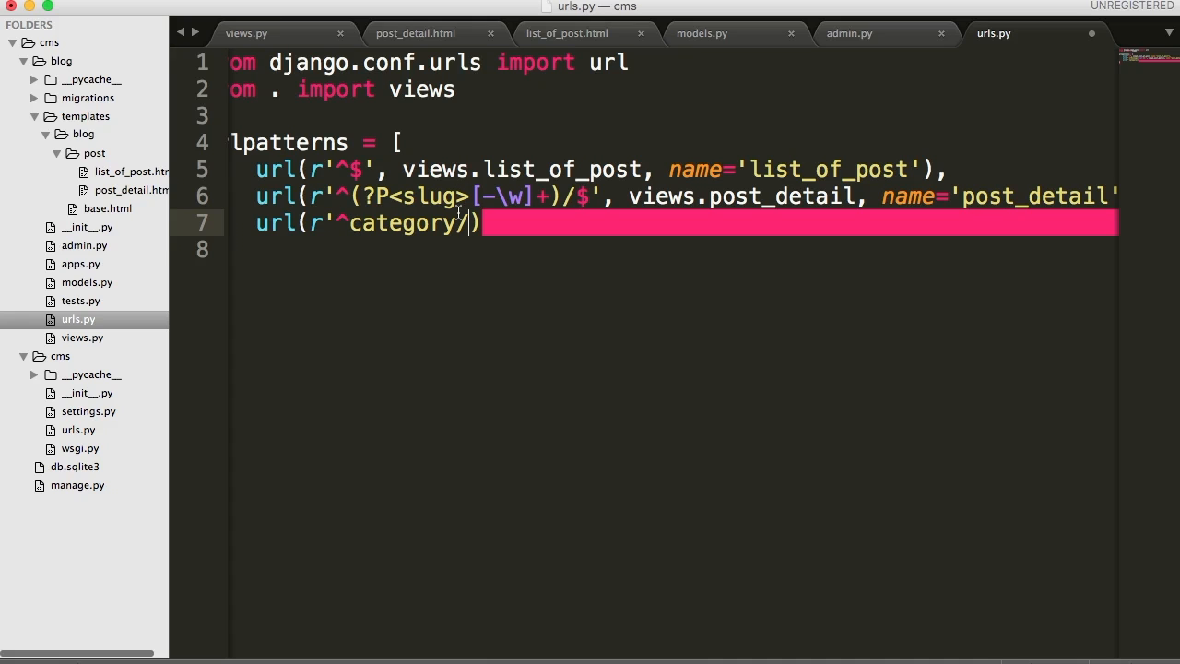
pyautogui.moveTo(724, 205)
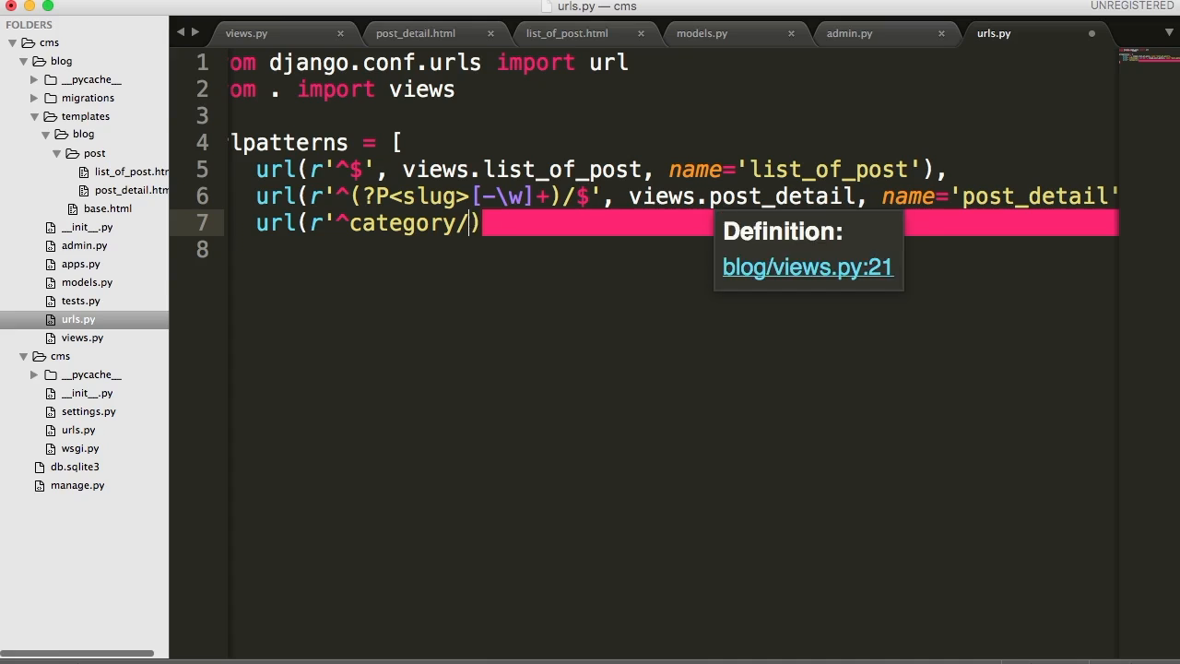
pyautogui.write('()')
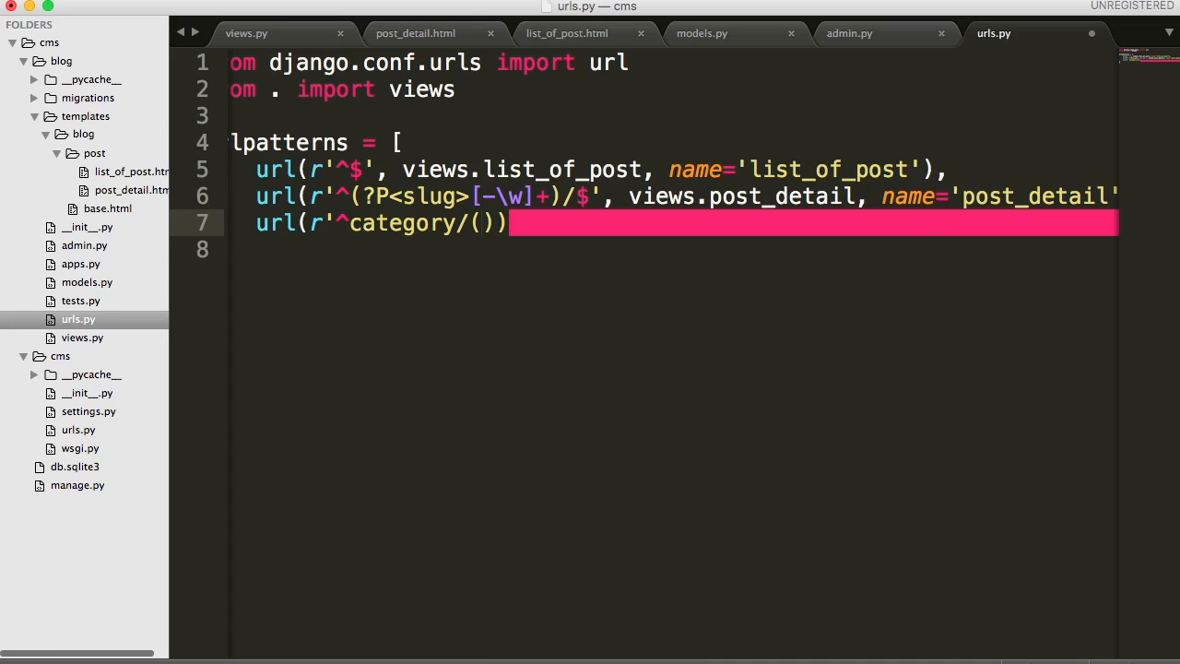
pyautogui.write('?P<>')
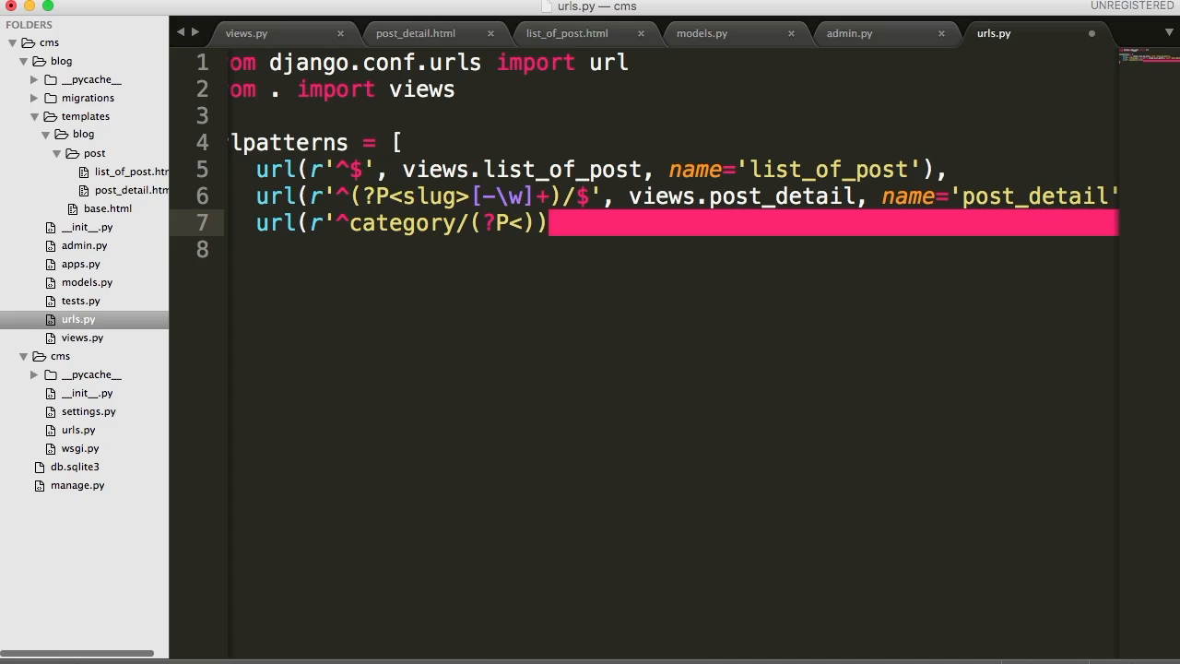
pyautogui.write('category')
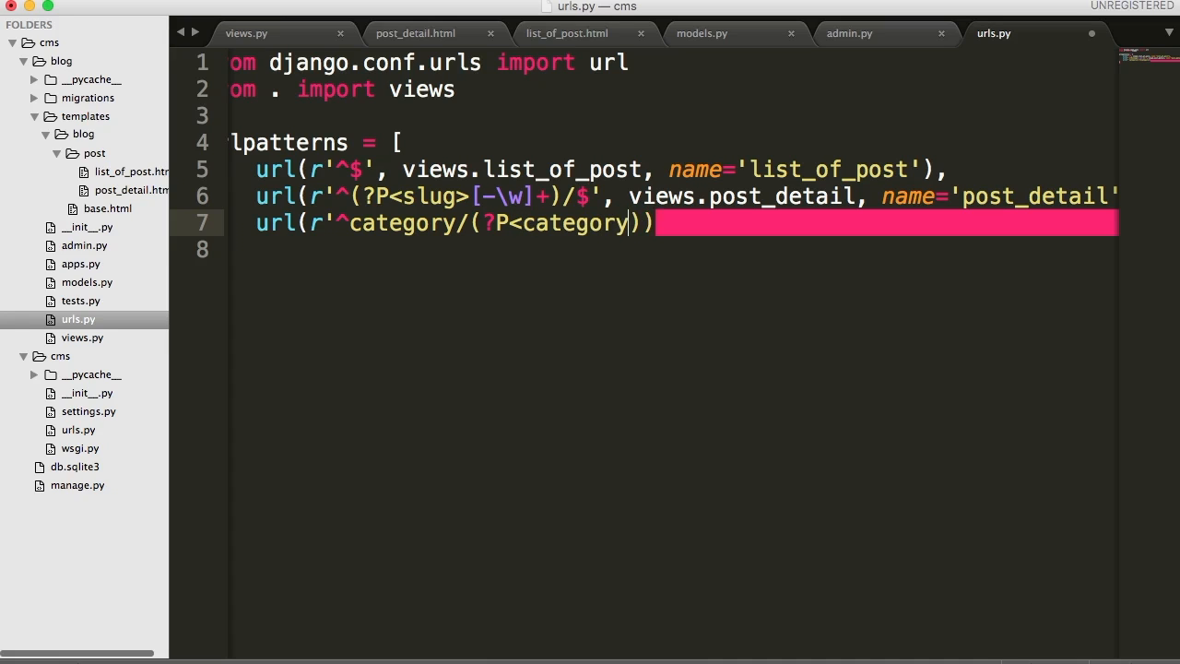
pyautogui.write('_slug')
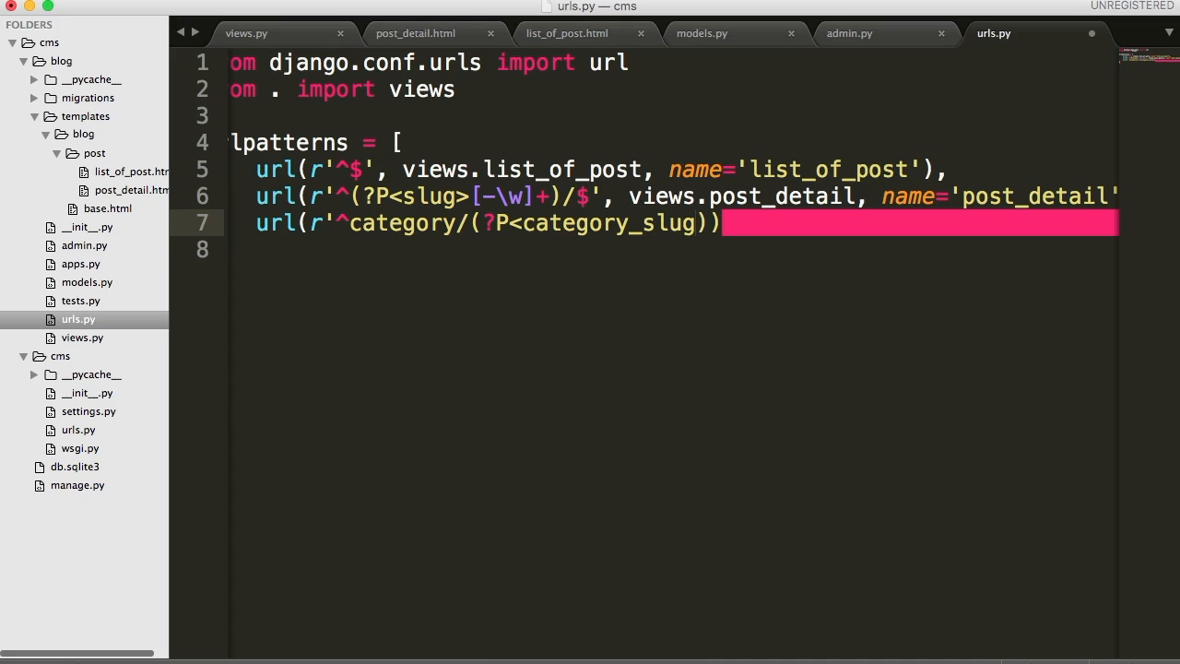
pyautogui.write(')')
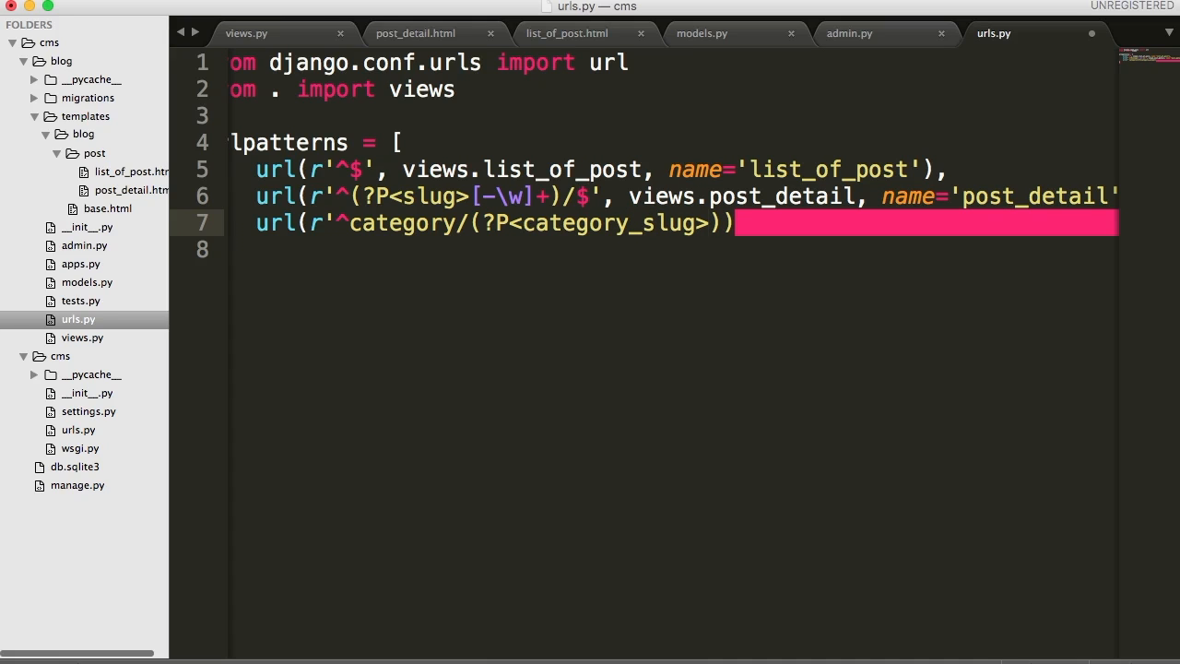
pyautogui.write('[]')
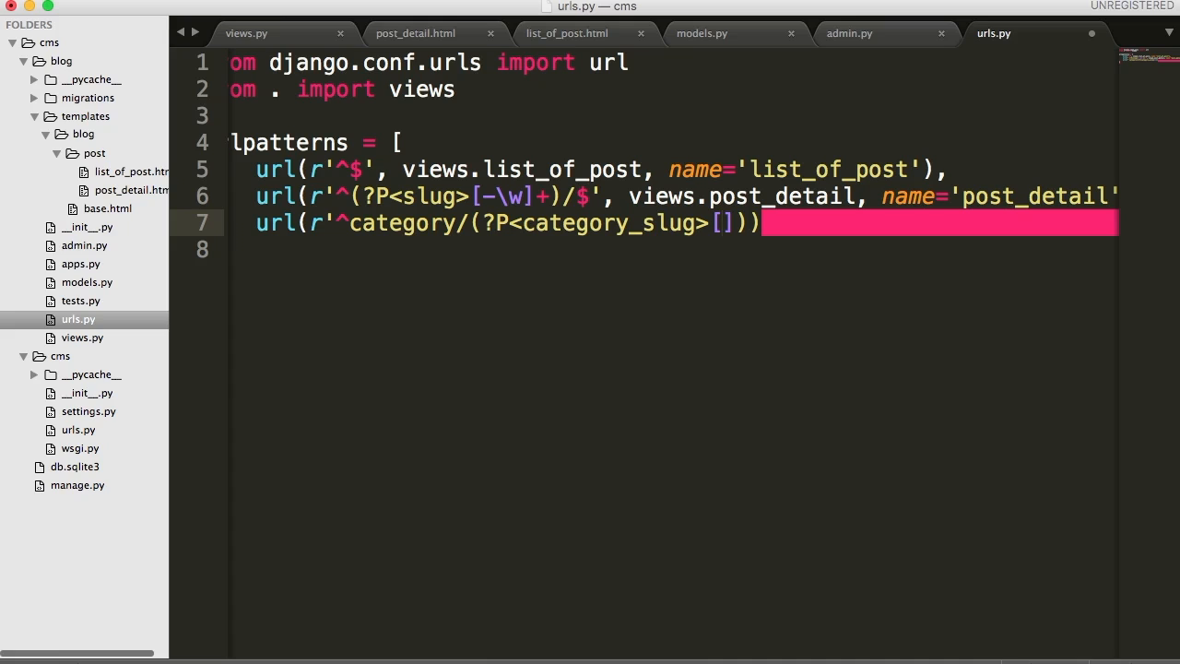
pyautogui.write('-')
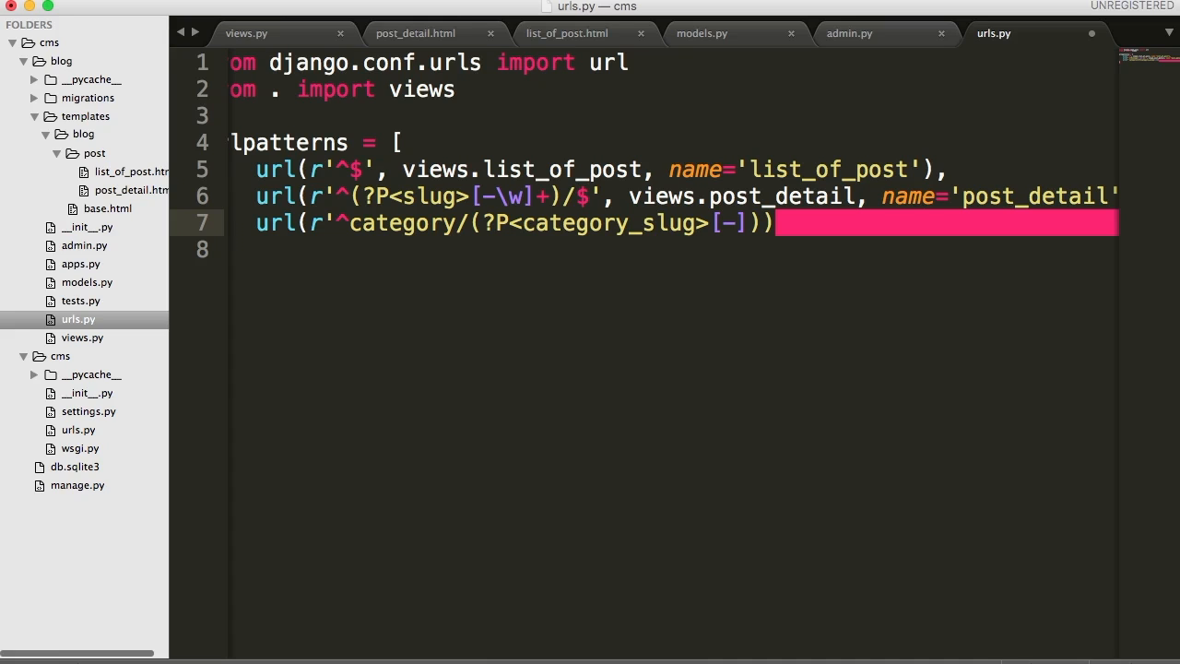
pyautogui.write('\\w')
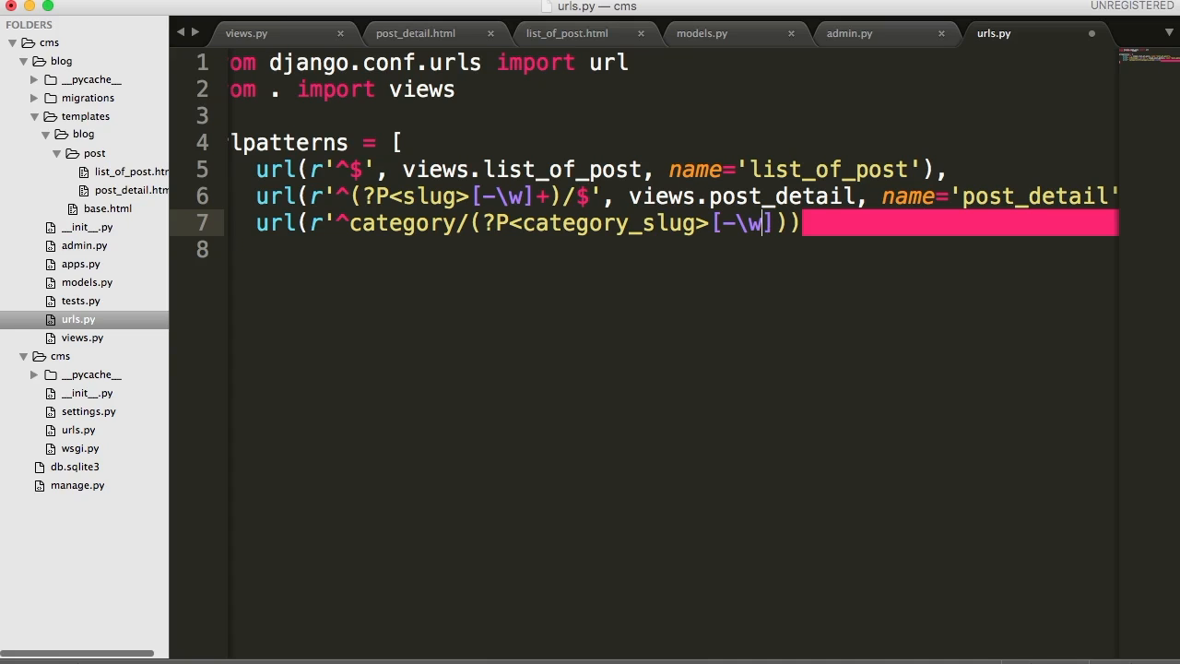
pyautogui.write('+')
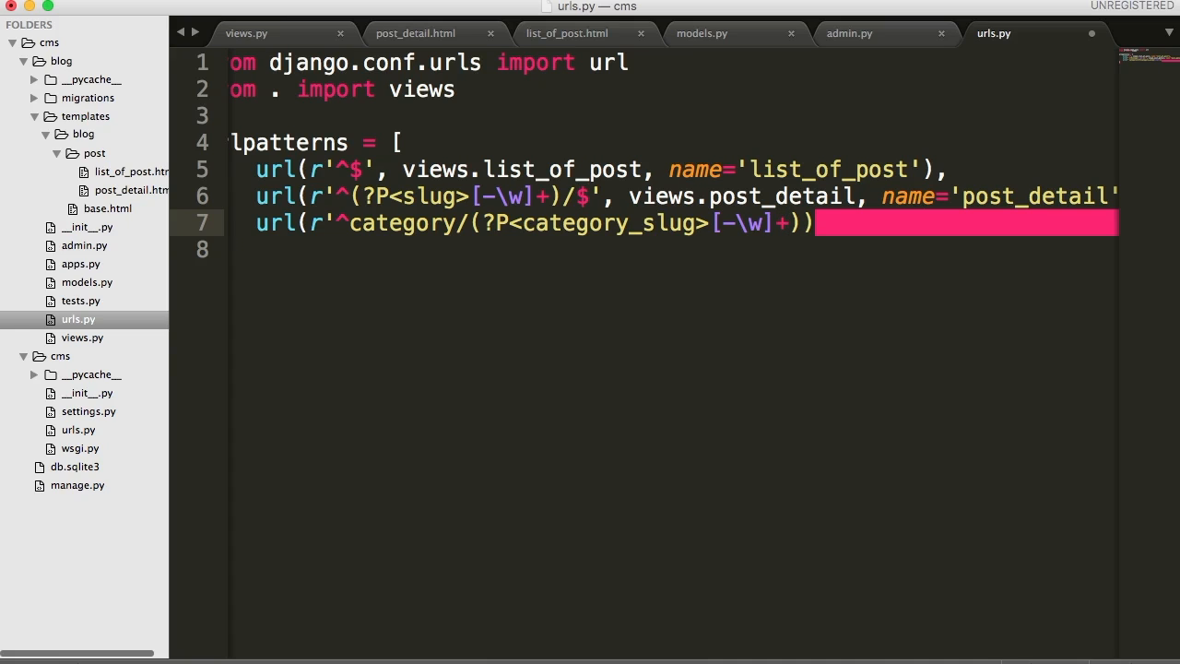
pyautogui.write('/')
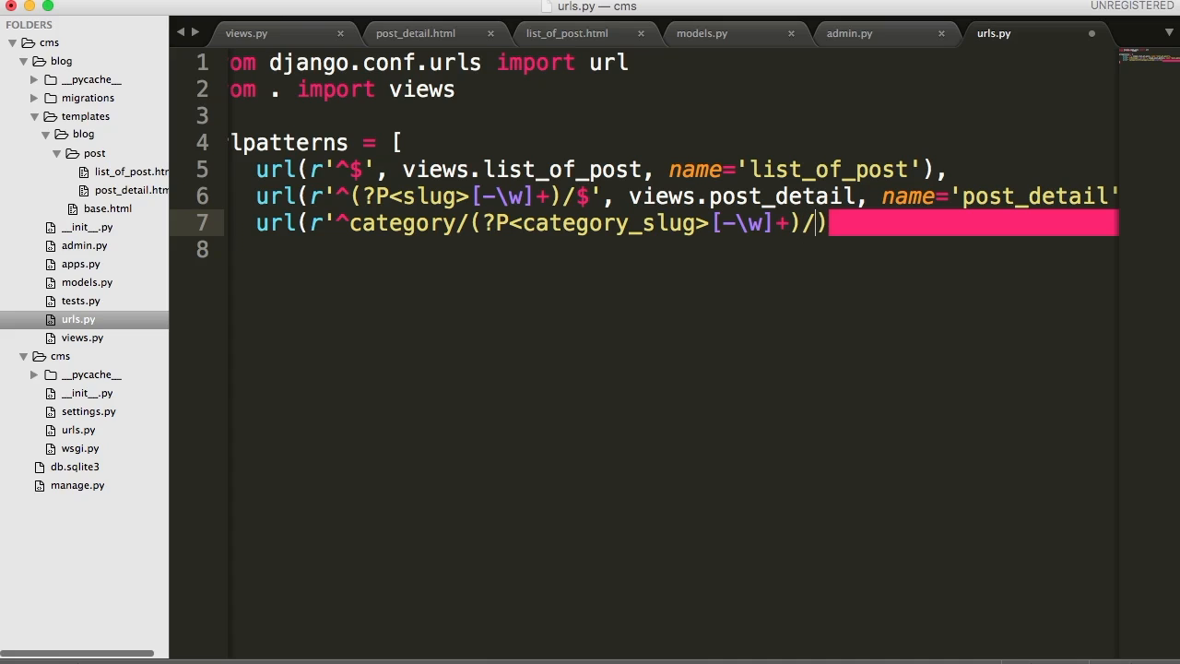
pyautogui.write("$',")
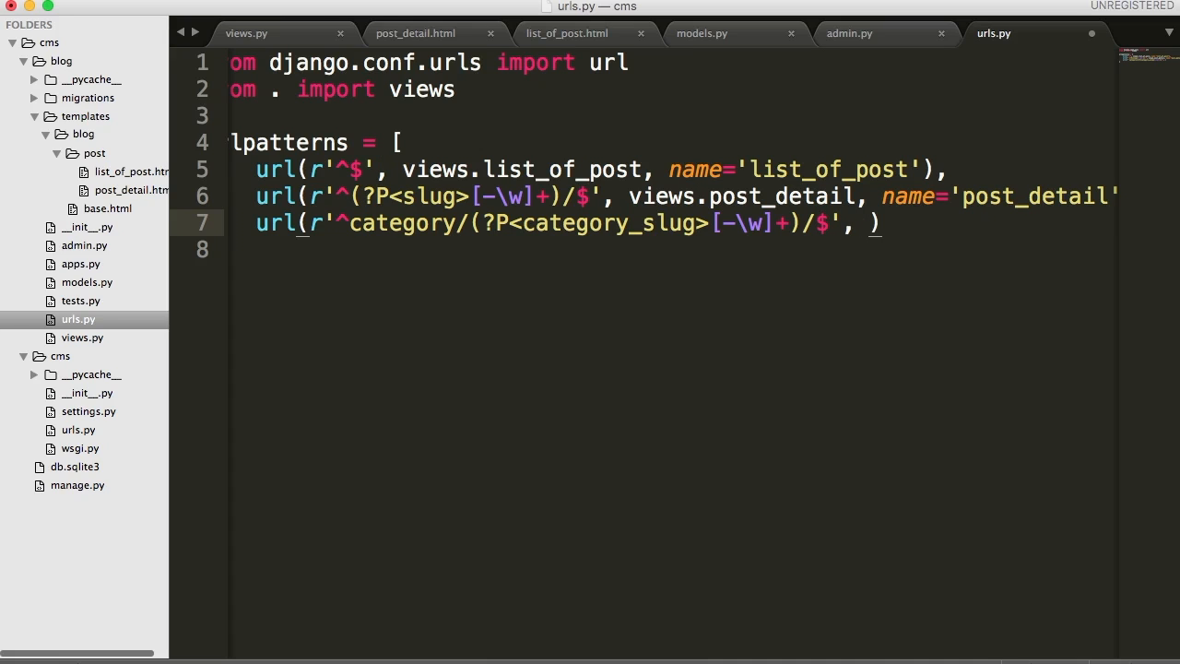
# Step: Point the pattern at views.list_of_post_by_category, checking the view's name in views.py
pyautogui.write('views.')
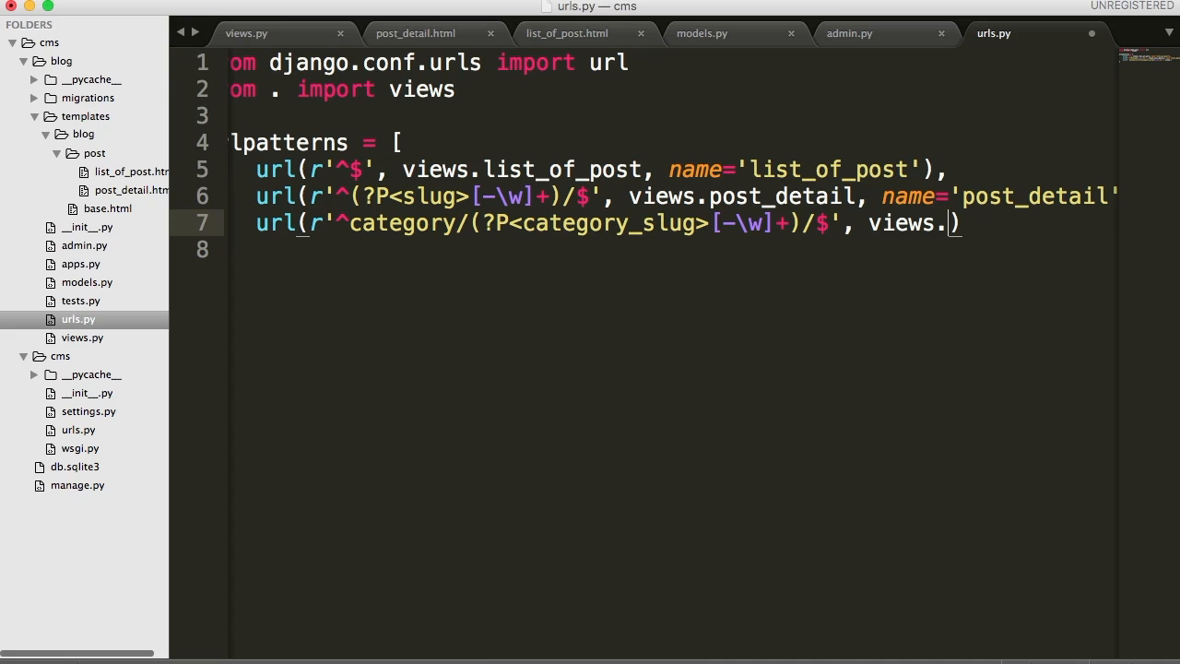
pyautogui.moveTo(660, 32)
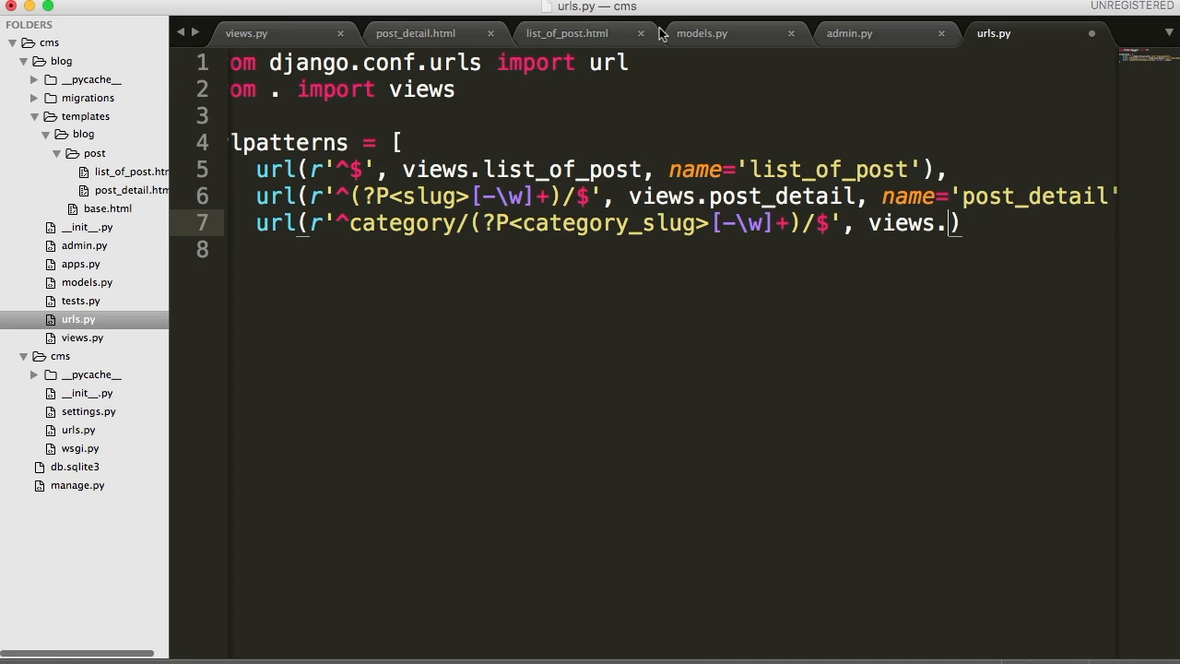
pyautogui.click(246, 33)
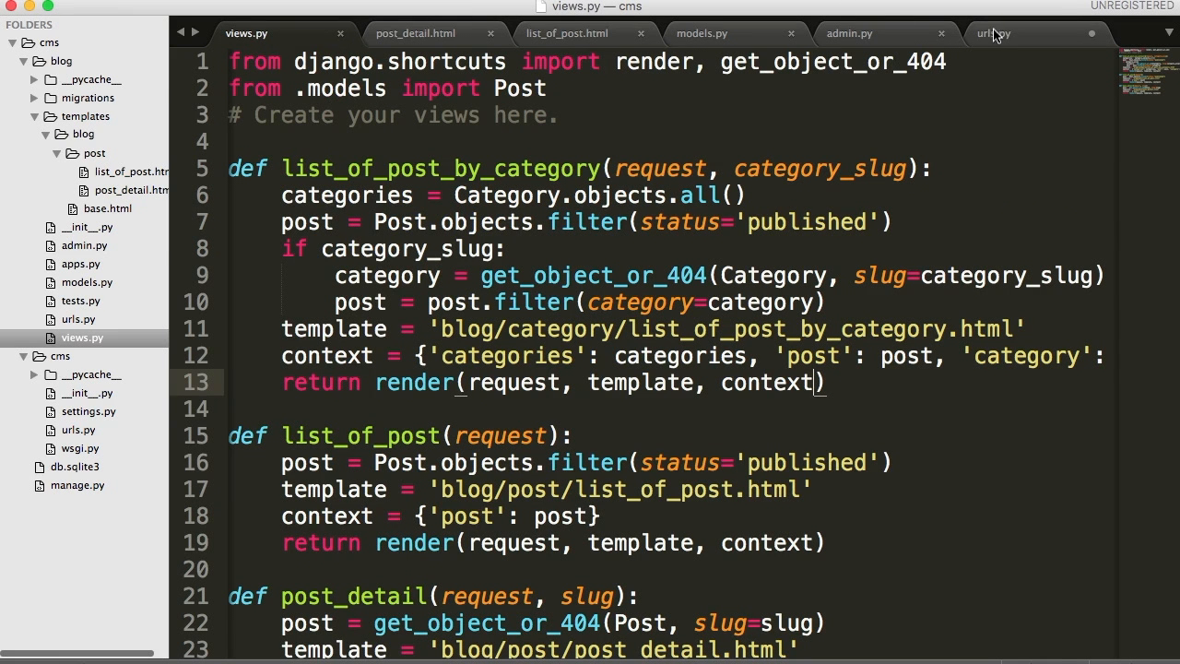
pyautogui.click(994, 33)
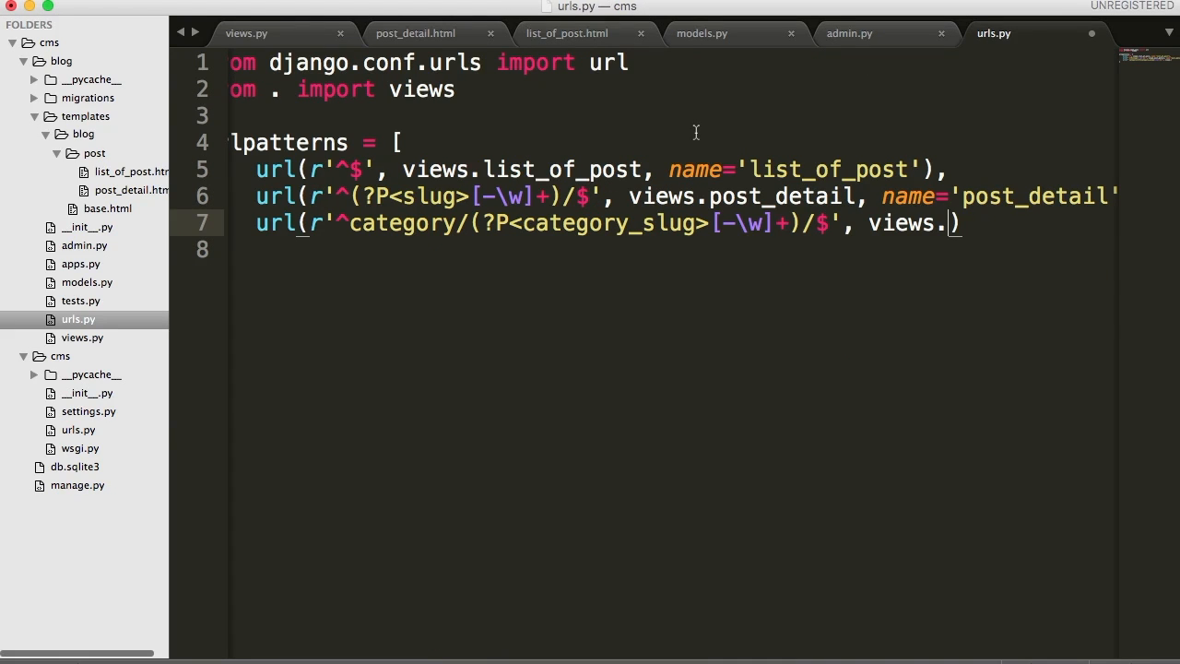
pyautogui.write('list_')
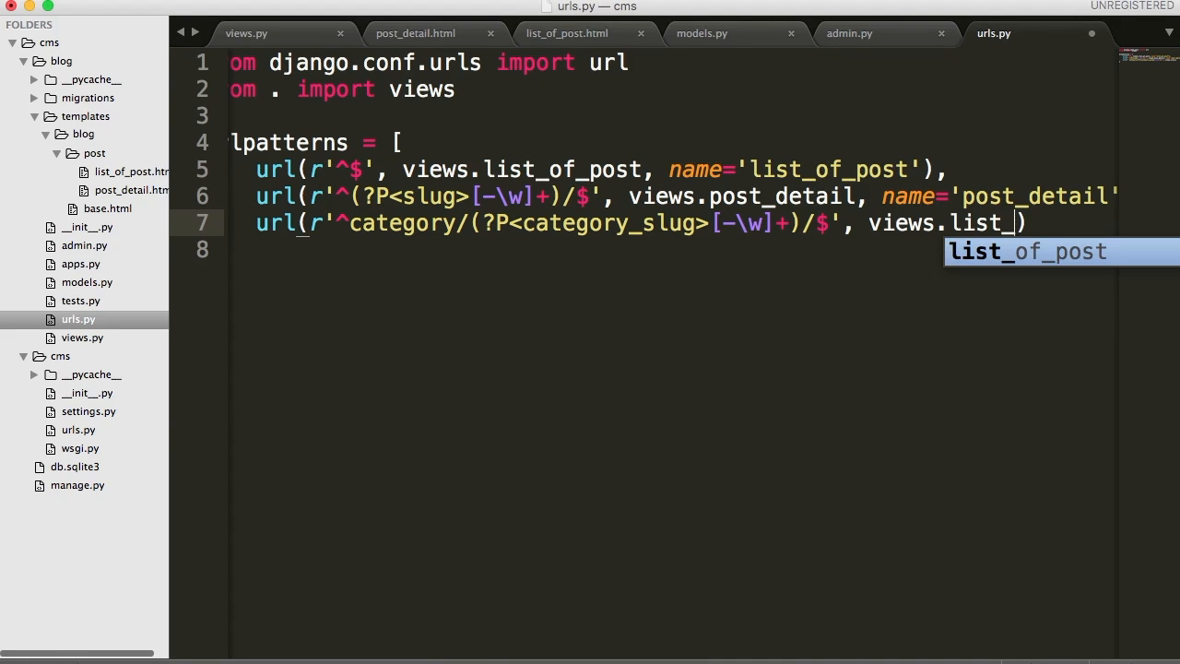
pyautogui.write('of_post_by_category,')
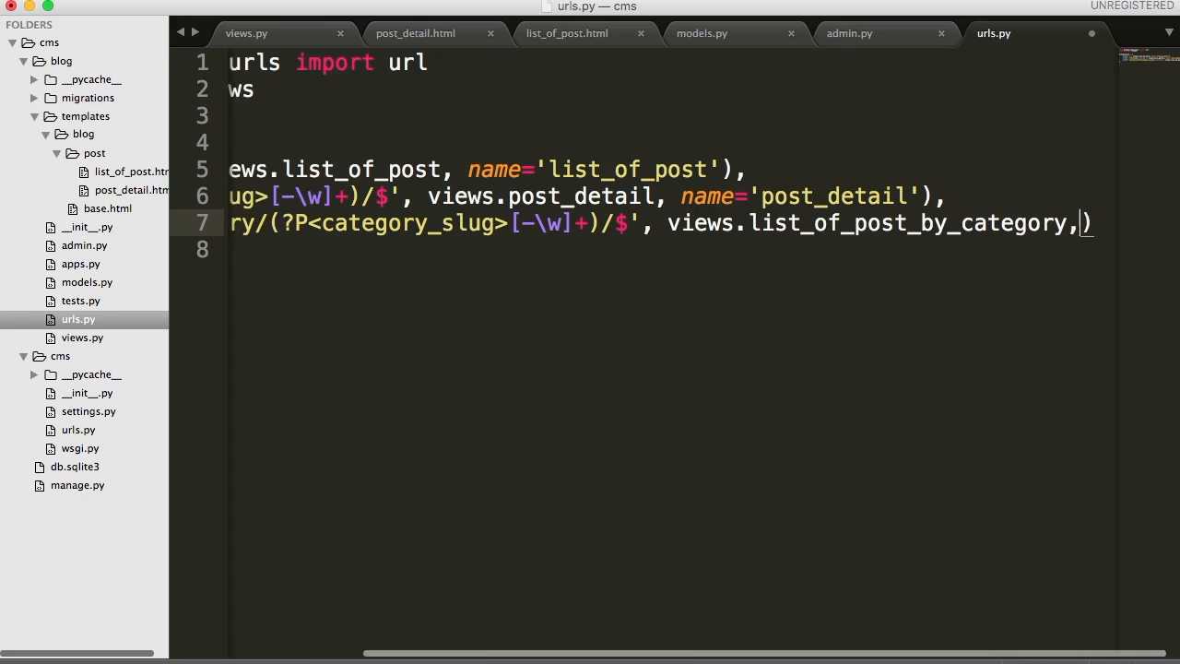
# Step: Name the pattern name='list_of_post_by_category'
pyautogui.write('name=')
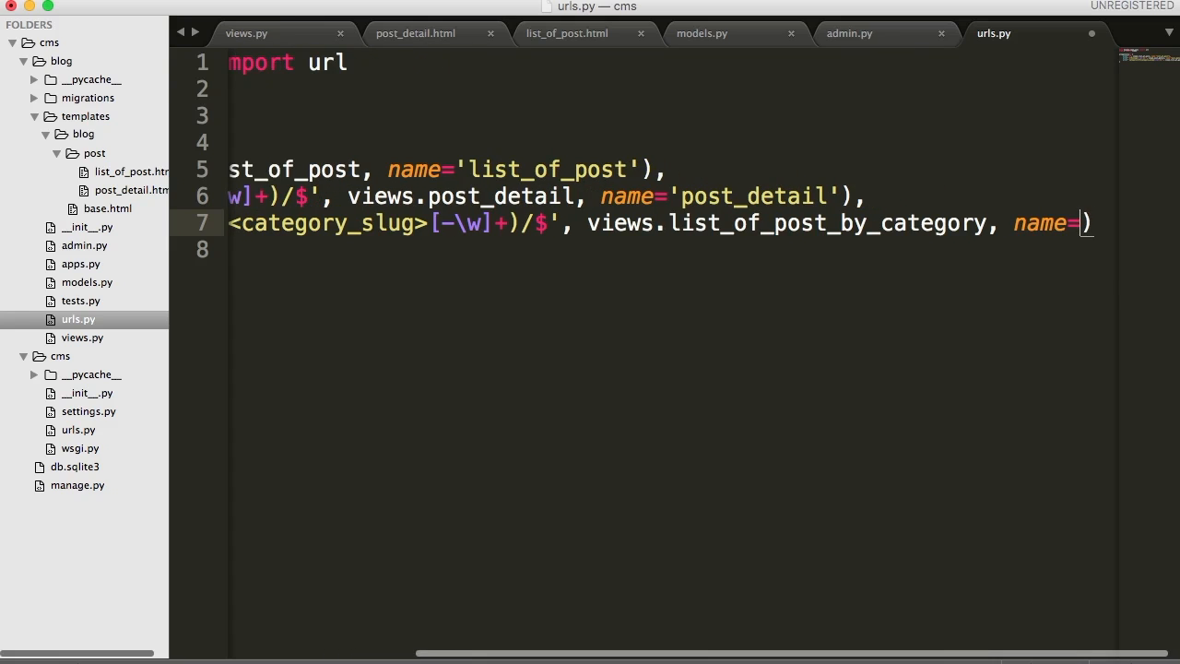
pyautogui.write("l'")
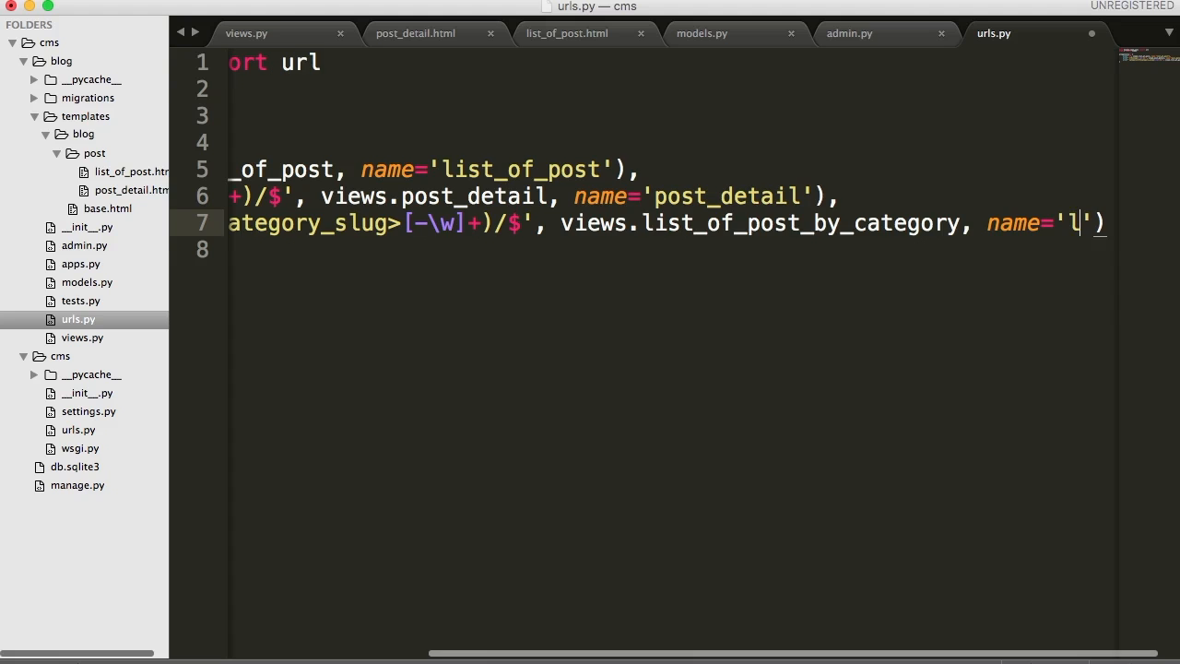
pyautogui.write('ist_of')
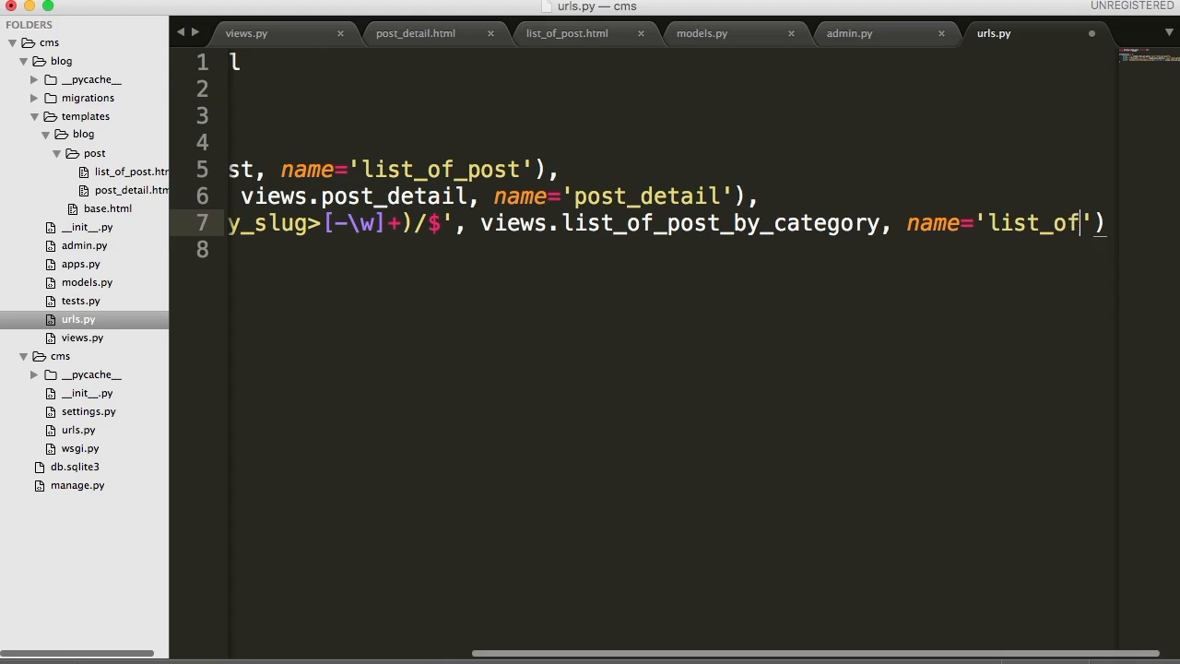
pyautogui.write('_post_')
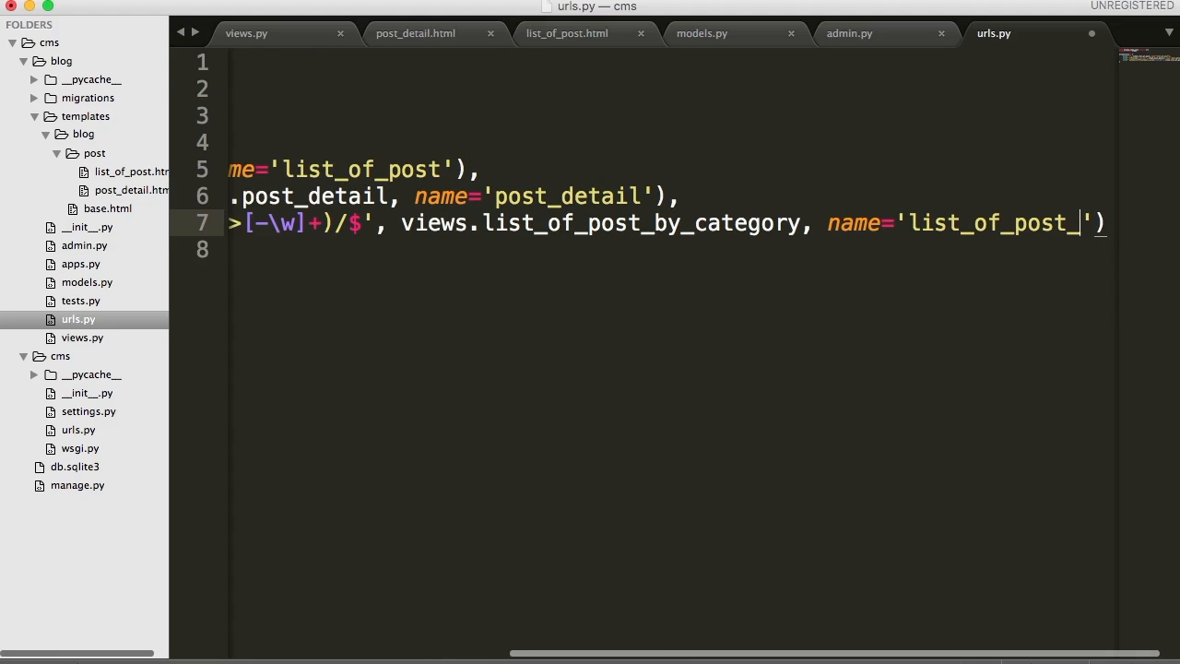
pyautogui.write('by_category')
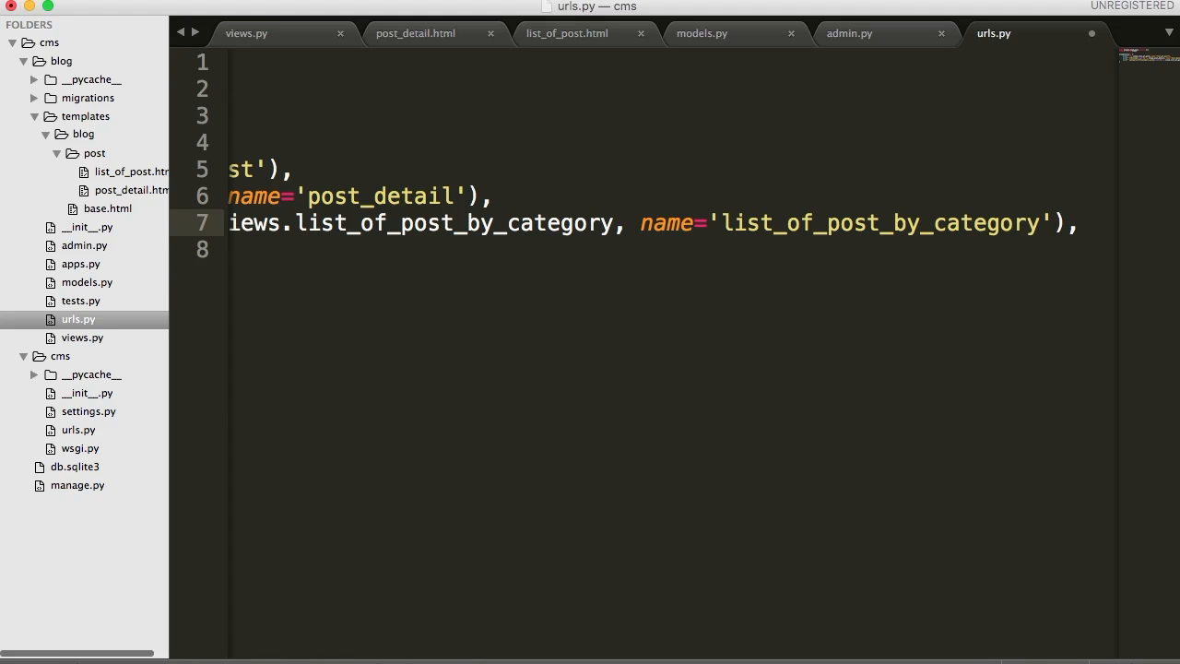
pyautogui.moveTo(550, 246)
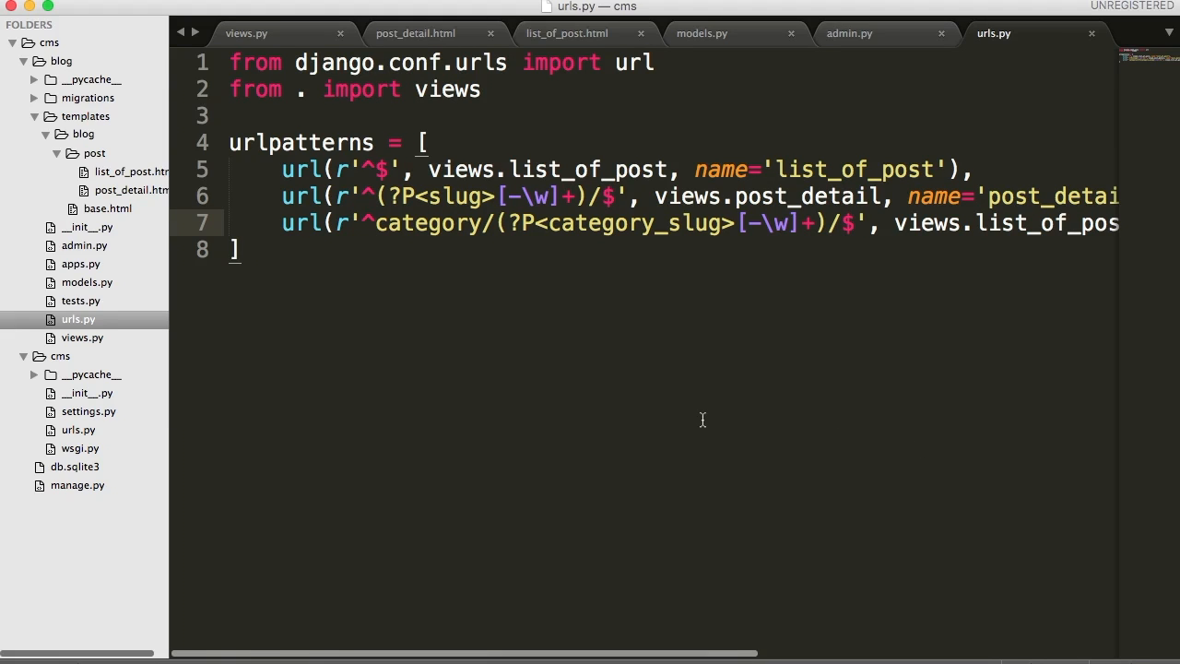
pyautogui.moveTo(554, 349)
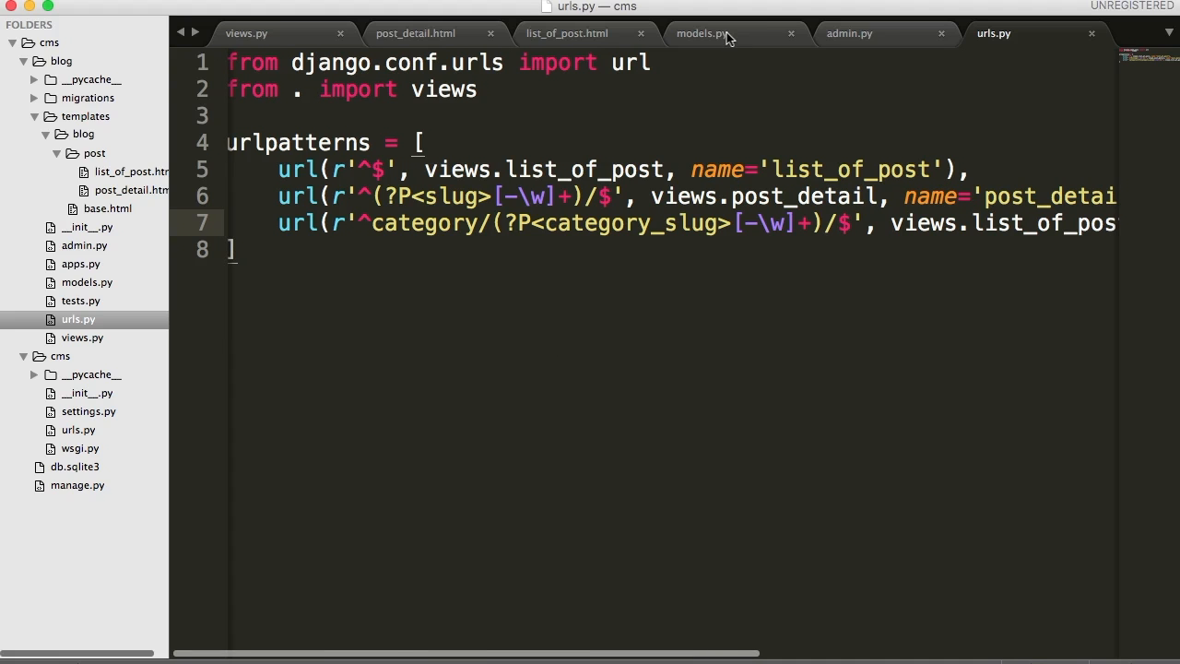
# Step: In models.py's Category class, start a get_absoulte_url(self) method below the Meta options
pyautogui.click(702, 33)
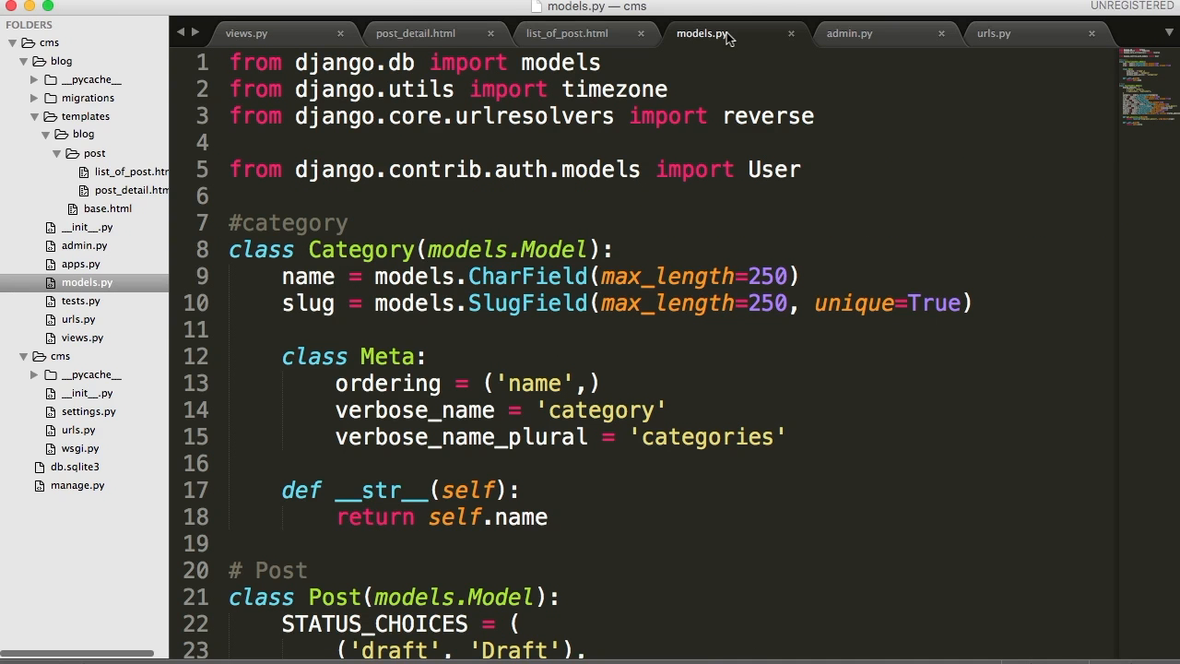
pyautogui.moveTo(485, 390)
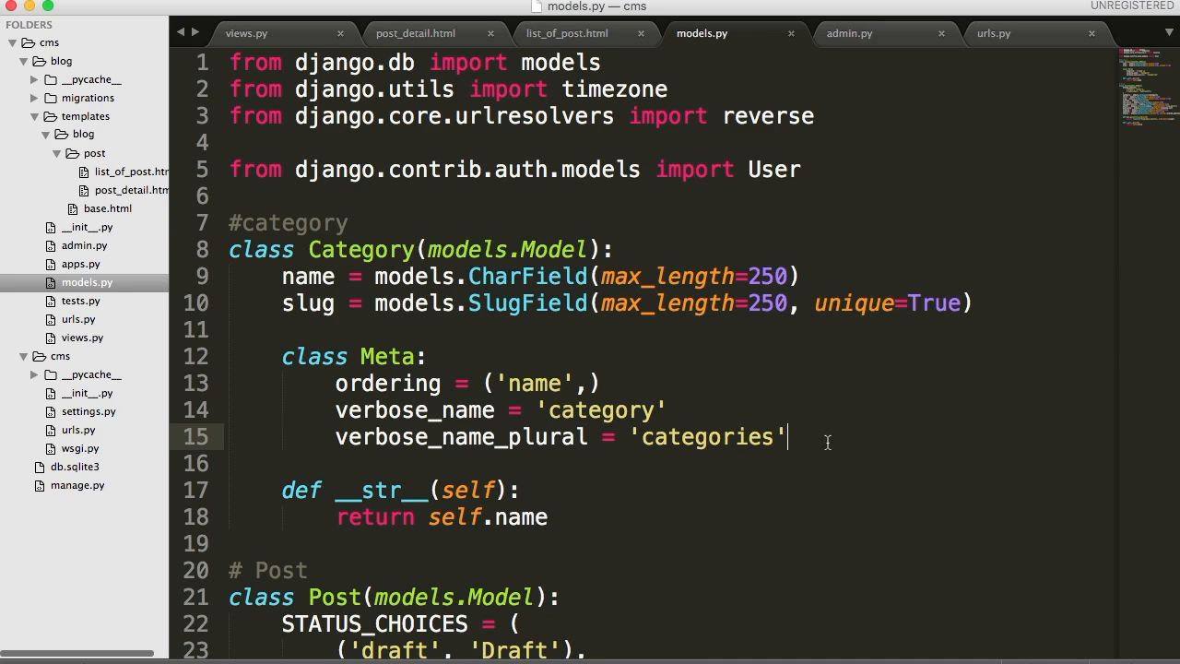
pyautogui.press('enter')
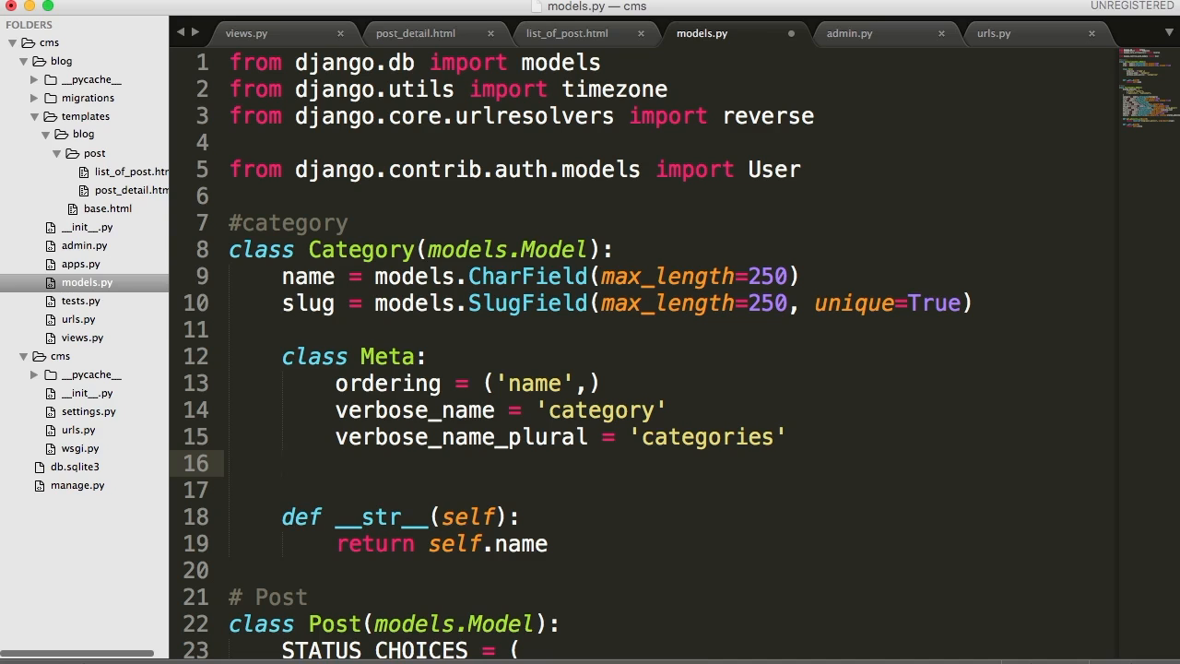
pyautogui.write('def')
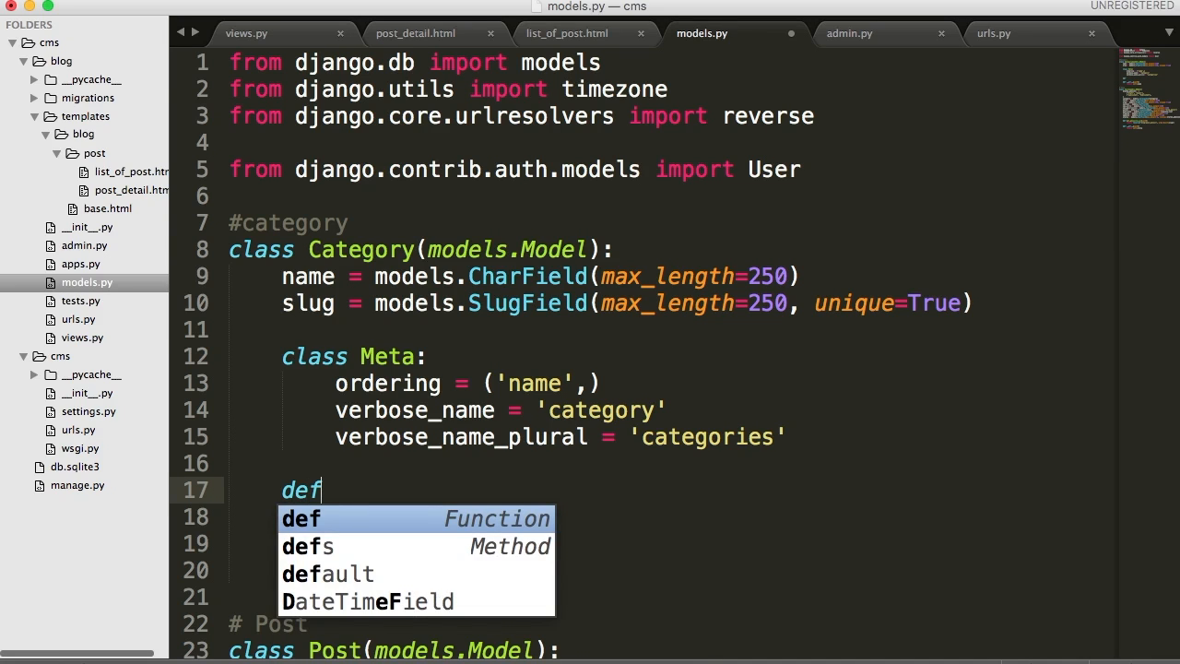
pyautogui.write('get')
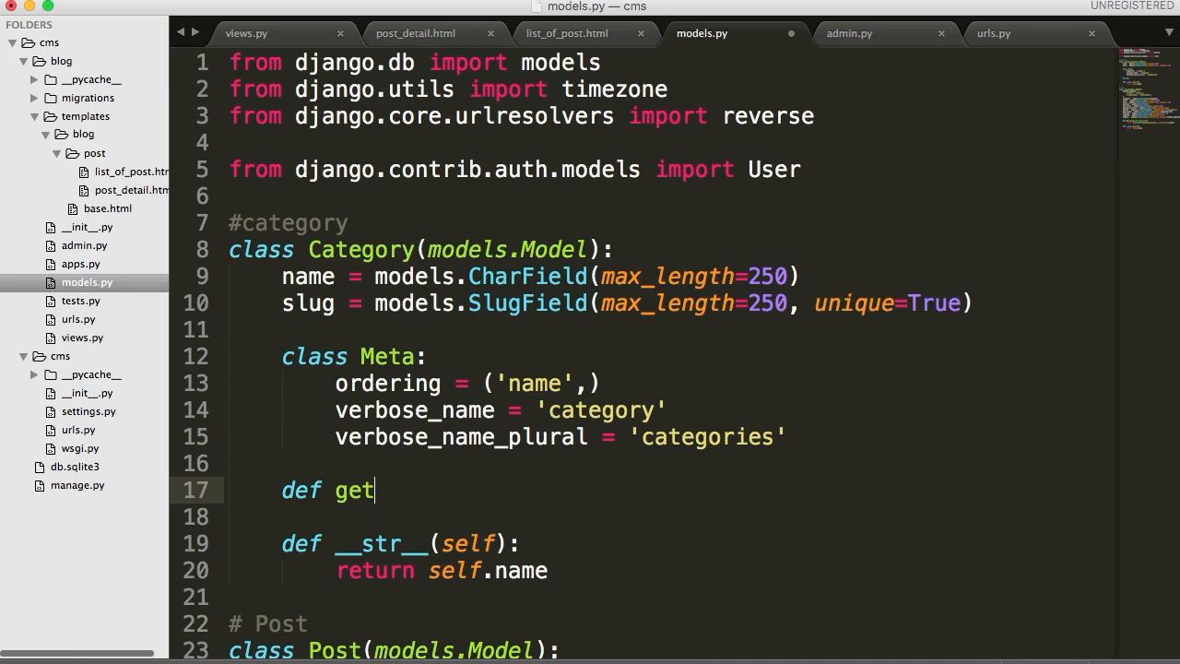
pyautogui.write('_absou')
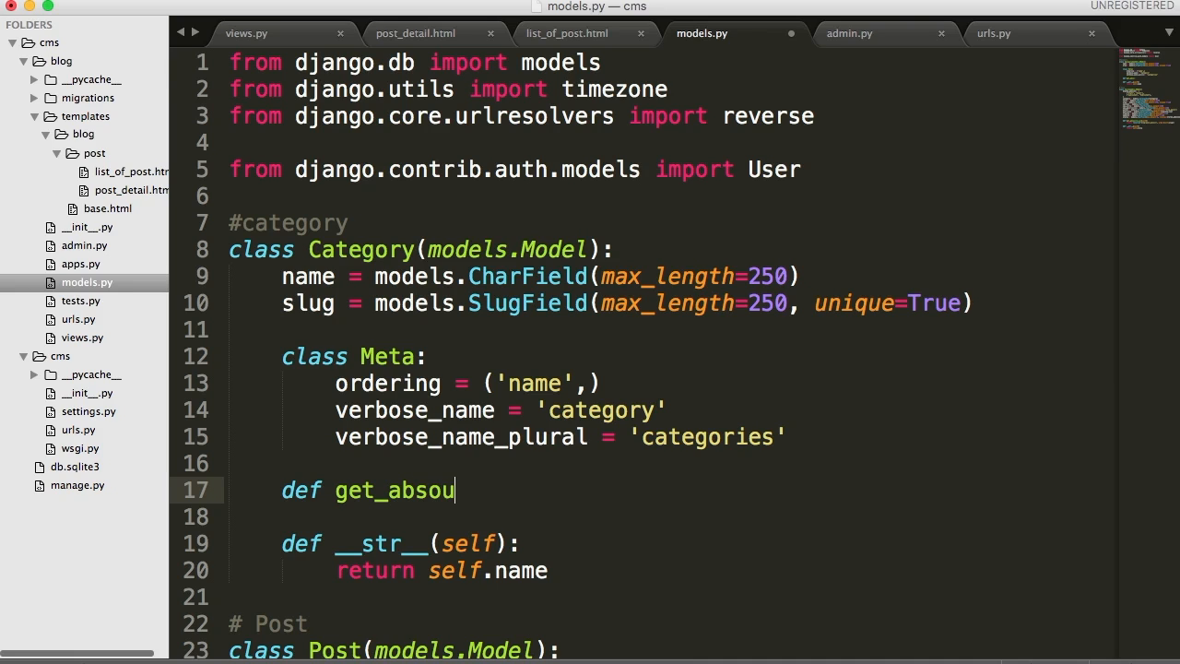
pyautogui.write('lte_url')
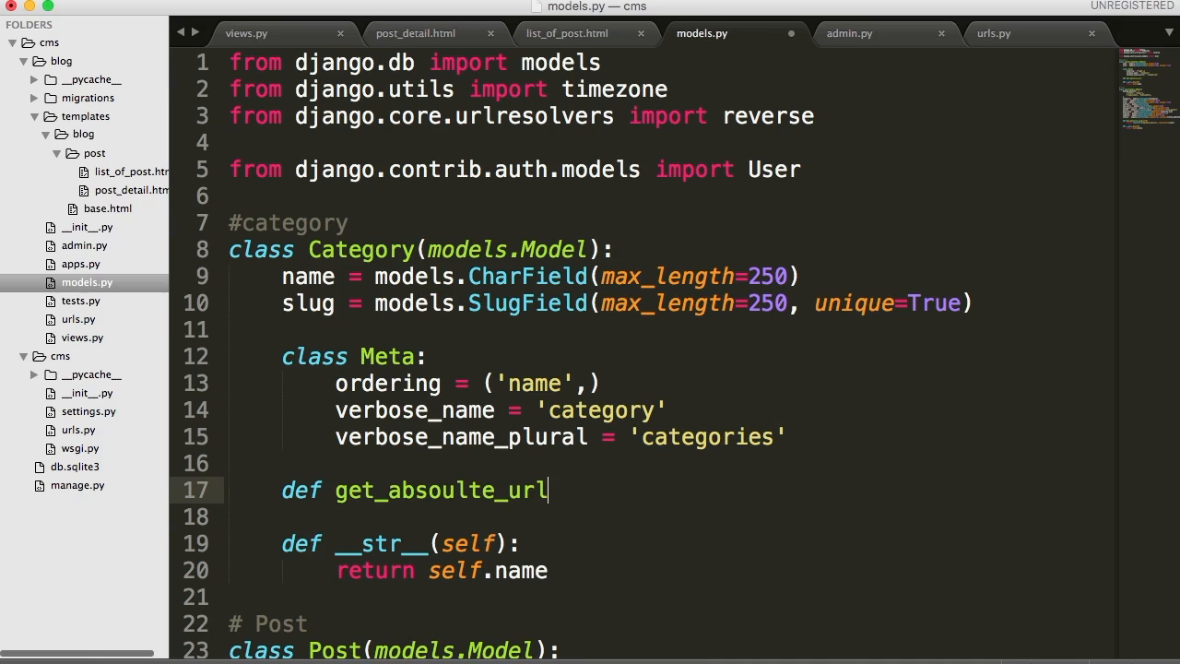
pyautogui.write('(self):')
pyautogui.click(668, 517)
pyautogui.write('r')
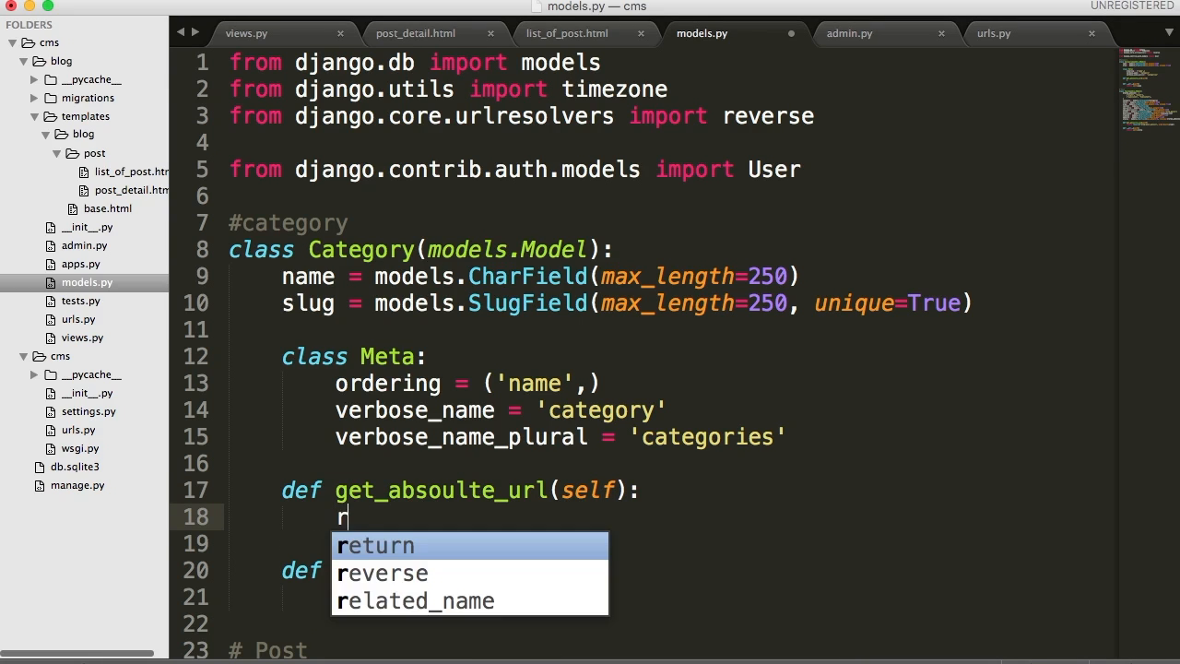
# Step: Return reverse('blog:list_of_post_by_category', args=[self.slug]) from the method
pyautogui.write('eturn reverse')
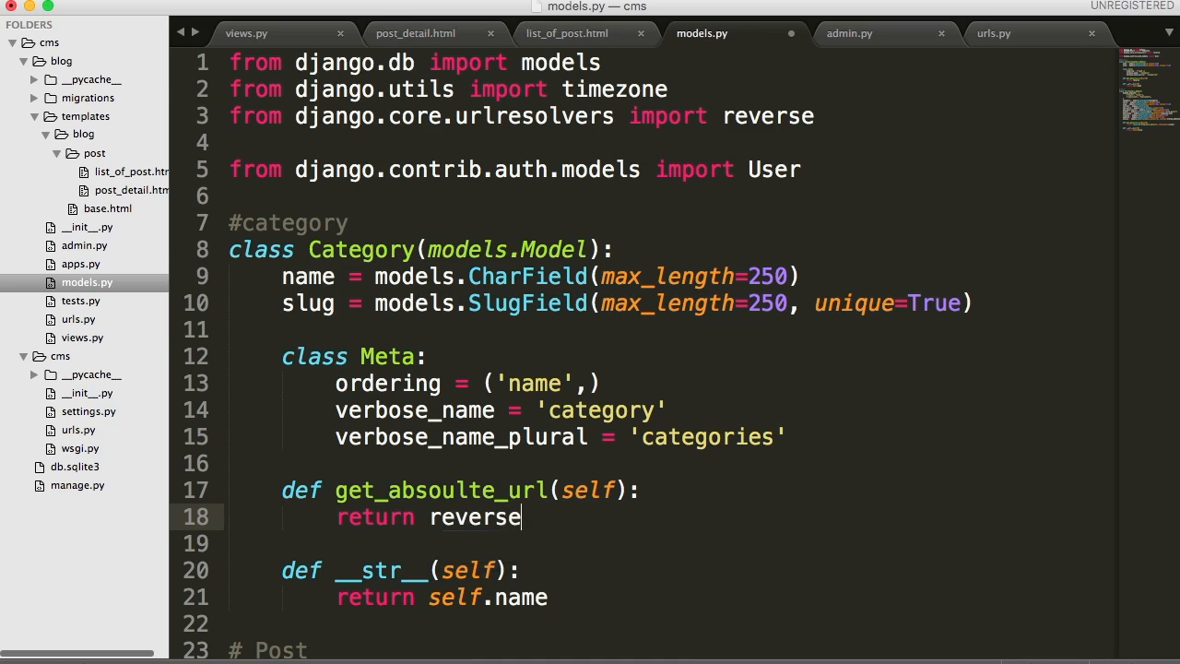
pyautogui.write("('')")
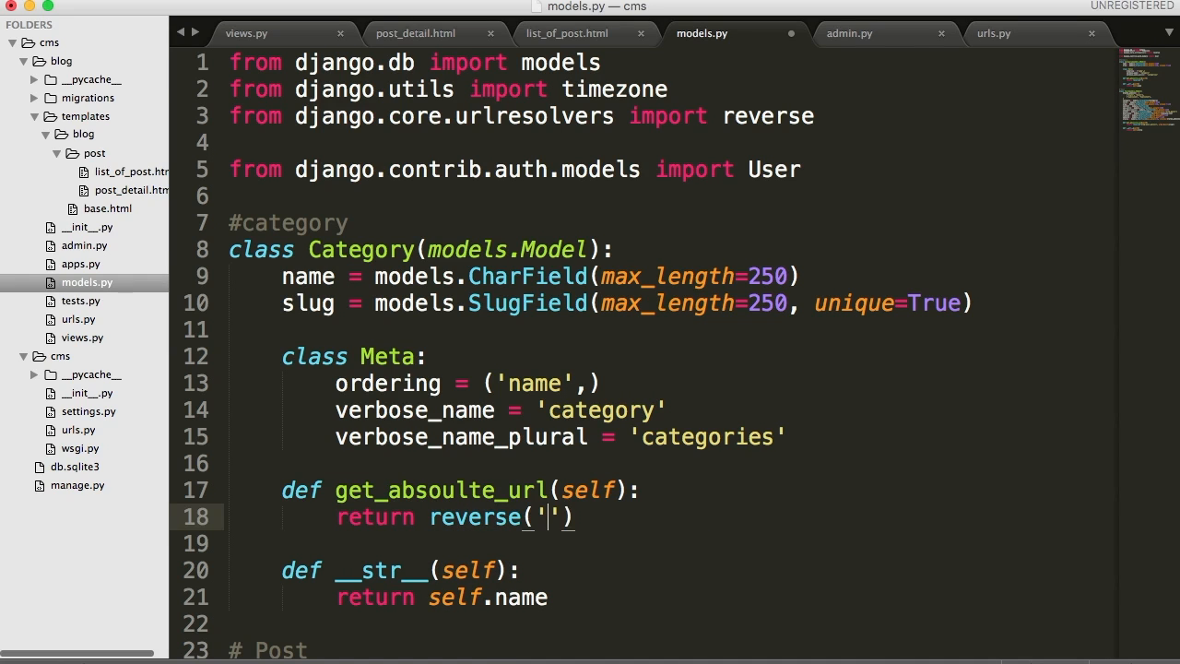
pyautogui.write('blog:')
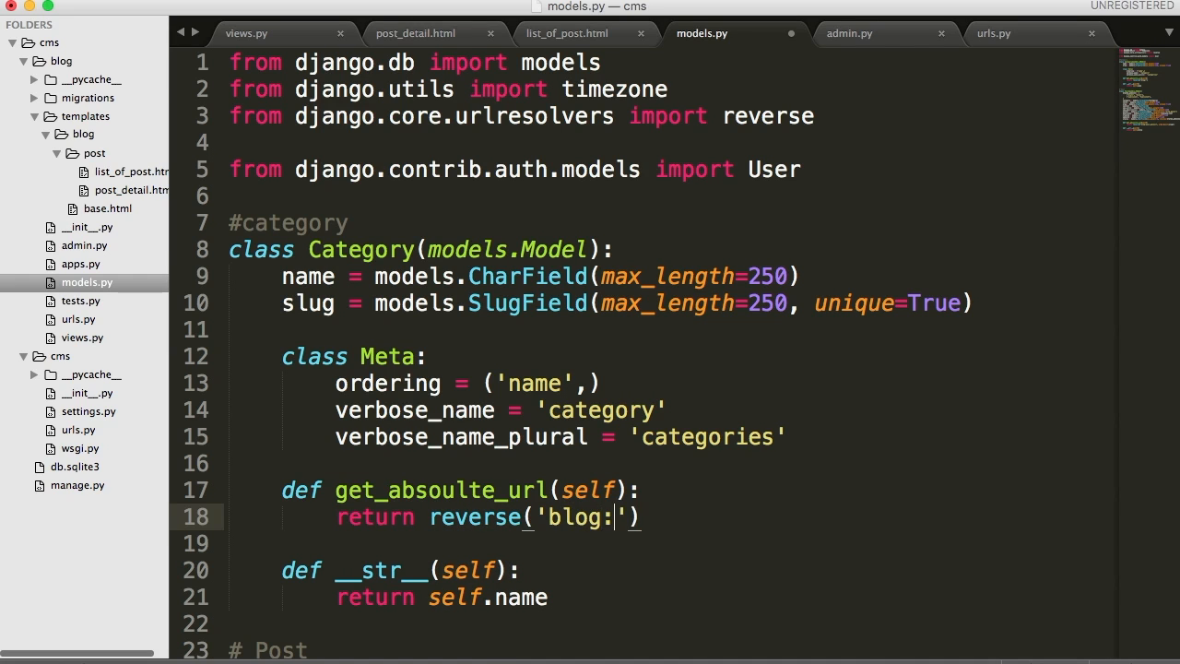
pyautogui.write('list_of_')
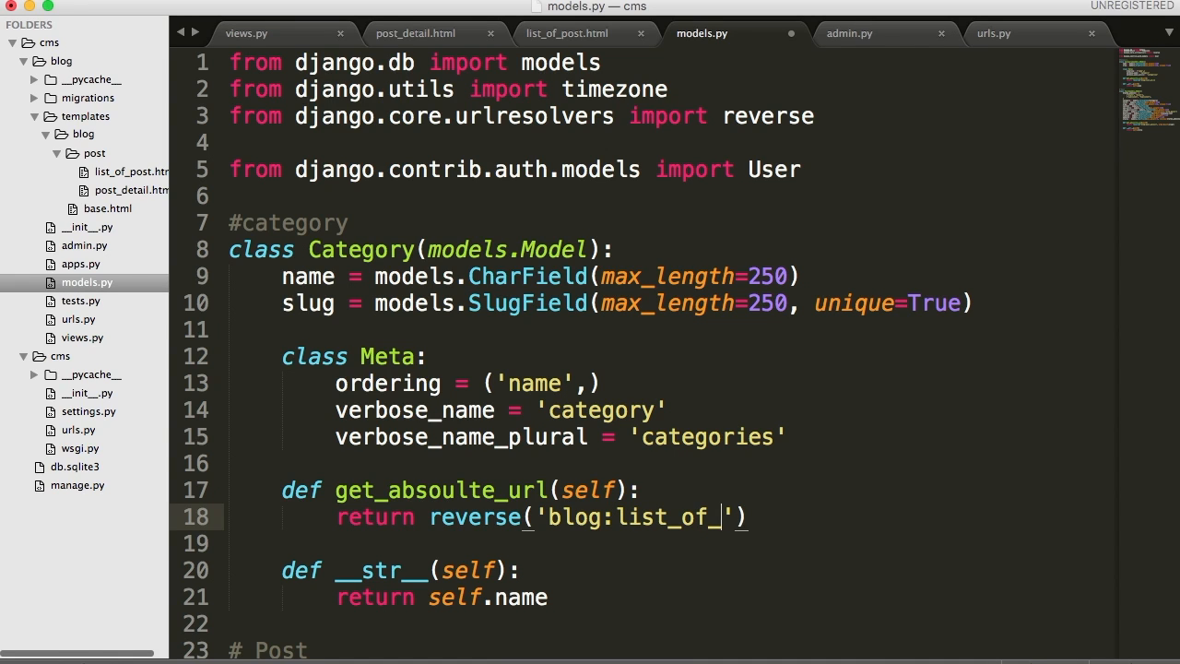
pyautogui.write('post_by')
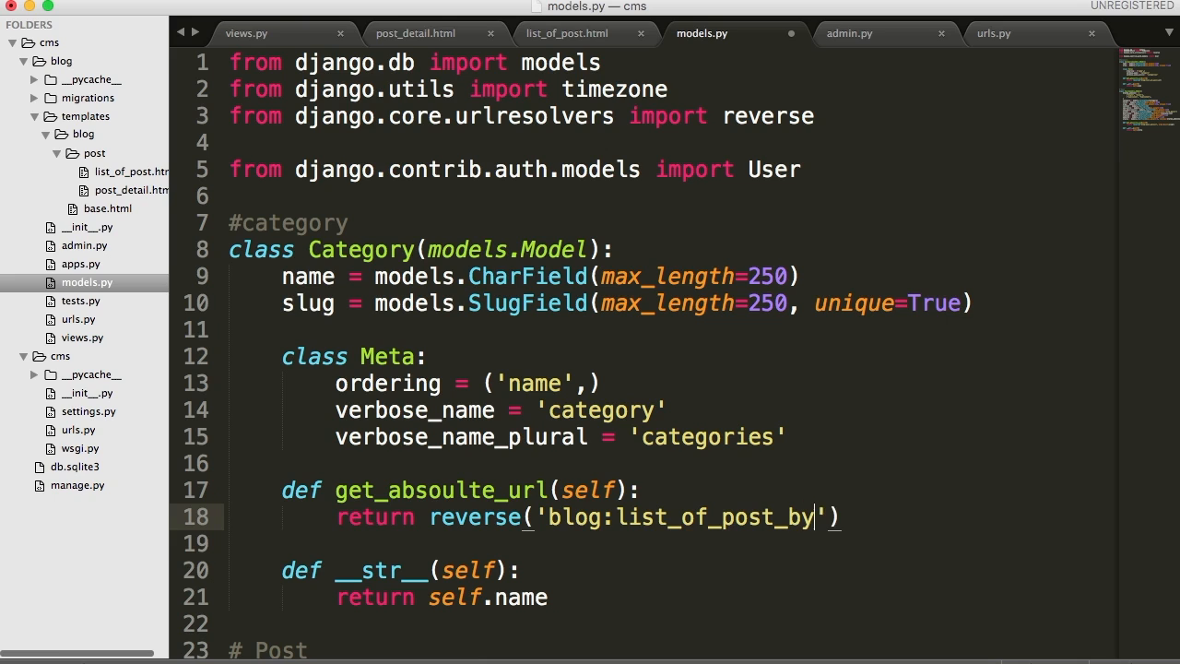
pyautogui.write('category')
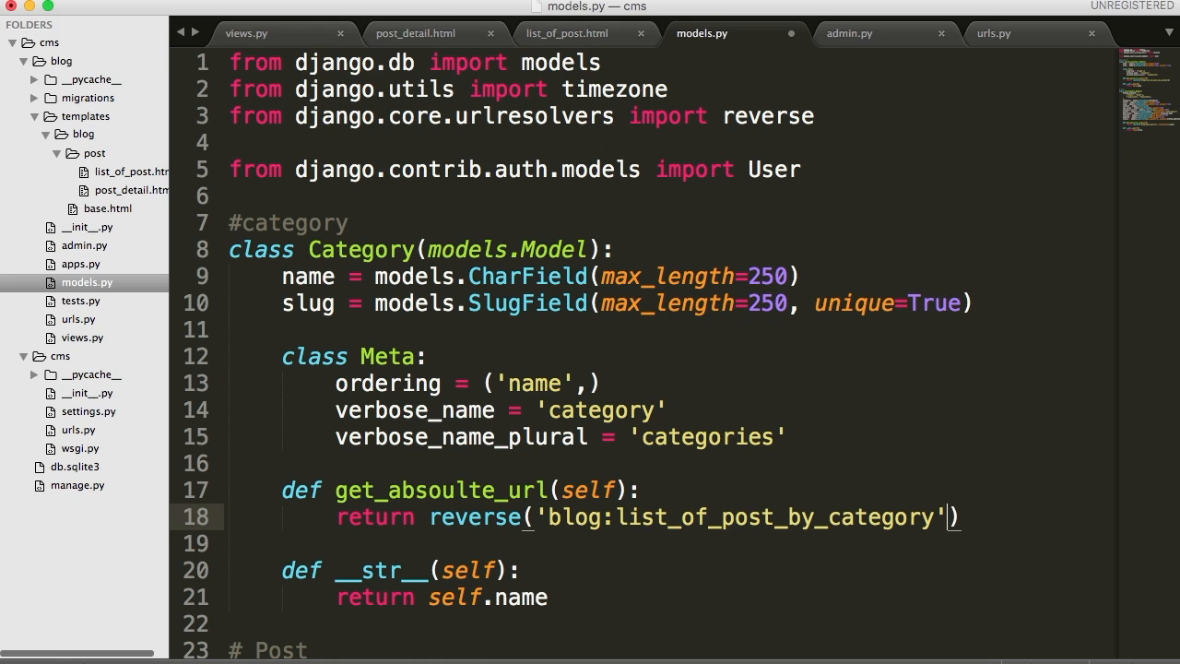
pyautogui.write(', args')
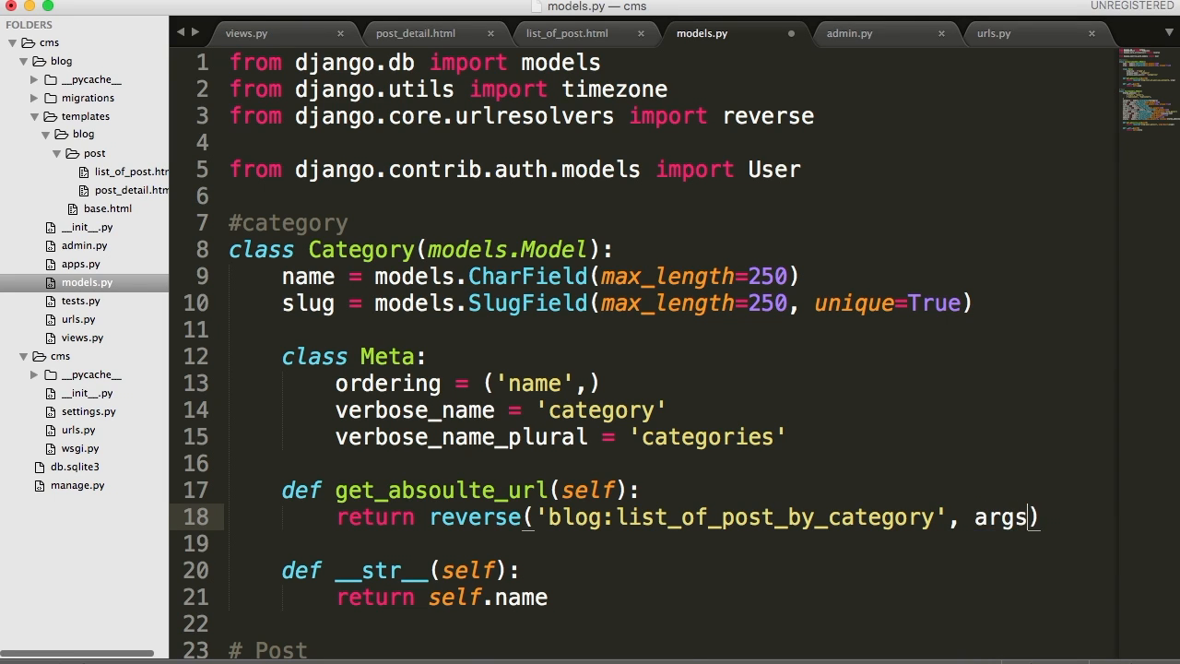
pyautogui.write('=[]')
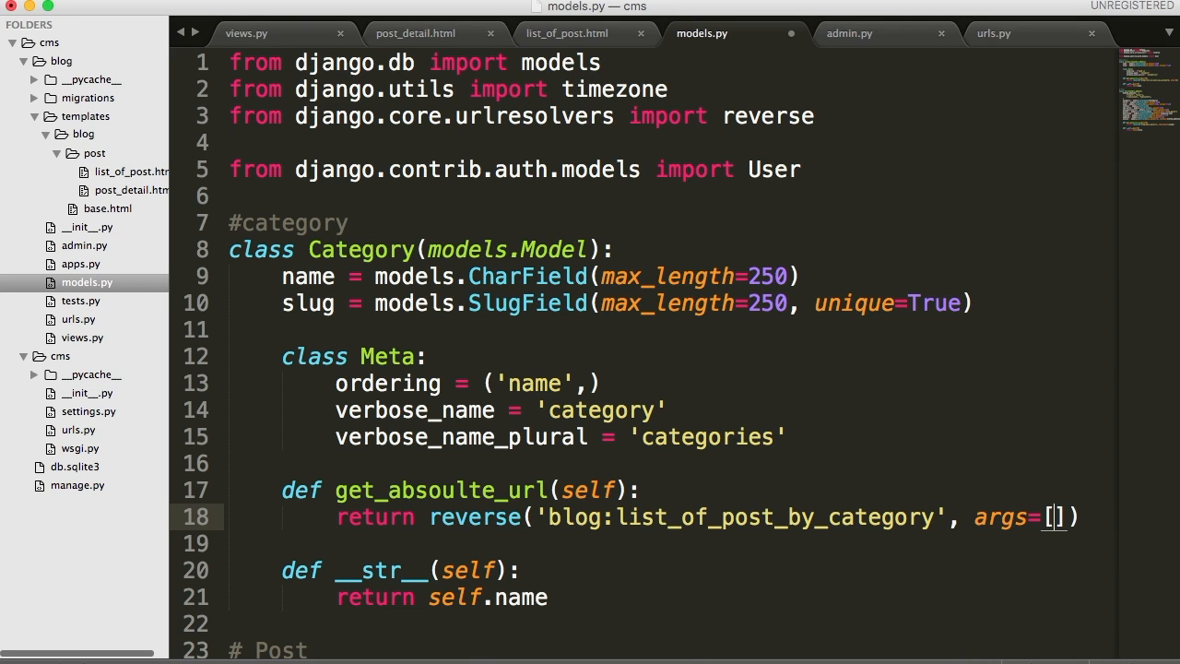
pyautogui.write('sel')
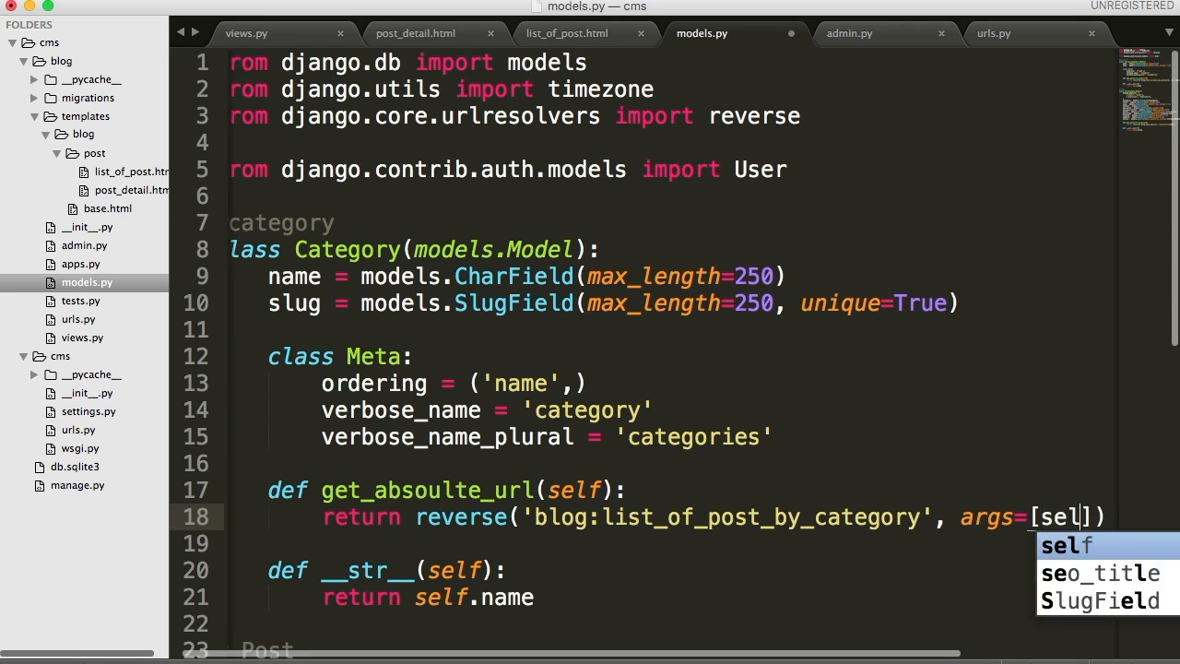
pyautogui.write('f.a')
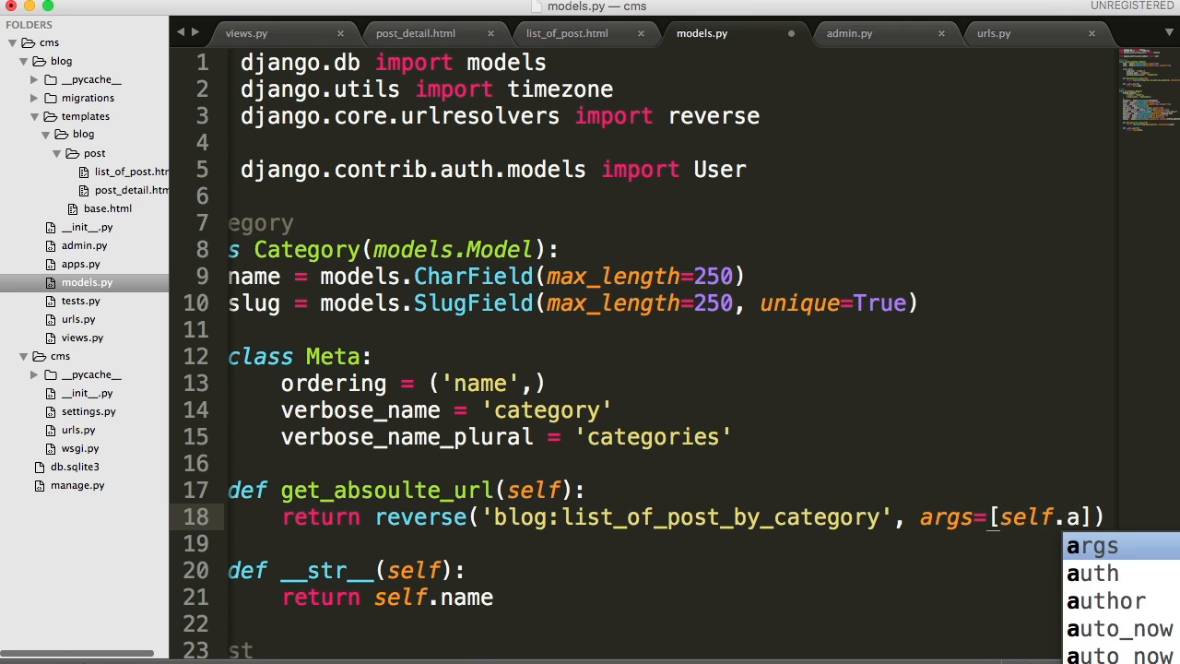
pyautogui.write('lug')
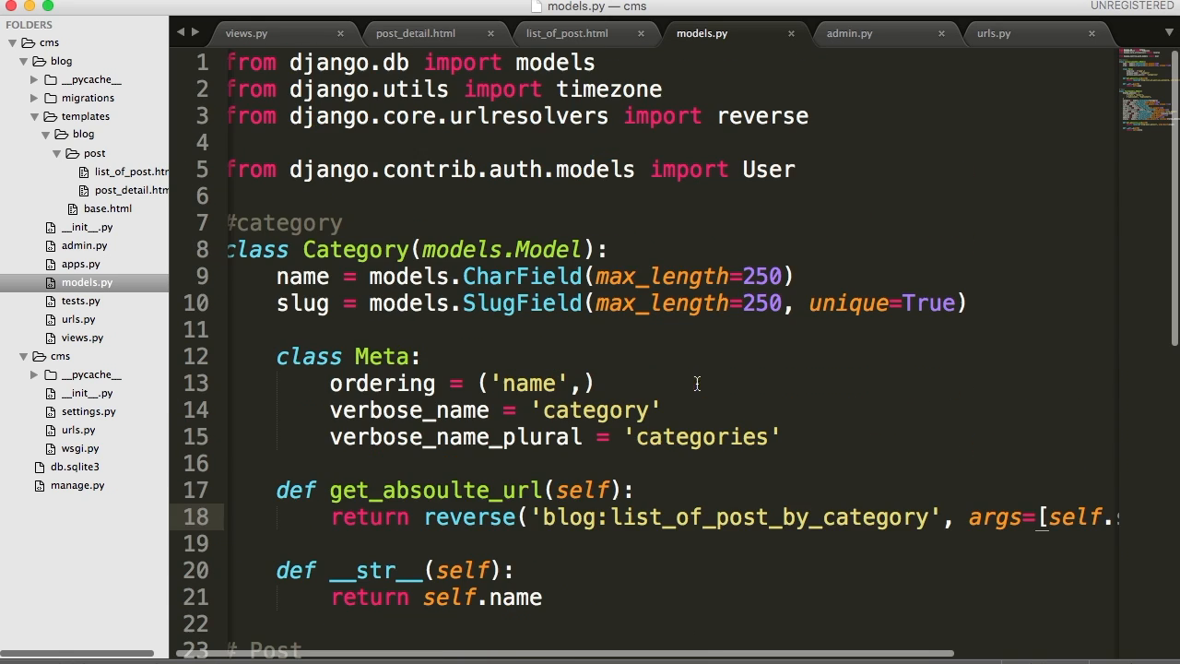
# Step: Return via urls.py to views.py to review the list_of_post_by_category view
pyautogui.click(994, 33)
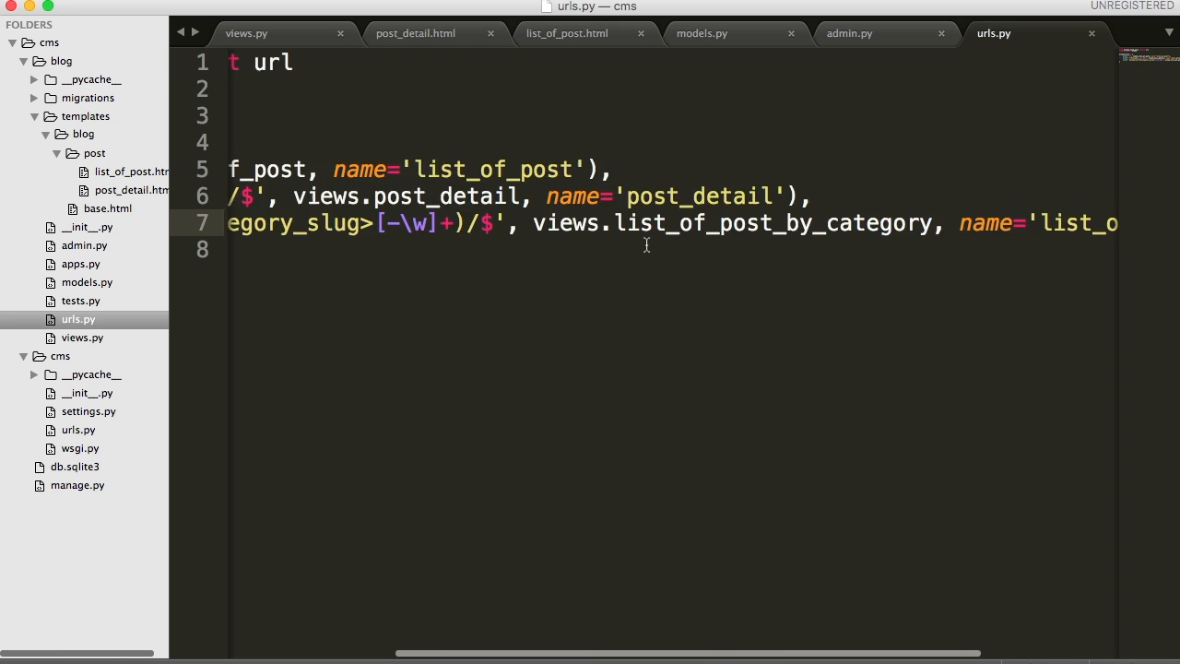
pyautogui.click(246, 33)
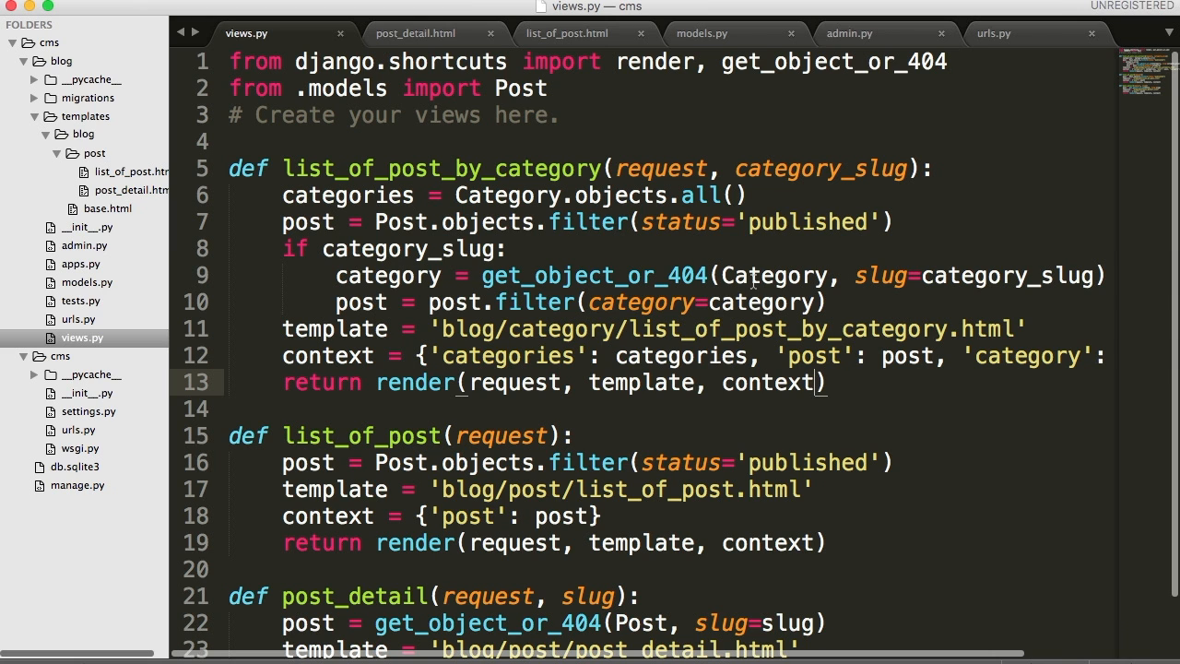
pyautogui.moveTo(325, 256)
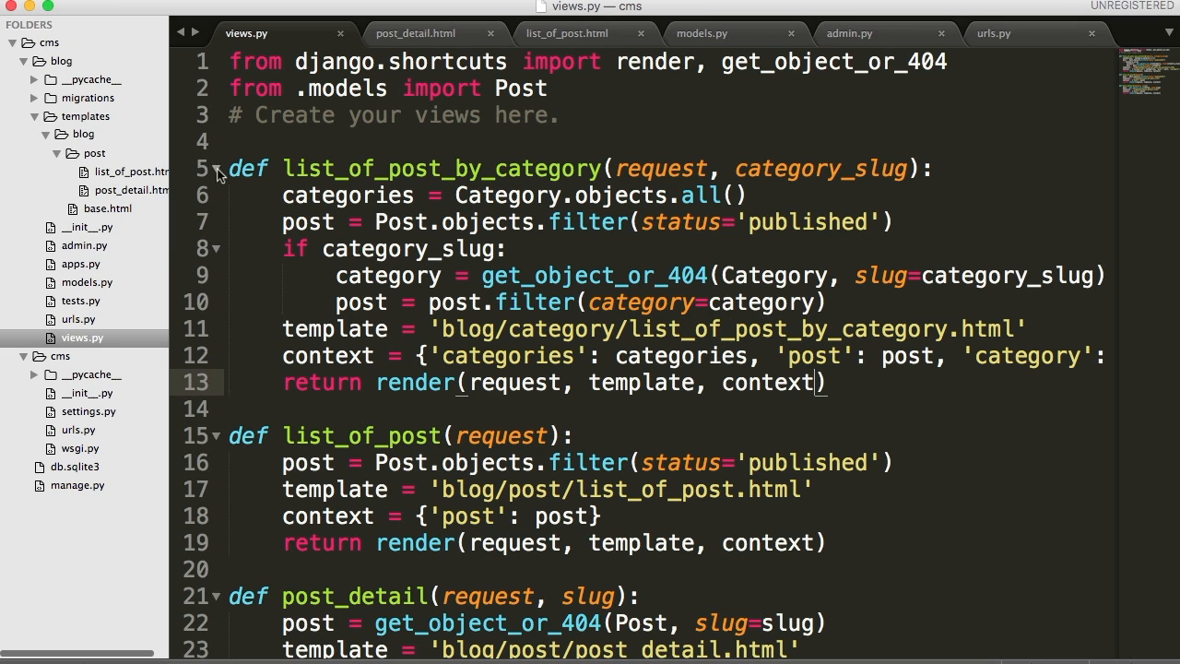
# Step: Create a folder named category inside the templates/blog folder from the sidebar
pyautogui.click(83, 153)
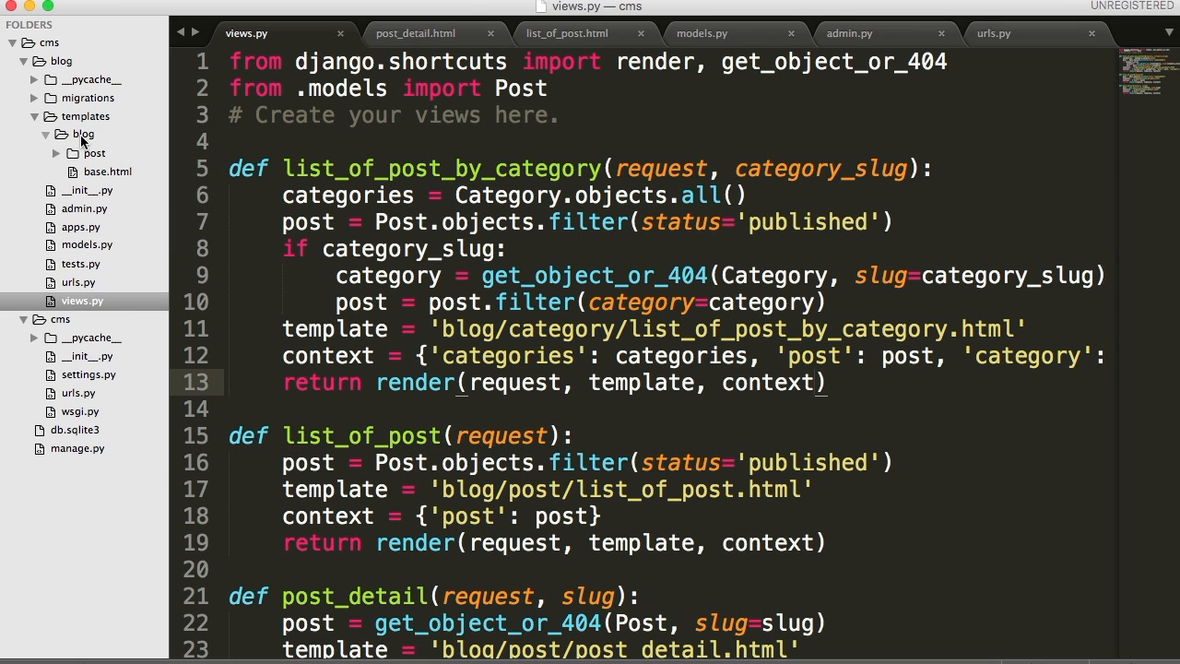
pyautogui.rightClick(83, 134)
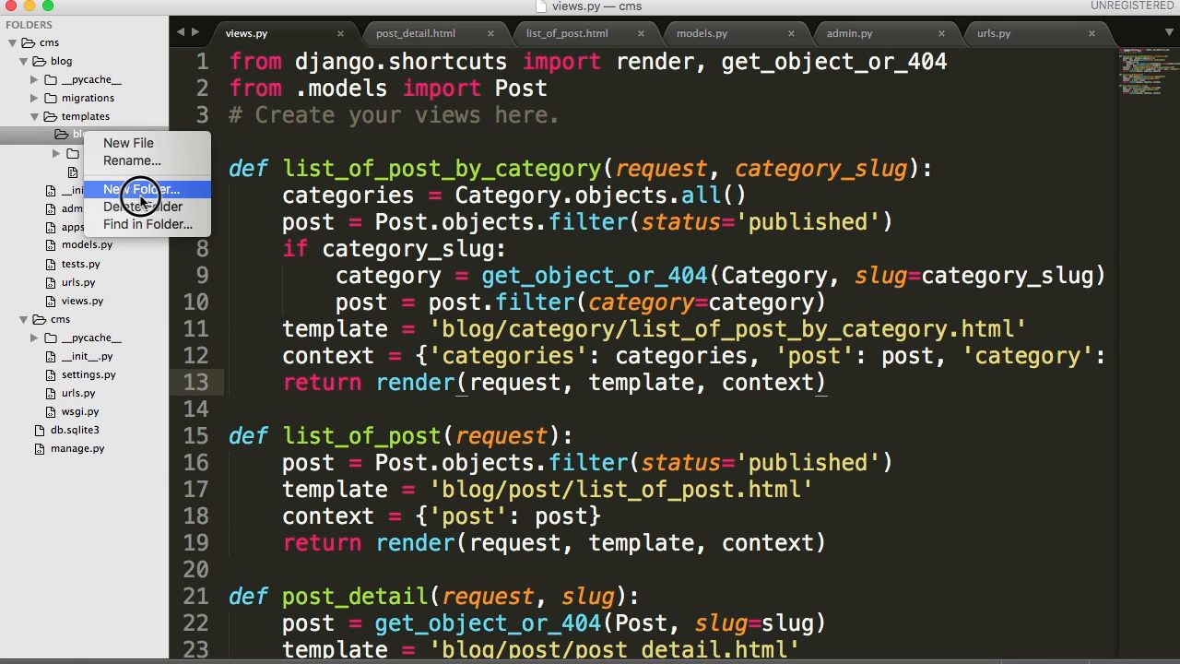
pyautogui.click(141, 189)
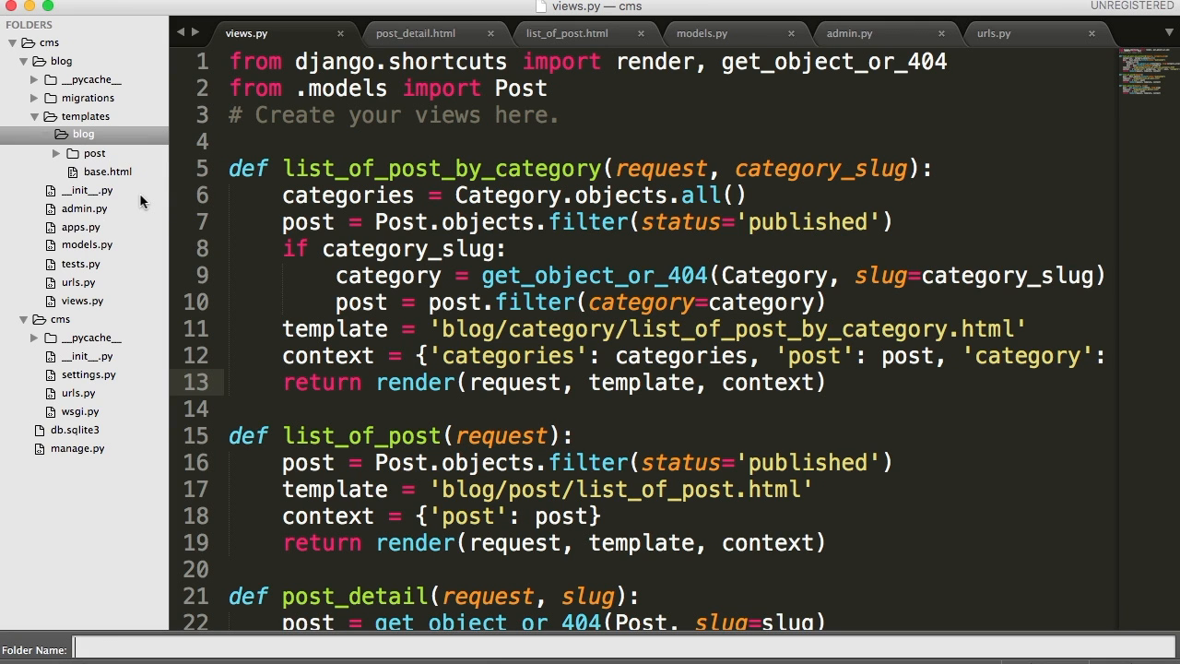
pyautogui.write('category')
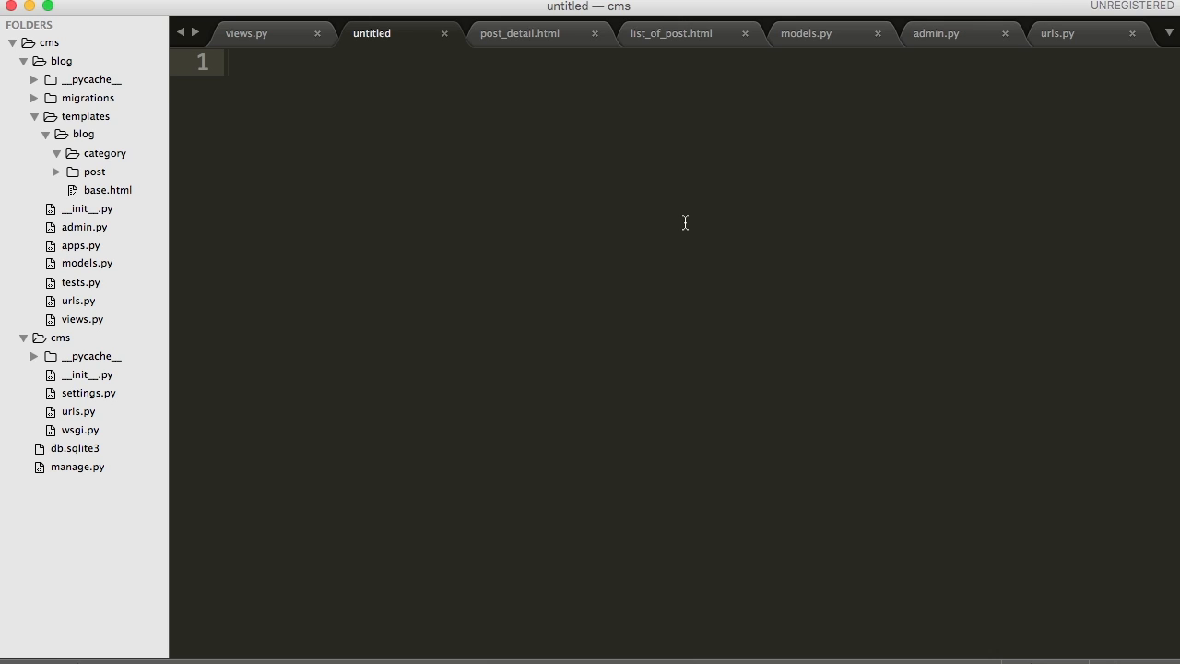
pyautogui.moveTo(688, 226)
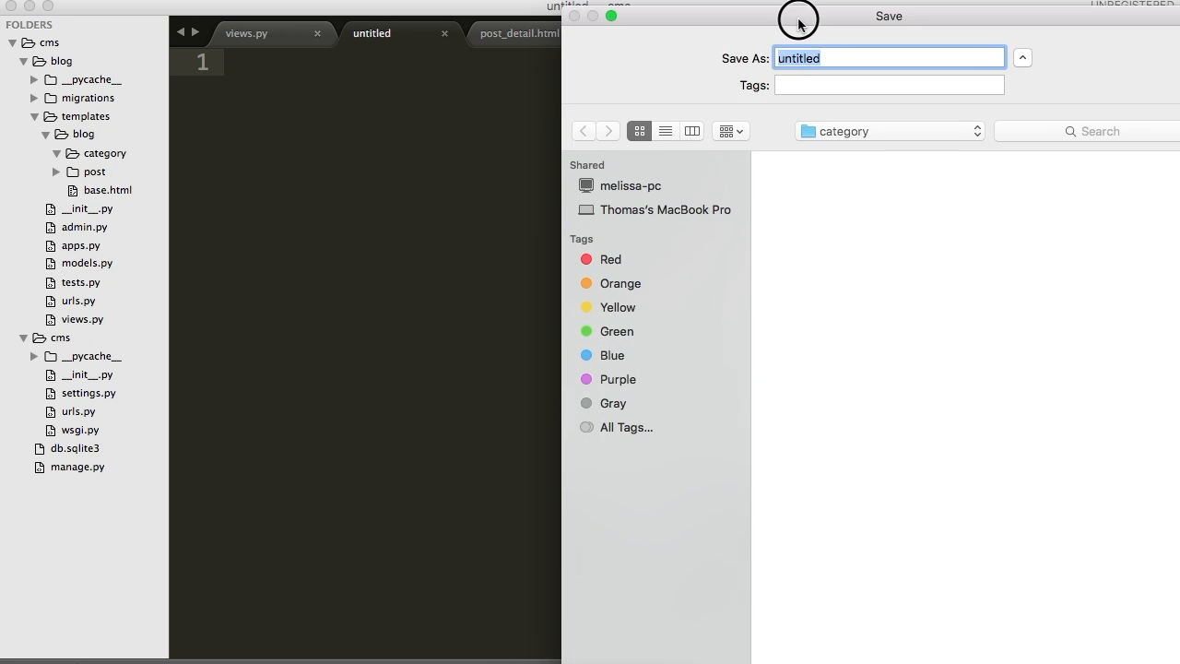
# Step: Name the new file list_of_post_by_category.html in the Save As field under the category folder
pyautogui.write('list')
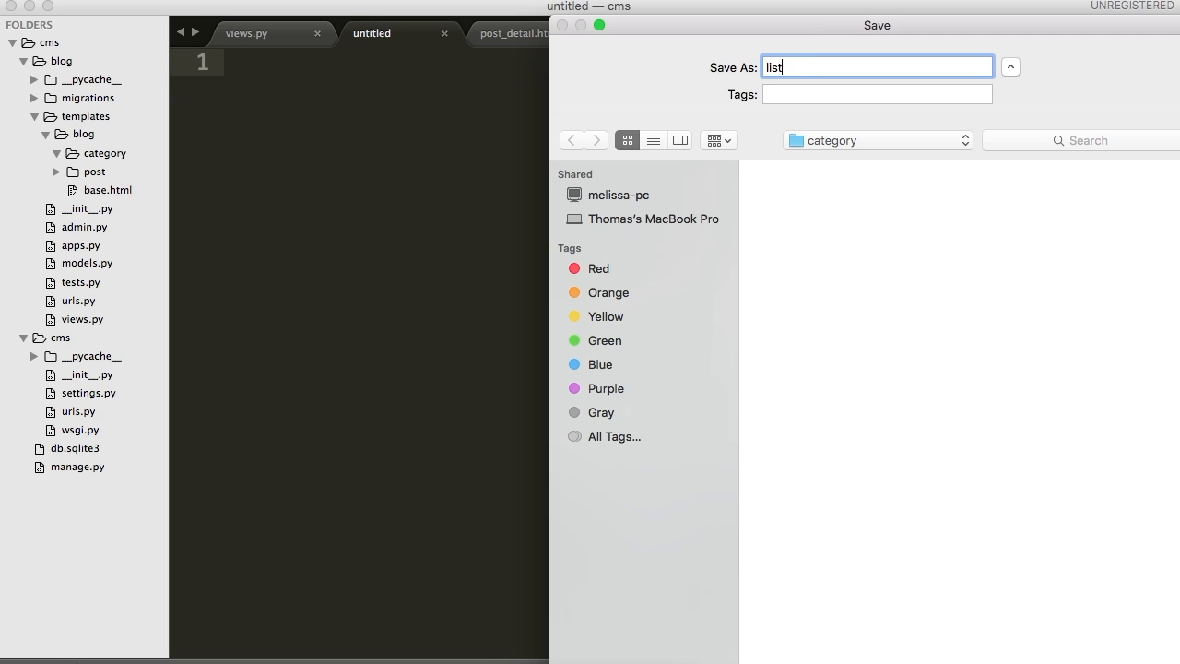
pyautogui.write('_')
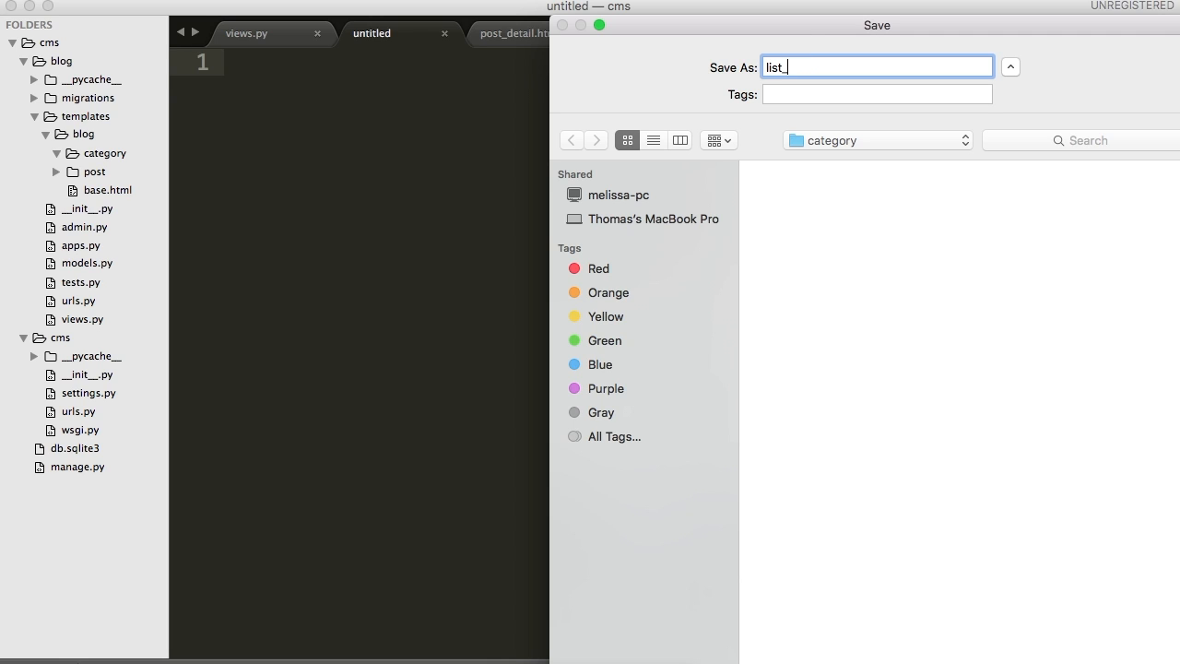
pyautogui.write('of_')
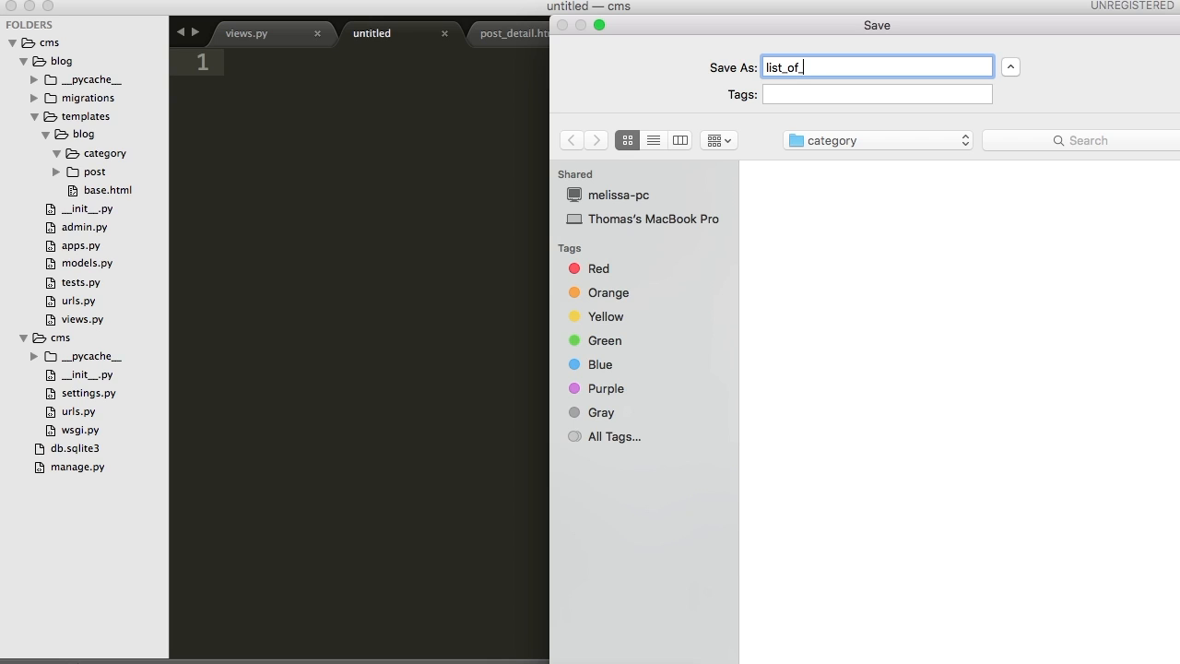
pyautogui.write('post_by')
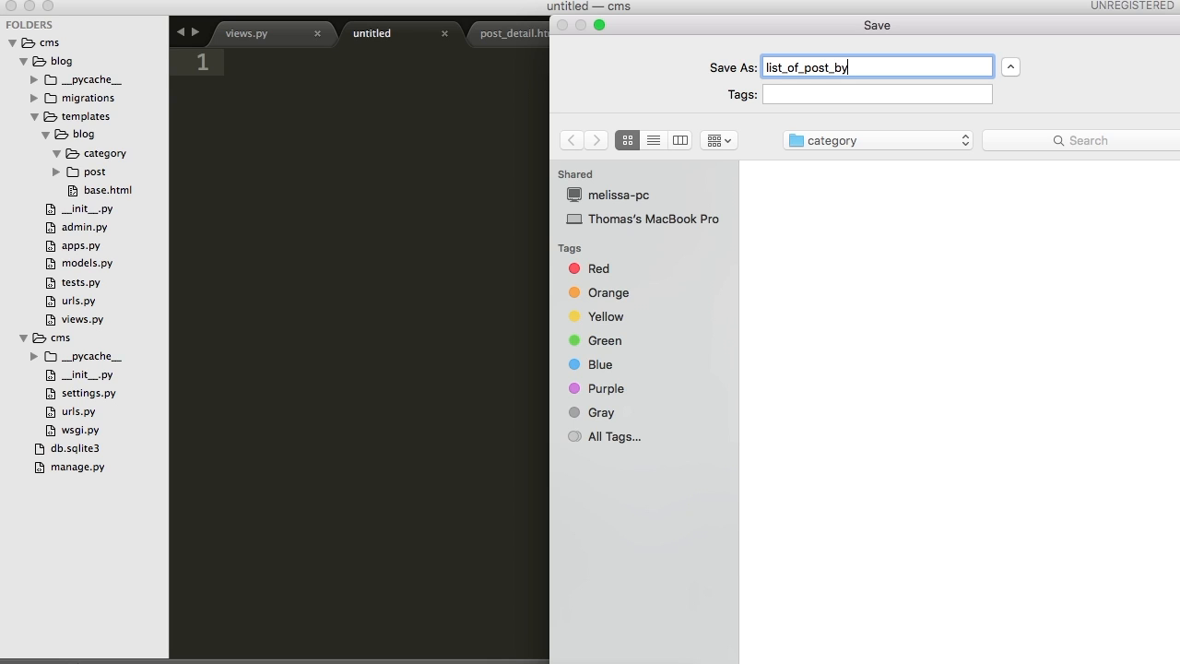
pyautogui.write('category')
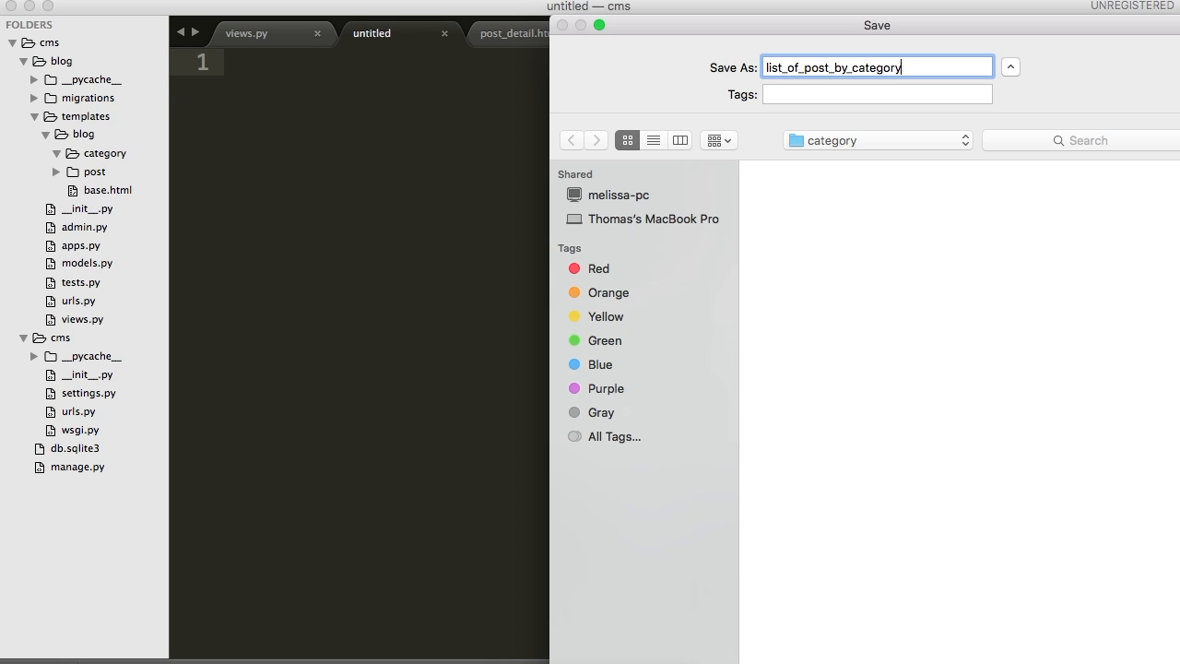
pyautogui.write('.html')
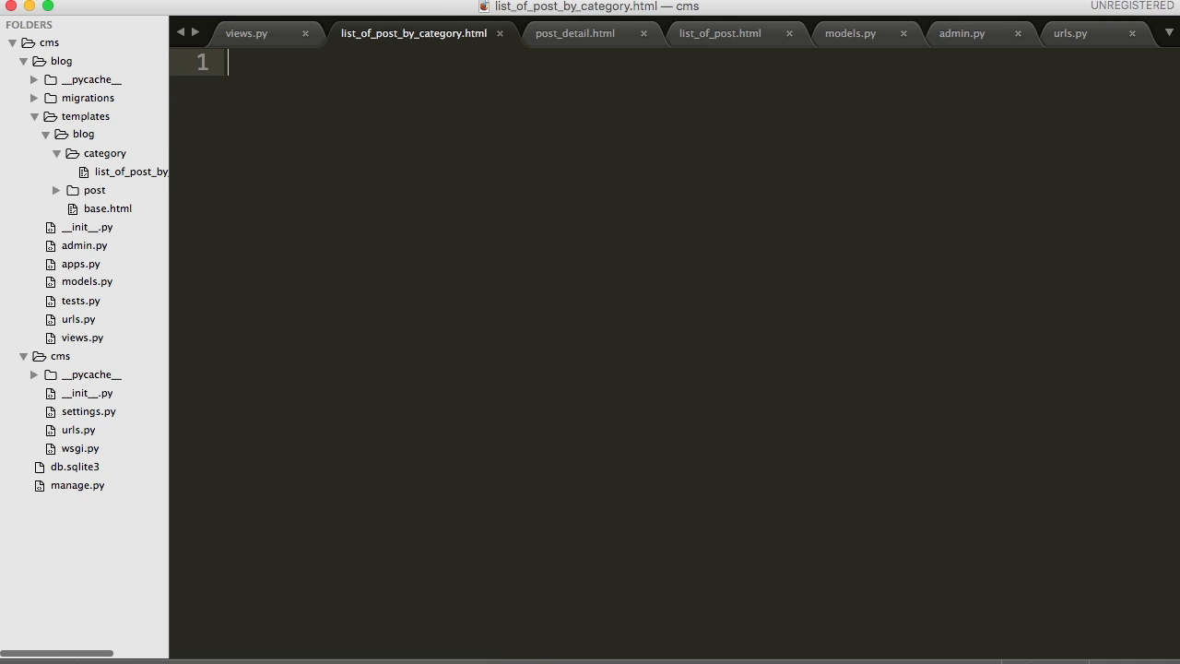
pyautogui.moveTo(692, 28)
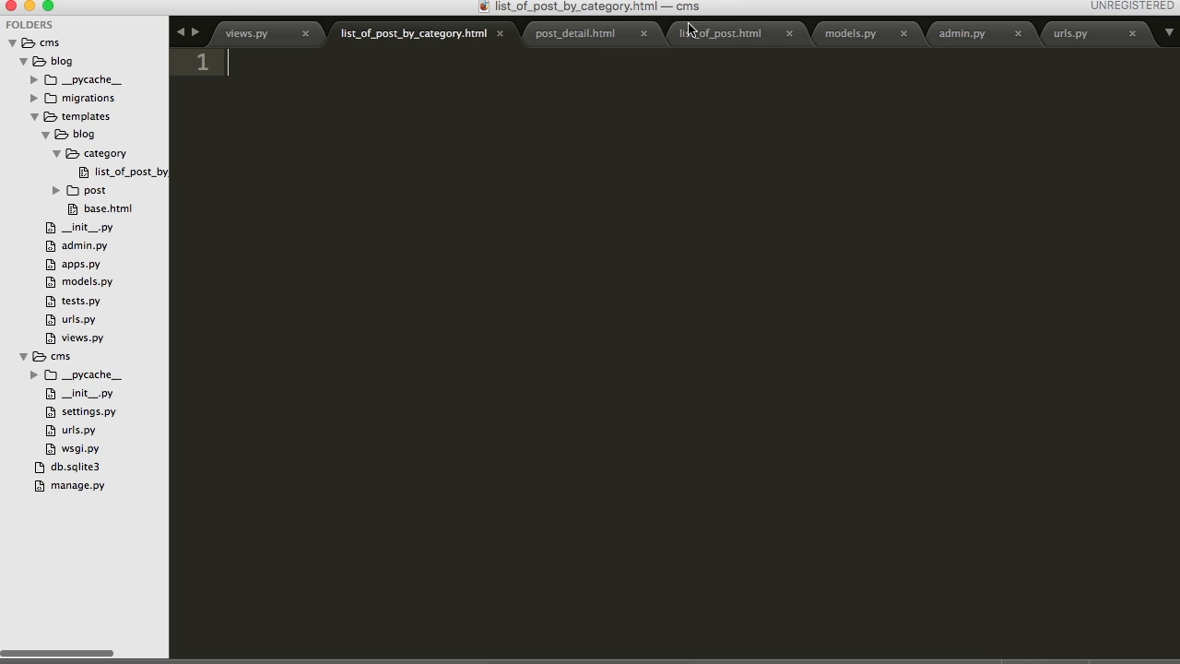
# Step: Copy the list_of_post.html layout and replace its title with the category name
pyautogui.click(721, 34)
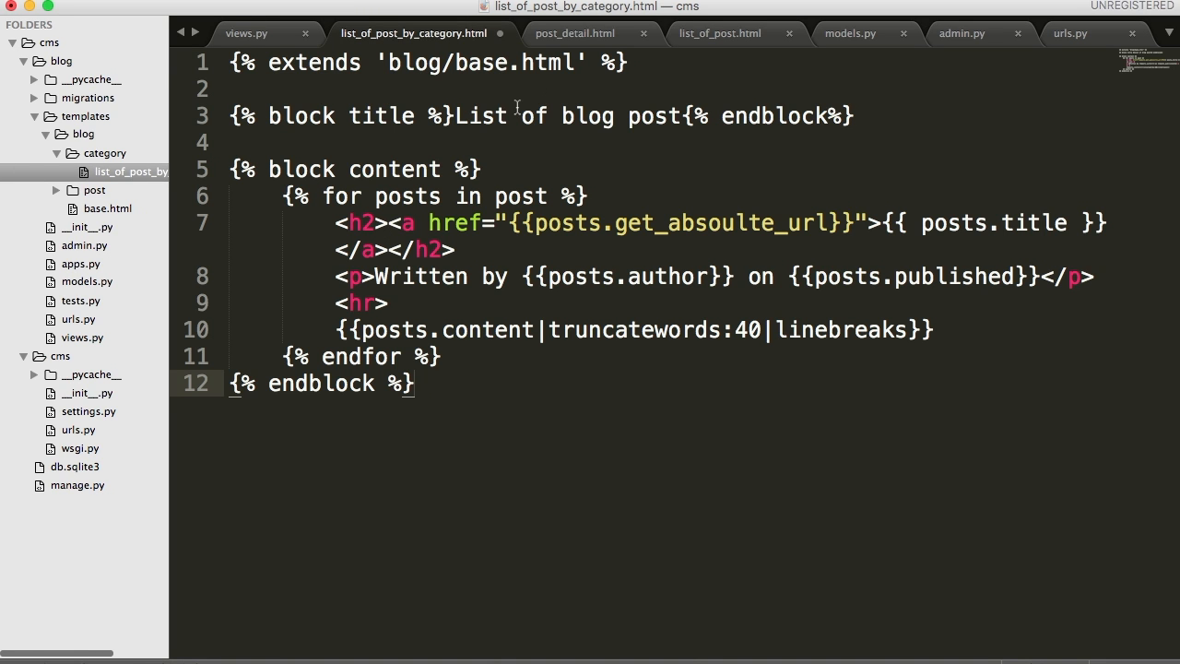
pyautogui.moveTo(455, 116); pyautogui.dragTo(616, 115)
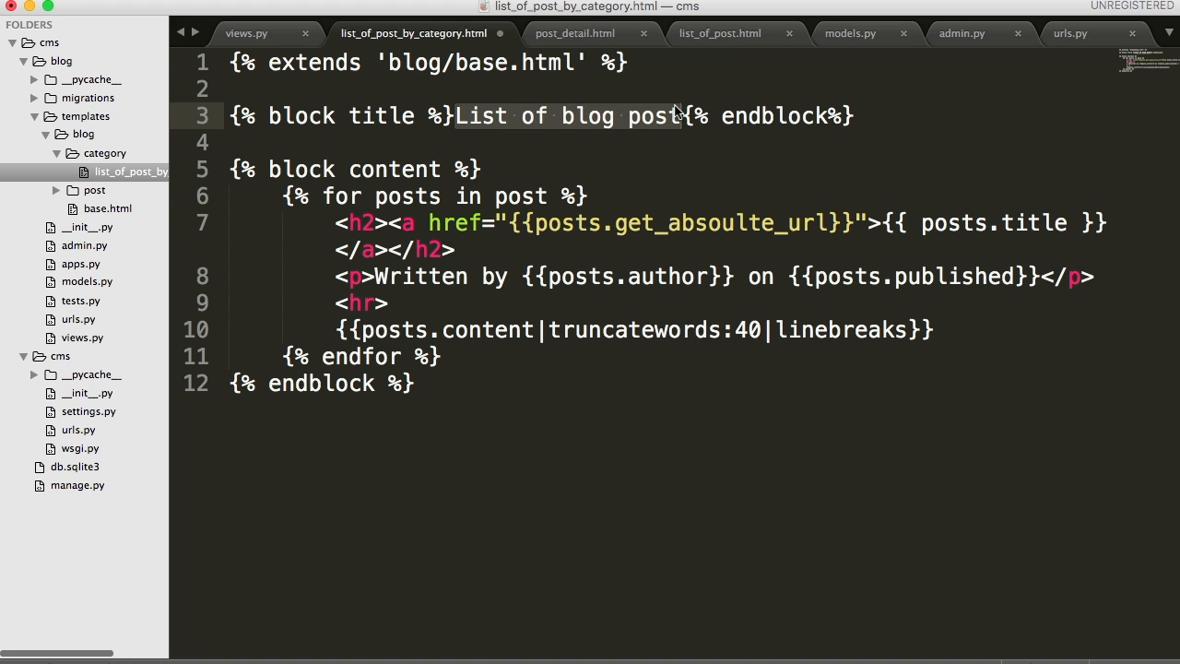
pyautogui.press('Backspace')
pyautogui.write('{{')
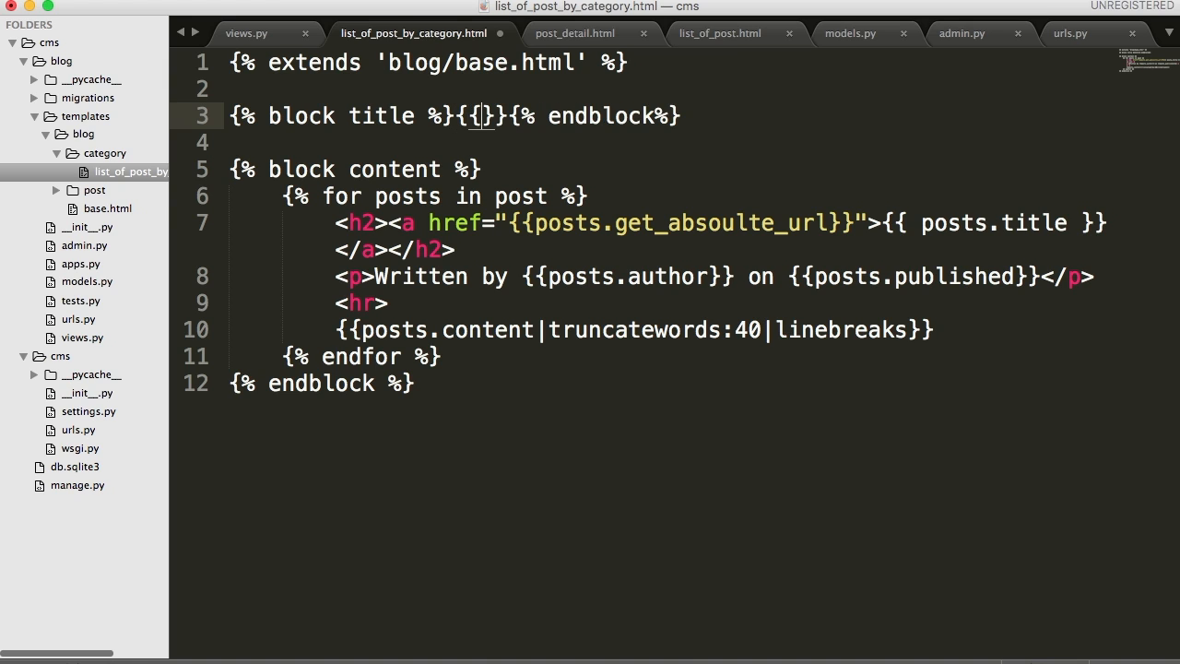
pyautogui.write('category.ne')
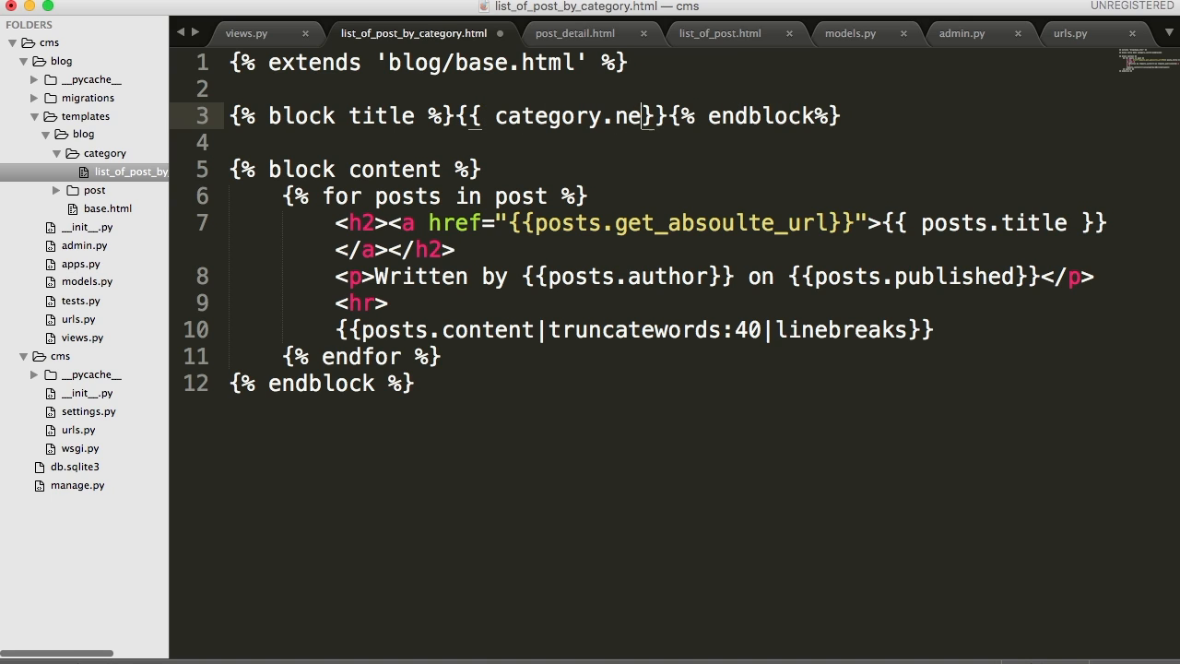
pyautogui.write('me')
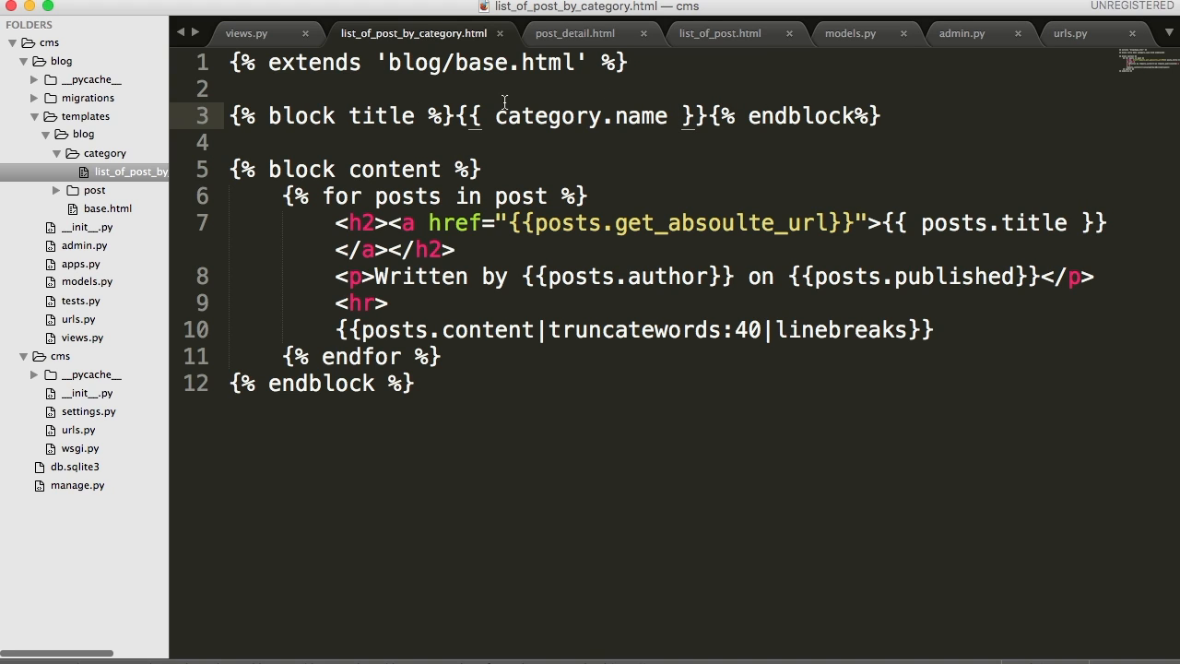
pyautogui.moveTo(391, 204)
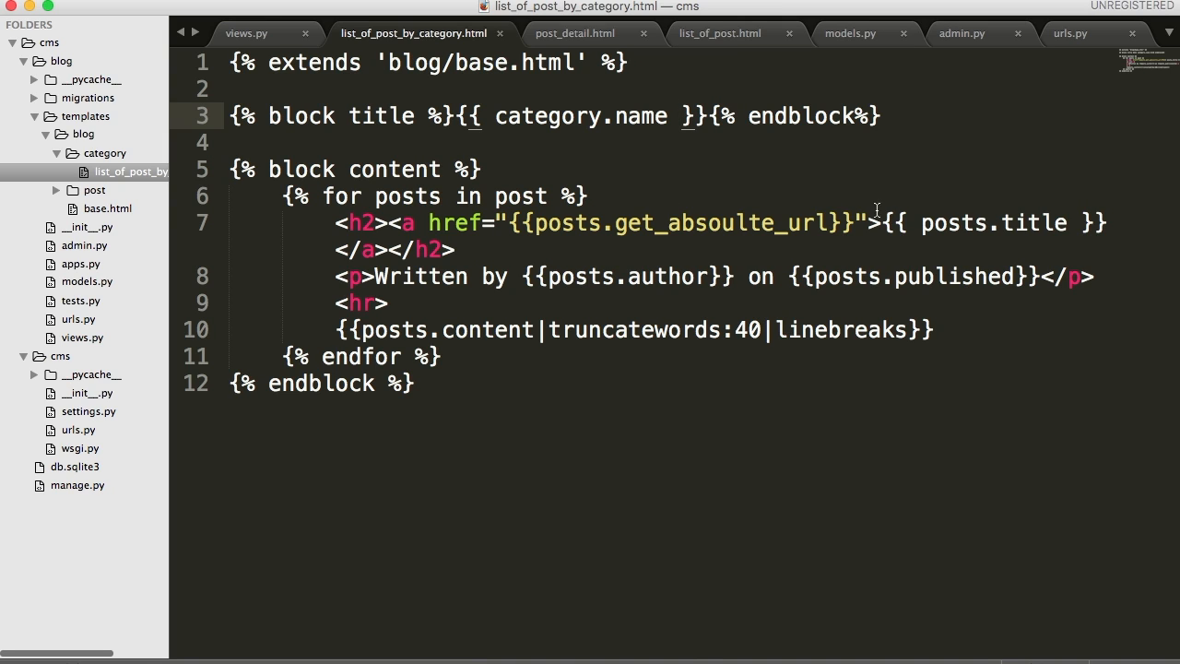
pyautogui.moveTo(465, 195)
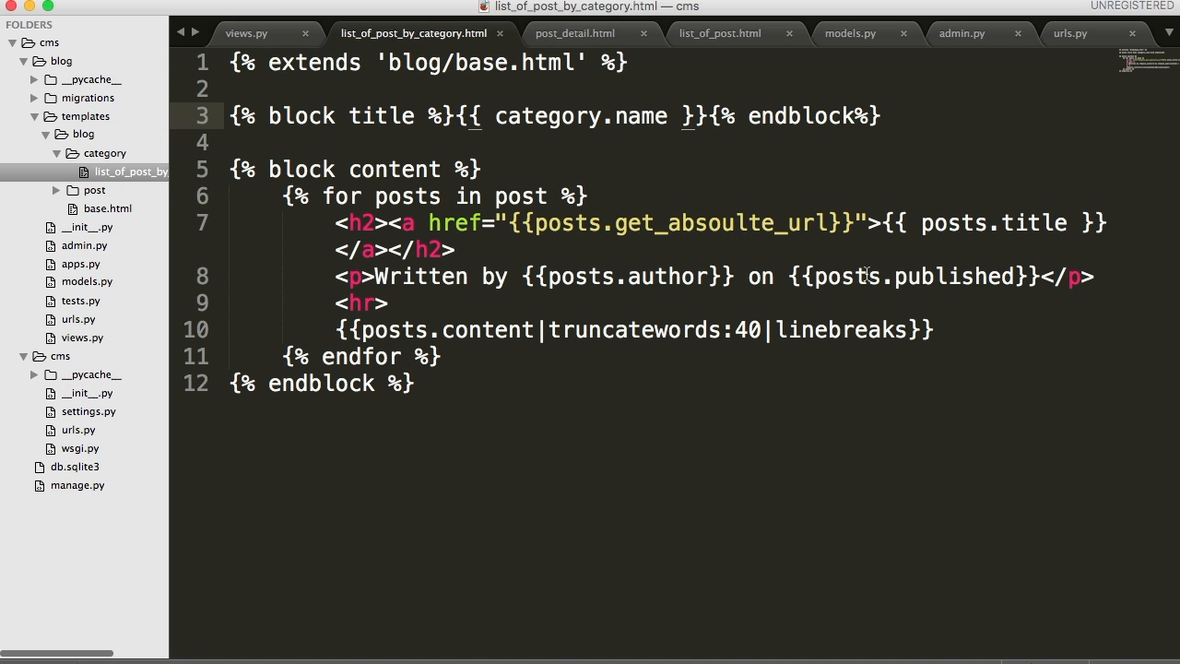
pyautogui.moveTo(611, 194)
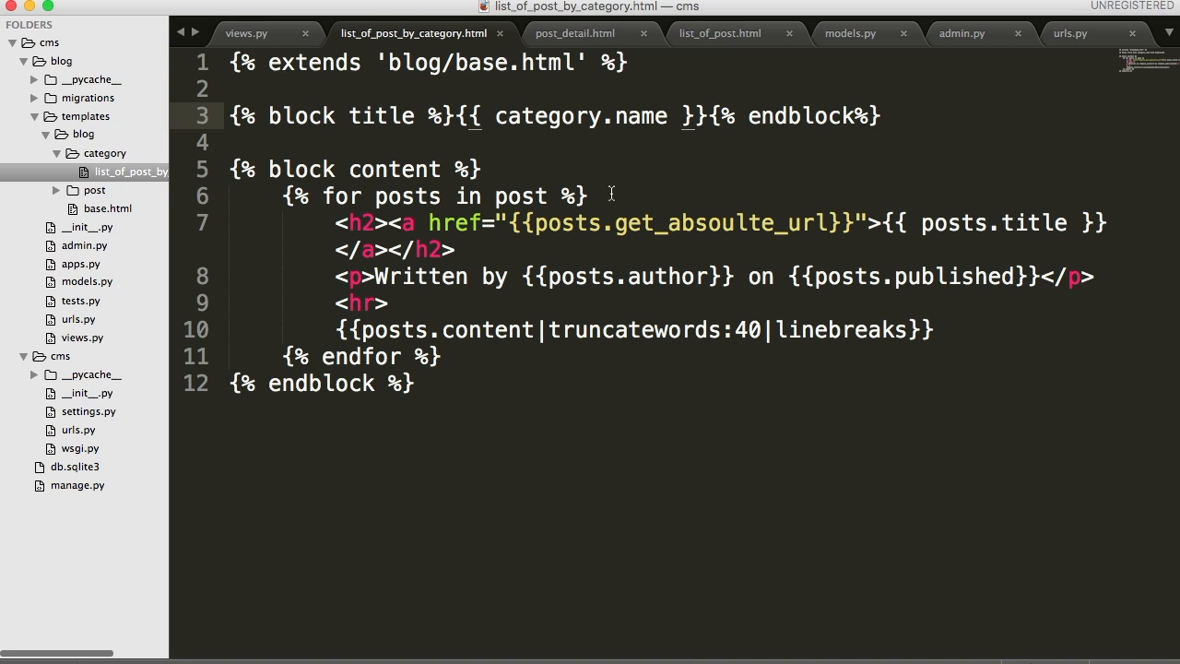
# Step: Add an <h1>{{ category.name }}</h1> heading below the content block tag
pyautogui.click(480, 169)
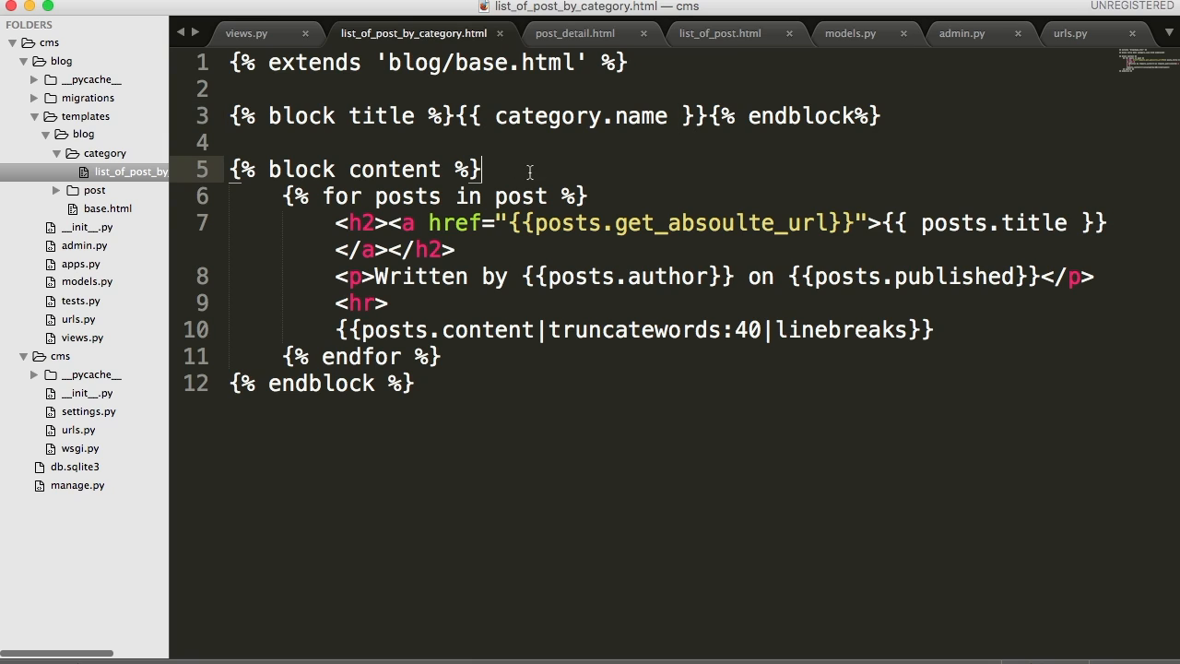
pyautogui.press('enter')
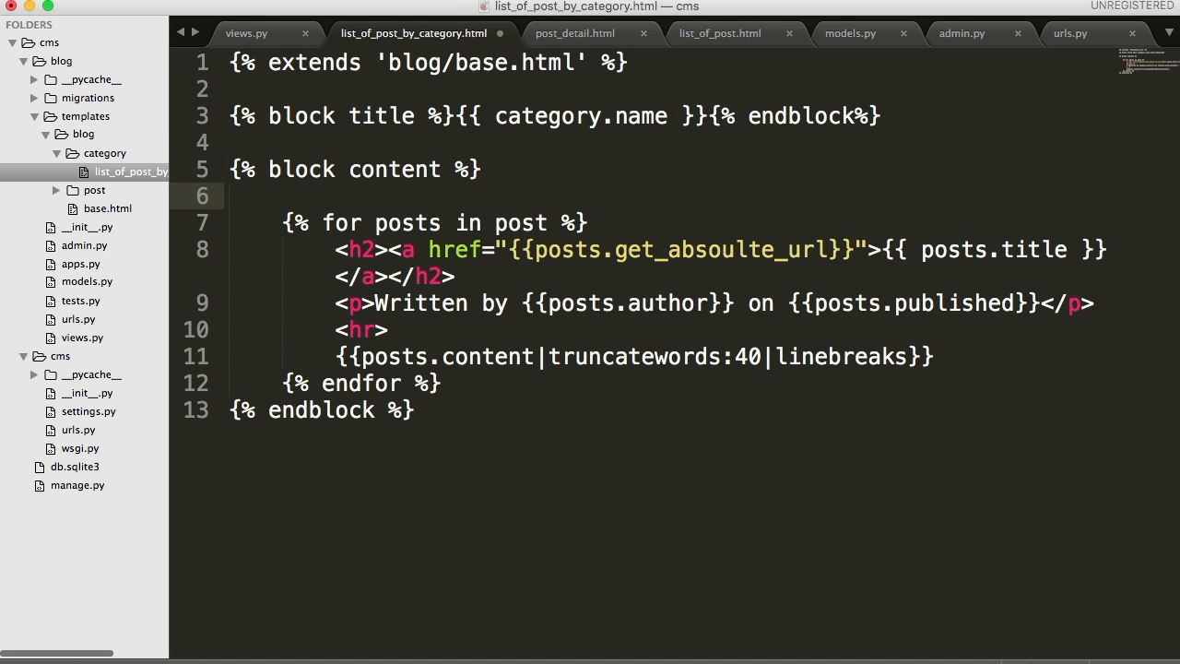
pyautogui.write('<h1')
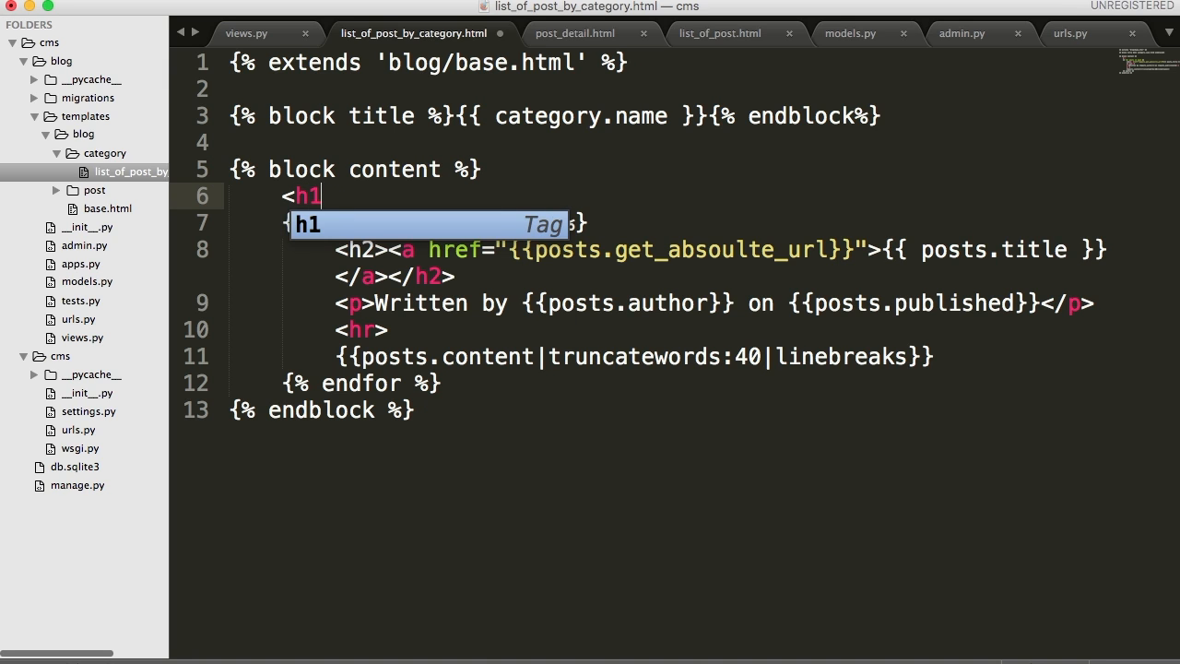
pyautogui.write('></h1>')
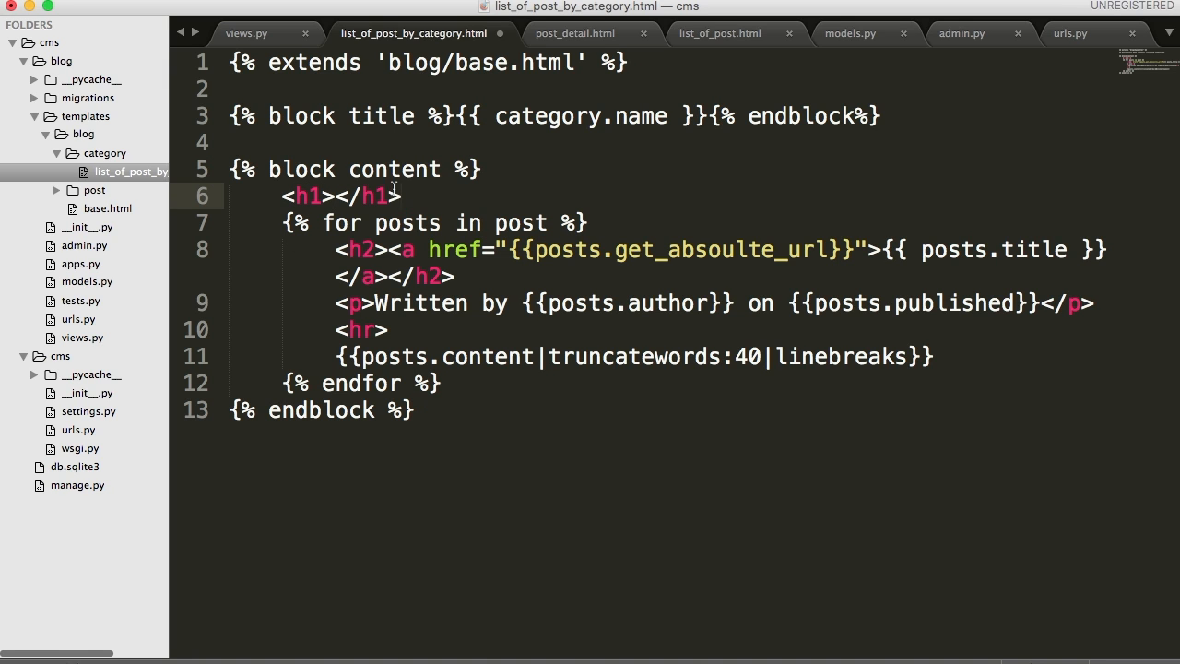
pyautogui.click(494, 115)
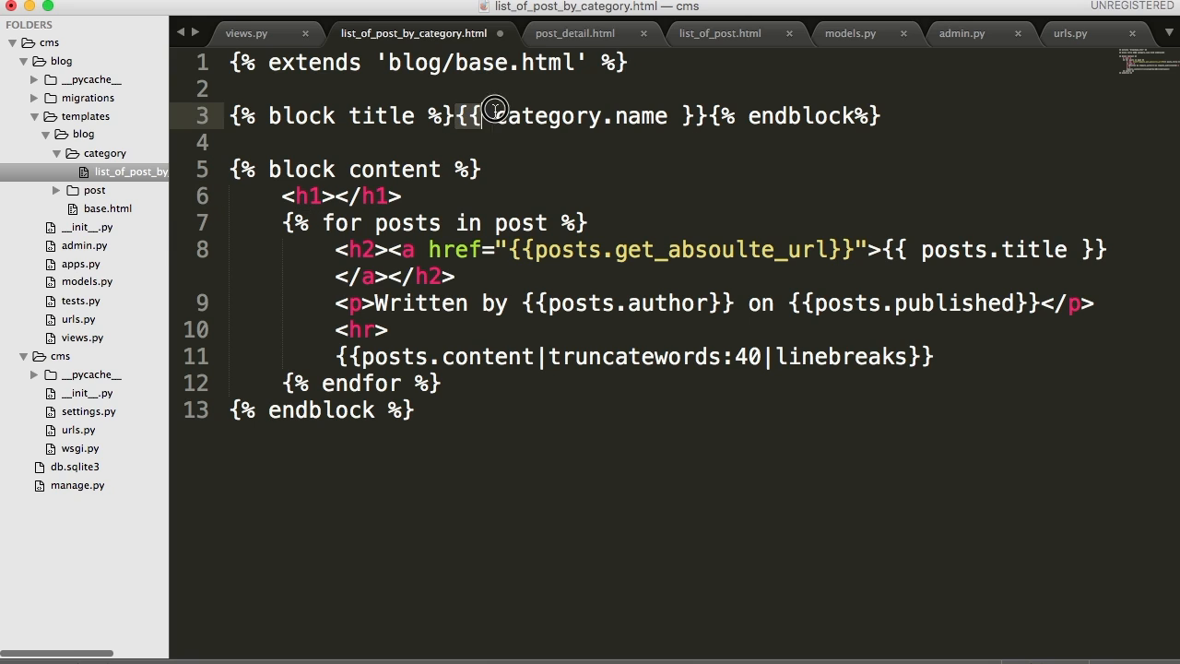
pyautogui.doubleClick(571, 115)
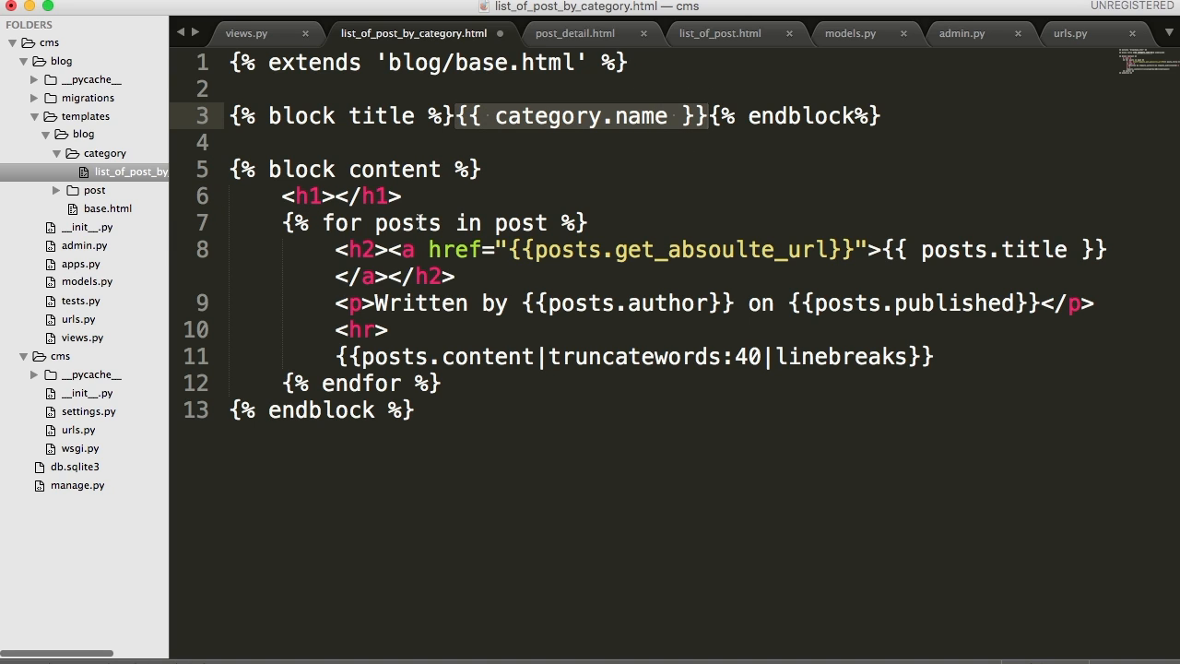
pyautogui.write('{{ category.name }}')
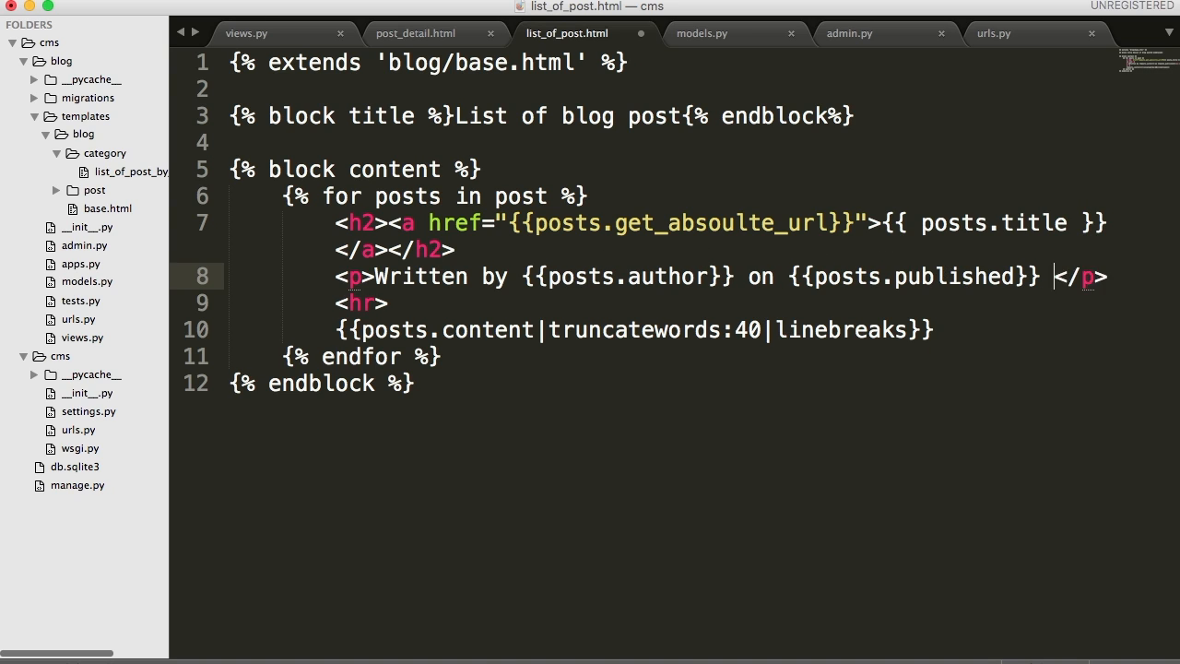
# Step: Replace the post's category placeholder with an <a href=""></a> link element
pyautogui.write('in {{')
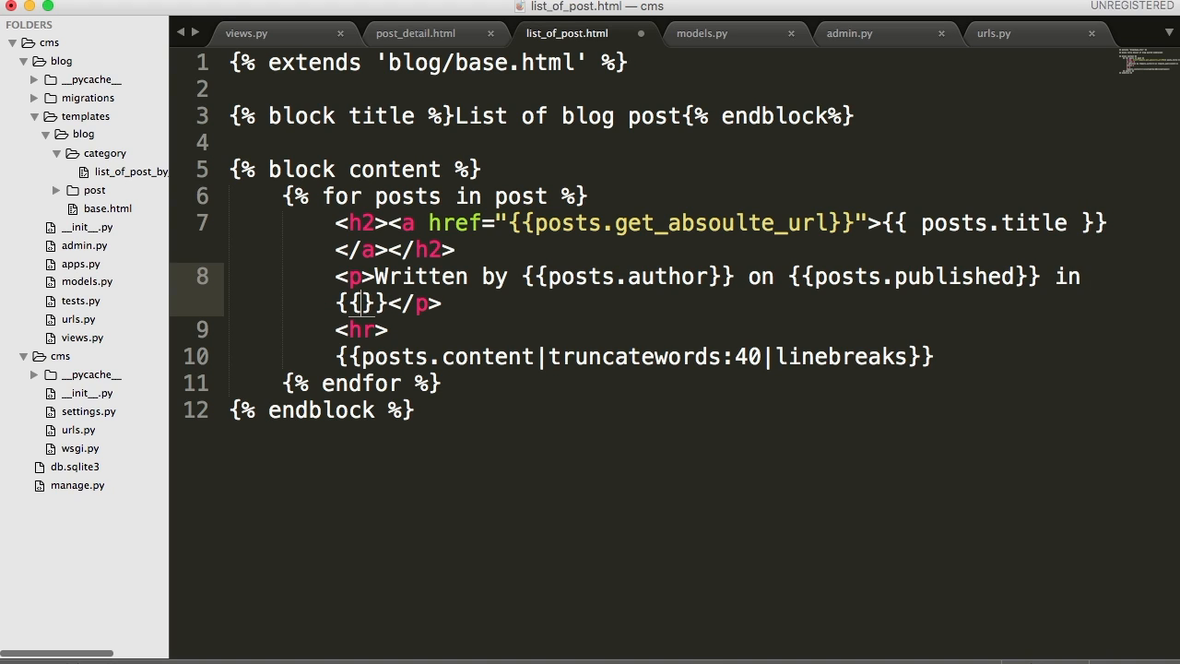
pyautogui.write('post.')
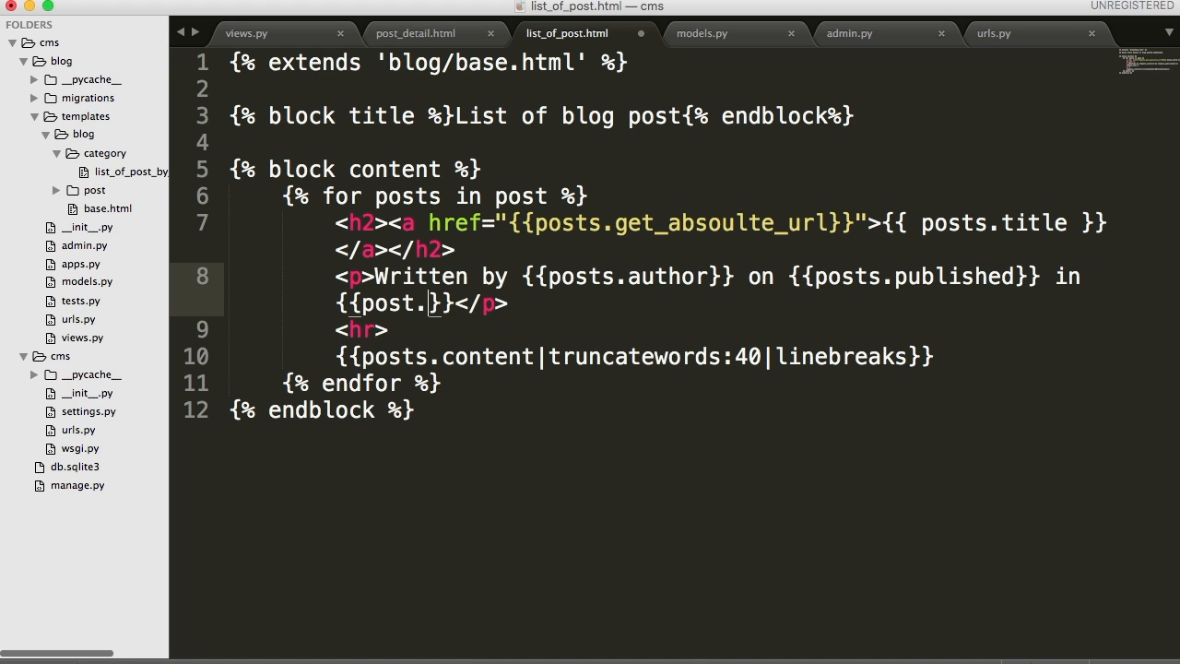
pyautogui.write('s')
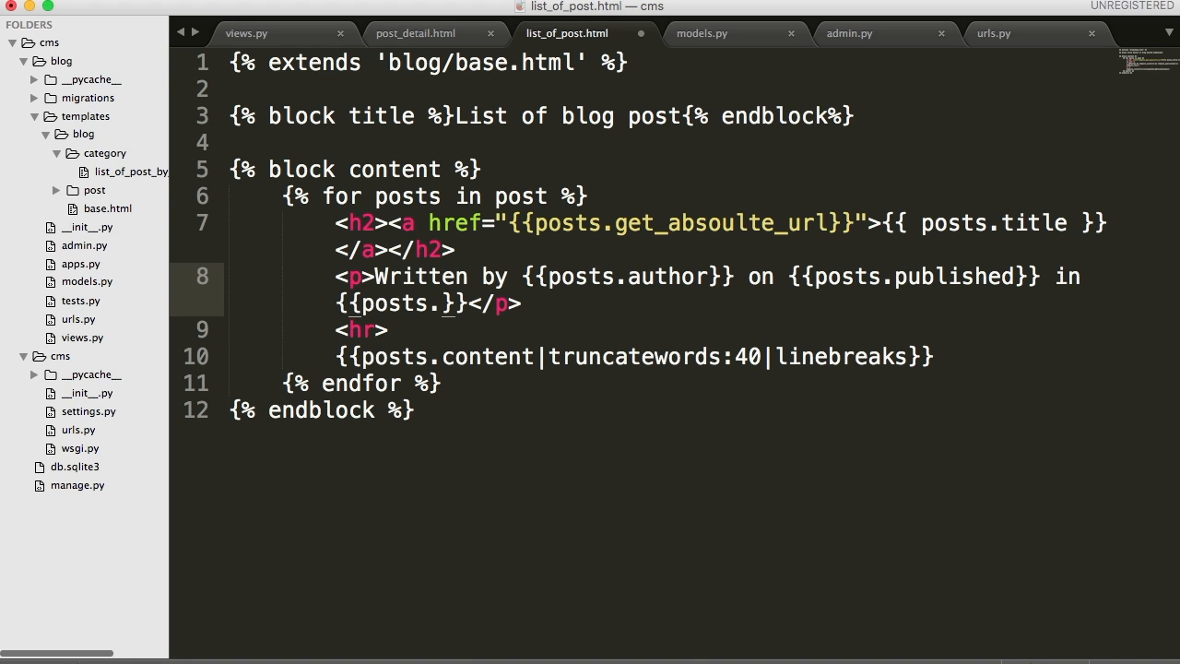
pyautogui.write('category')
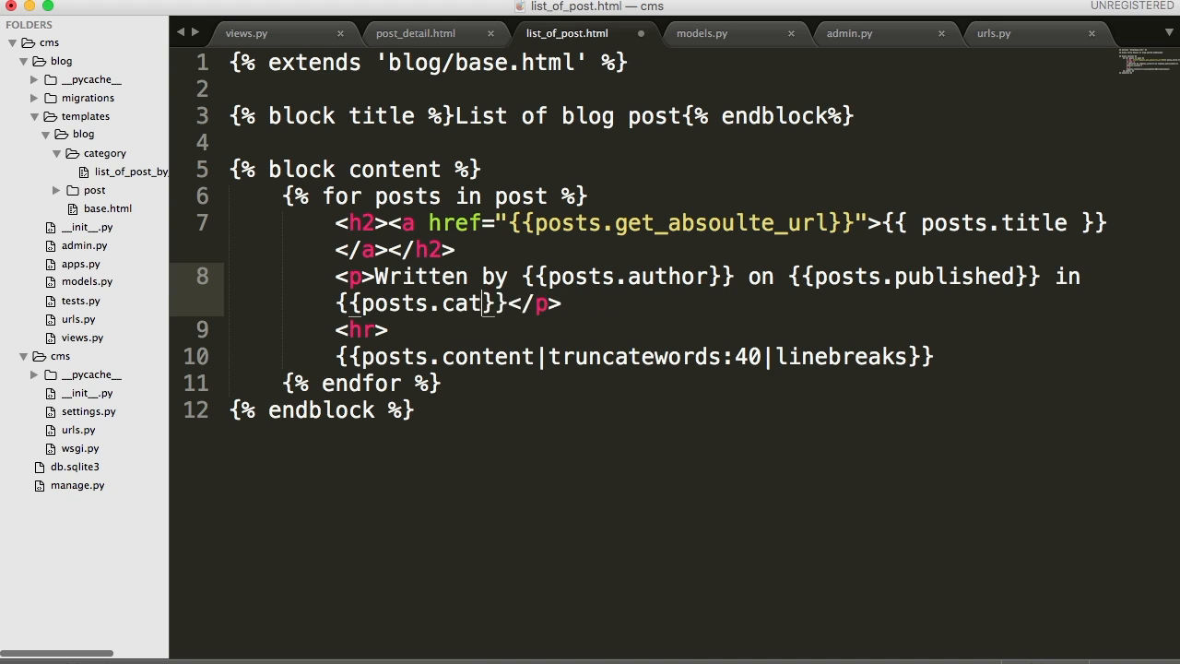
pyautogui.press('Backspace')
pyautogui.write('<')
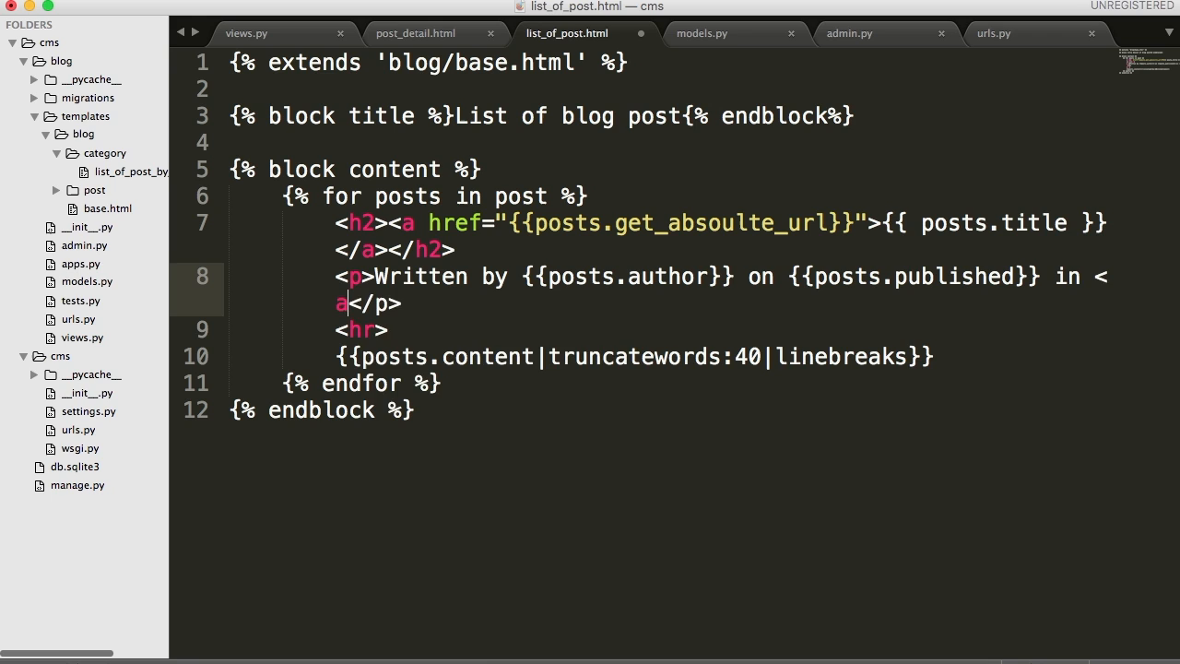
pyautogui.write('href=')
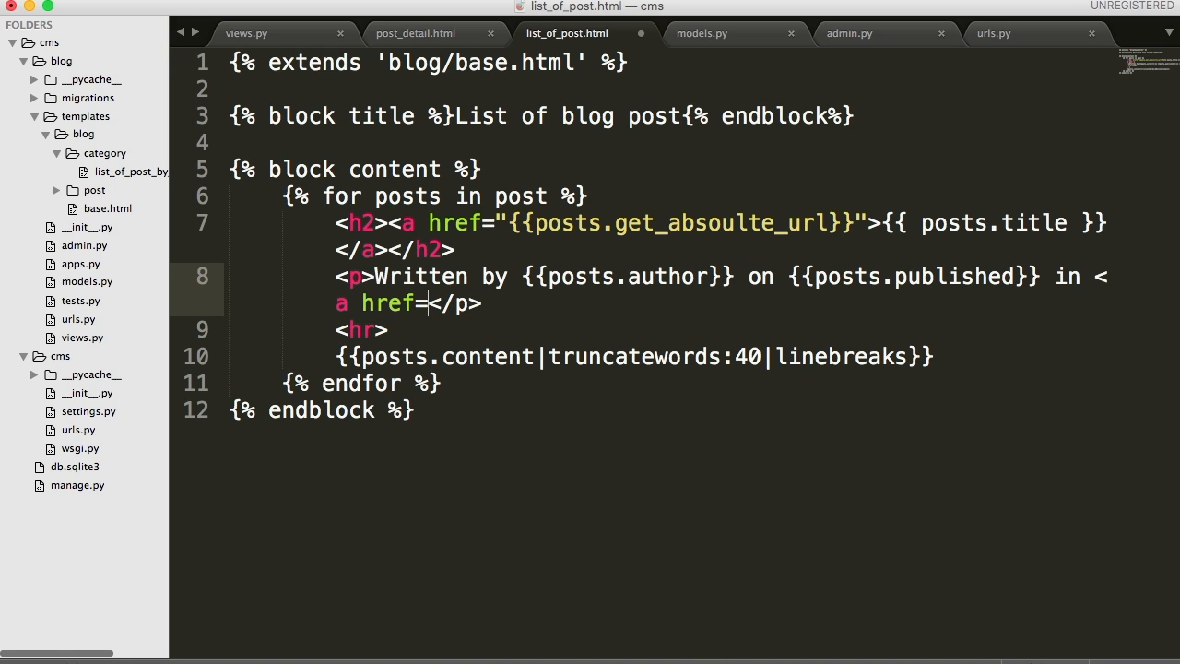
pyautogui.write('""')
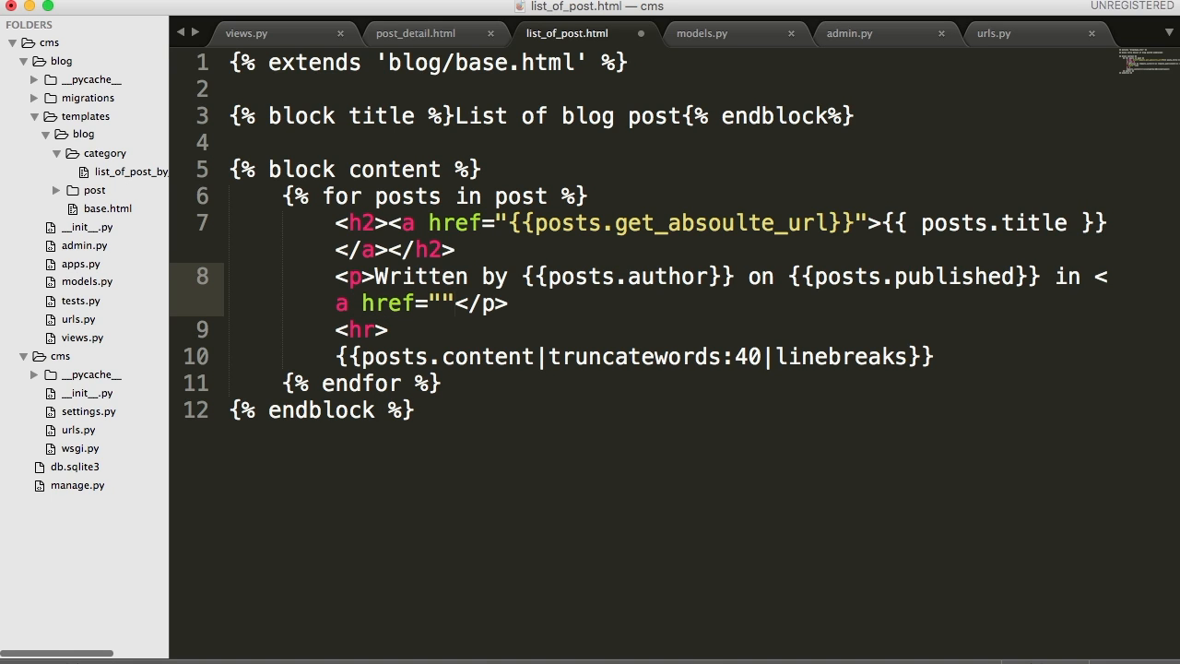
pyautogui.write('></a>')
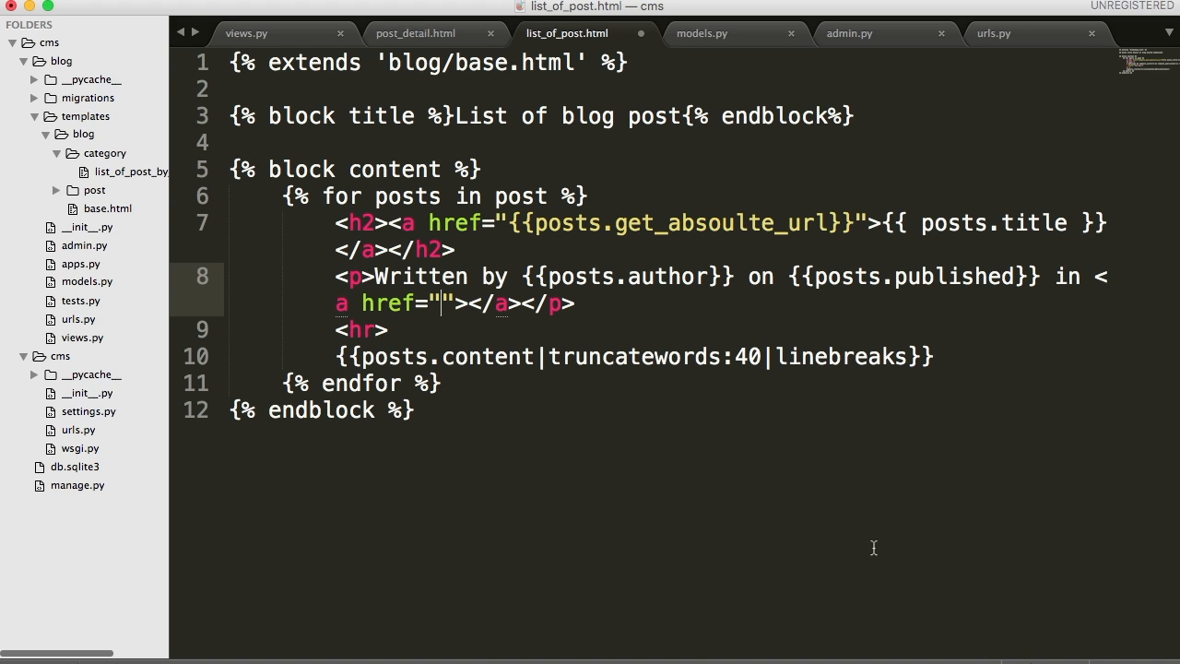
# Step: Fill the link with href {{posts.category.get_absoulte_url}} and text {{posts.category}}
pyautogui.write('{}')
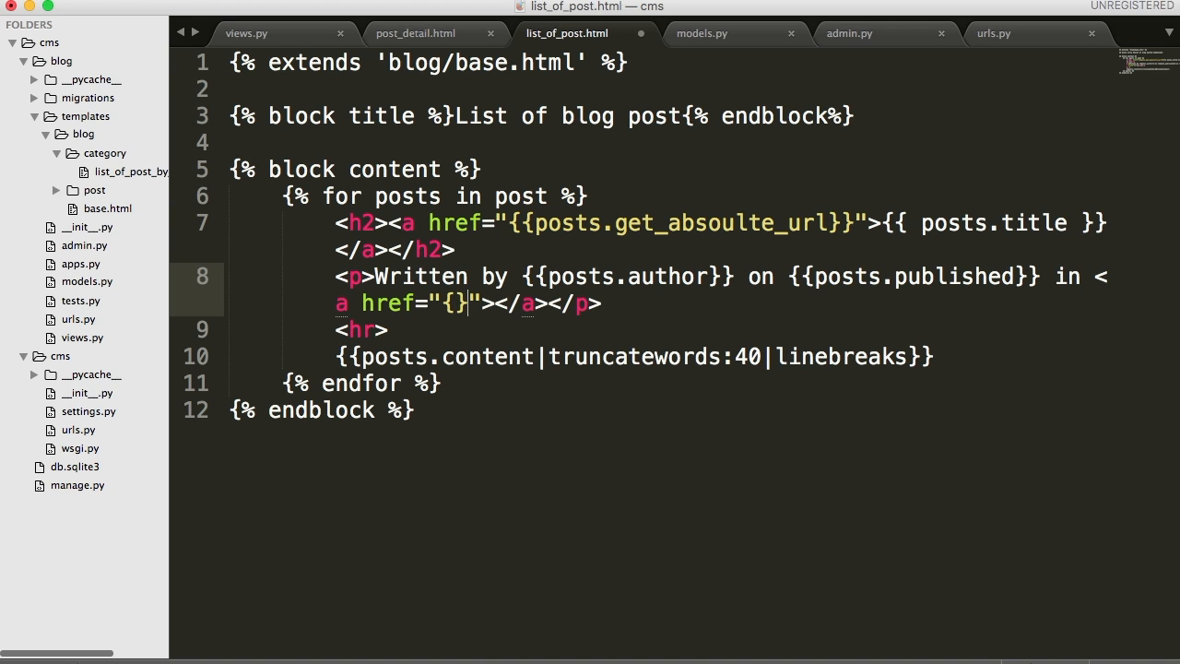
pyautogui.write('{')
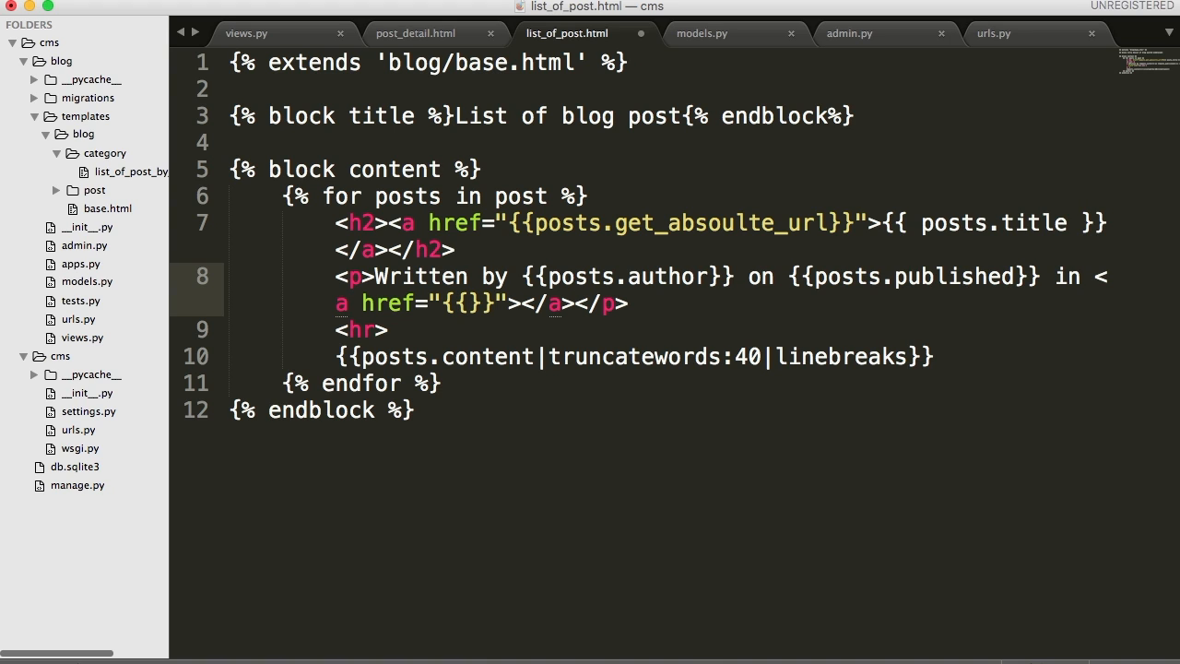
pyautogui.write('posts.')
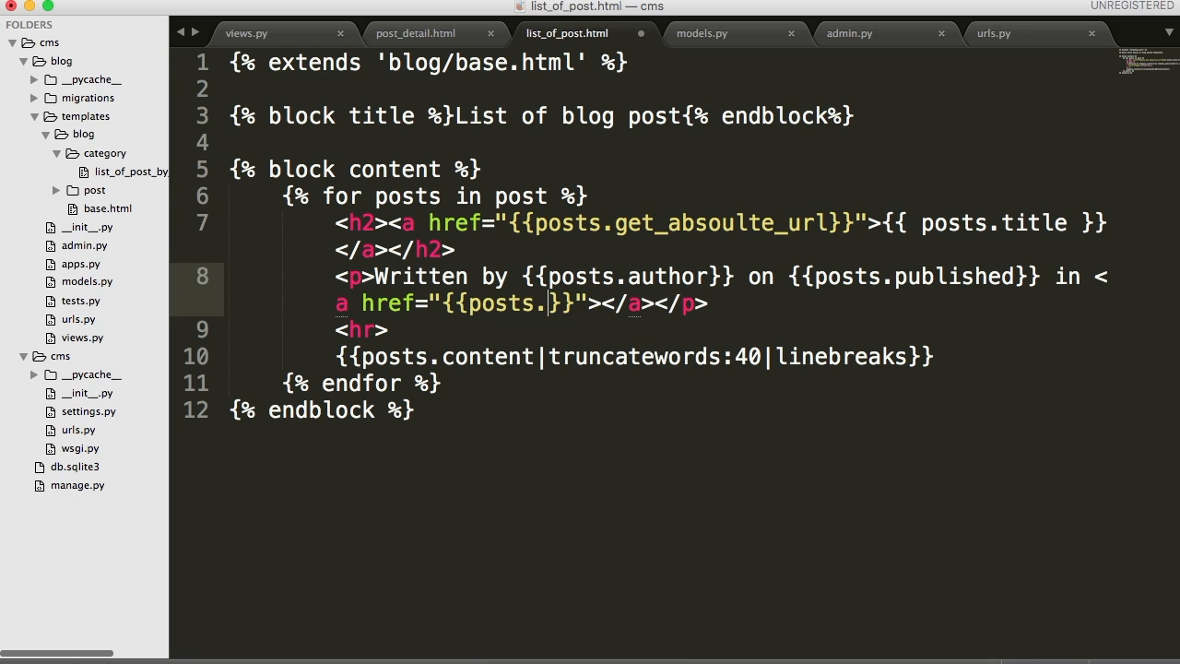
pyautogui.write('category.g')
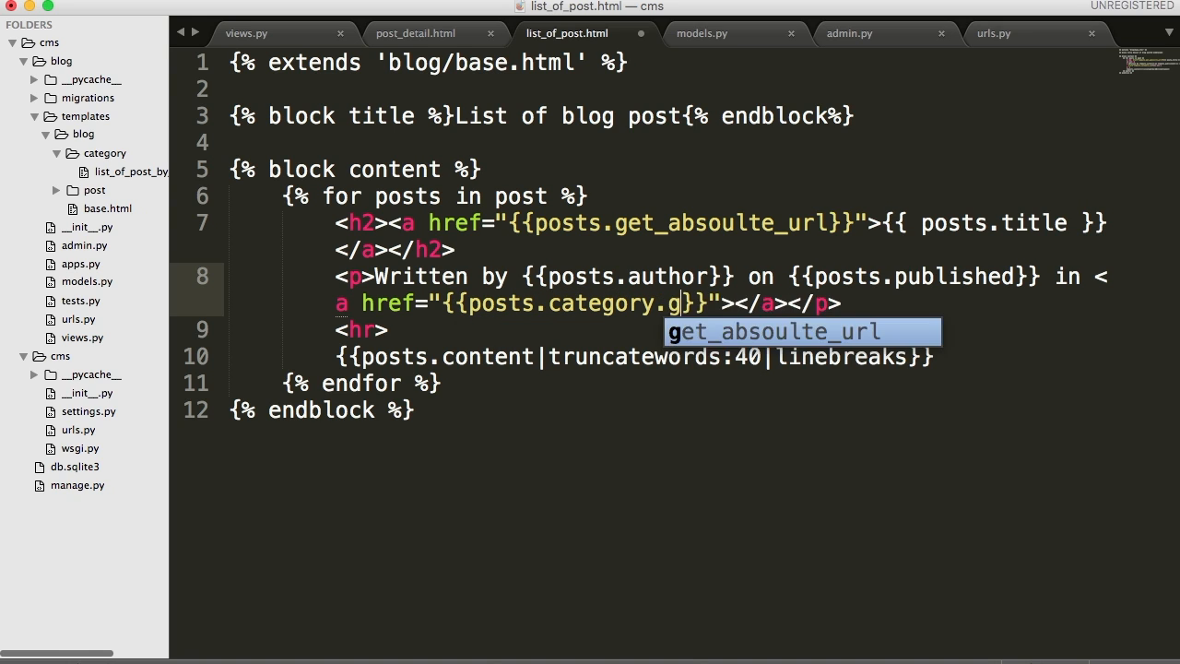
pyautogui.press('Tab')
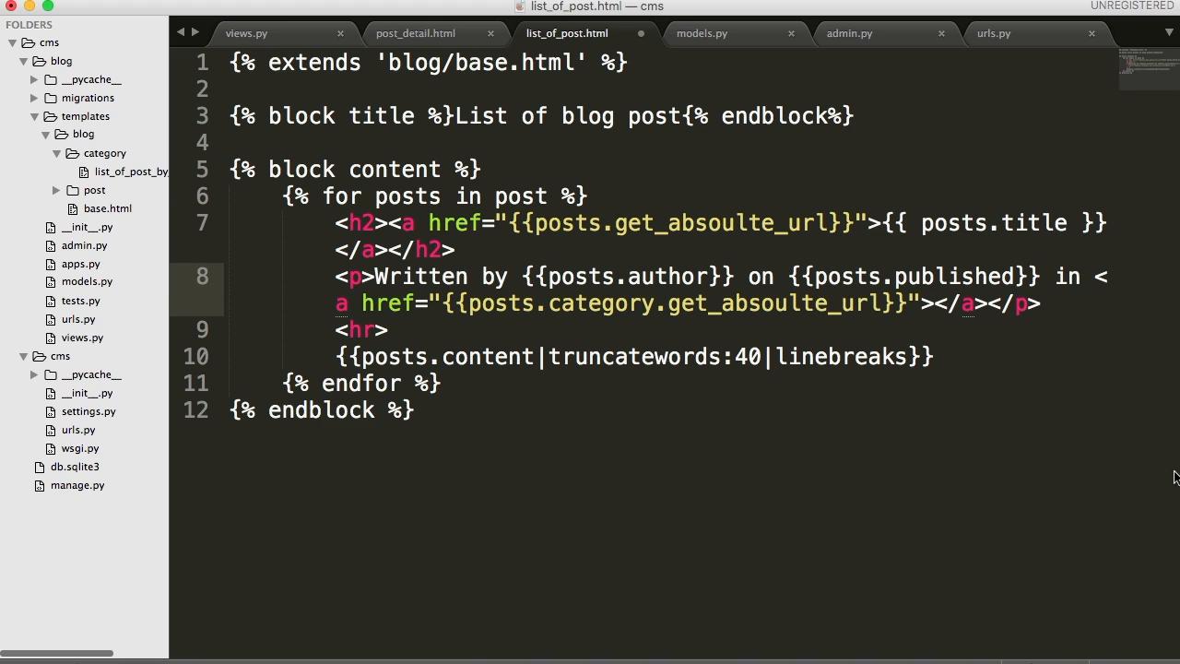
pyautogui.write('{}')
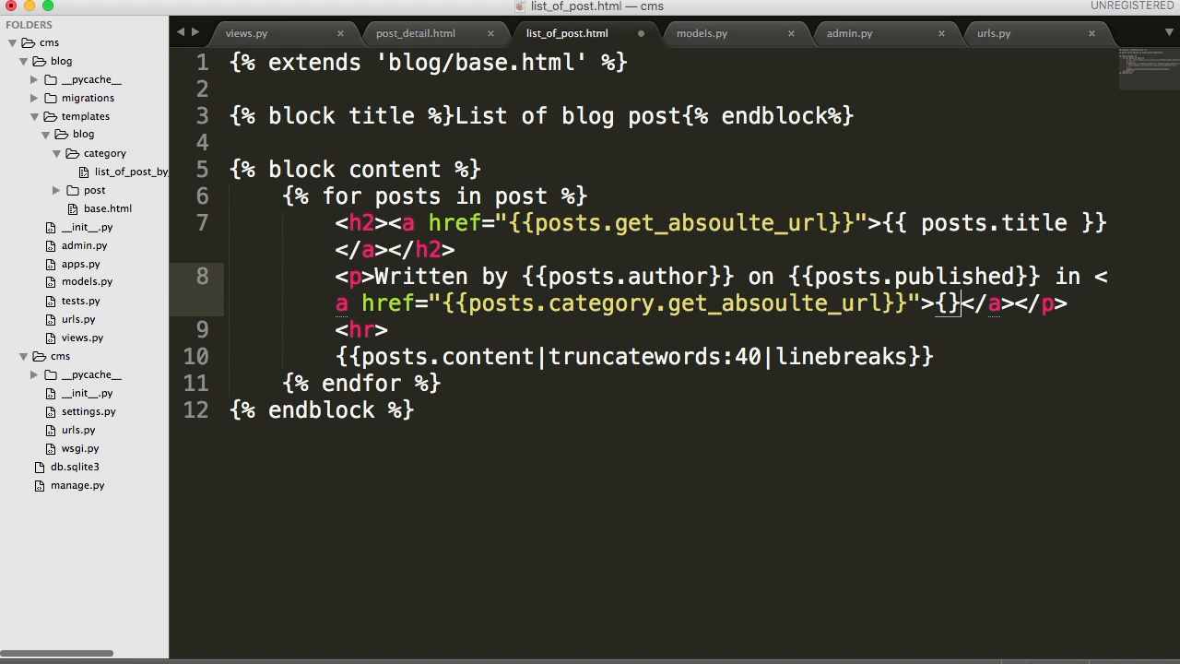
pyautogui.write('{')
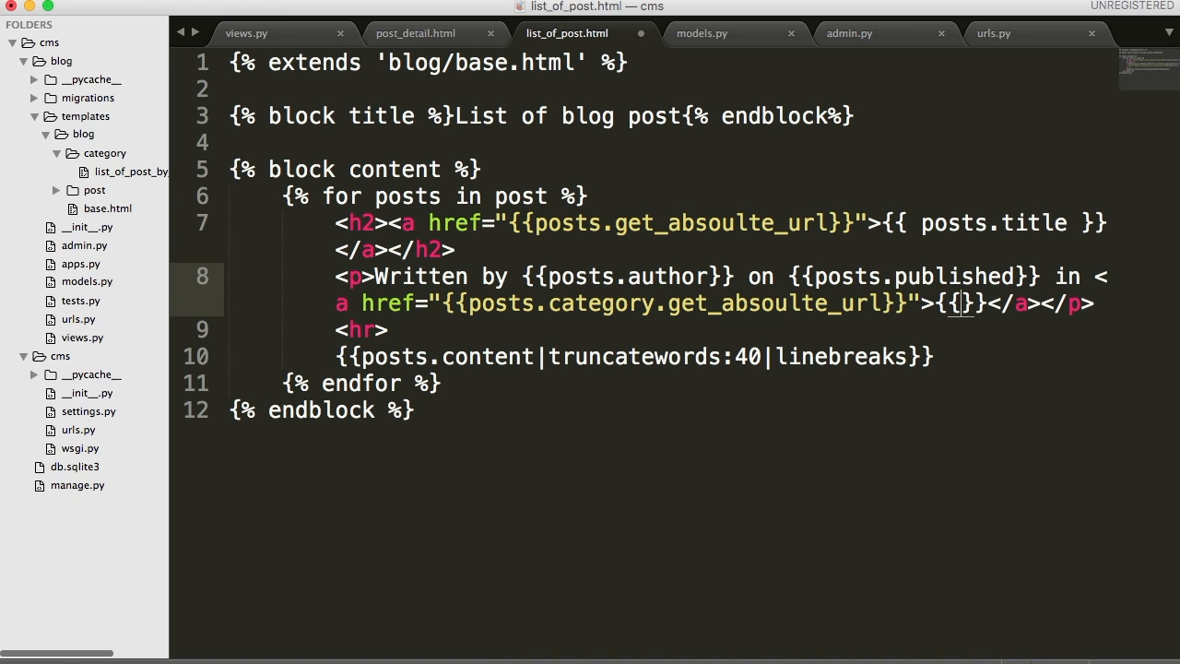
pyautogui.write('posts.ca')
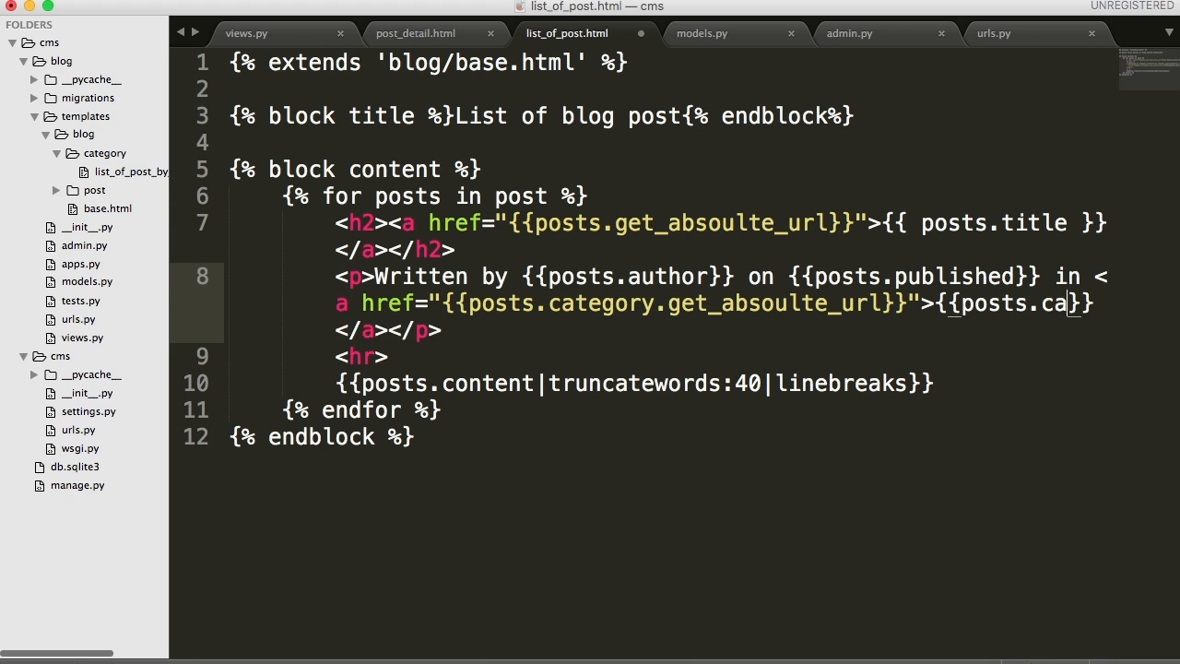
pyautogui.write('tegory')
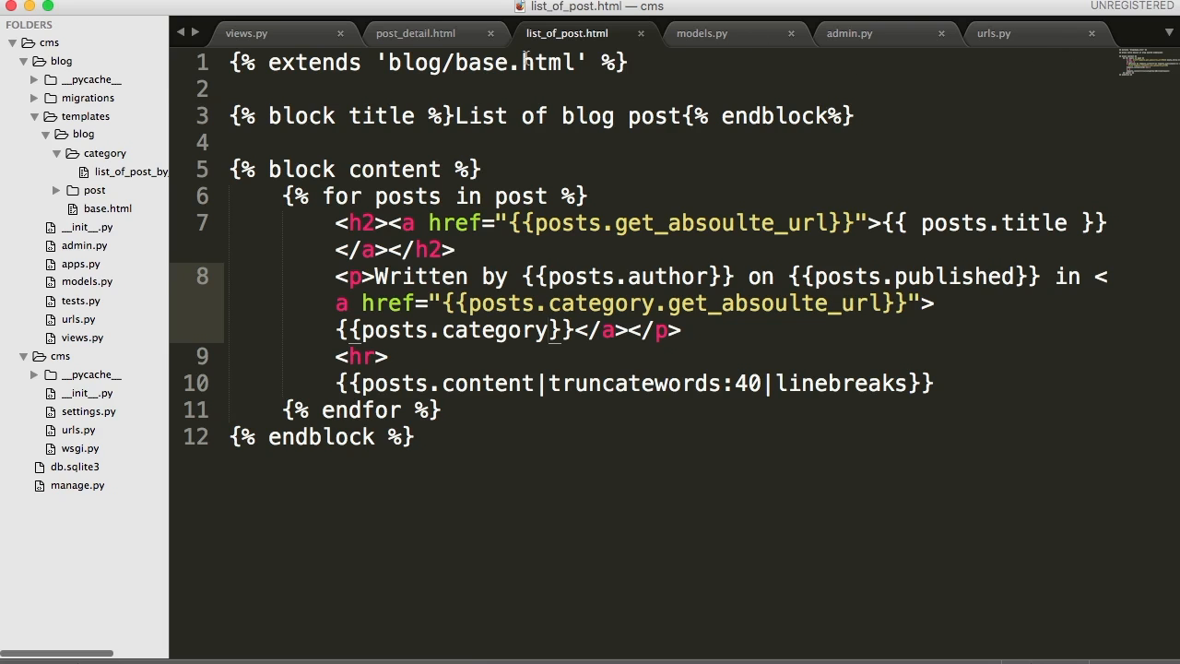
pyautogui.click(702, 33)
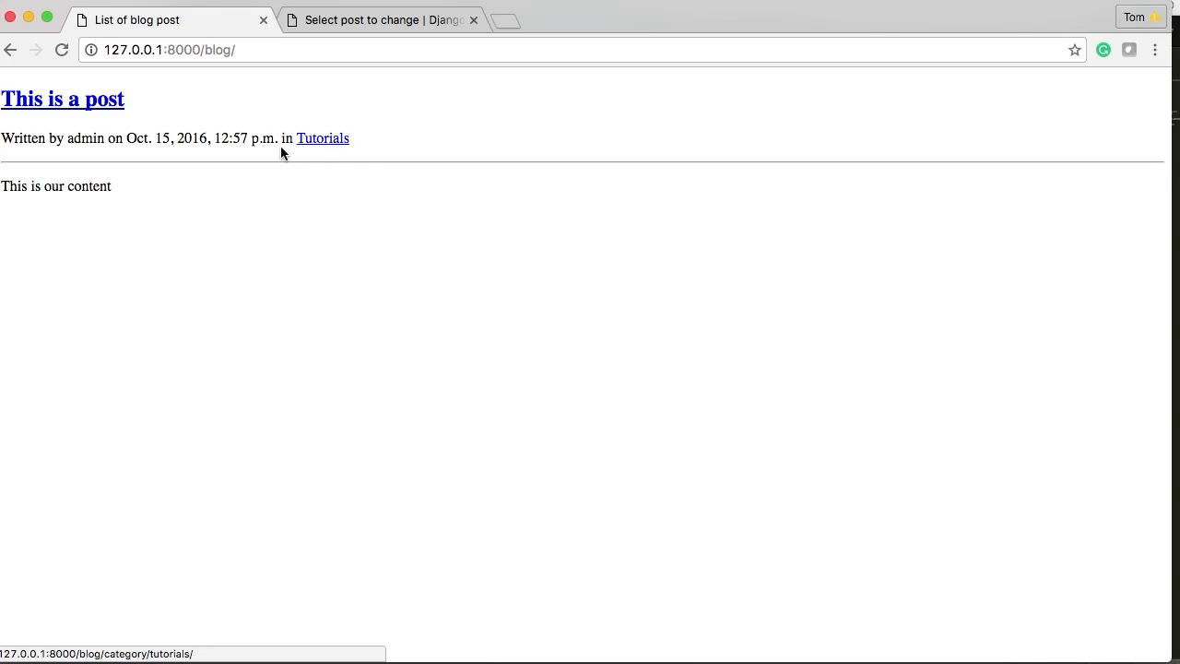
# Step: Follow the Tutorials category link on the blog list, hitting a NameError for Category
pyautogui.click(323, 137)
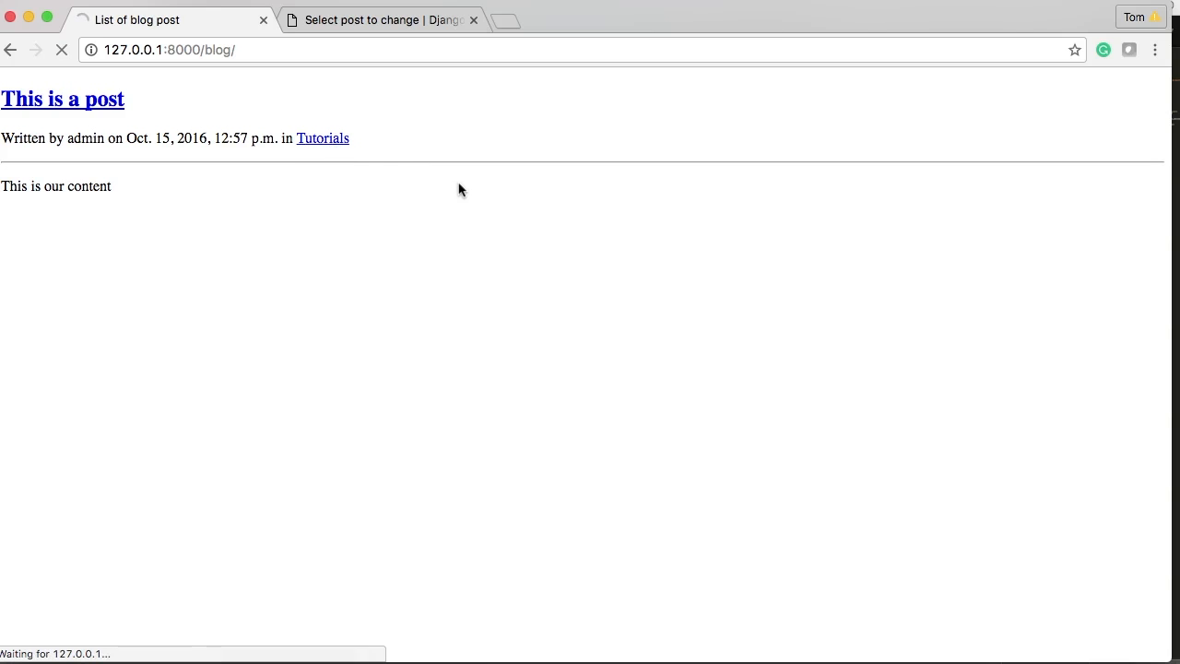
pyautogui.click(322, 137)
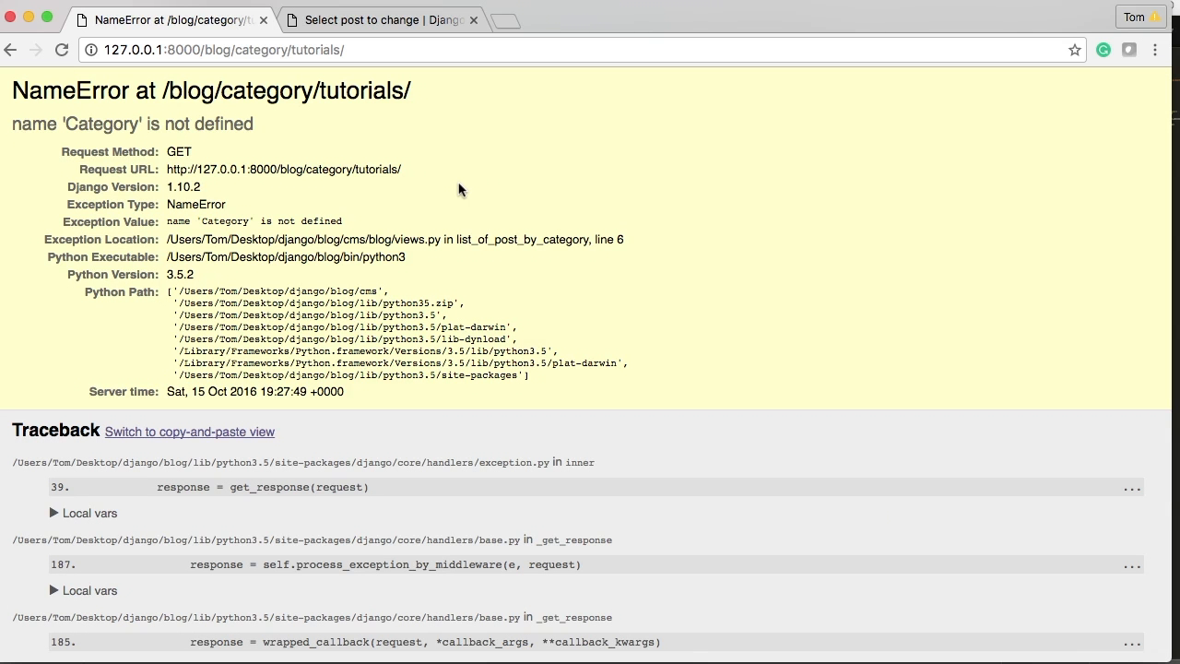
pyautogui.moveTo(456, 642)
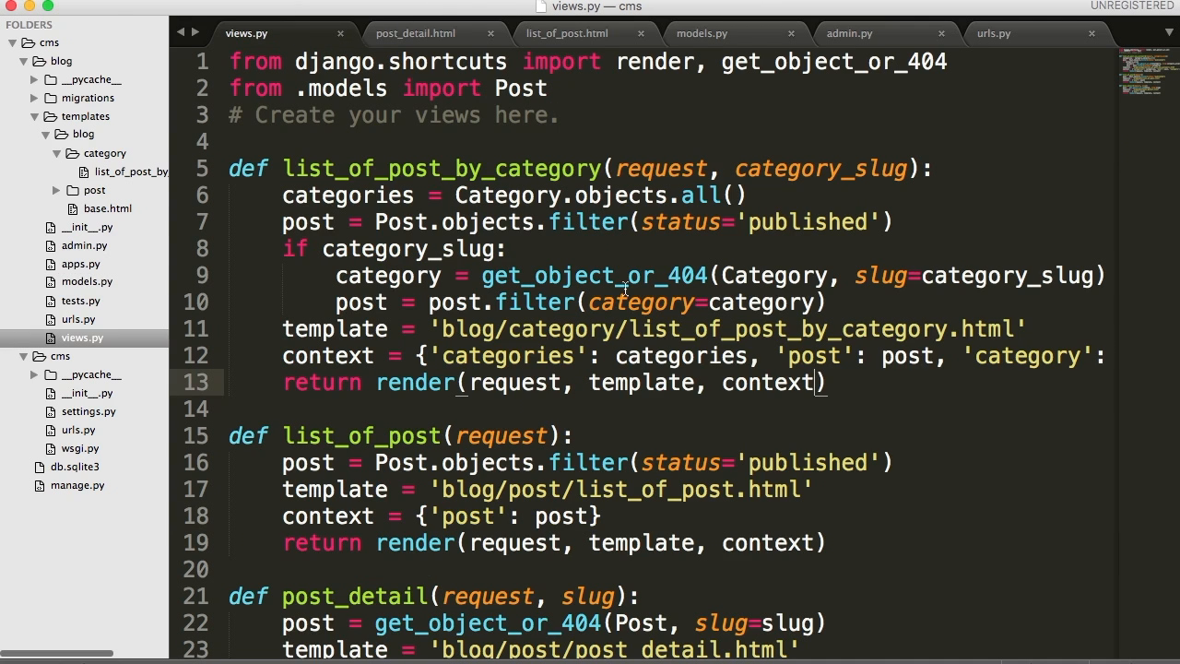
pyautogui.moveTo(590, 360)
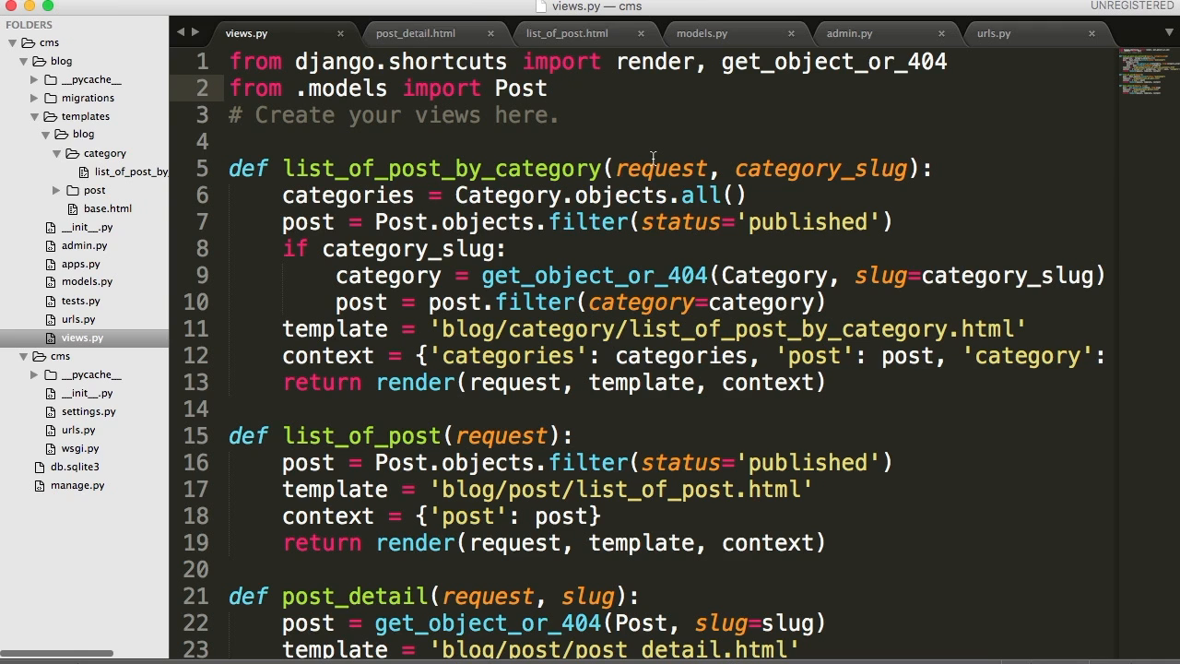
# Step: Extend the views.py import line to 'from .models import Post, Category'
pyautogui.write(',')
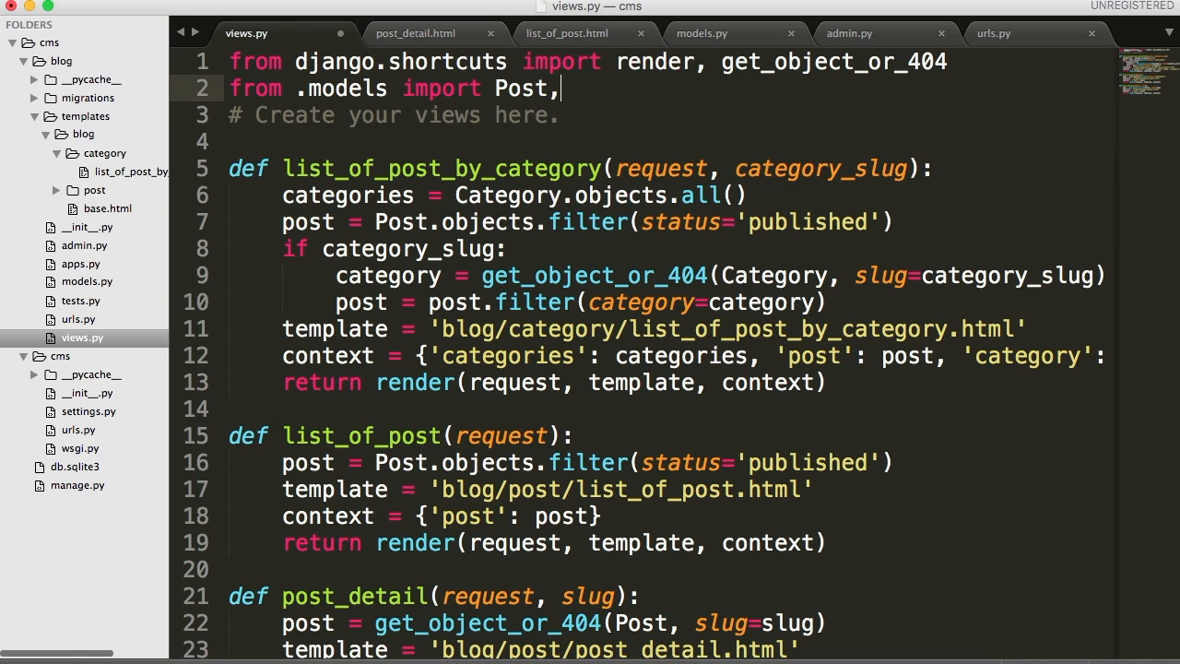
pyautogui.write('Cat')
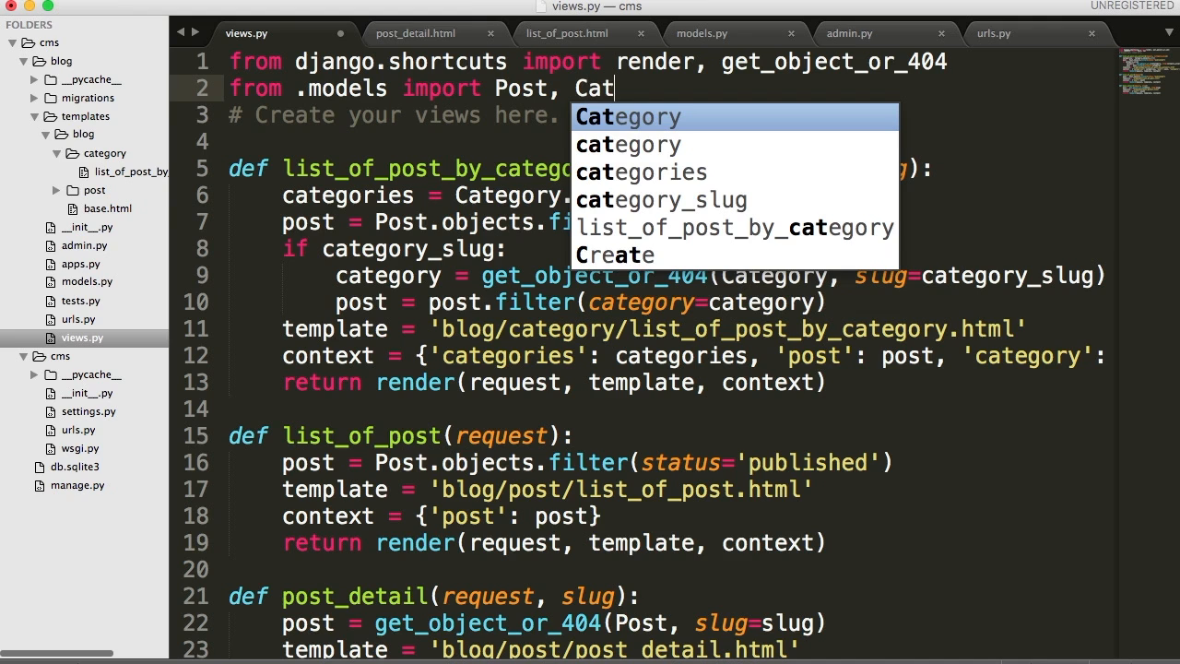
pyautogui.write('egor')
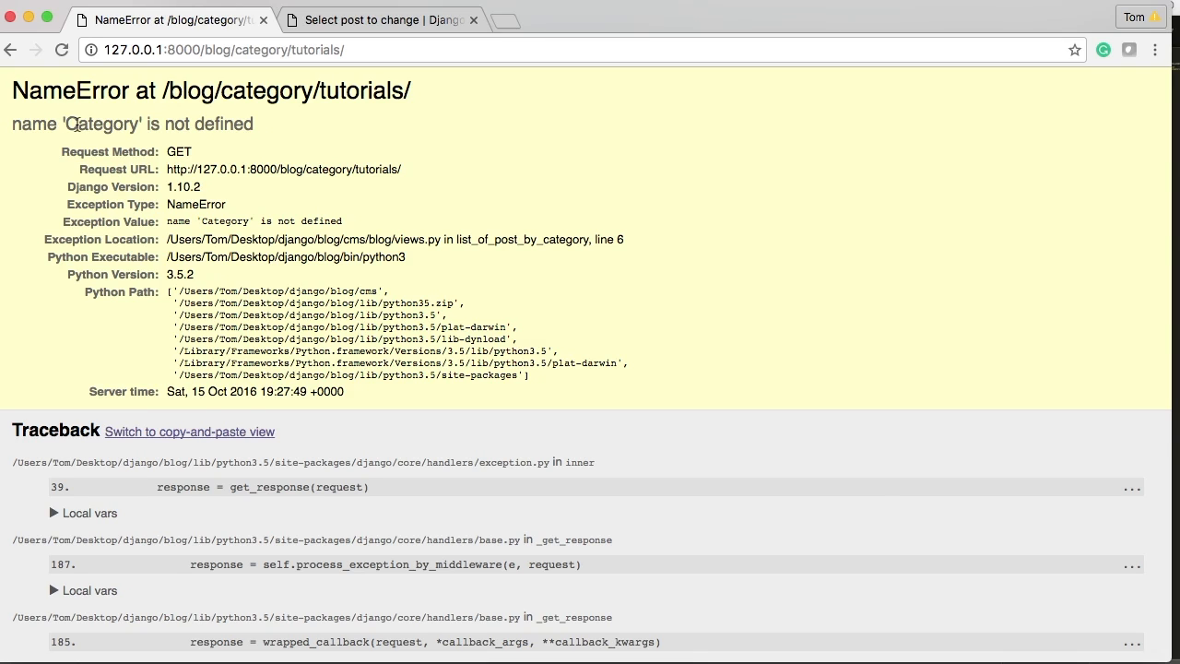
pyautogui.doubleClick(100, 124)
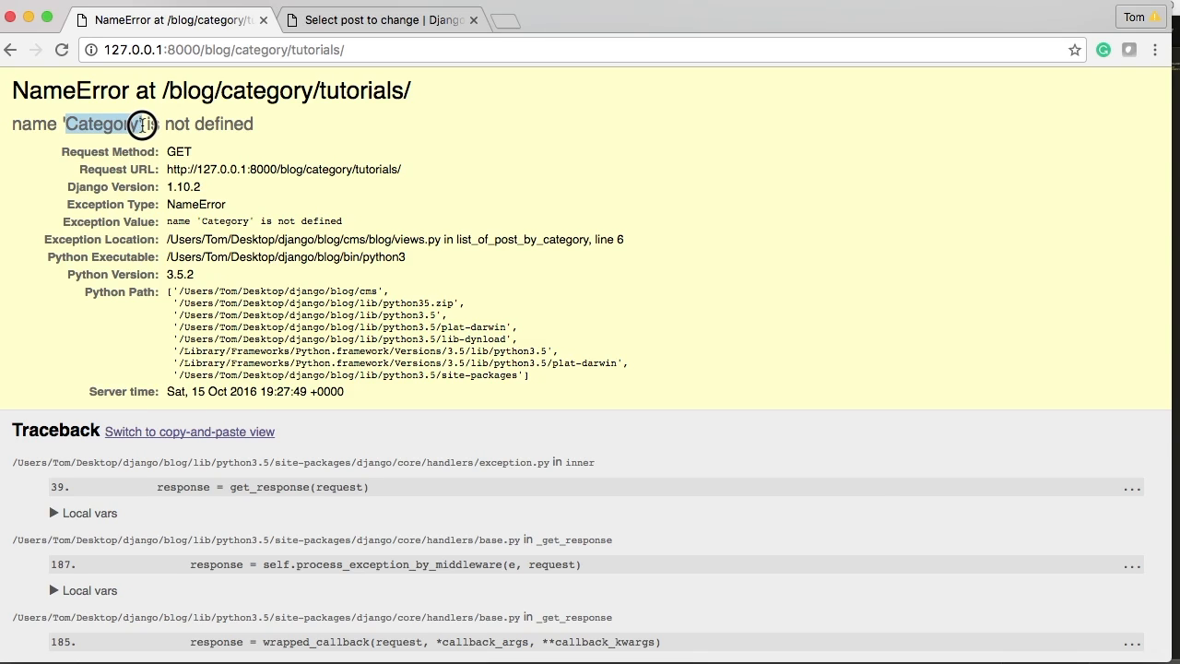
pyautogui.doubleClick(101, 124)
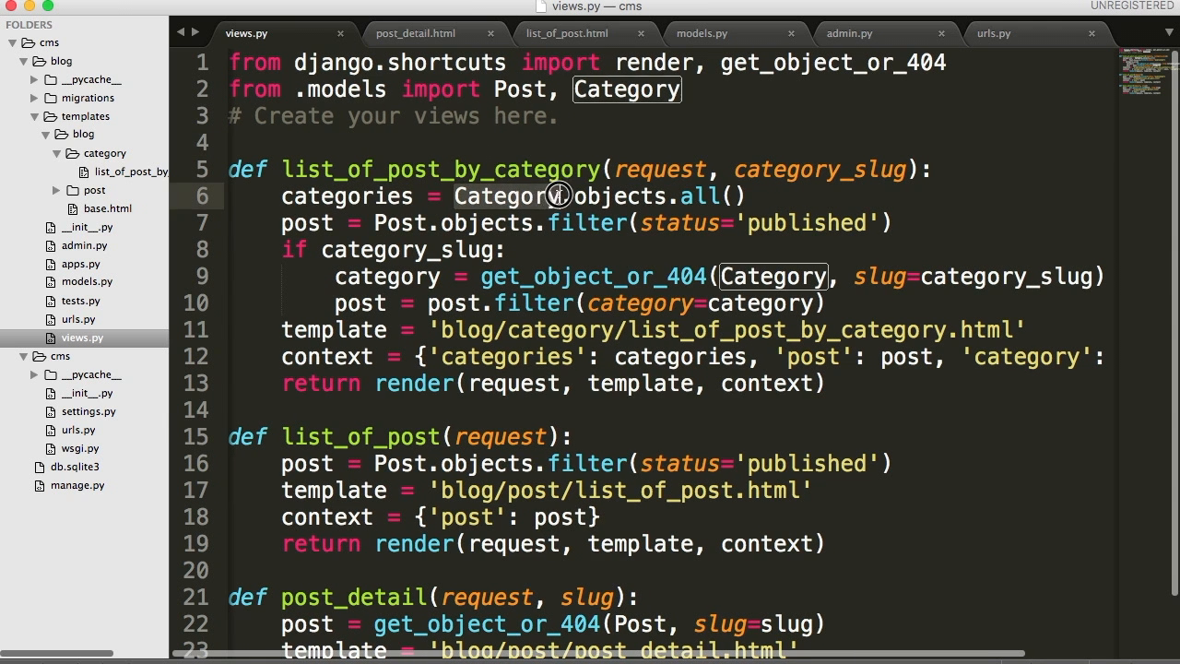
pyautogui.moveTo(503, 203)
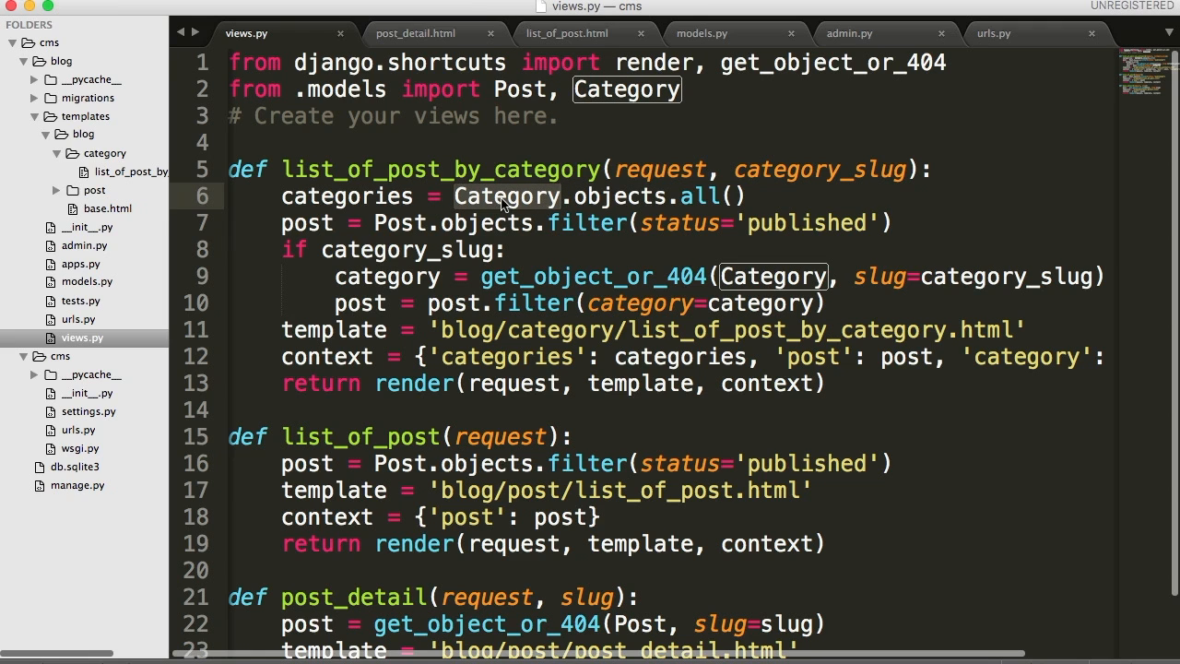
pyautogui.moveTo(461, 205)
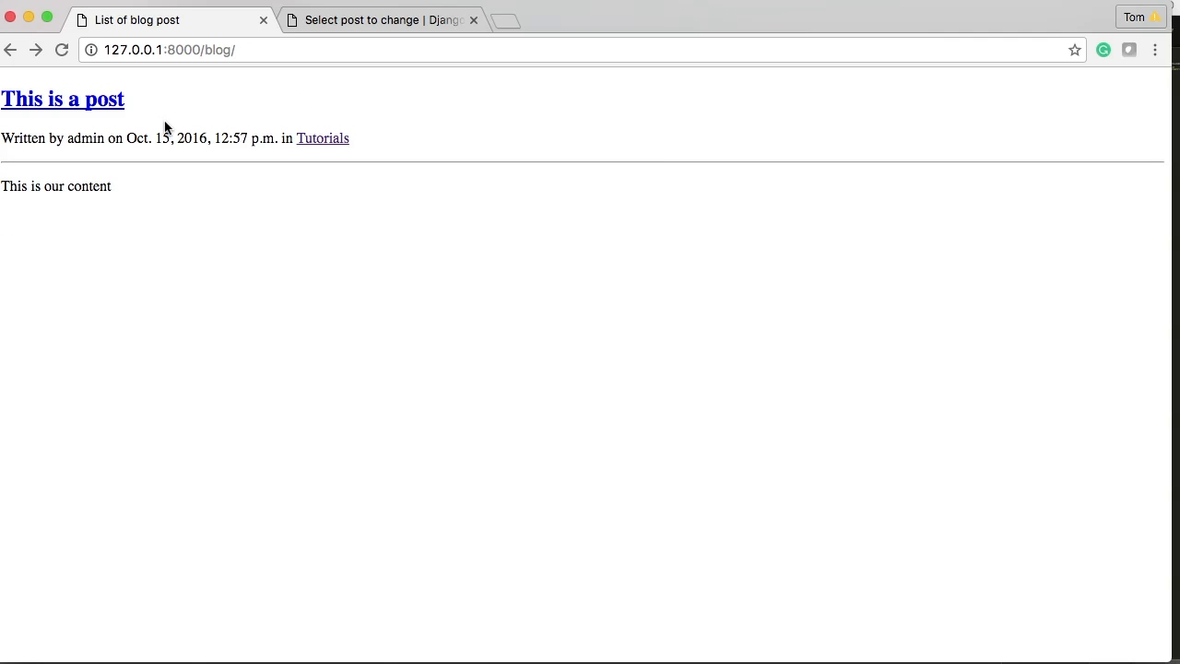
pyautogui.moveTo(516, 249)
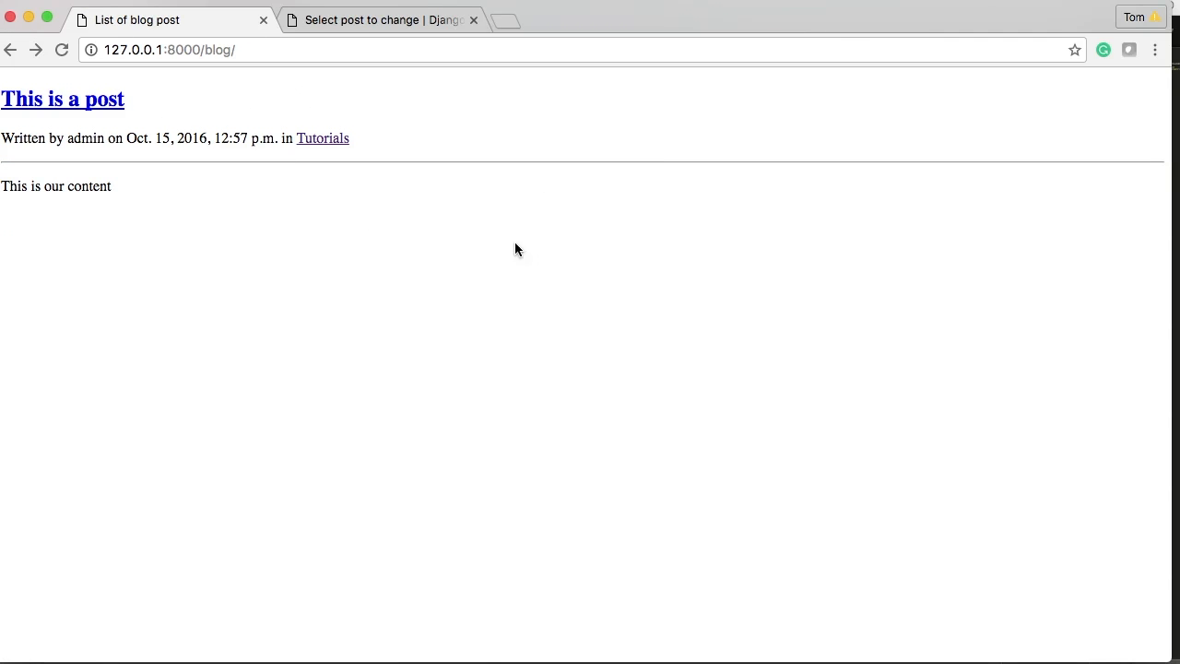
# Step: Load the Tutorials category page successfully, then go back to the /blog/ post list
pyautogui.click(322, 138)
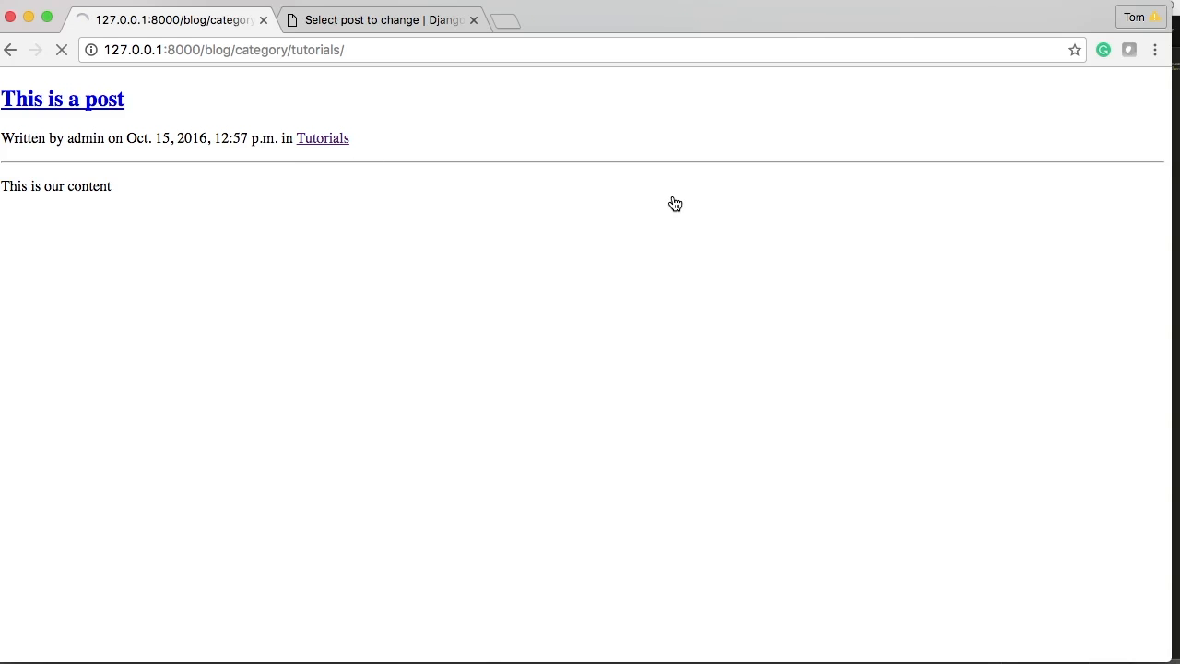
pyautogui.click(321, 138)
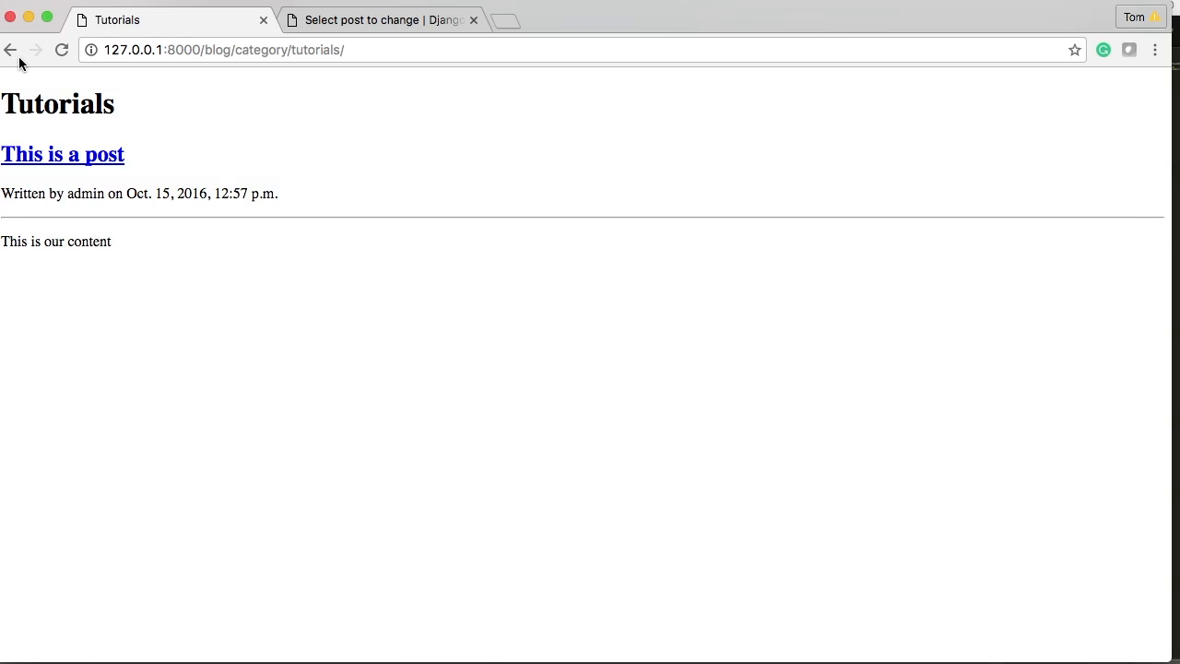
pyautogui.click(10, 50)
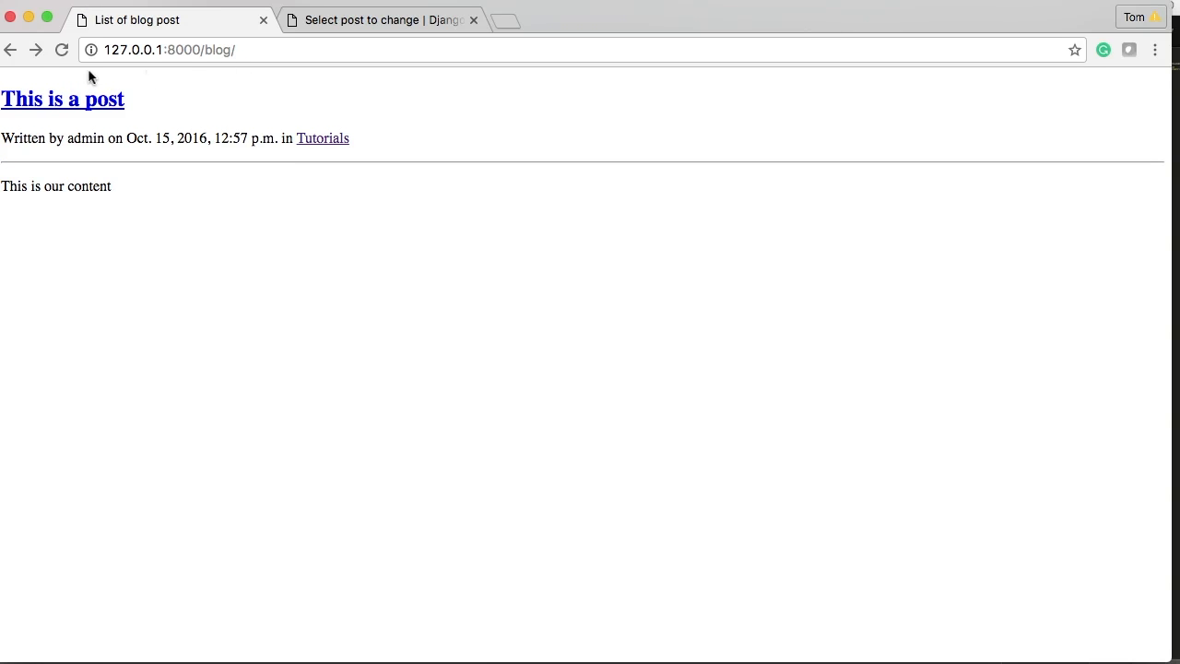
pyautogui.moveTo(376, 44)
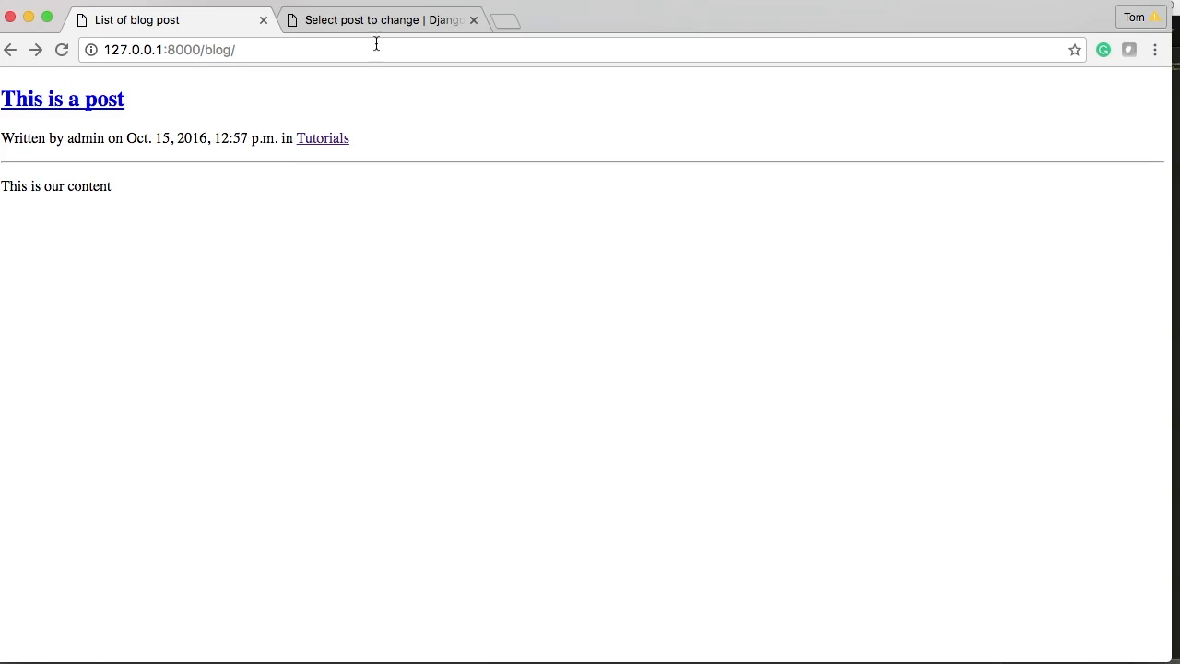
# Step: Start a new post in Django admin and create a Snippet category for it via the + button
pyautogui.click(381, 19)
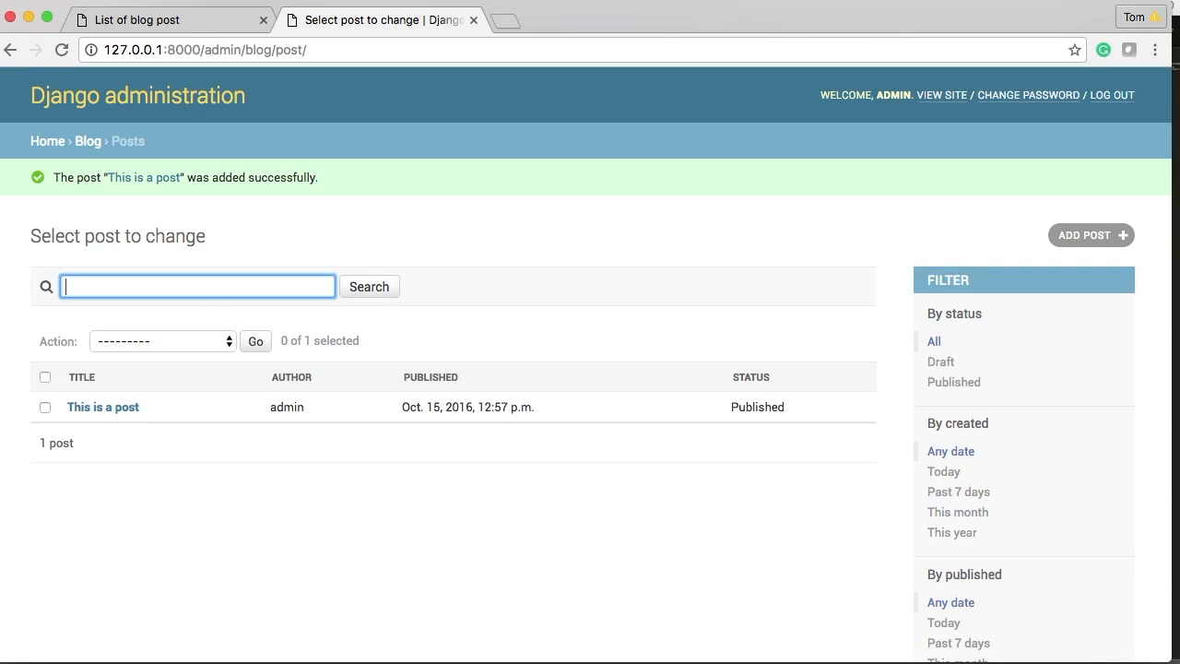
pyautogui.click(1091, 235)
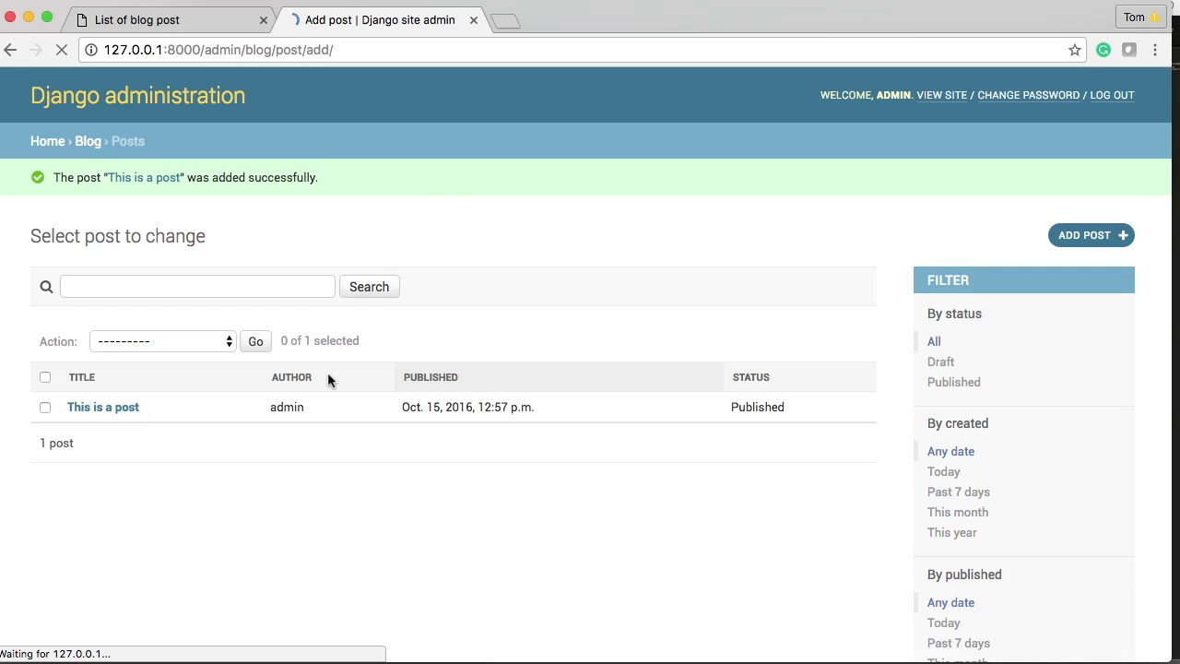
pyautogui.click(1091, 235)
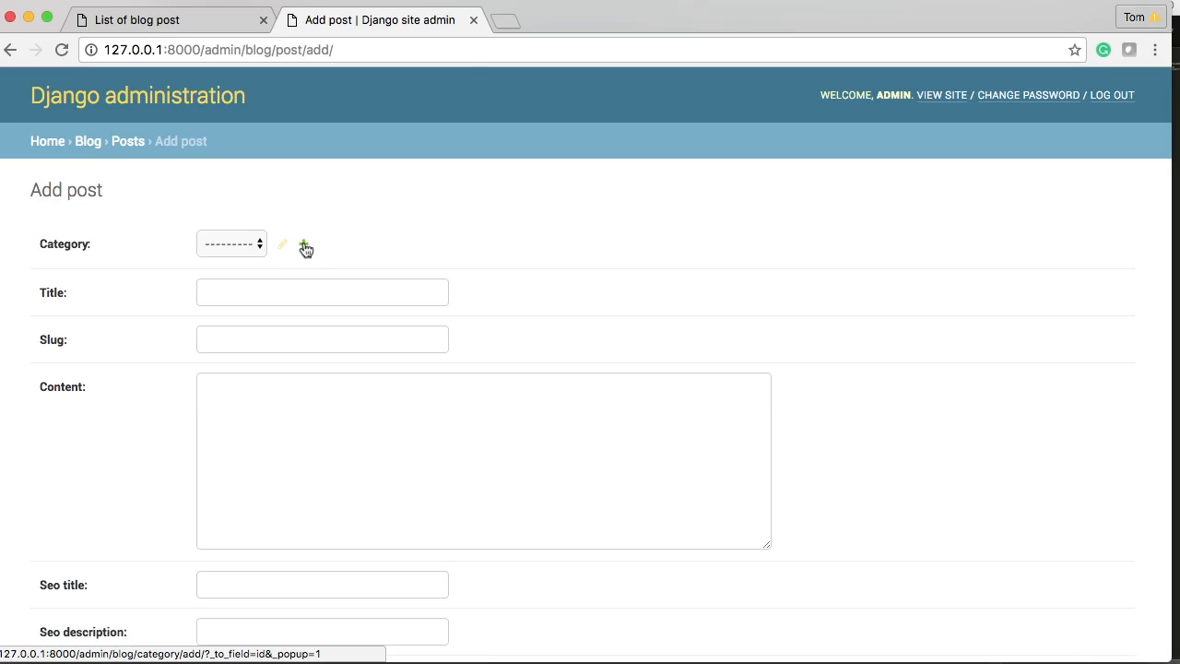
pyautogui.click(305, 245)
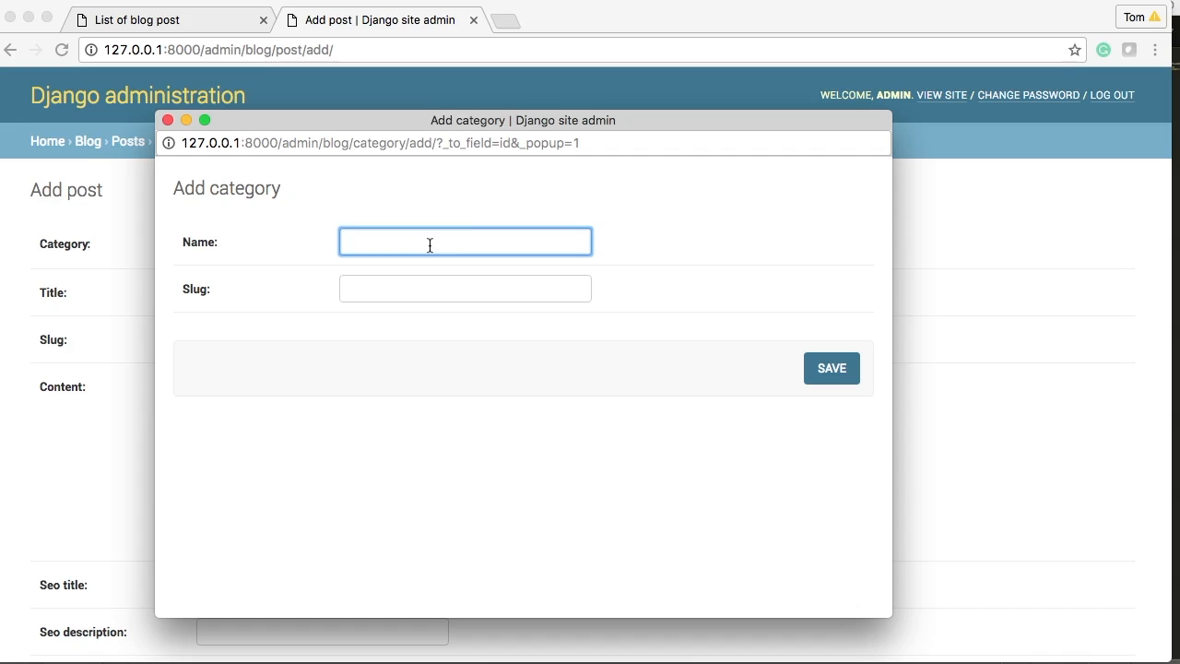
pyautogui.write('Snippet')
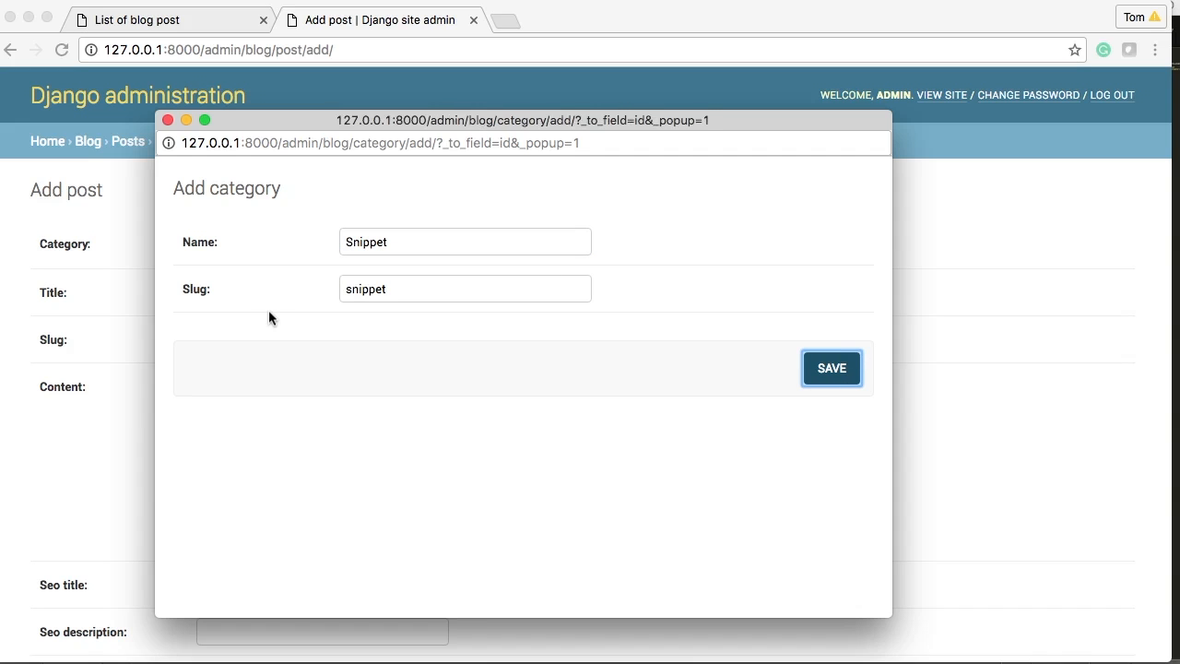
pyautogui.click(831, 368)
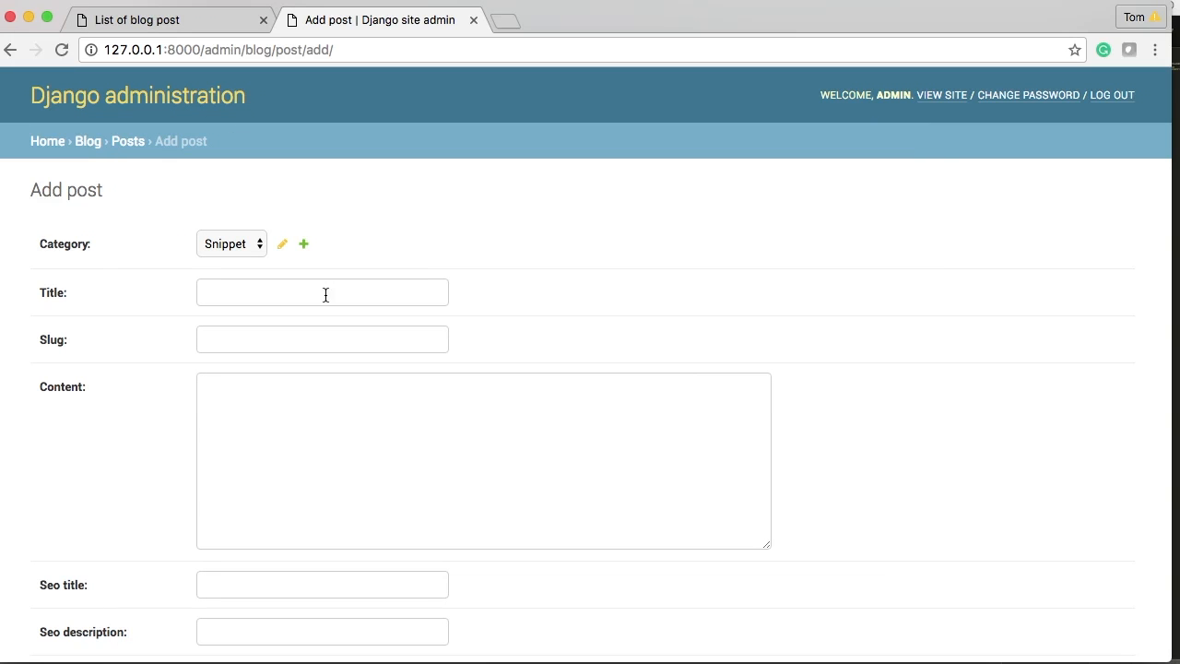
# Step: Fill title Second post, content and SEO fields, author admin and status Published
pyautogui.write('s')
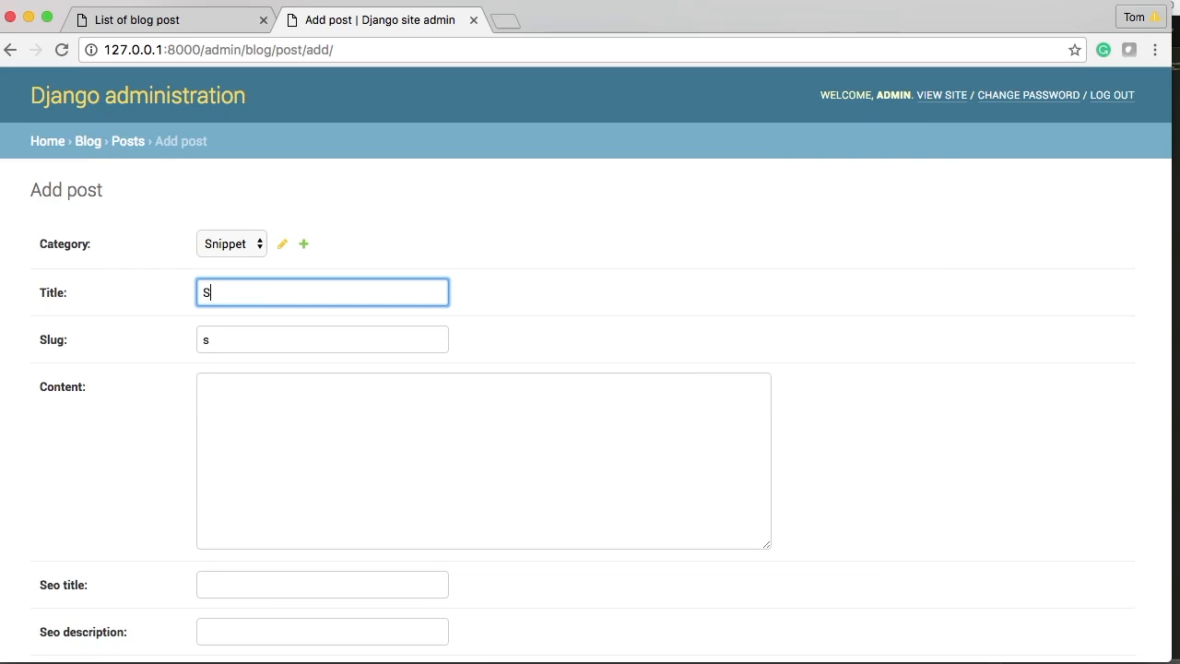
pyautogui.write('econd post')
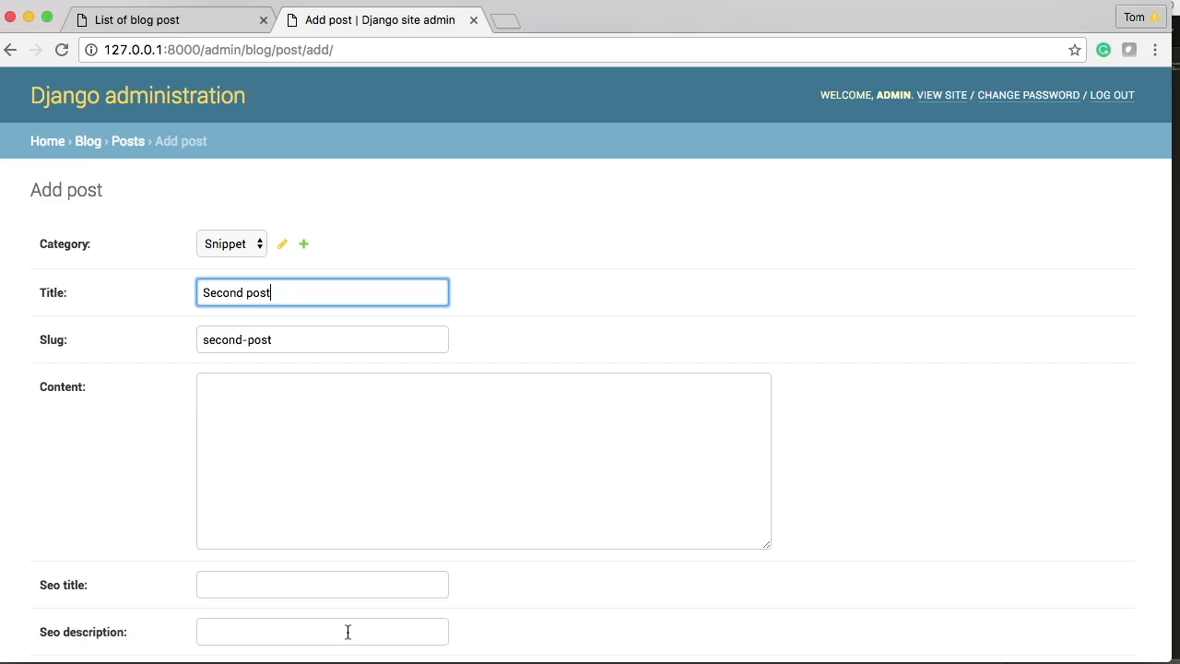
pyautogui.write('Thi')
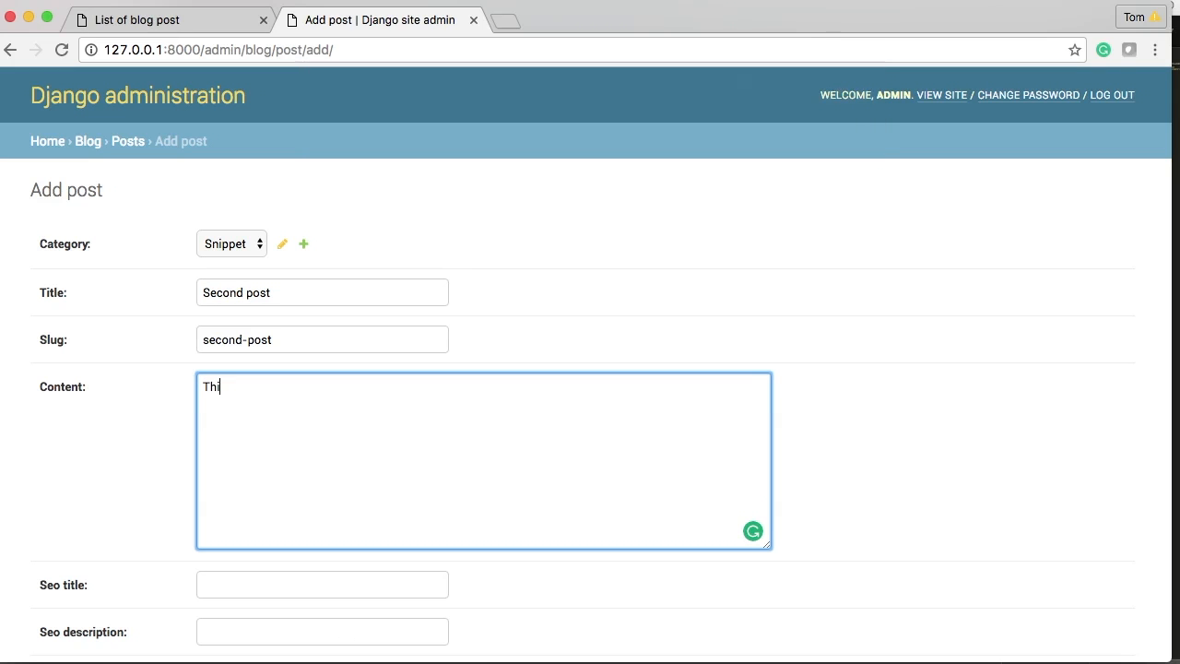
pyautogui.write('second post')
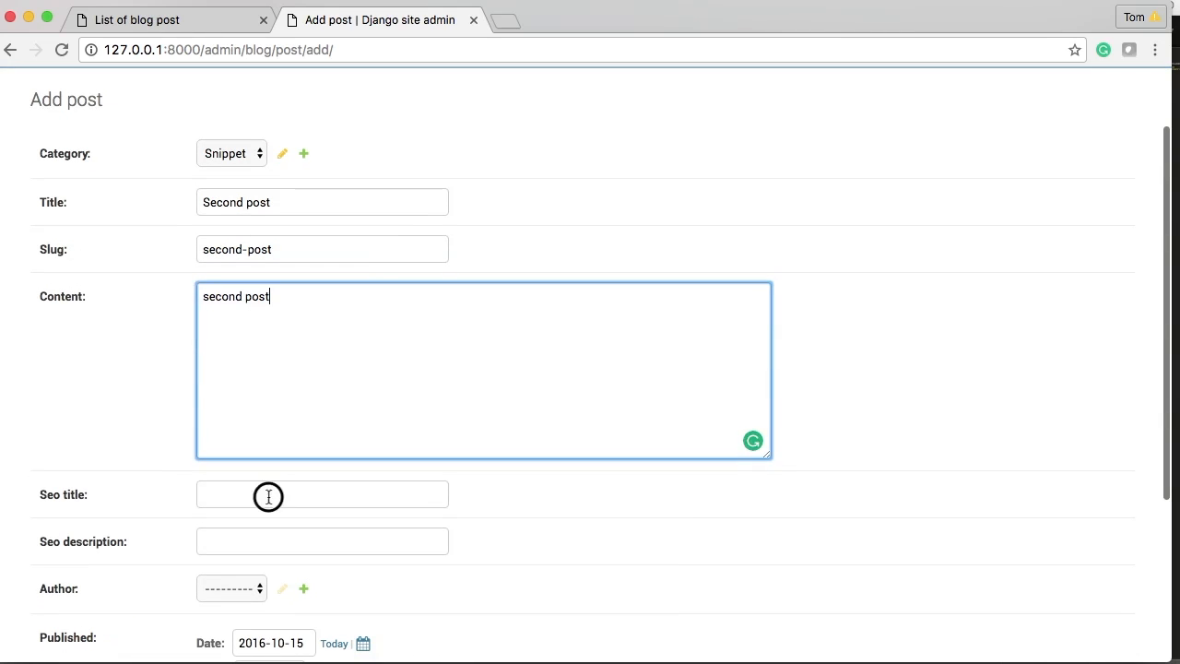
pyautogui.write('second post')
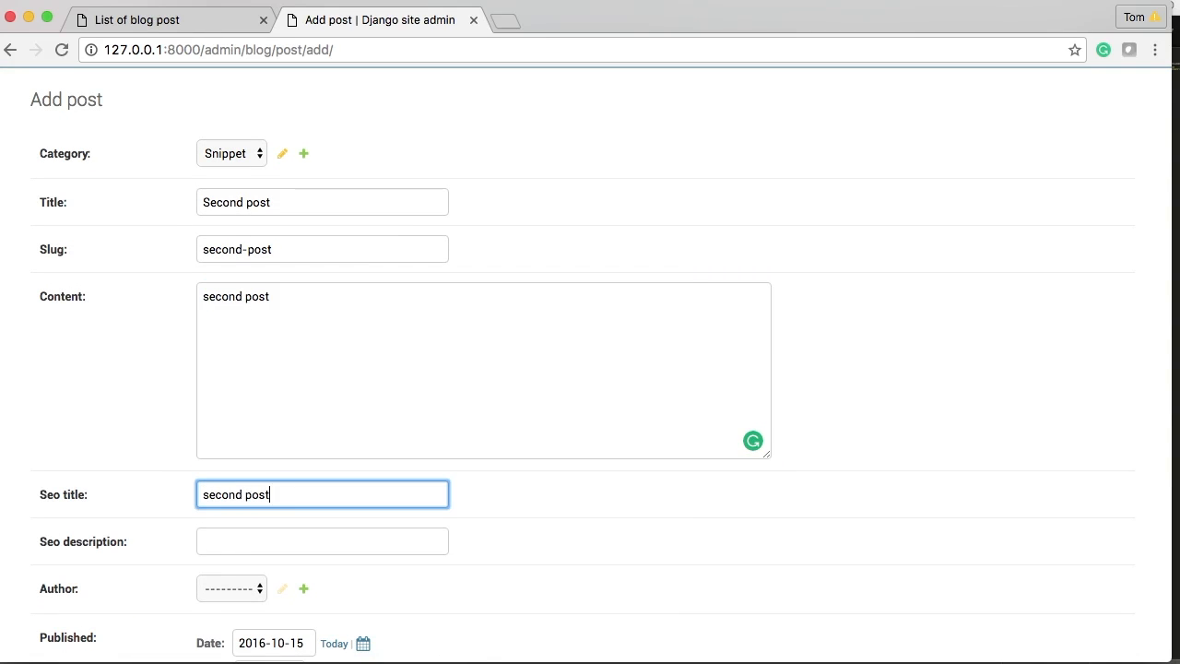
pyautogui.write('second post')
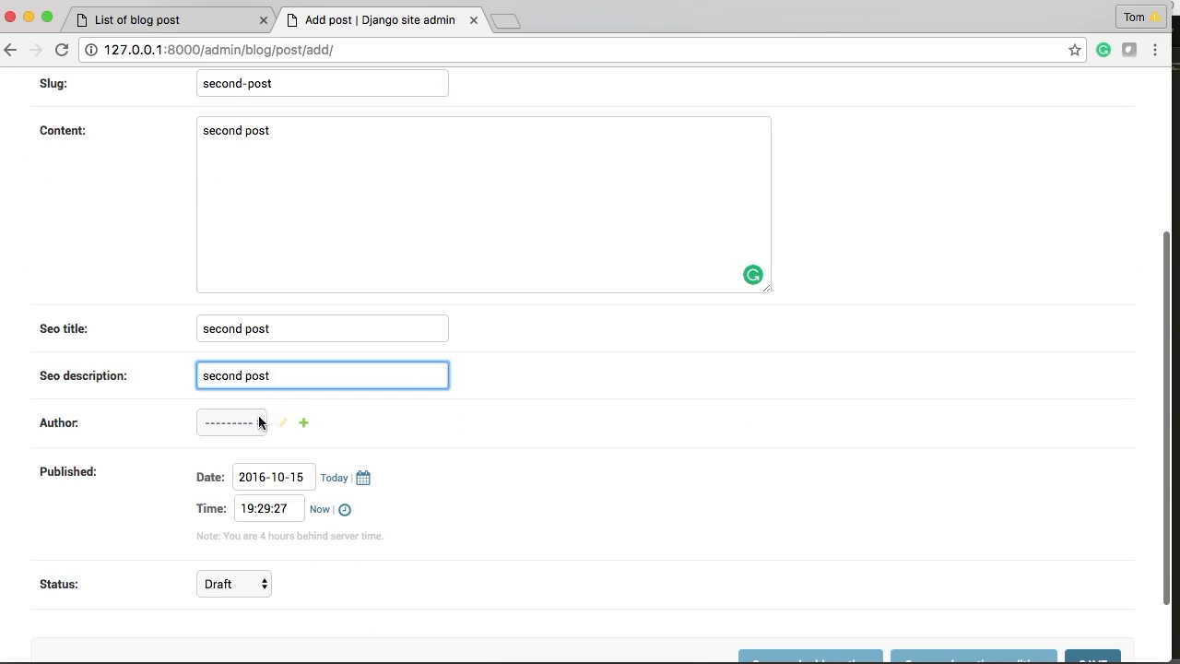
pyautogui.click(232, 582)
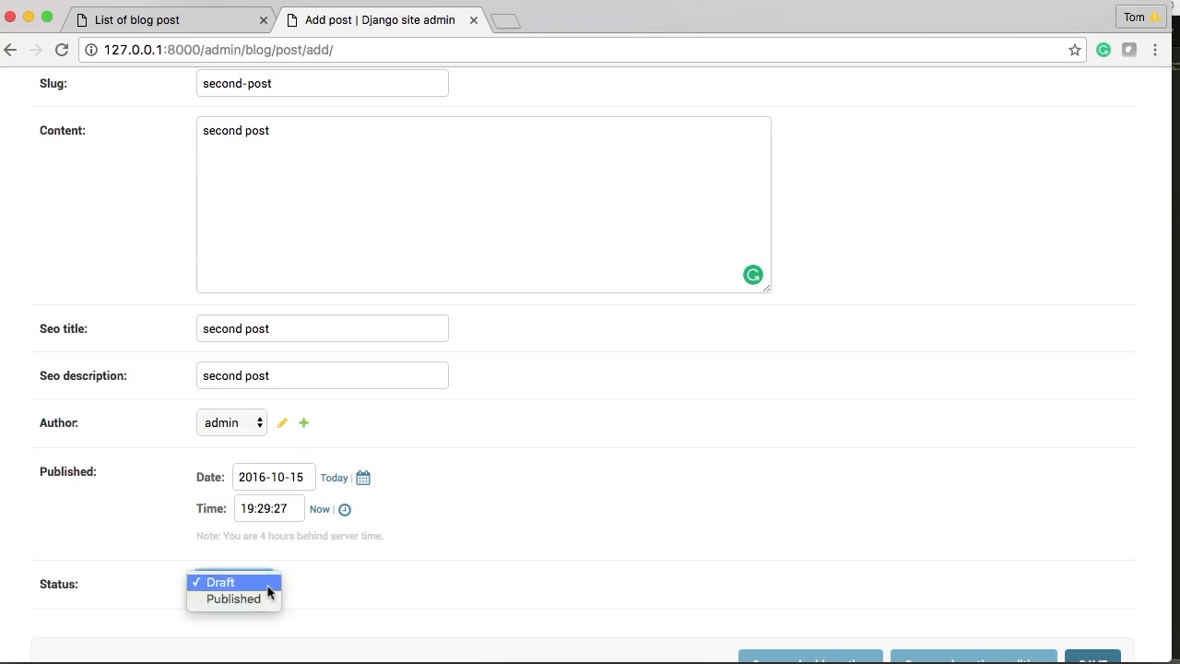
pyautogui.click(234, 598)
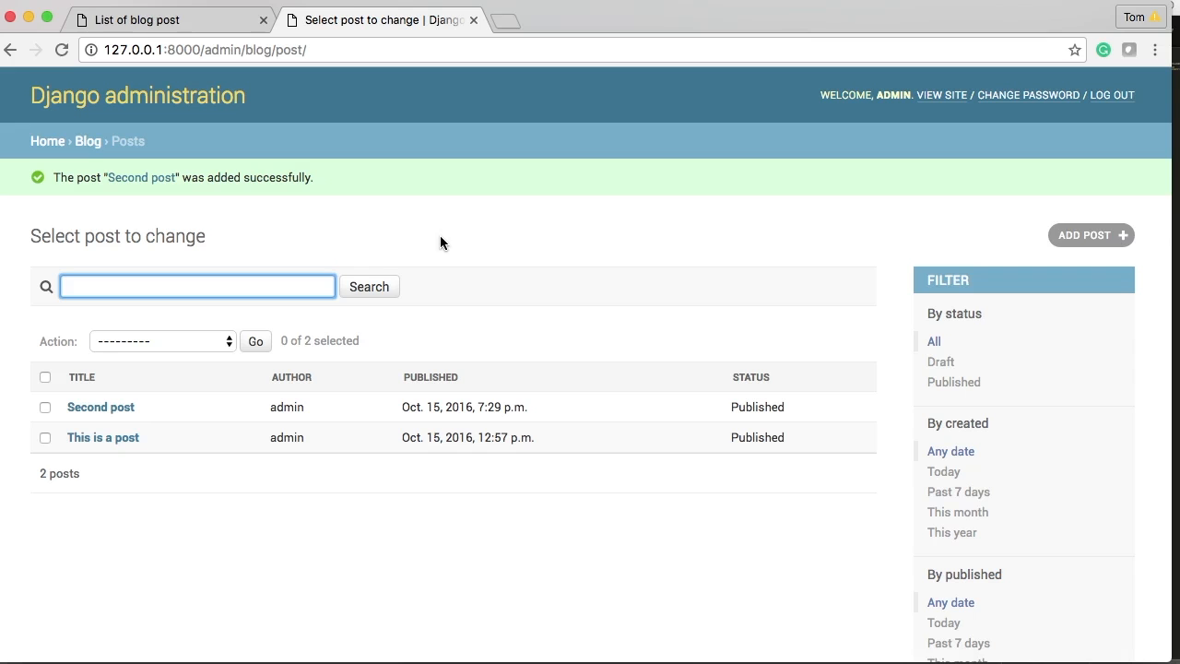
# Step: View the two-post blog list, check the Snippet category page shows only Second post, and go back
pyautogui.click(138, 20)
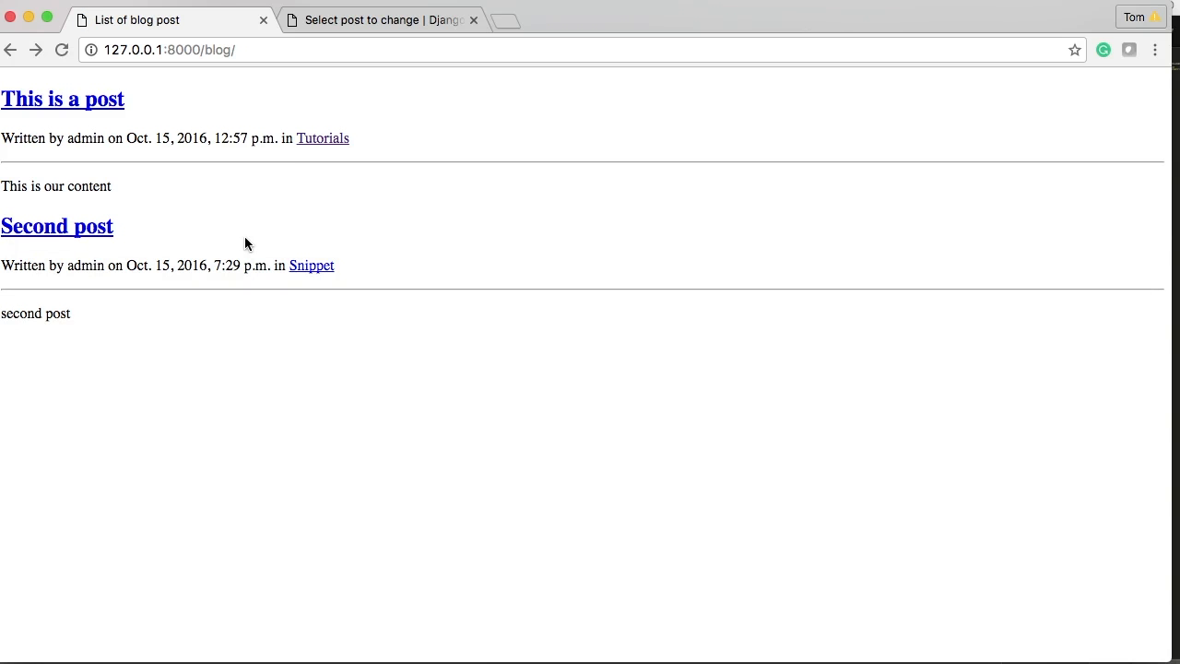
pyautogui.moveTo(312, 266)
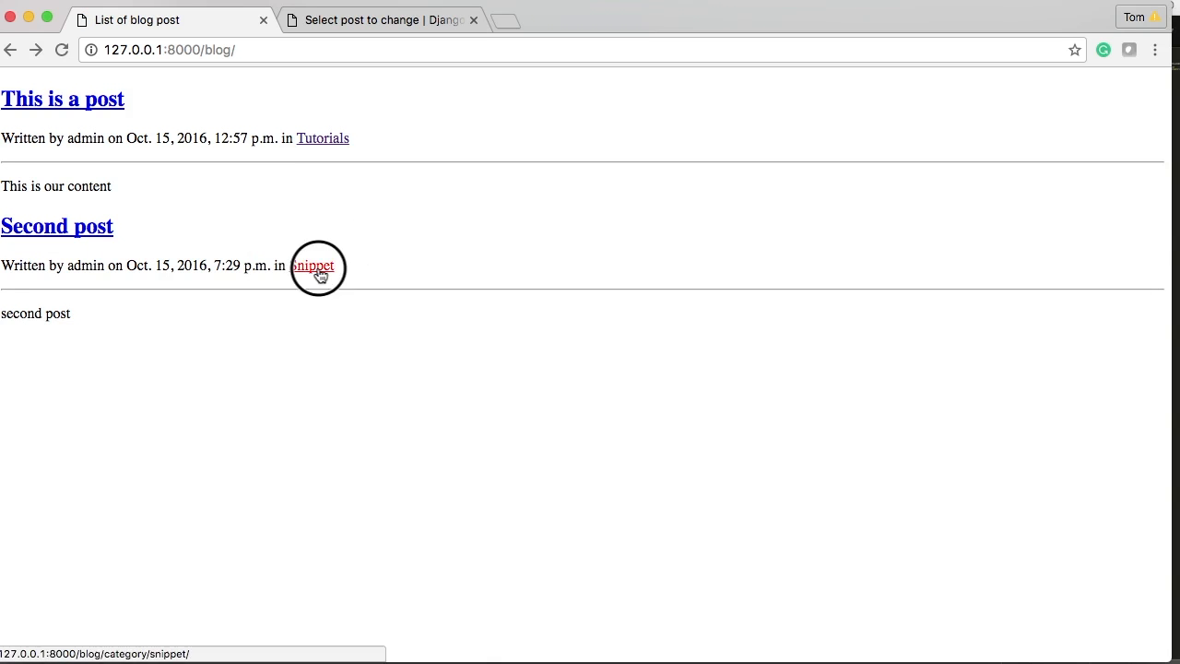
pyautogui.click(312, 265)
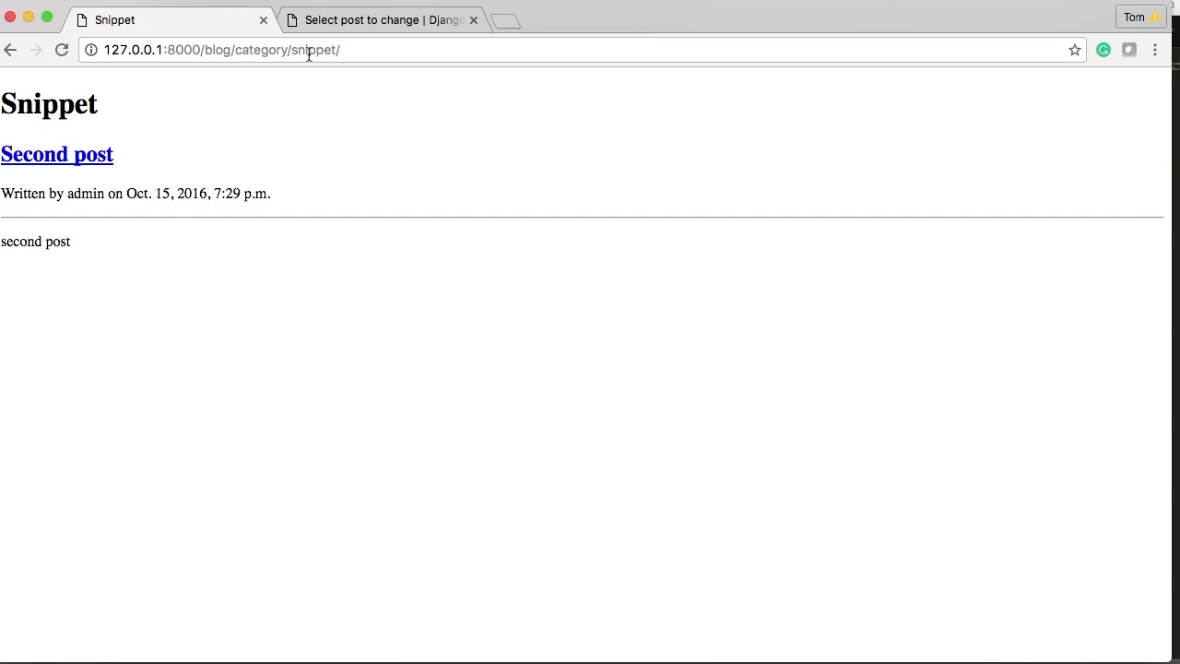
pyautogui.moveTo(13, 51)
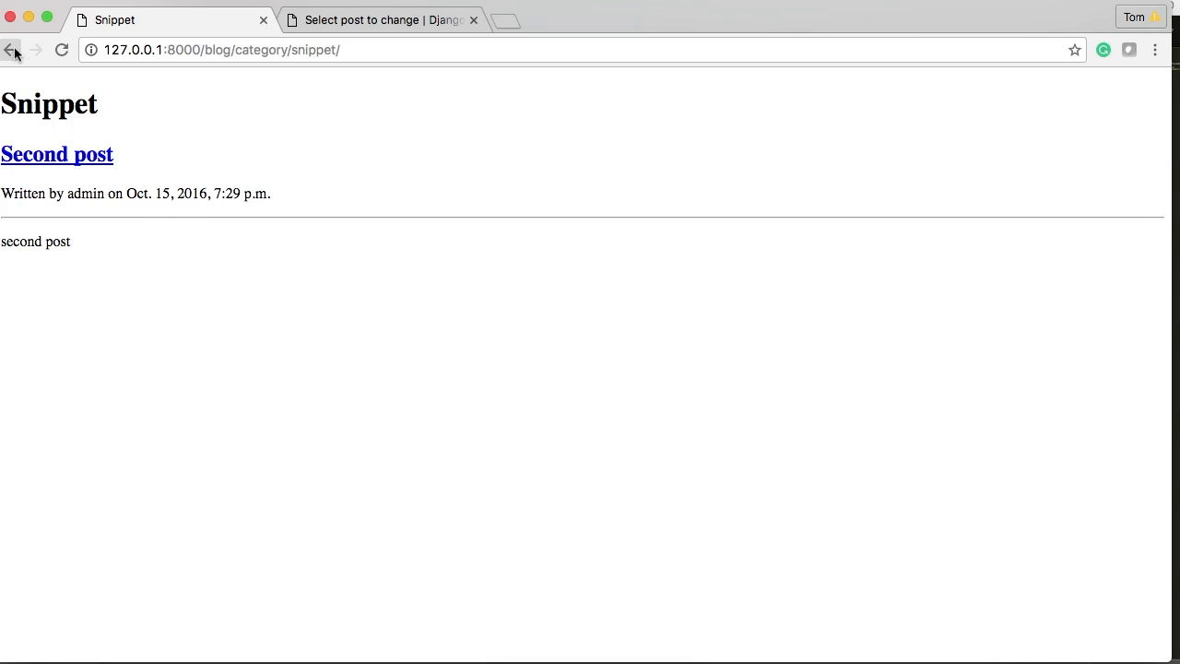
pyautogui.click(11, 49)
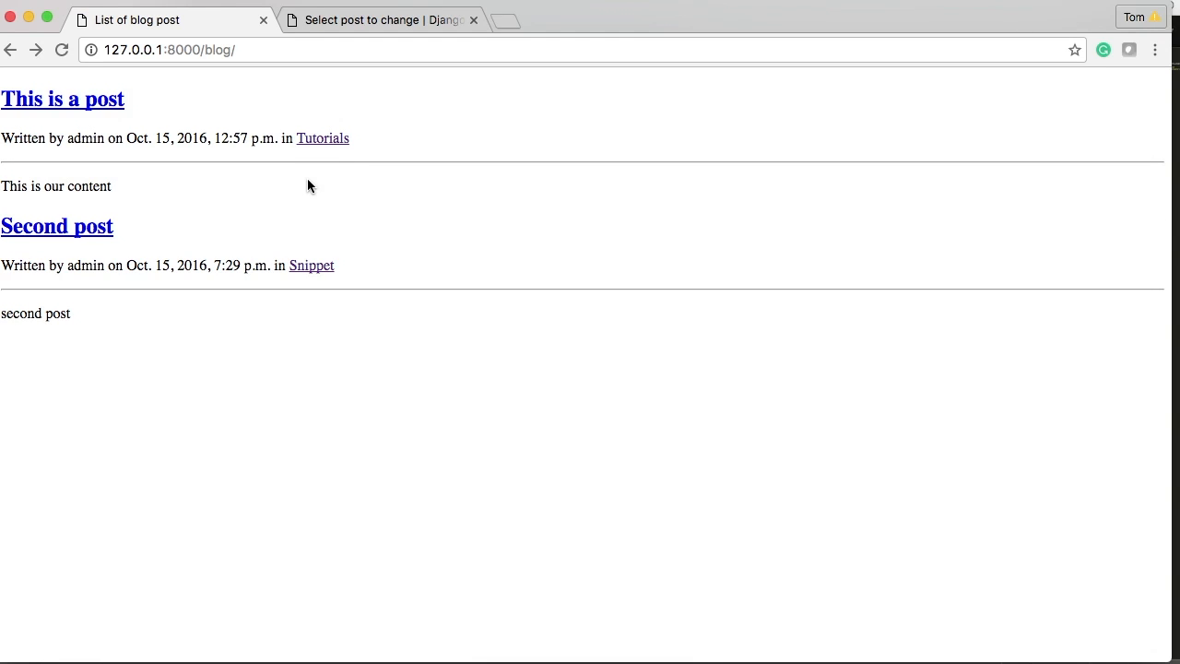
pyautogui.moveTo(309, 107)
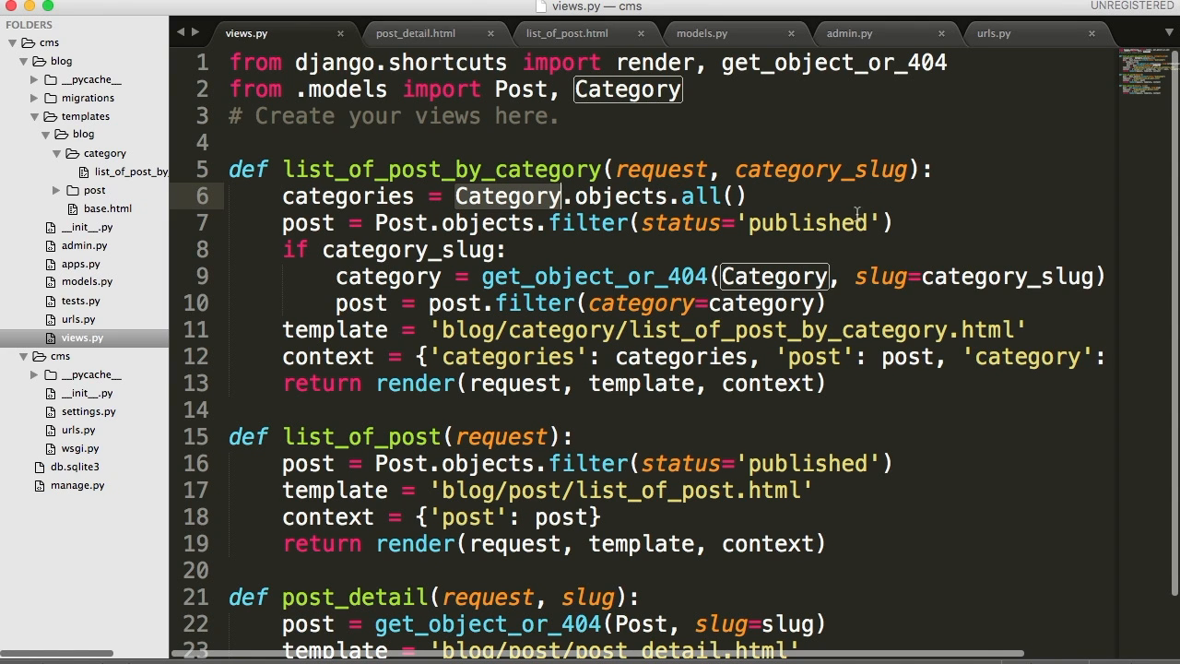
pyautogui.moveTo(311, 246)
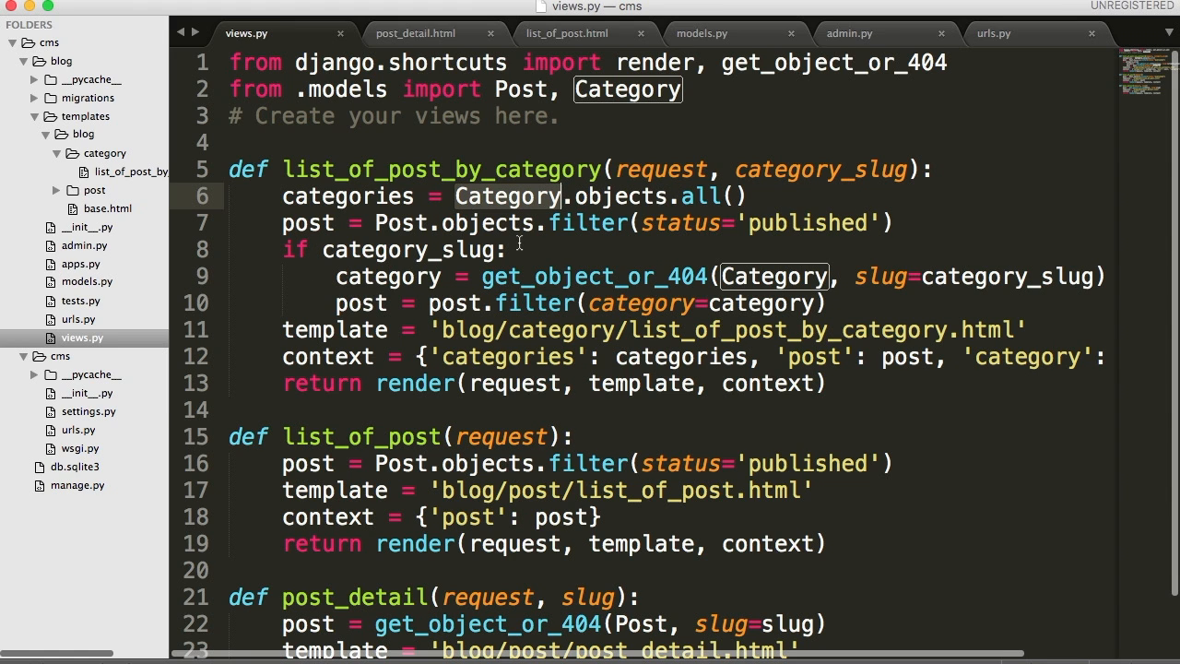
pyautogui.moveTo(742, 284)
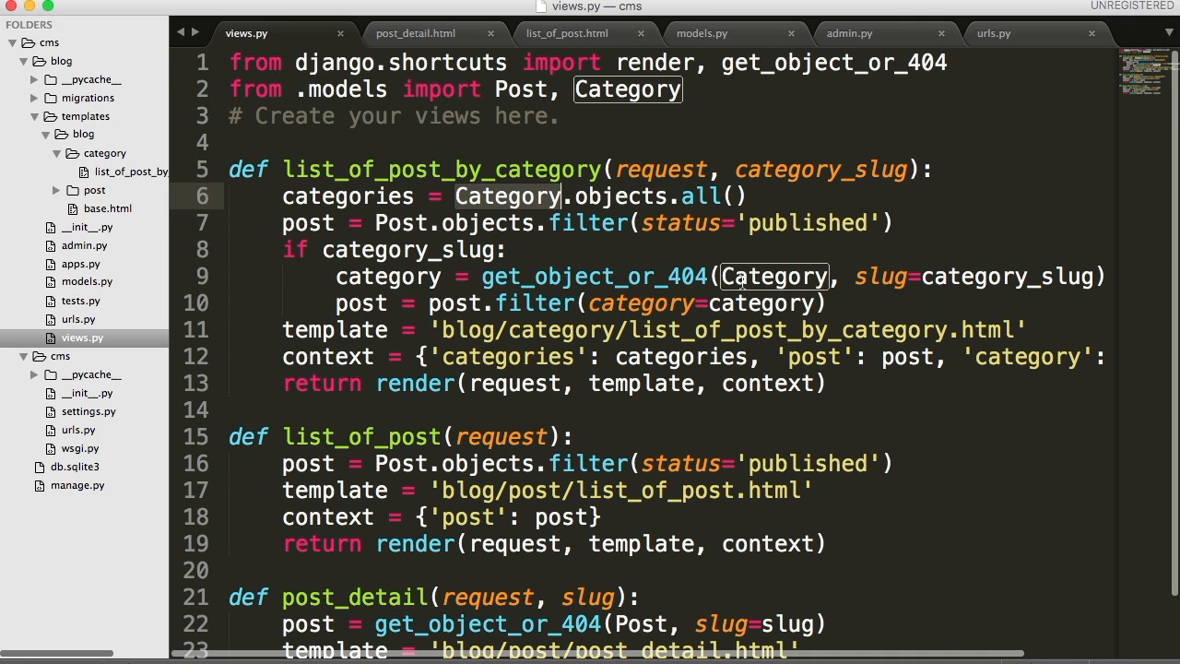
pyautogui.moveTo(873, 301)
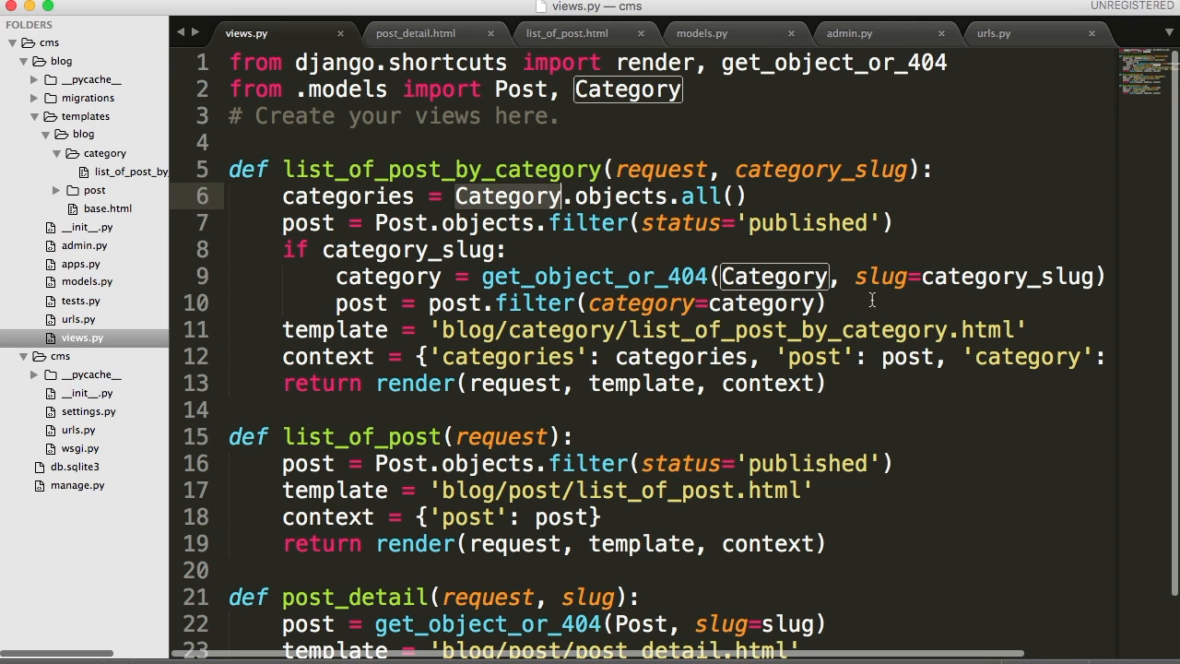
pyautogui.moveTo(1055, 272)
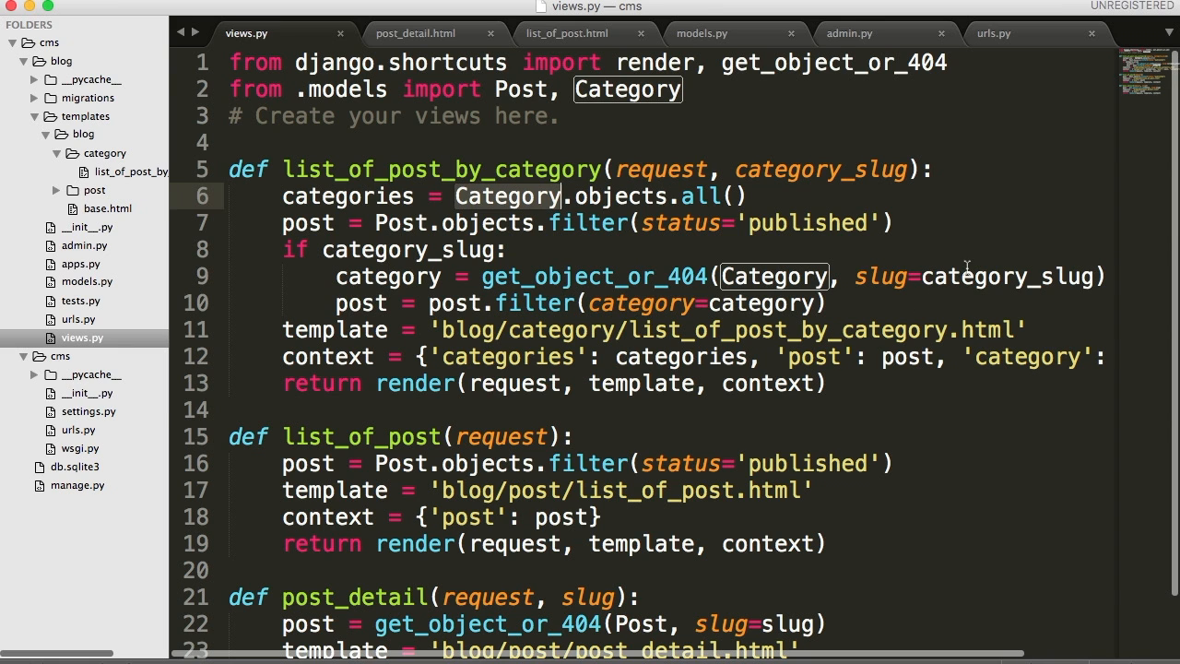
pyautogui.moveTo(355, 304)
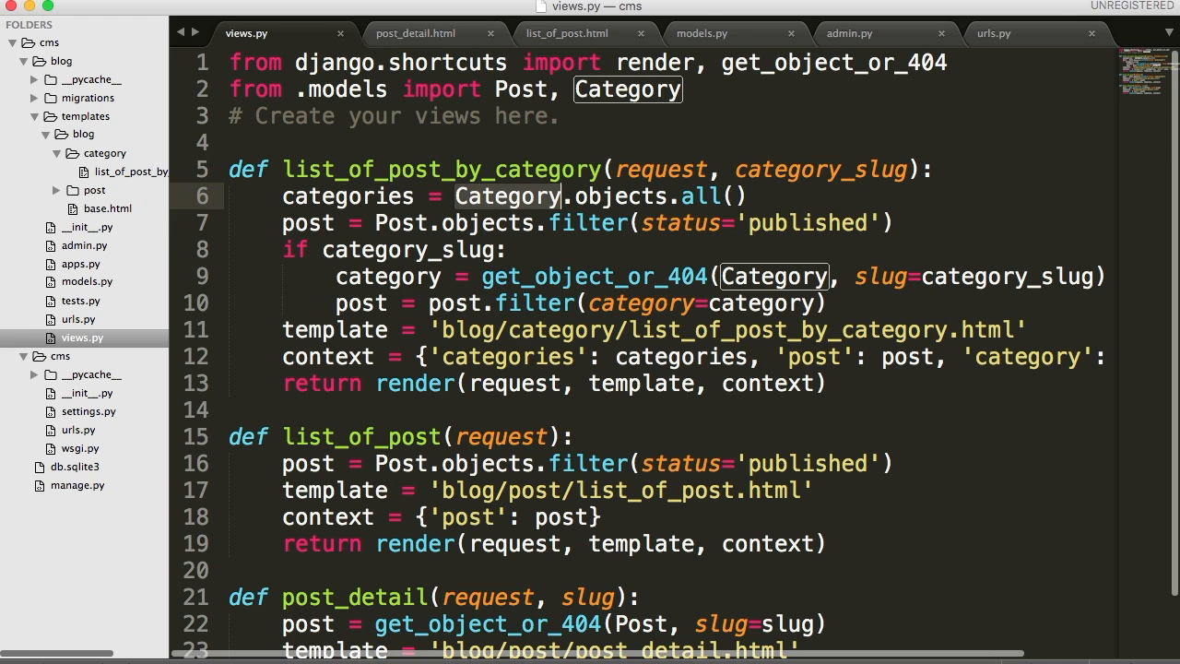
# Step: Switch from the reviewed category view in views.py to the urls.py tab
pyautogui.click(994, 33)
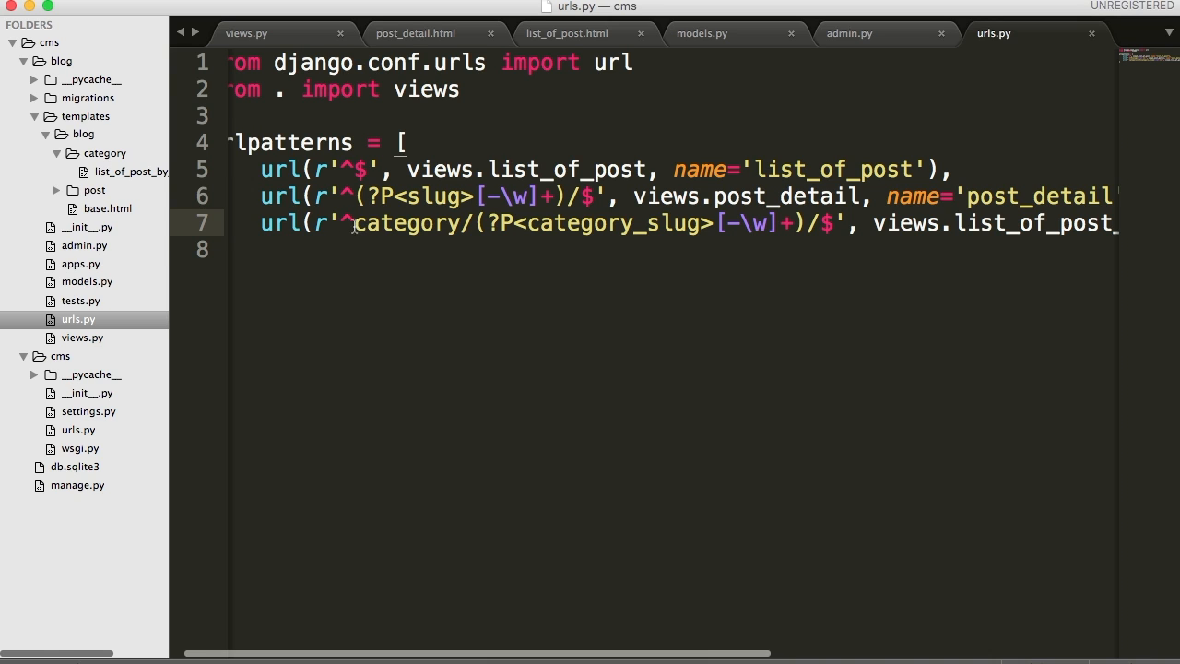
pyautogui.doubleClick(405, 223)
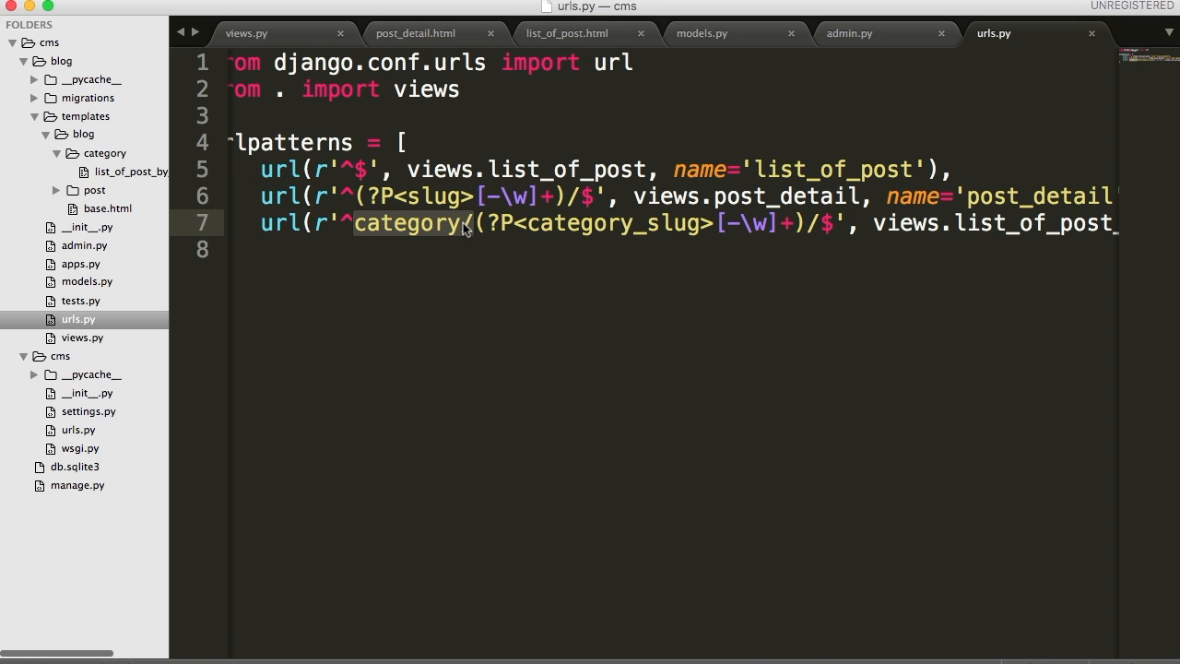